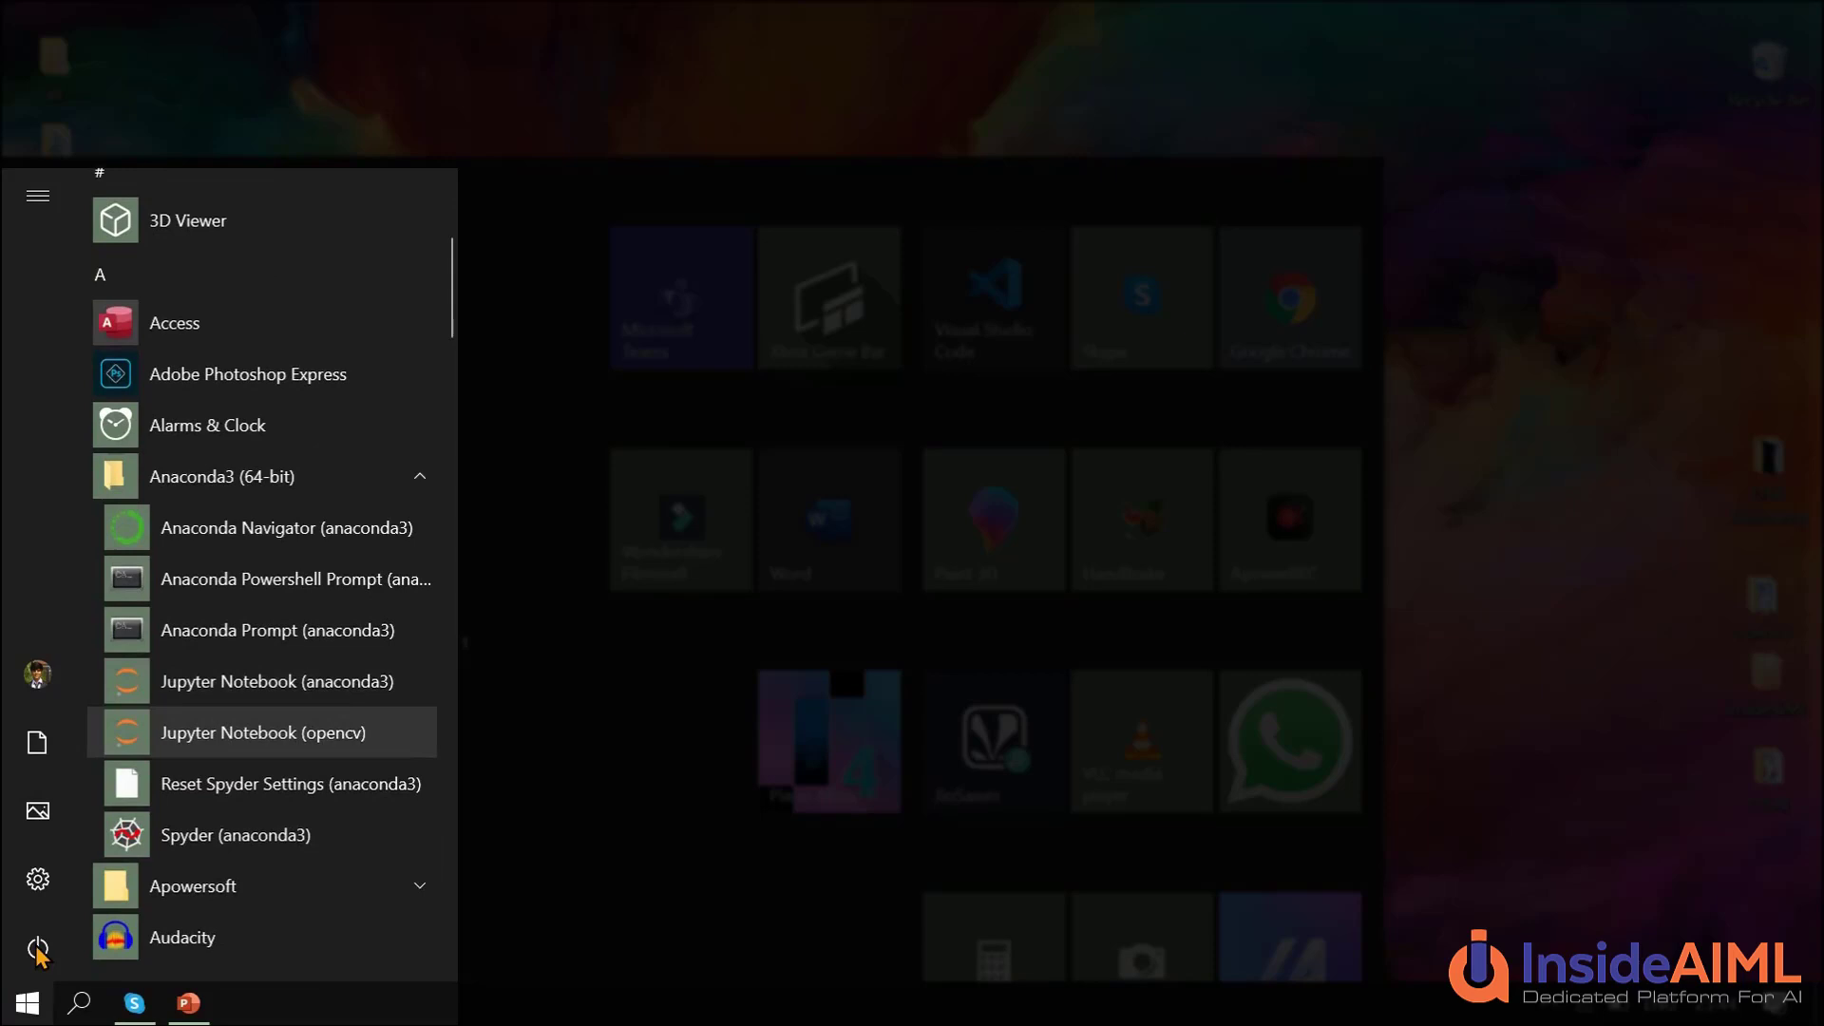
Launch Jupyter Notebook (opencv) from the Anaconda3 Start menu entry
click(264, 733)
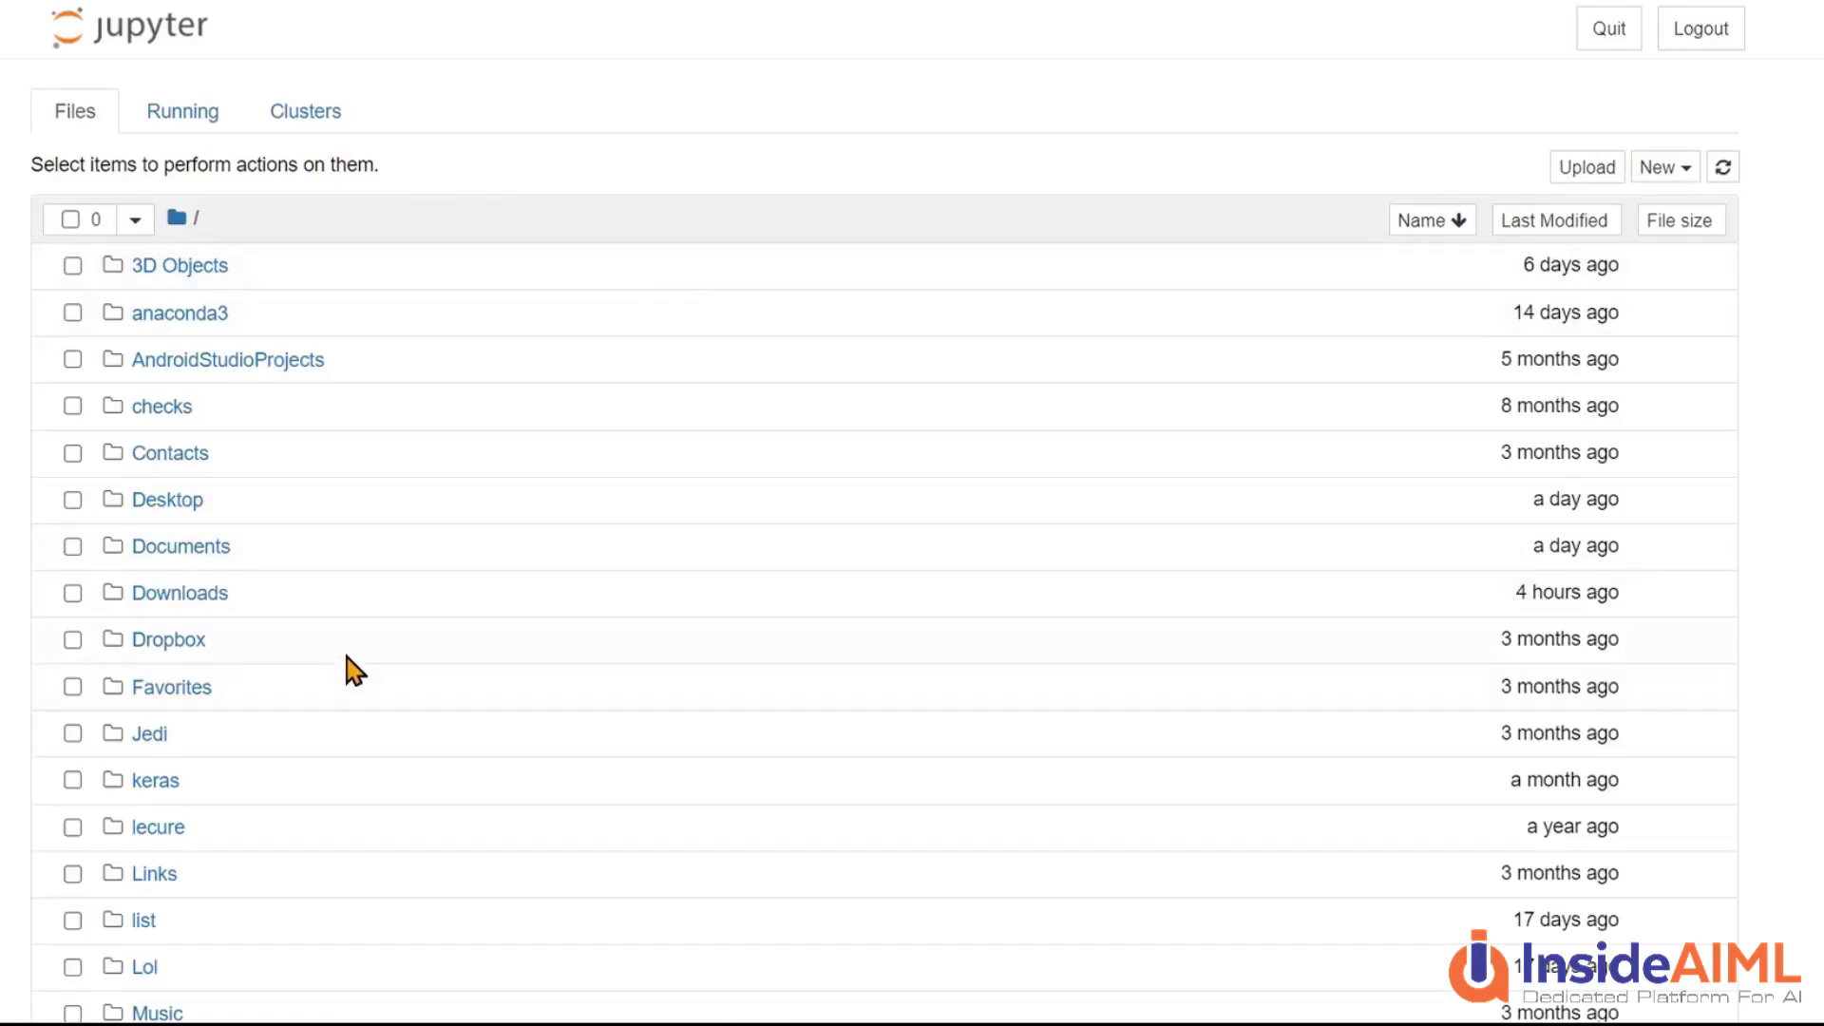
Browse into Desktop/opencv in the Jupyter file browser and pick the opencvBlur notebook
scroll(down, 3)
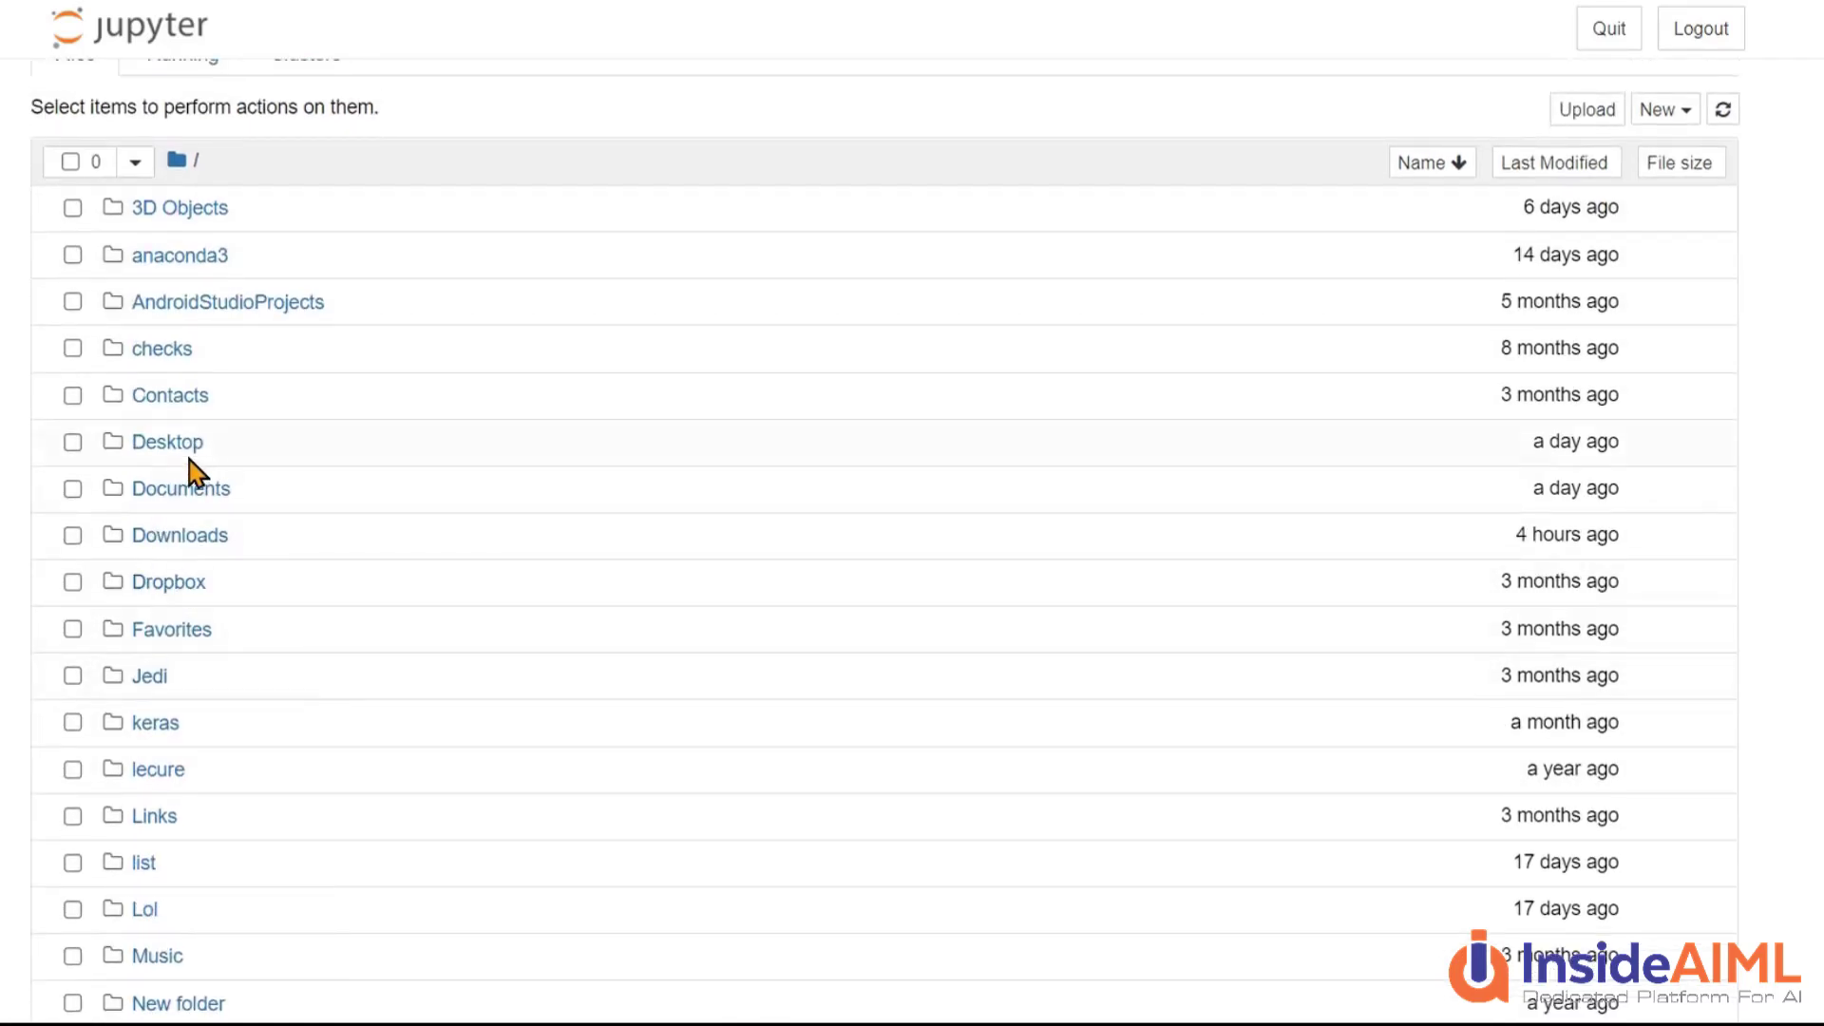
click(167, 441)
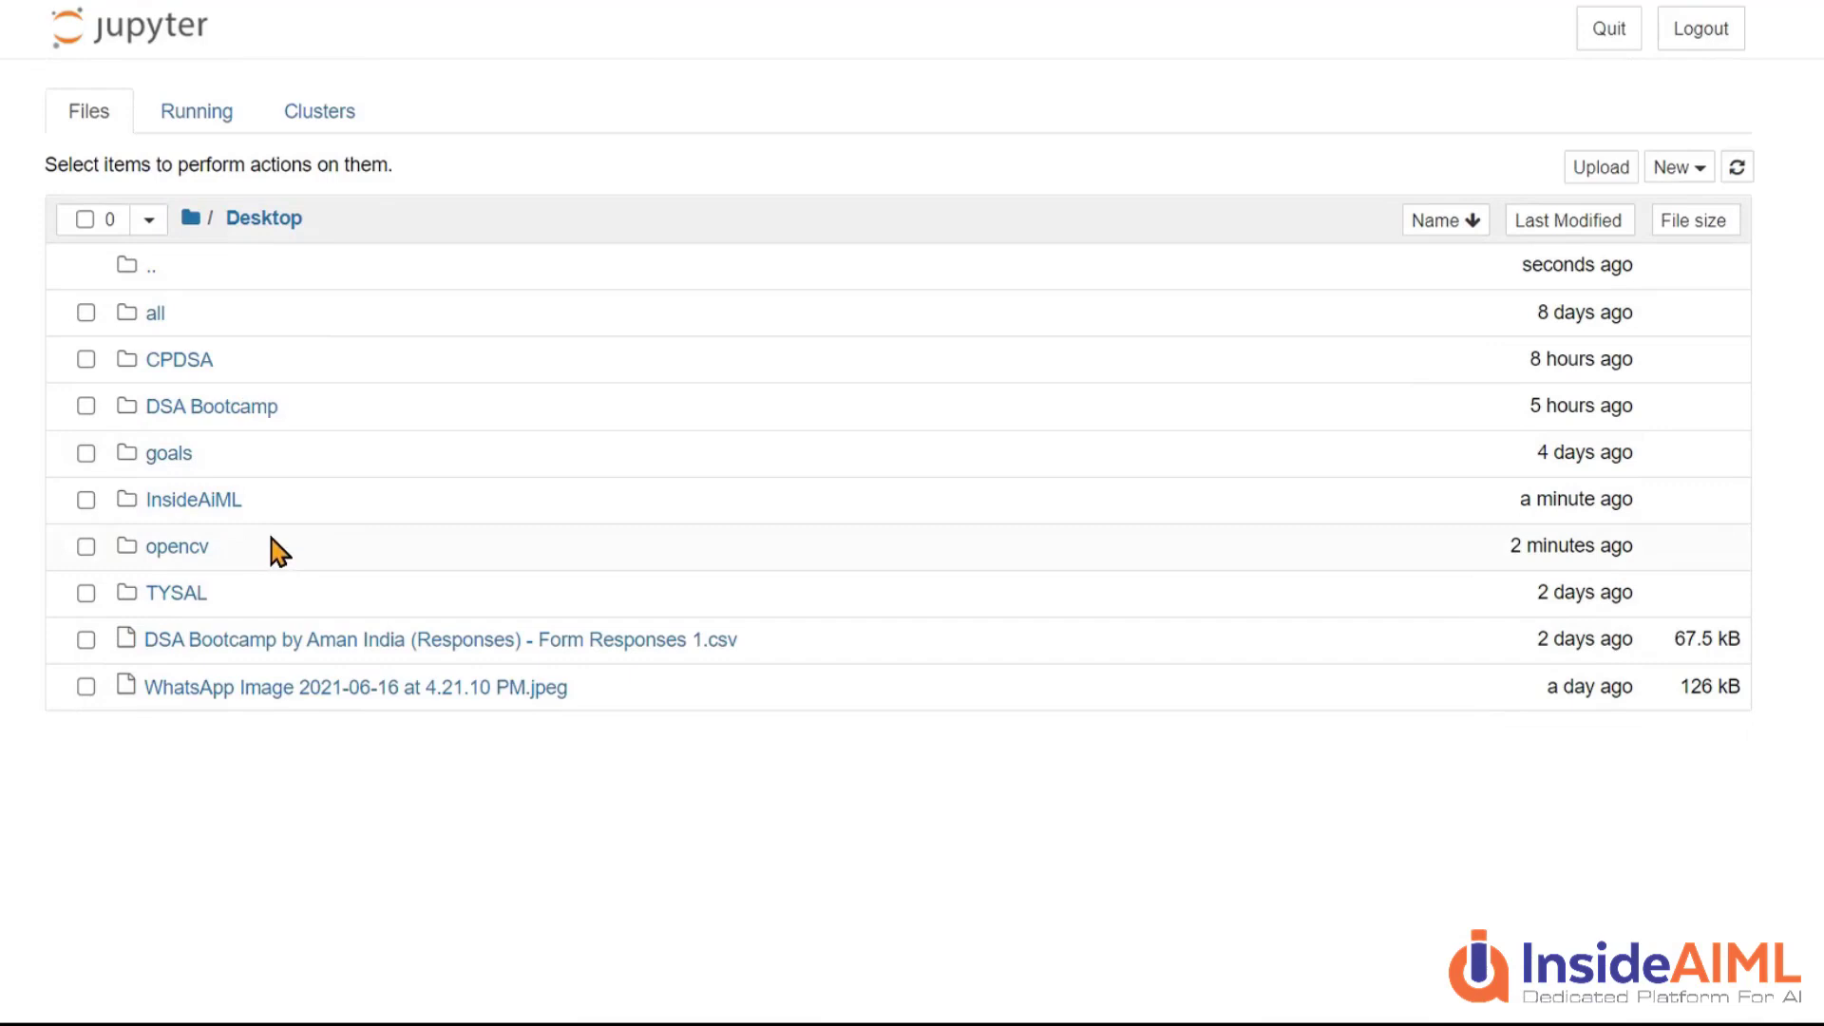
mouse_move(180, 489)
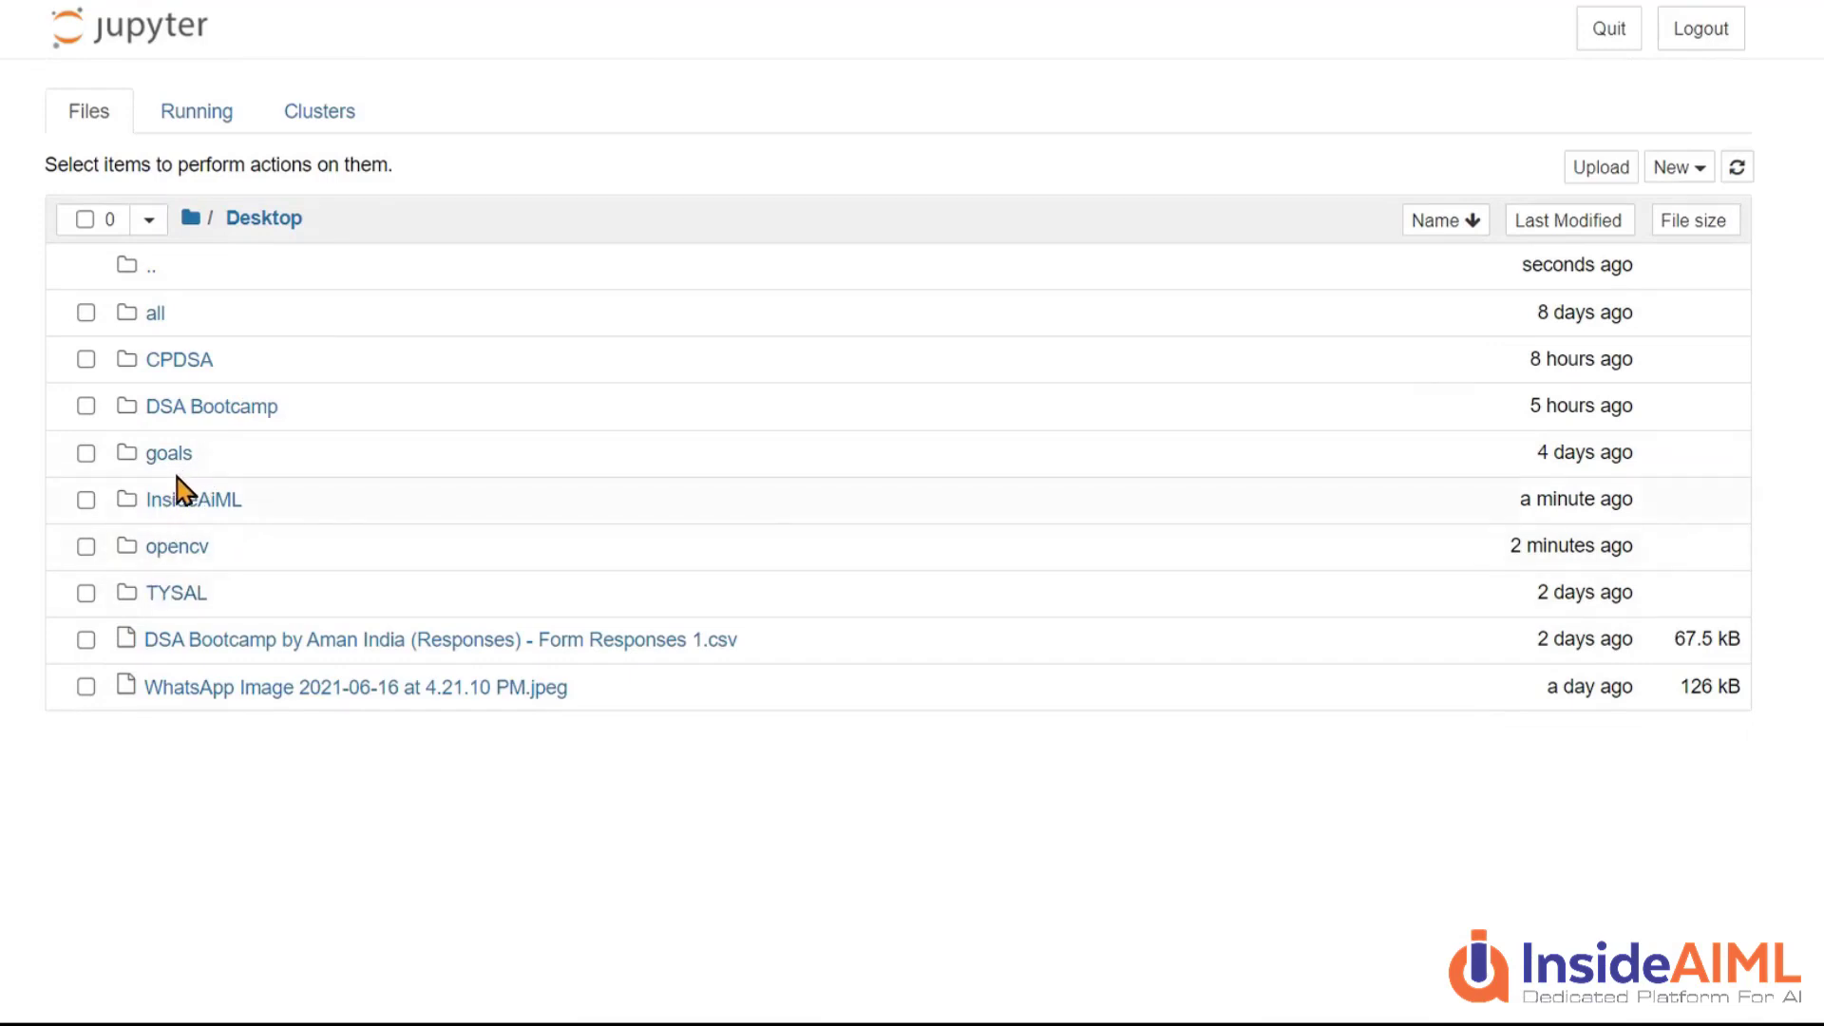
mouse_move(175, 545)
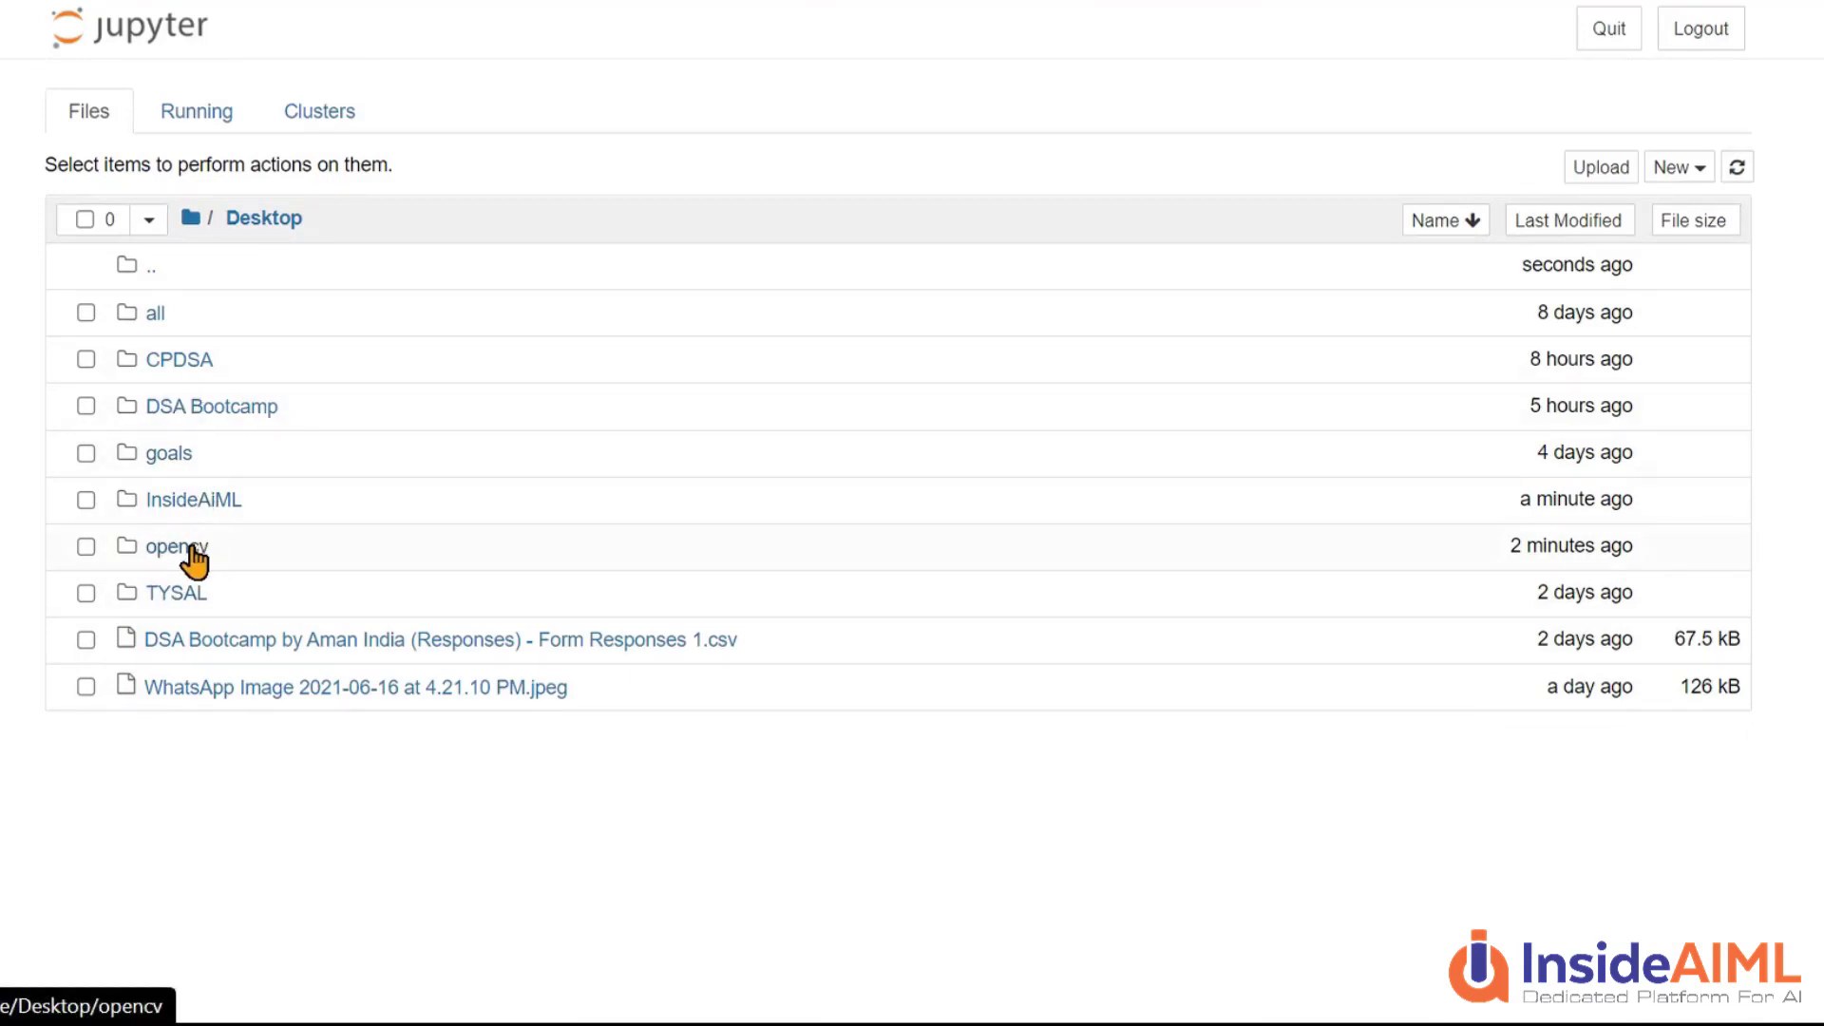
click(173, 545)
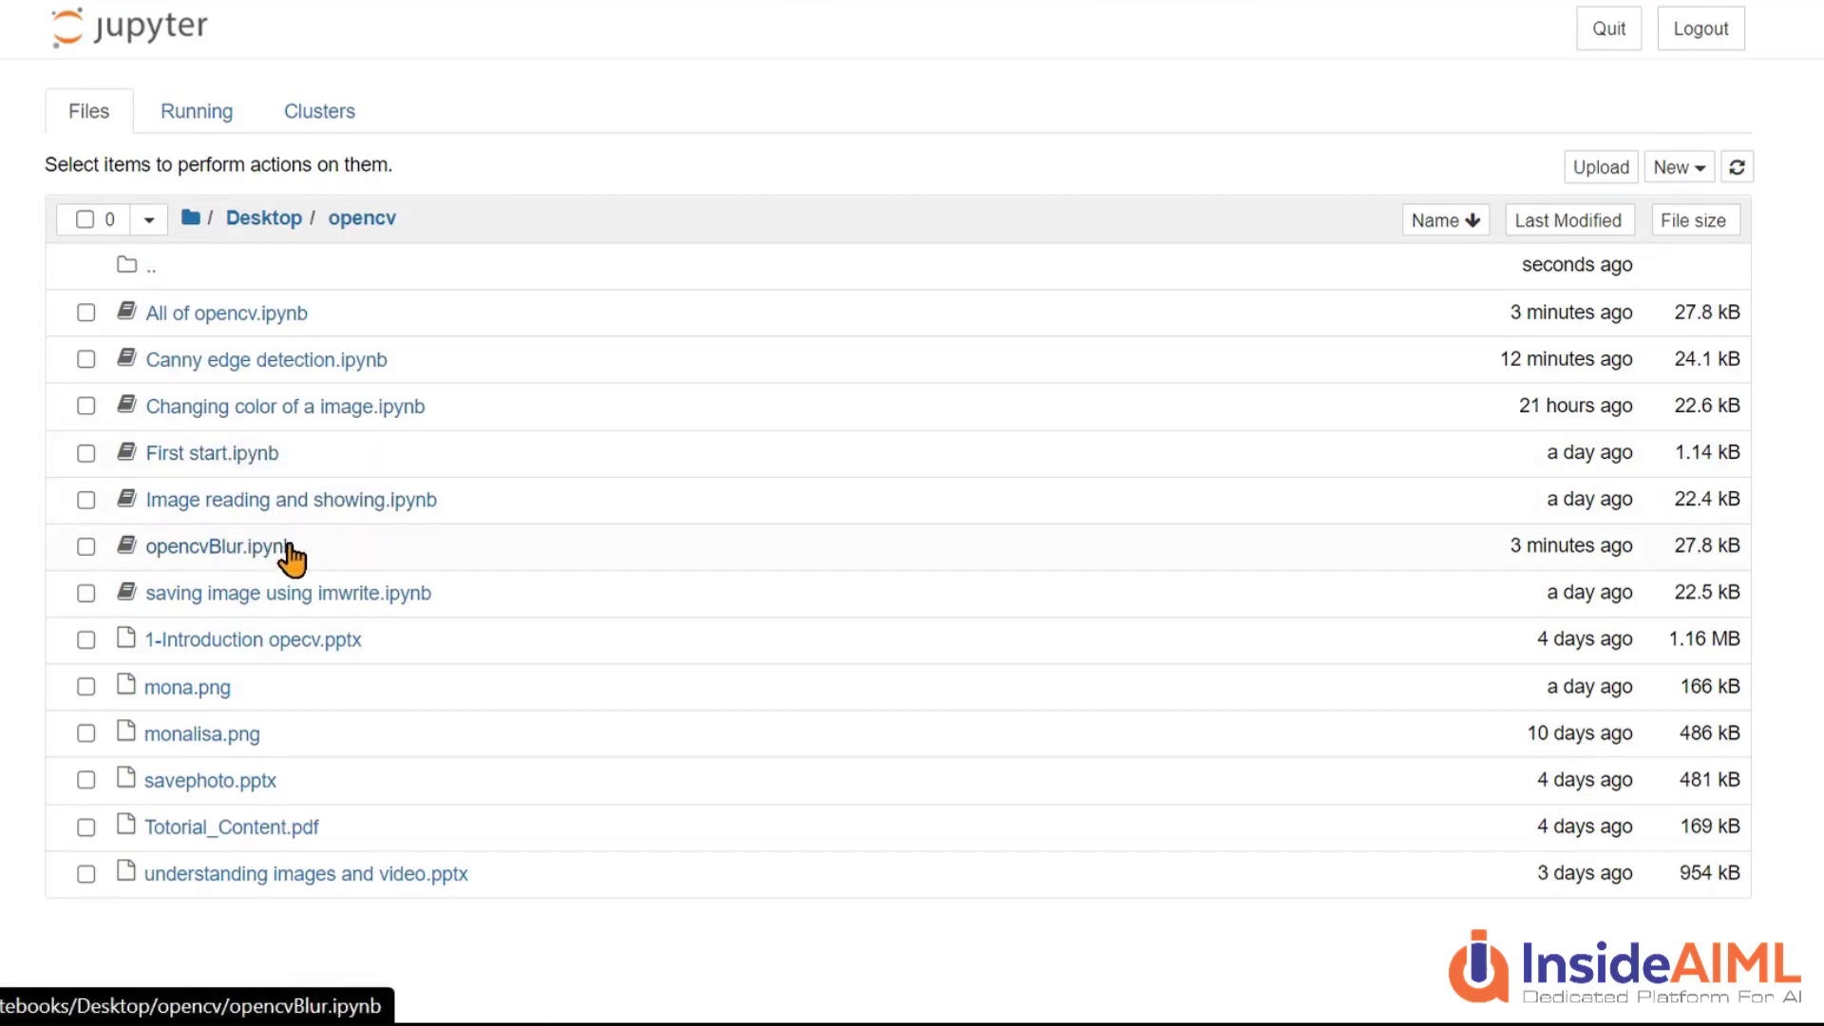
mouse_move(224, 574)
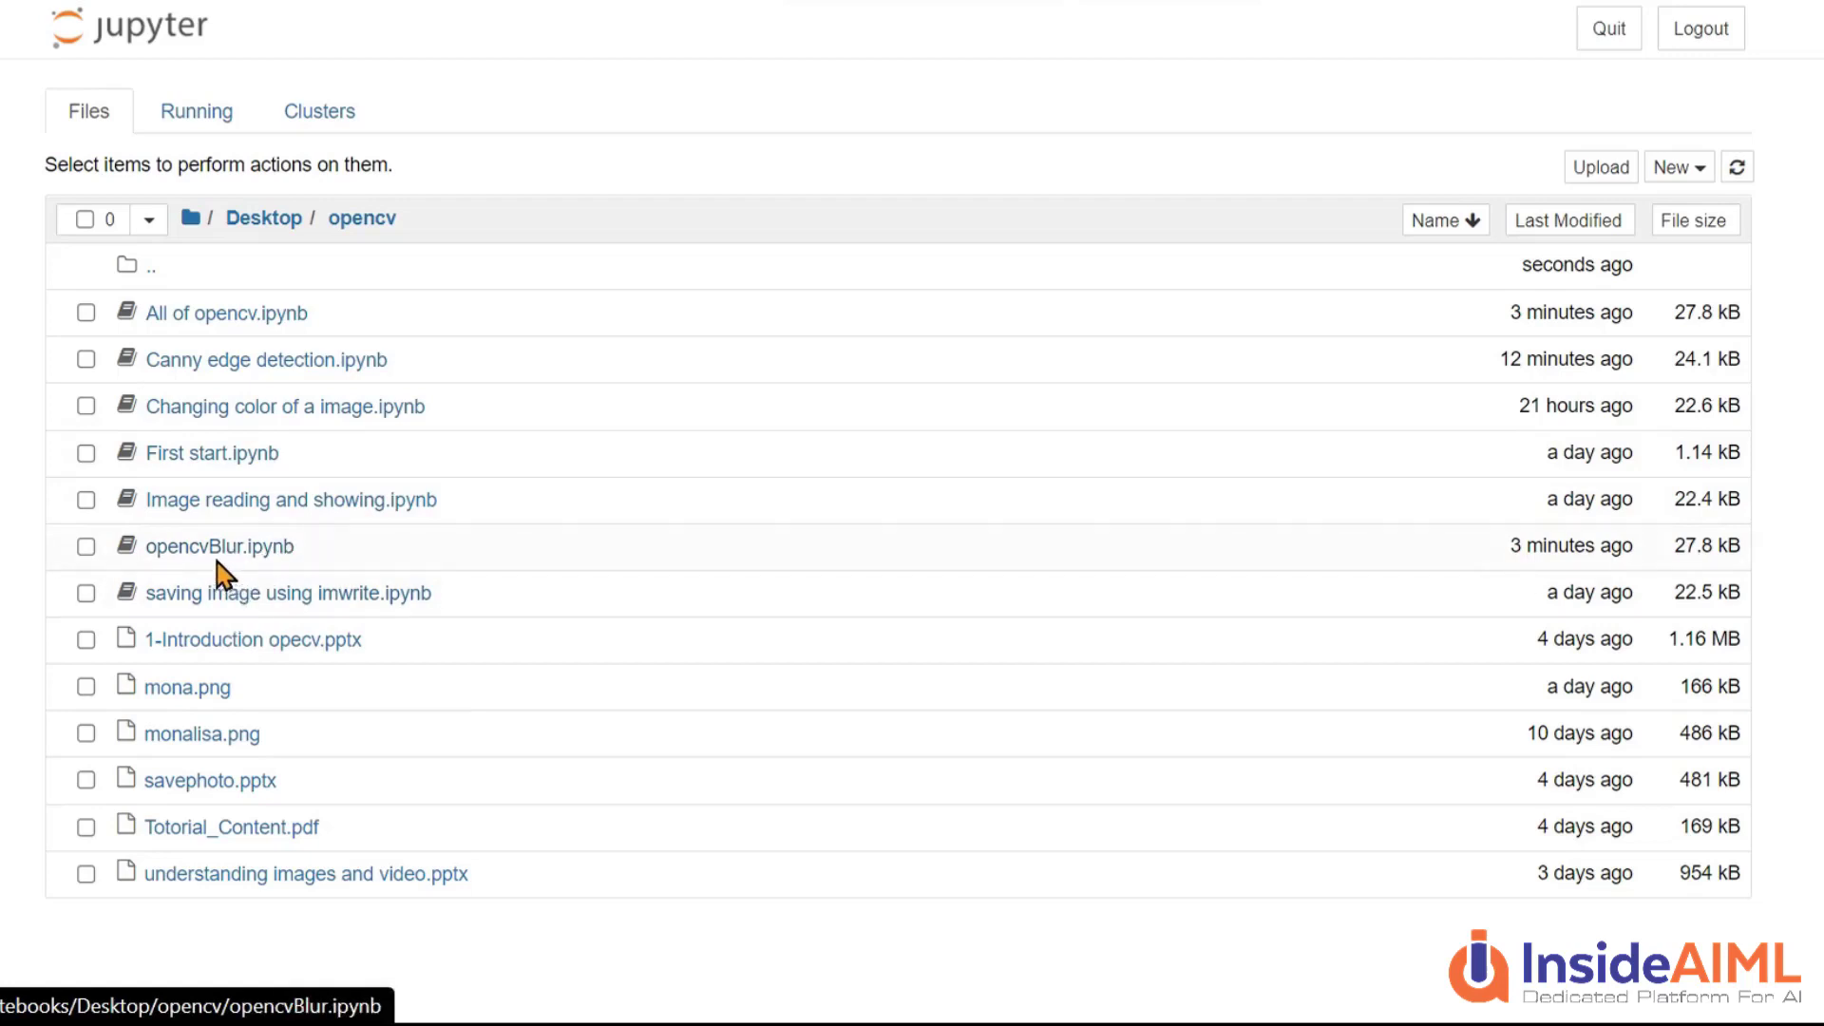
mouse_move(328, 555)
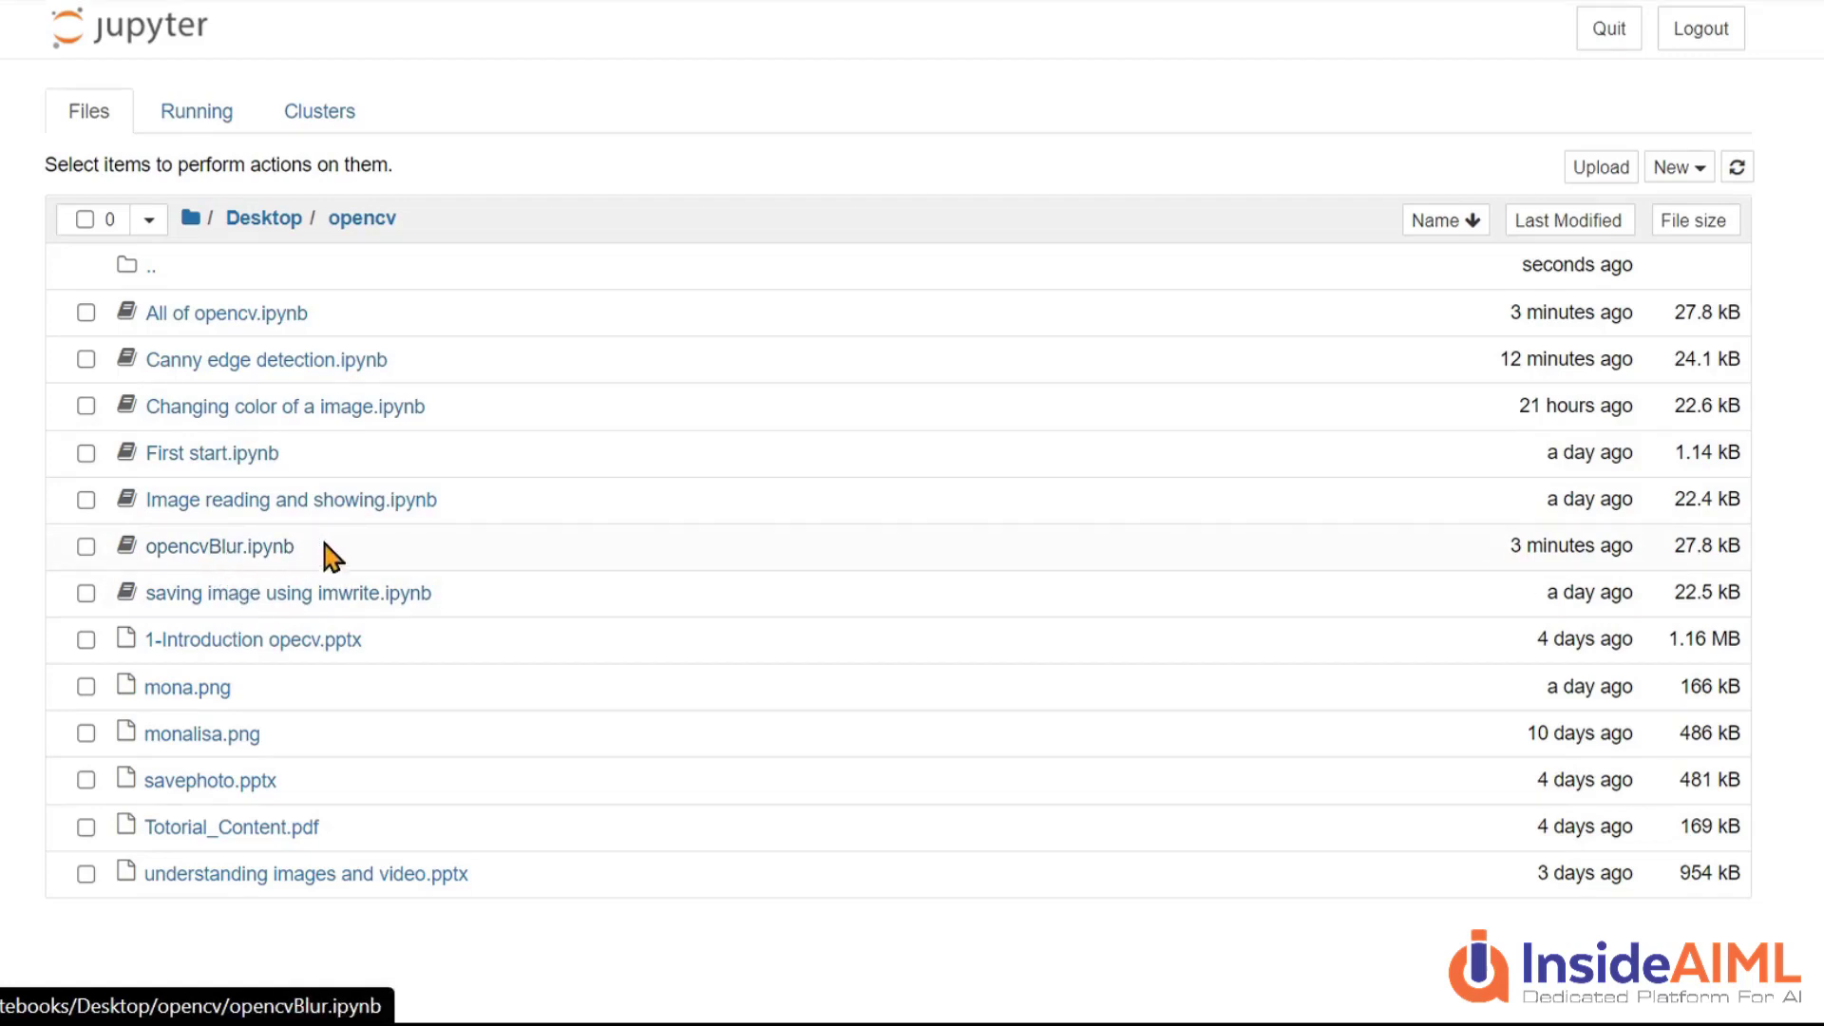
click(1677, 167)
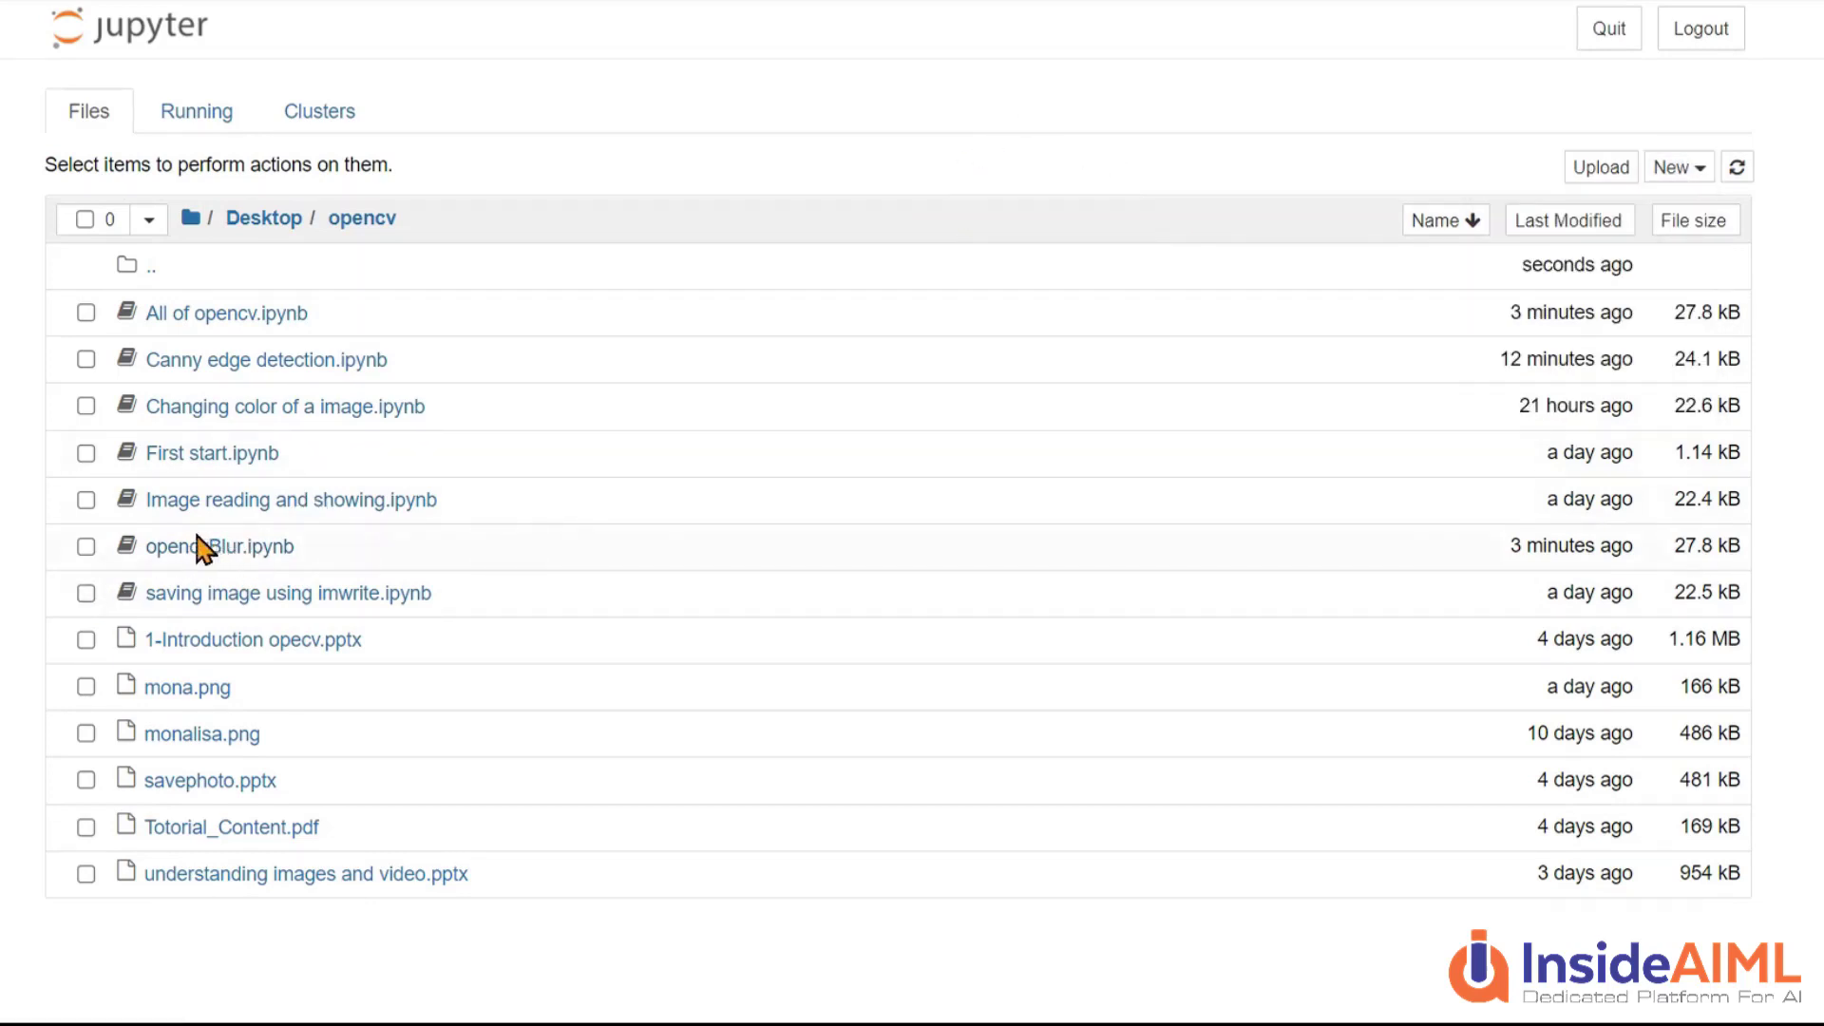
Show the opened opencvBlur notebook and scroll past the Canny cells to the cv2.blur averaging section
click(220, 545)
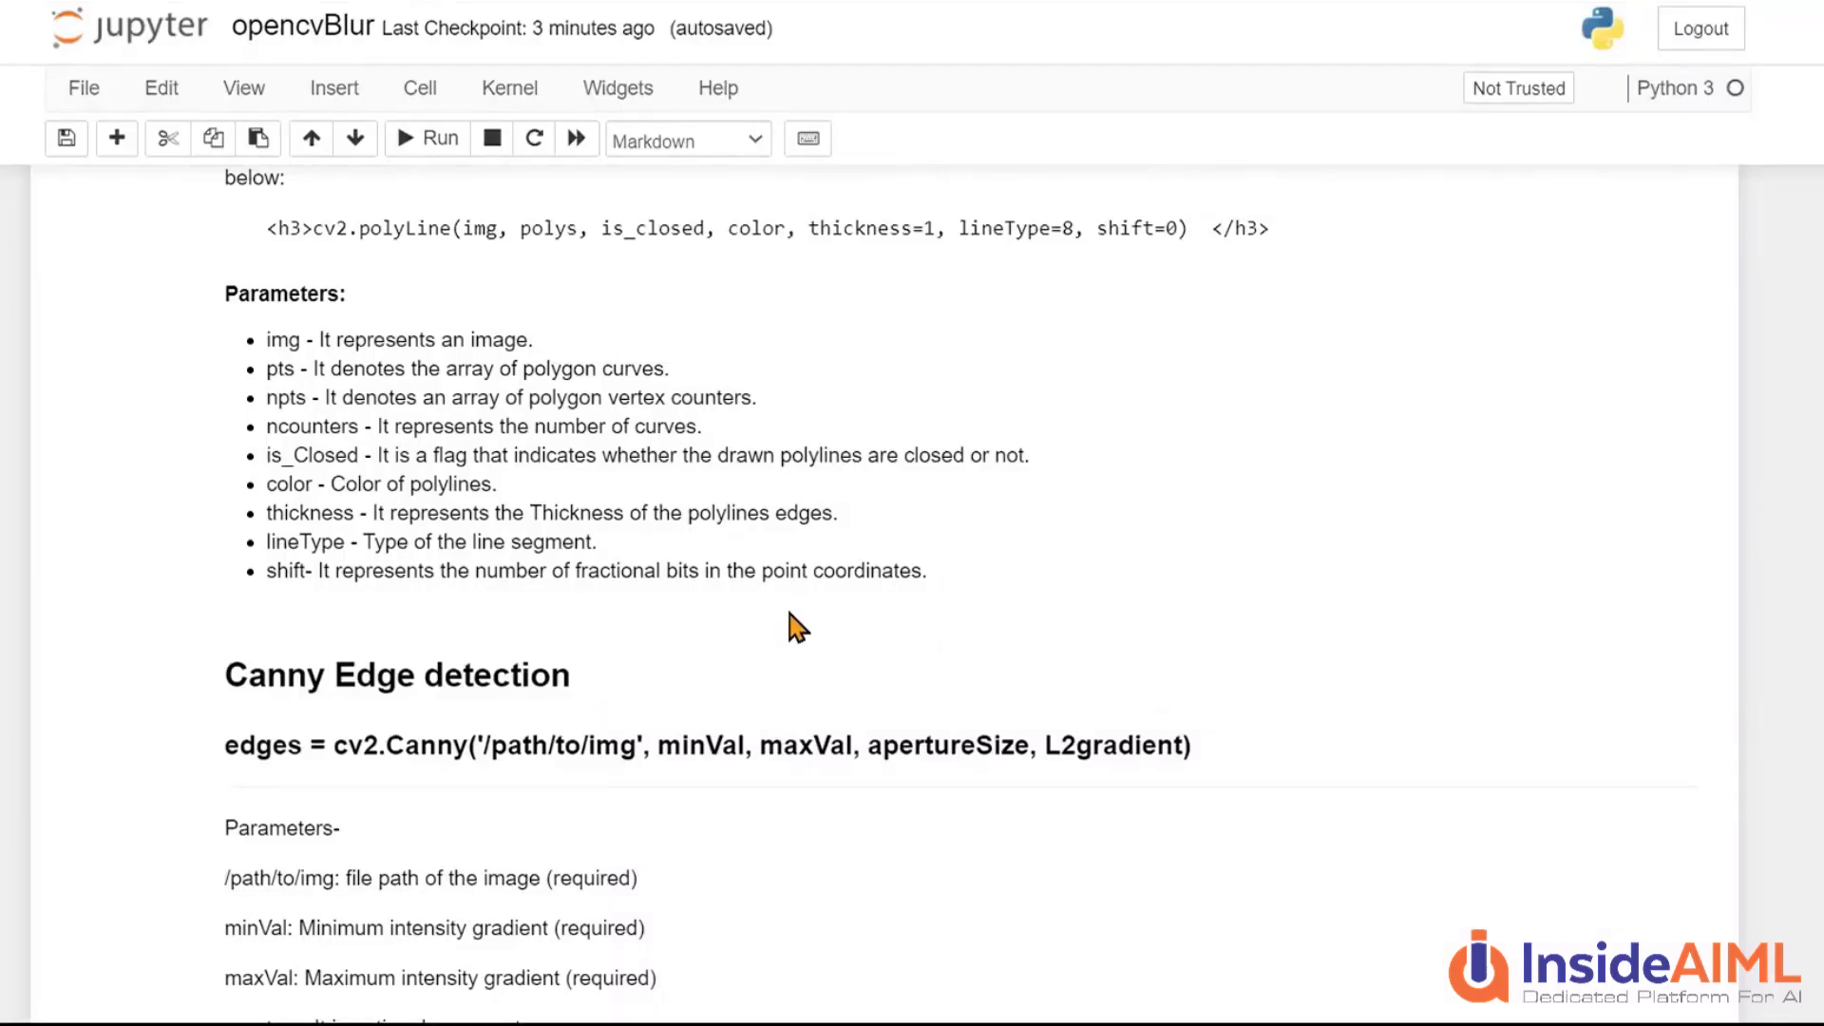
scroll(down, 3)
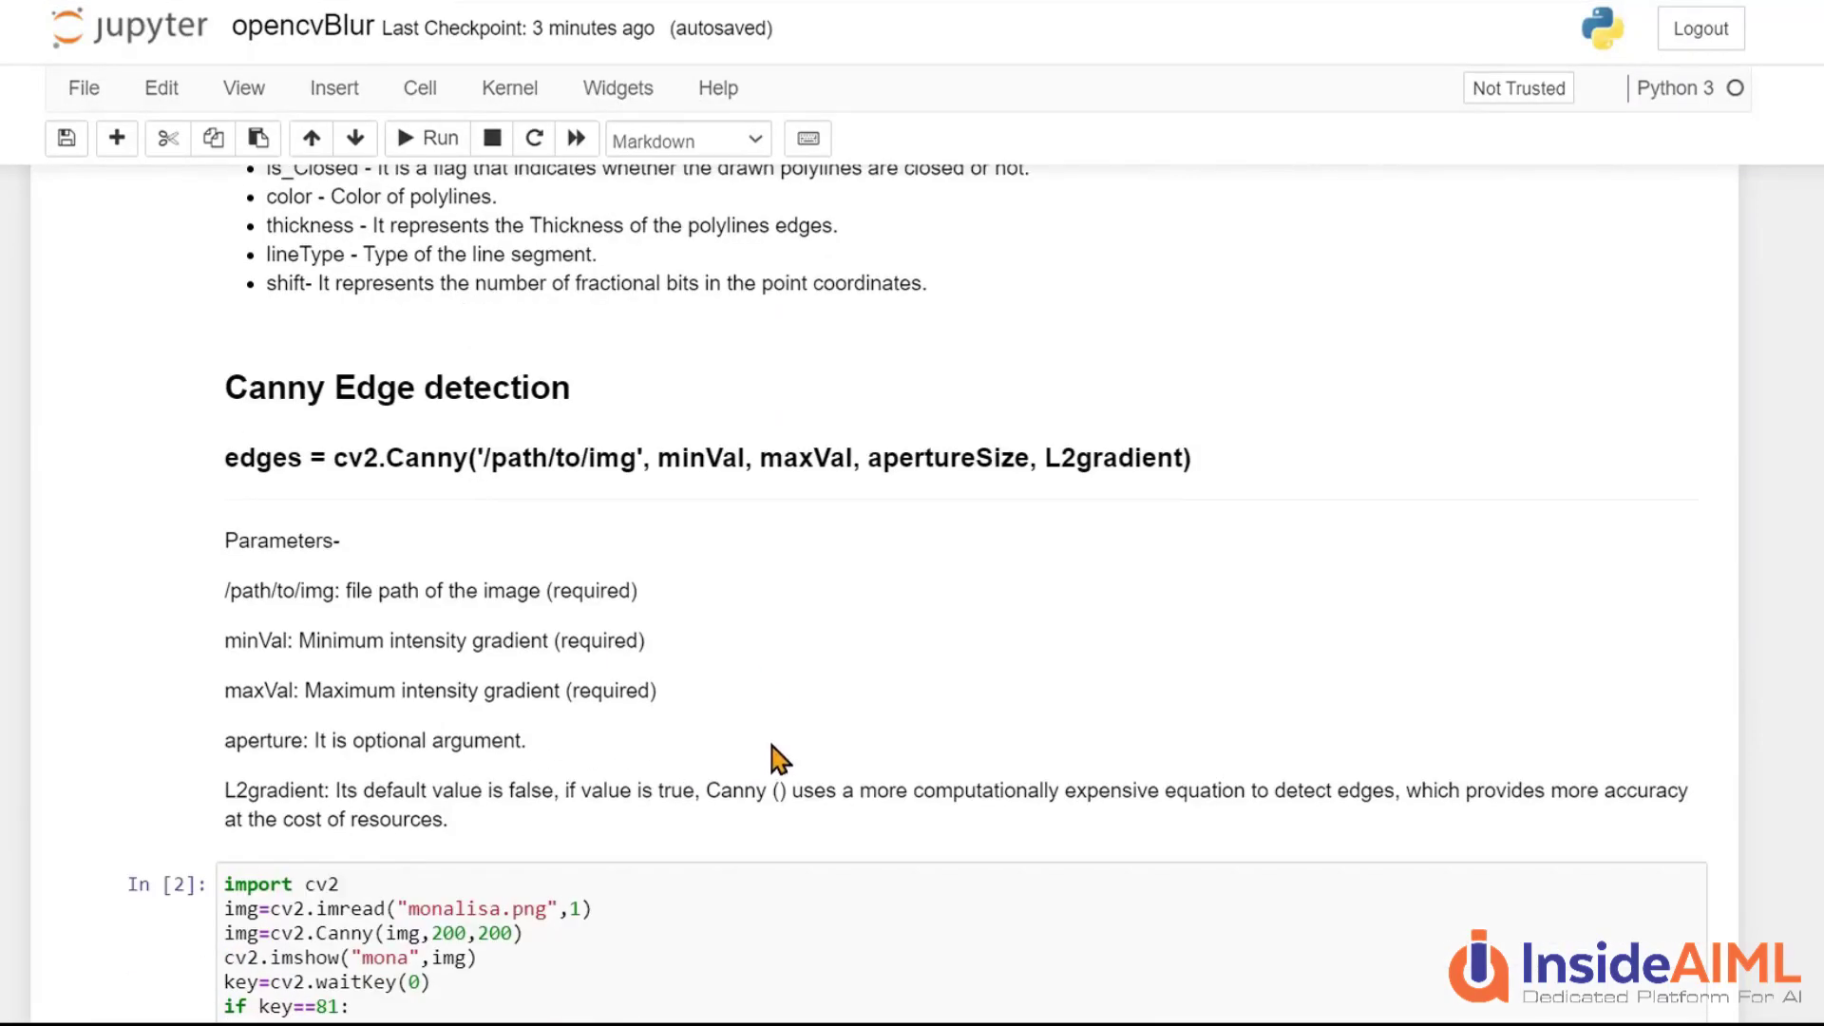
scroll(down, 3)
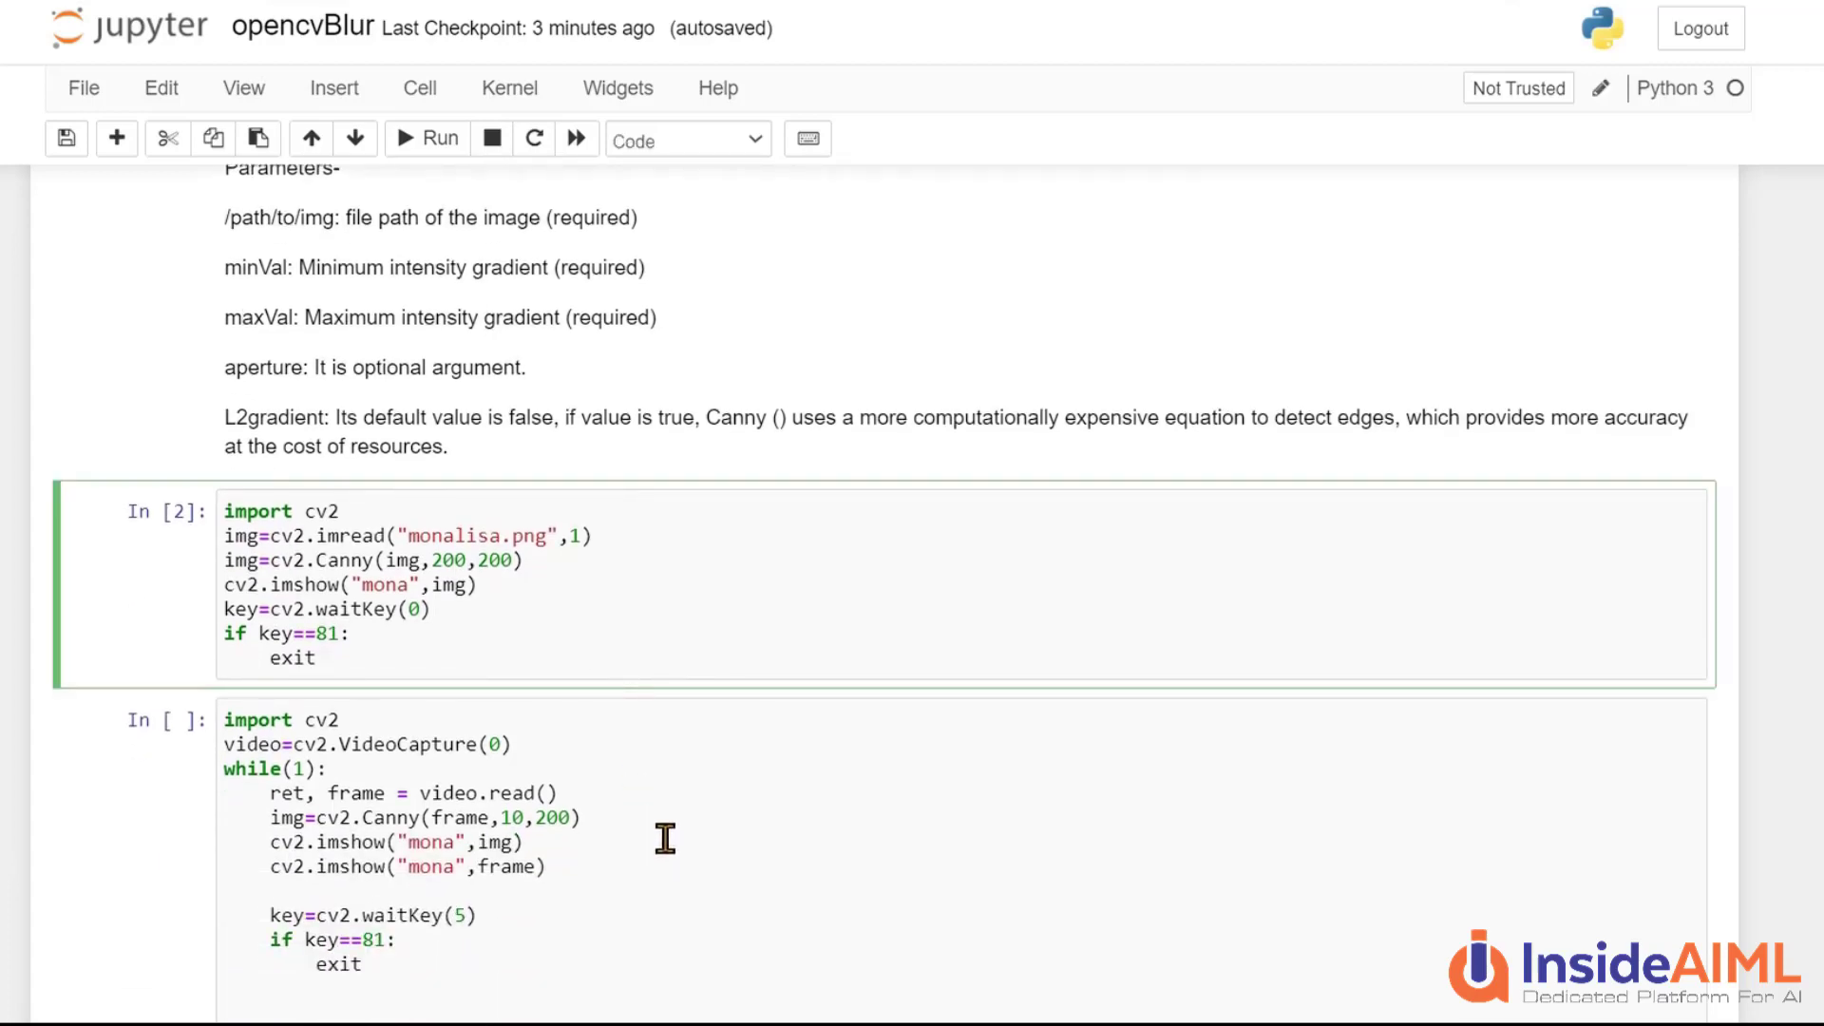
scroll(down, 3)
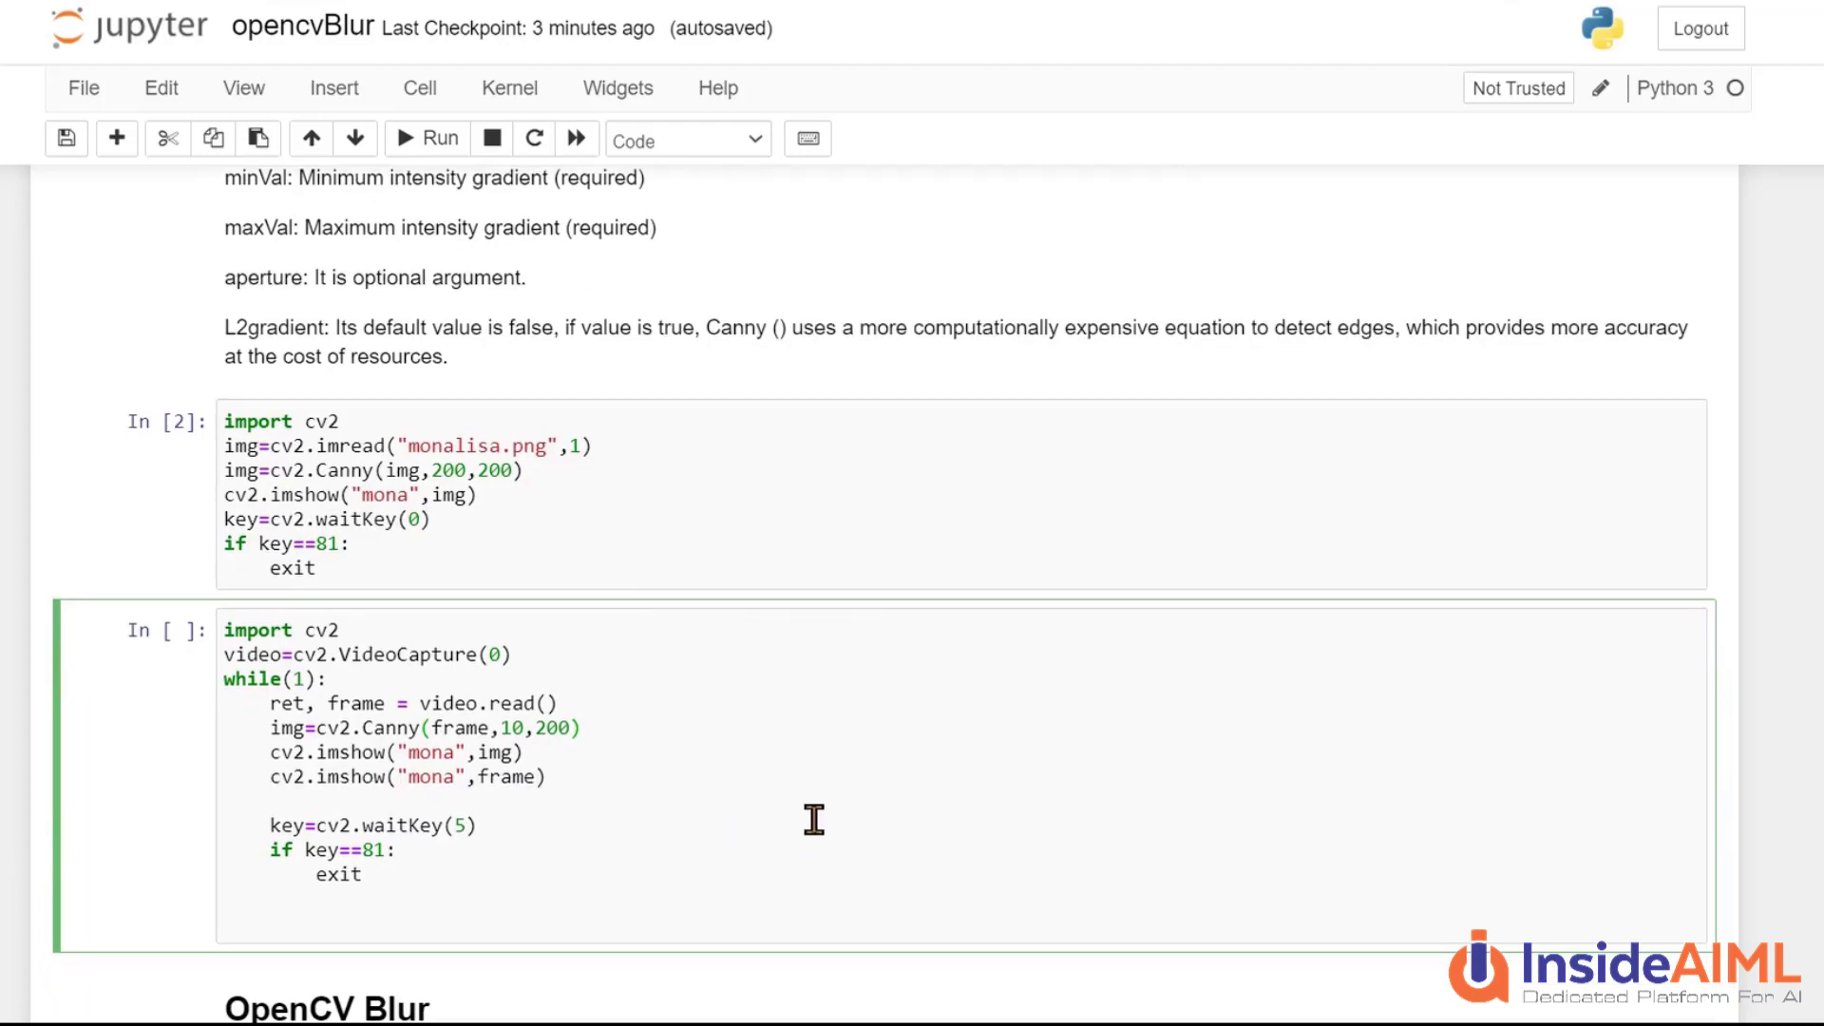
mouse_move(779, 830)
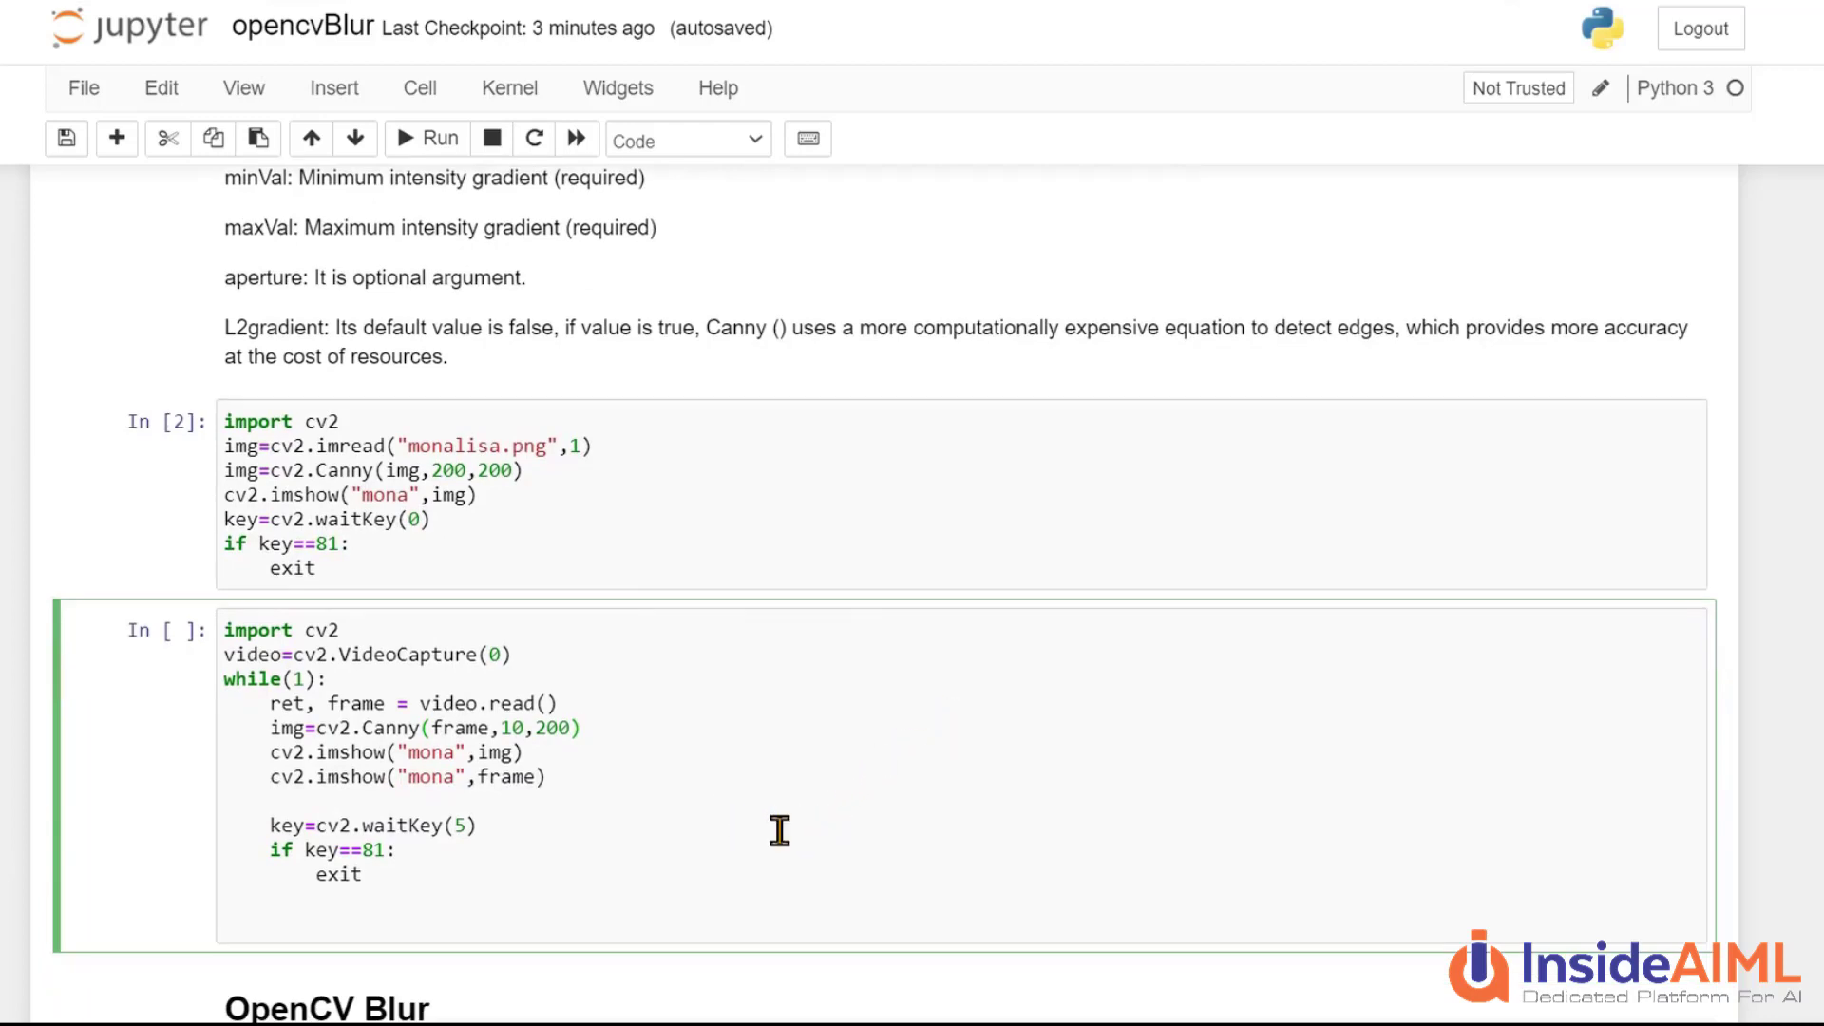
click(581, 728)
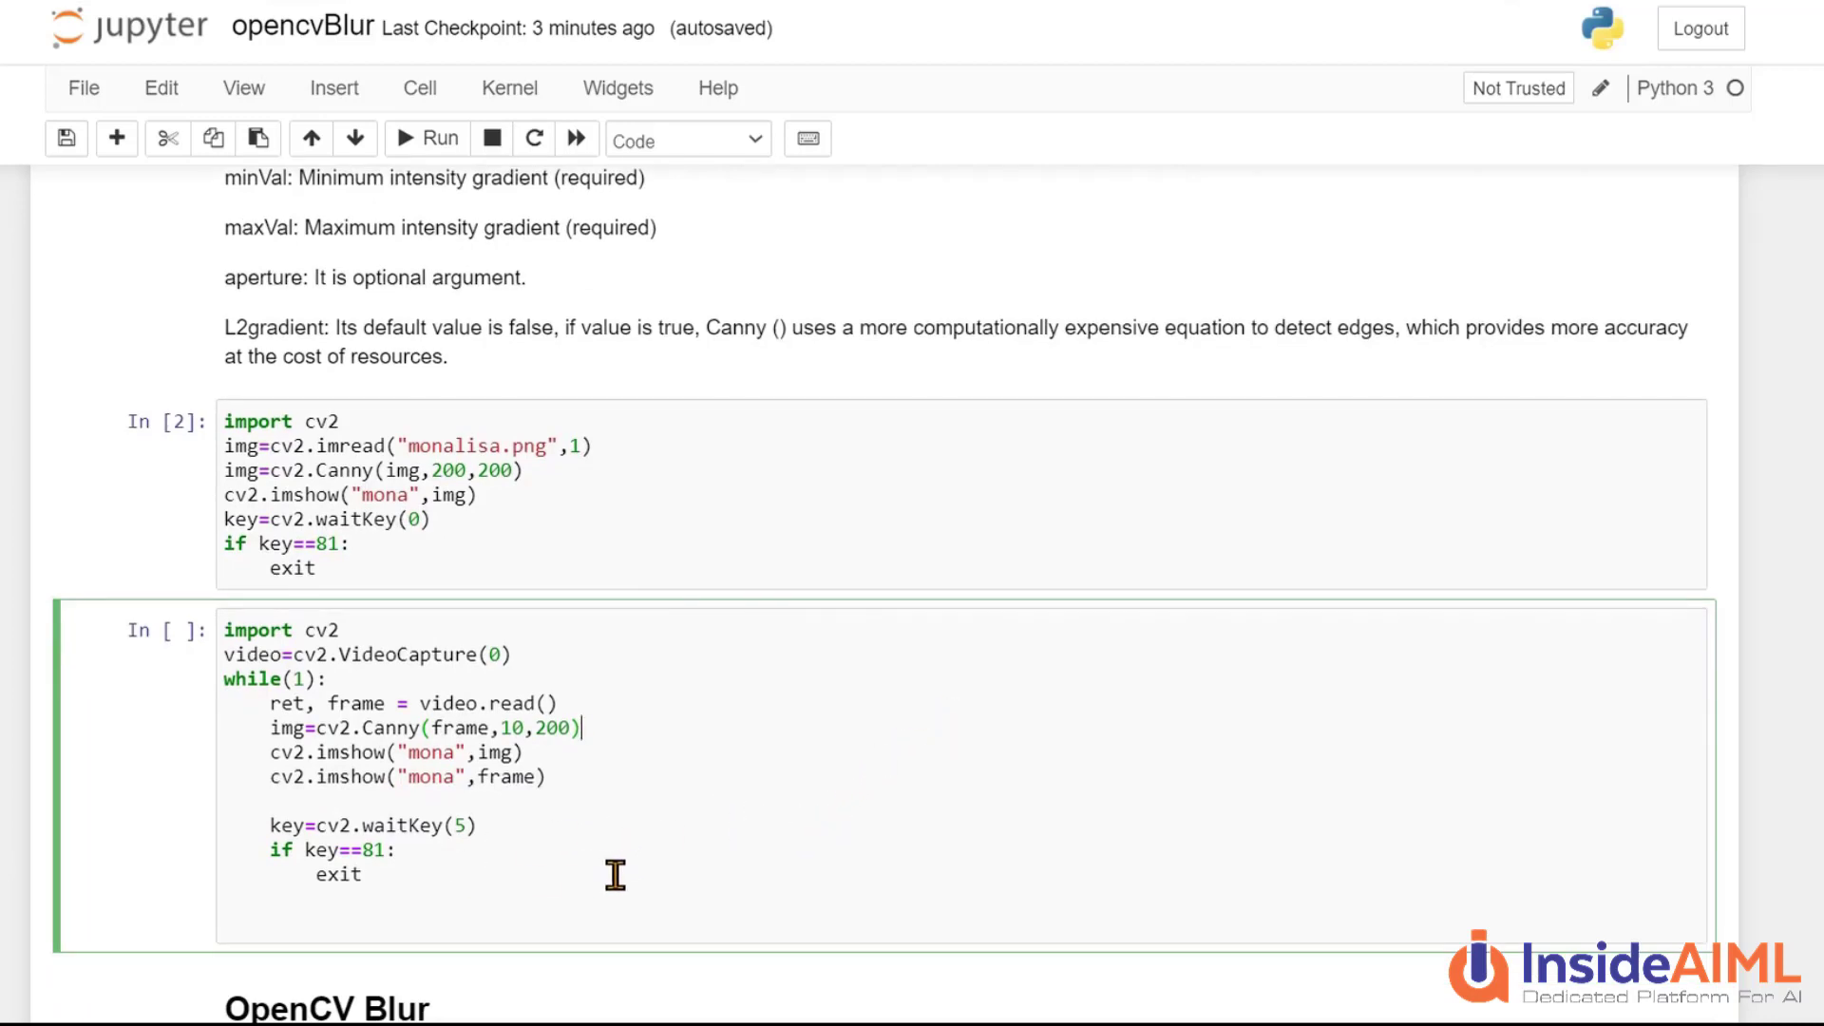
scroll(down, 3)
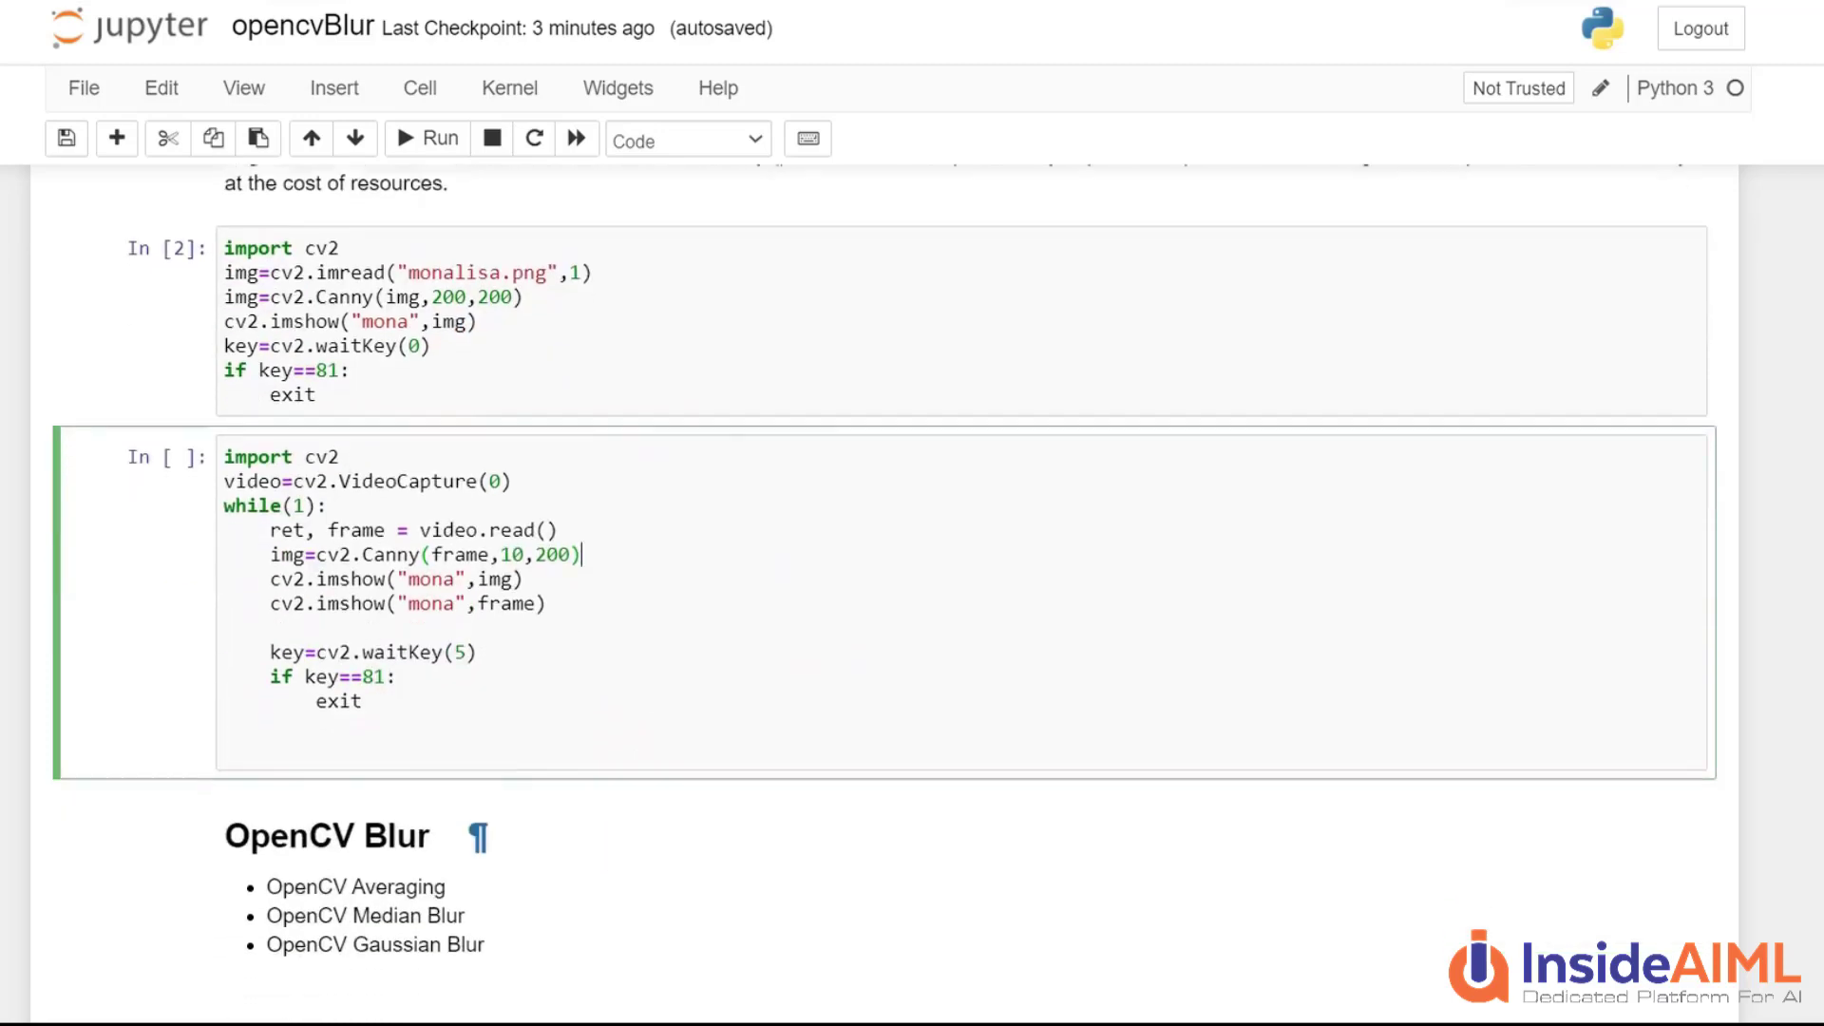
scroll(down, 3)
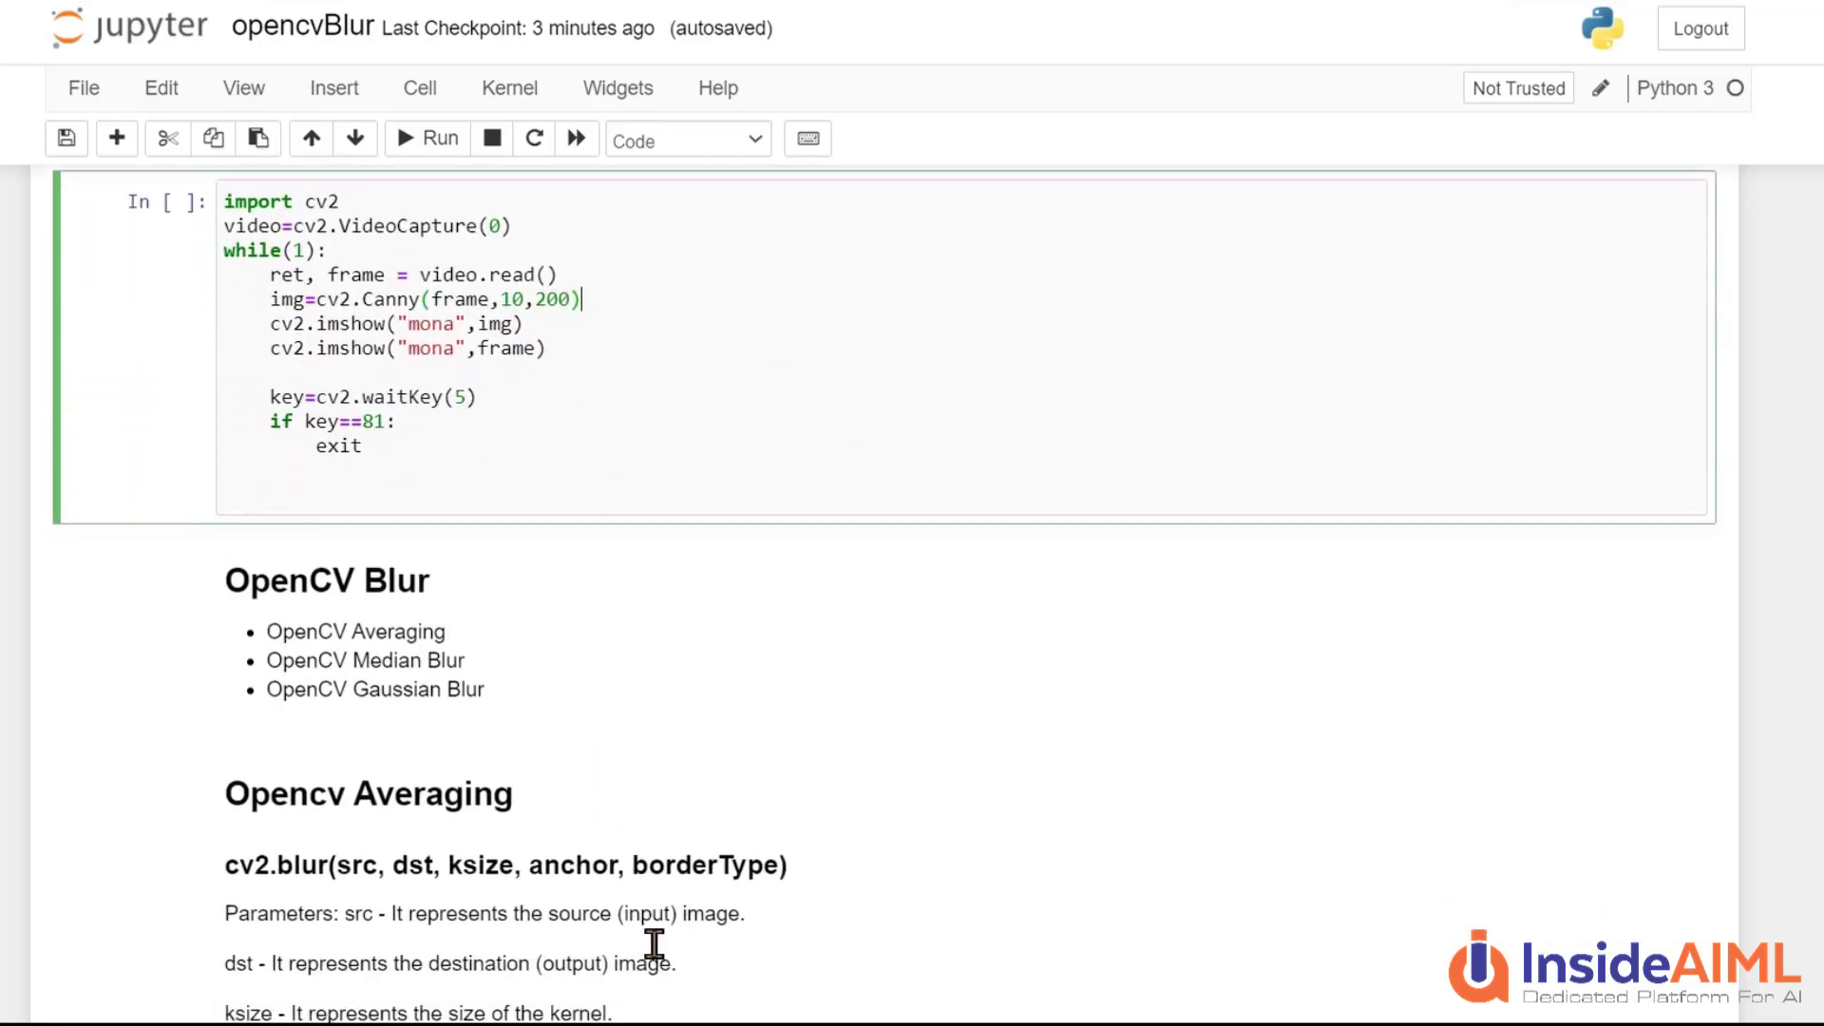
scroll(down, 3)
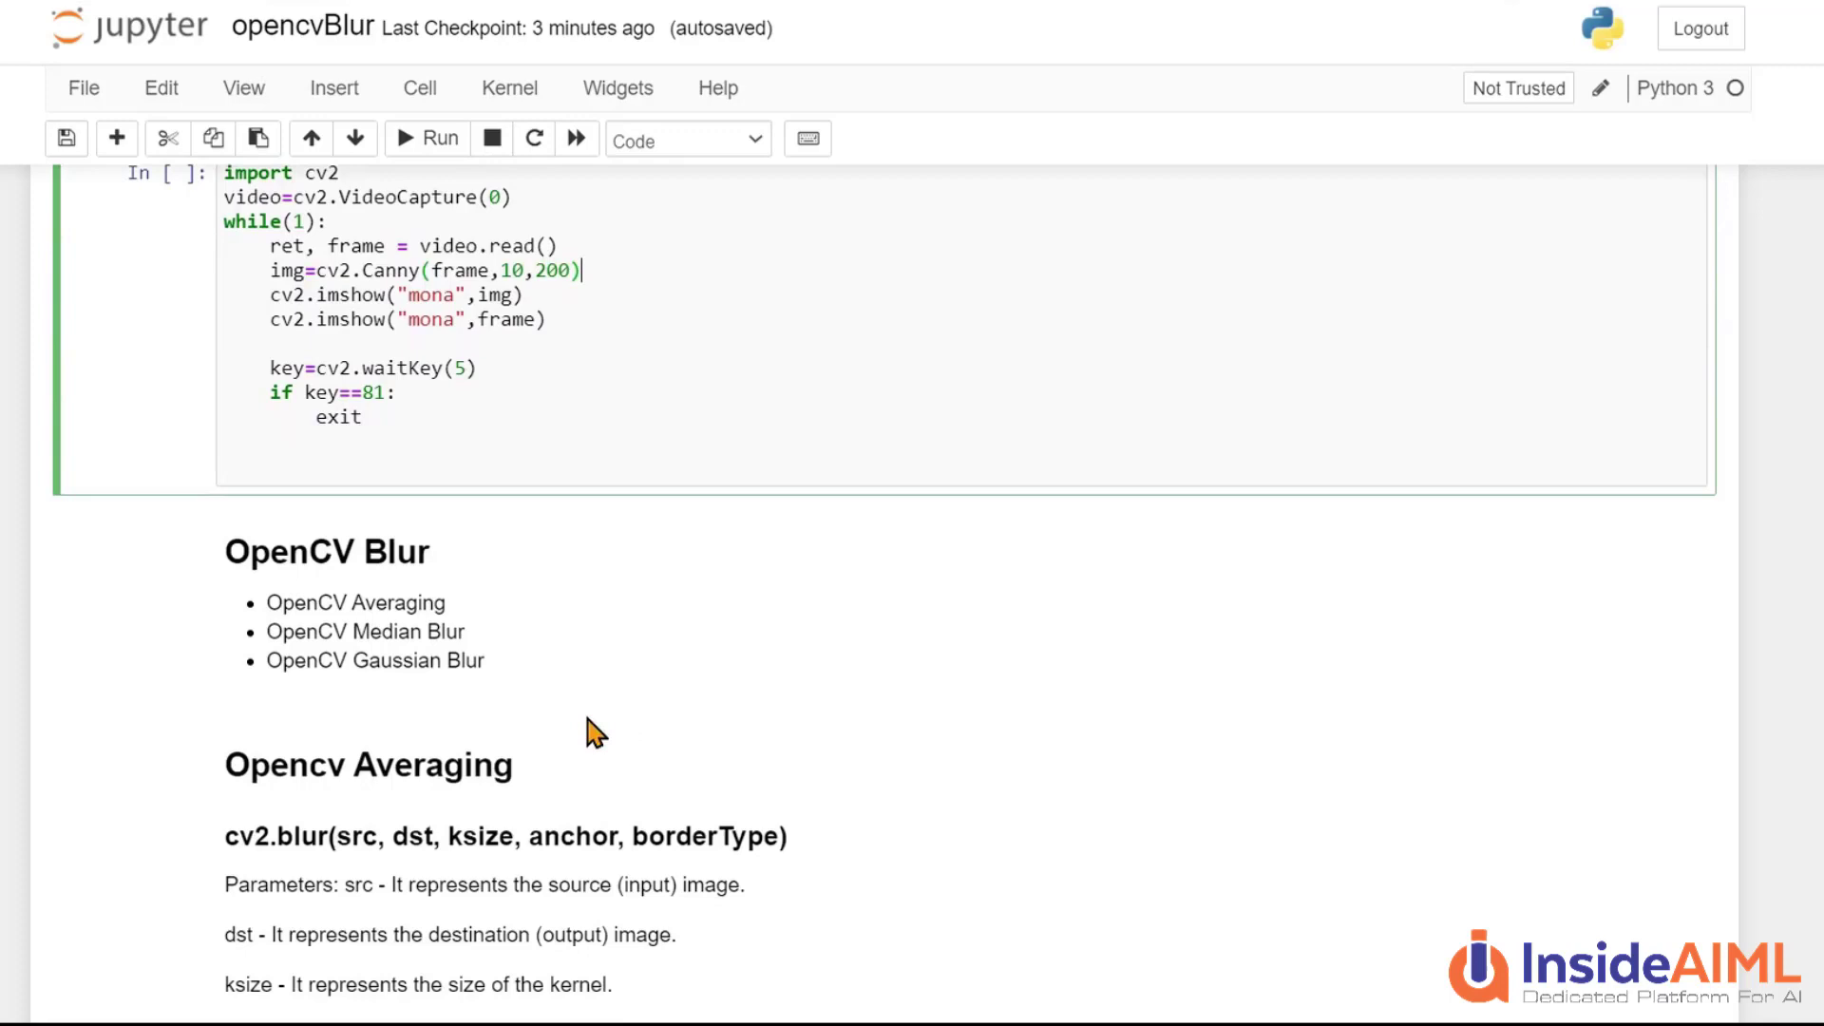
scroll(down, 3)
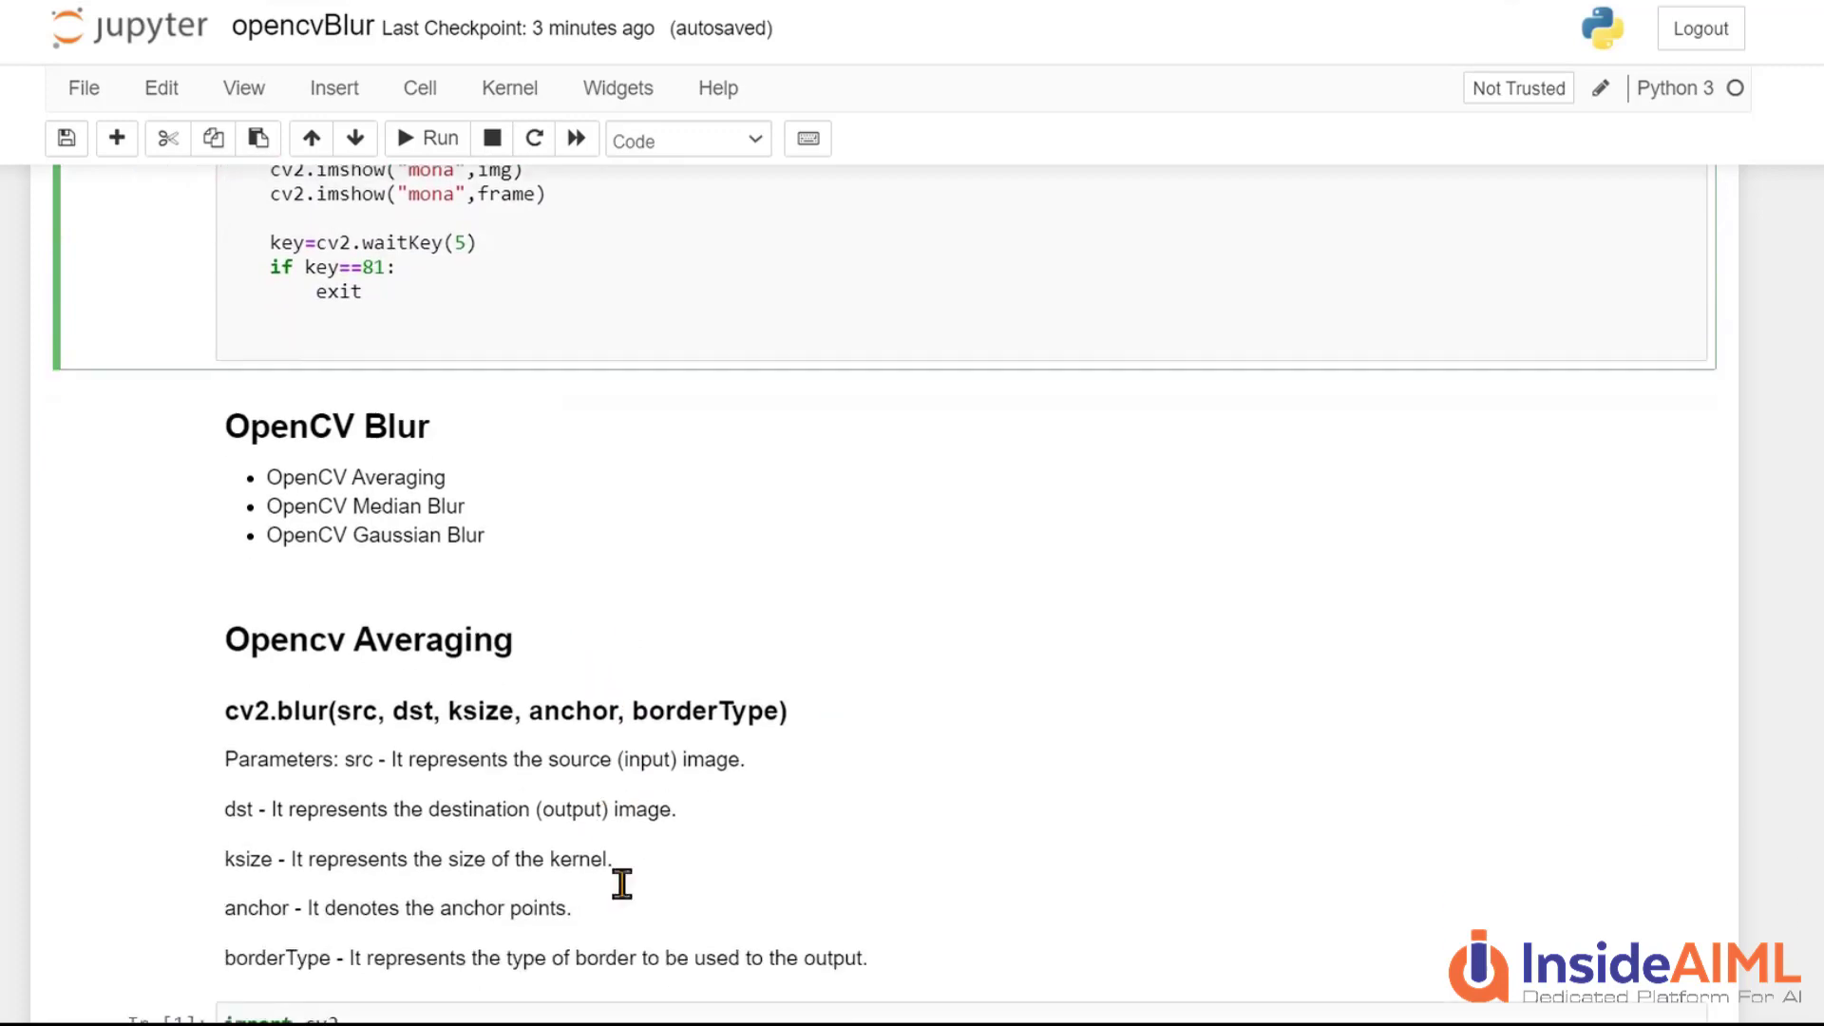
scroll(down, 3)
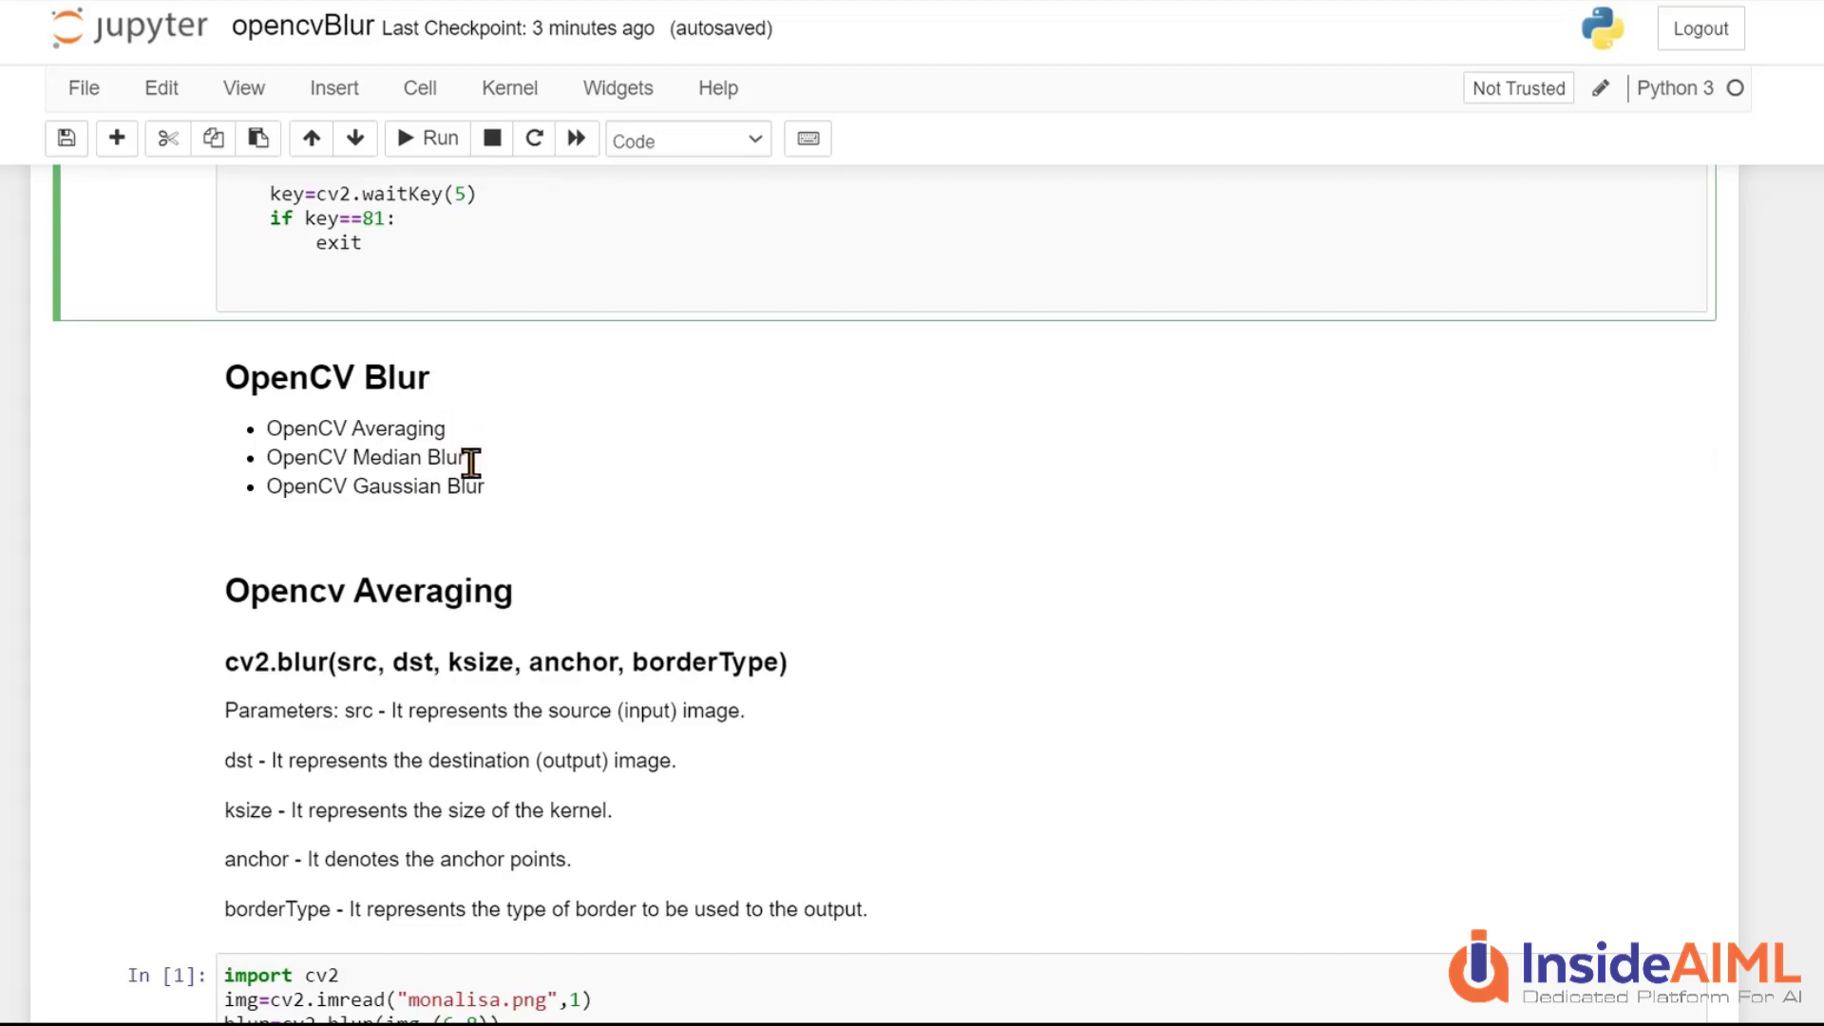
mouse_move(407, 501)
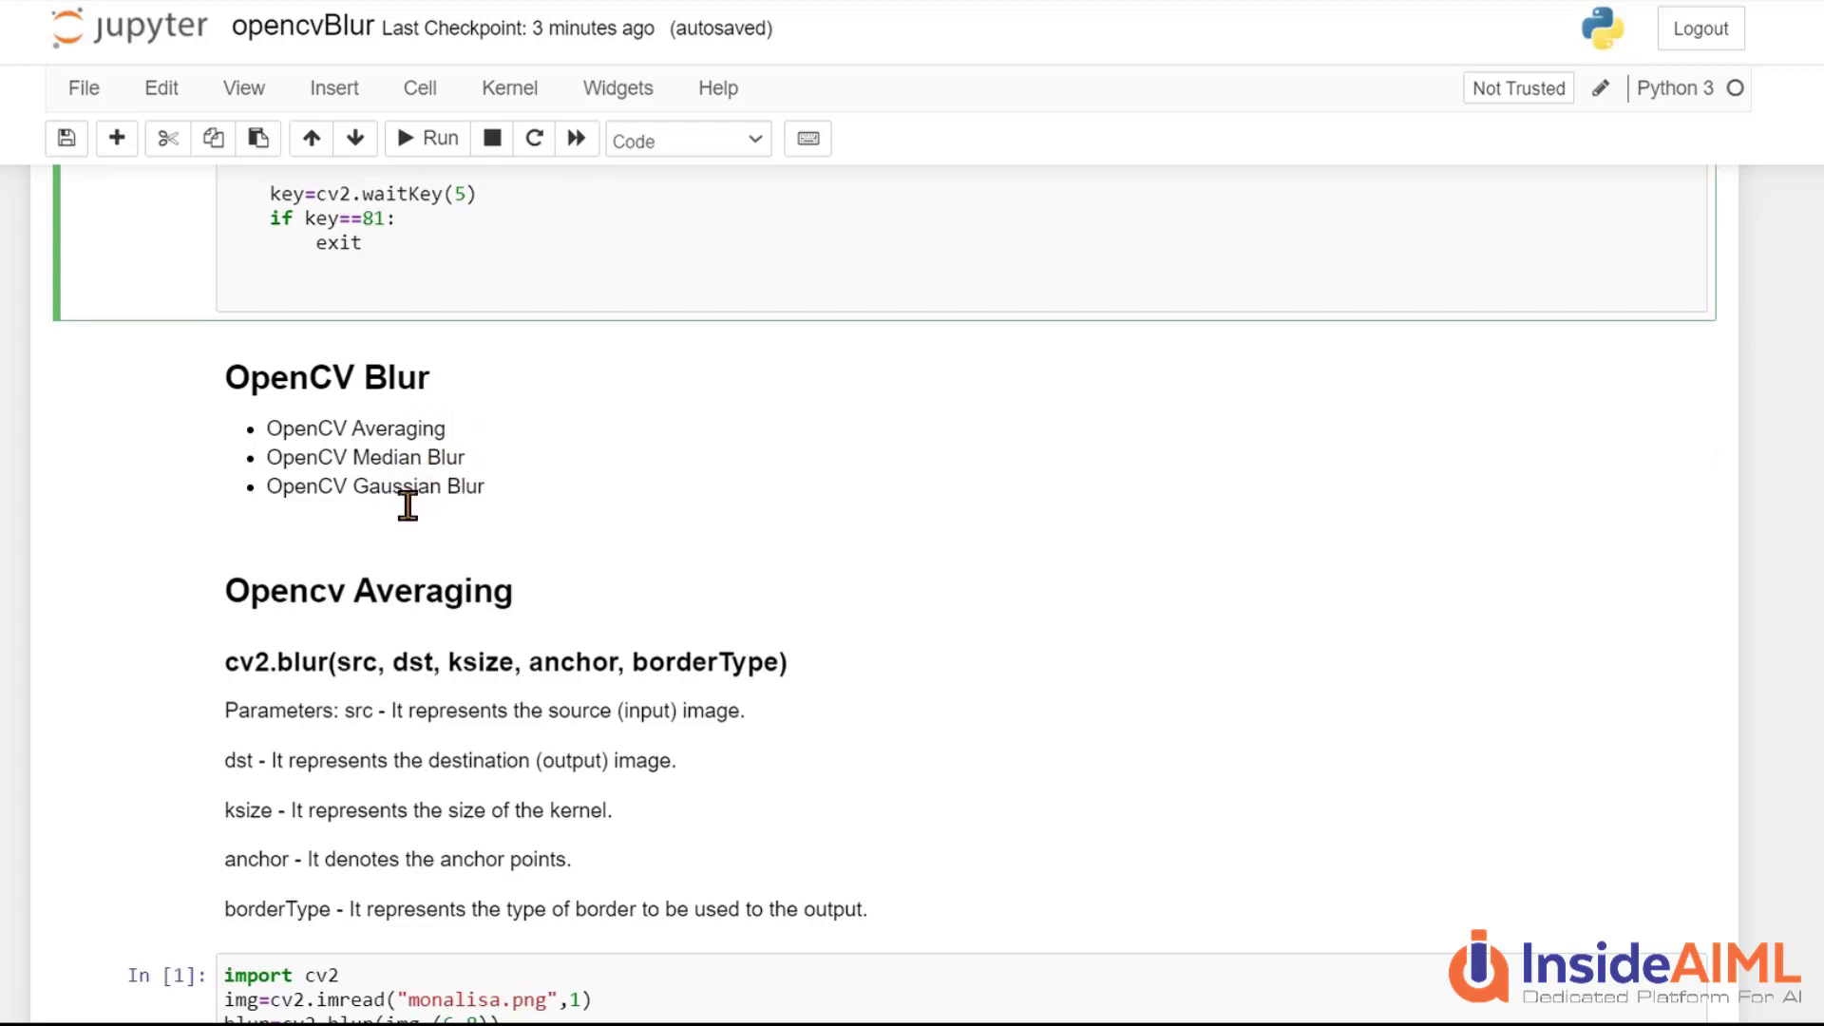
mouse_move(454, 500)
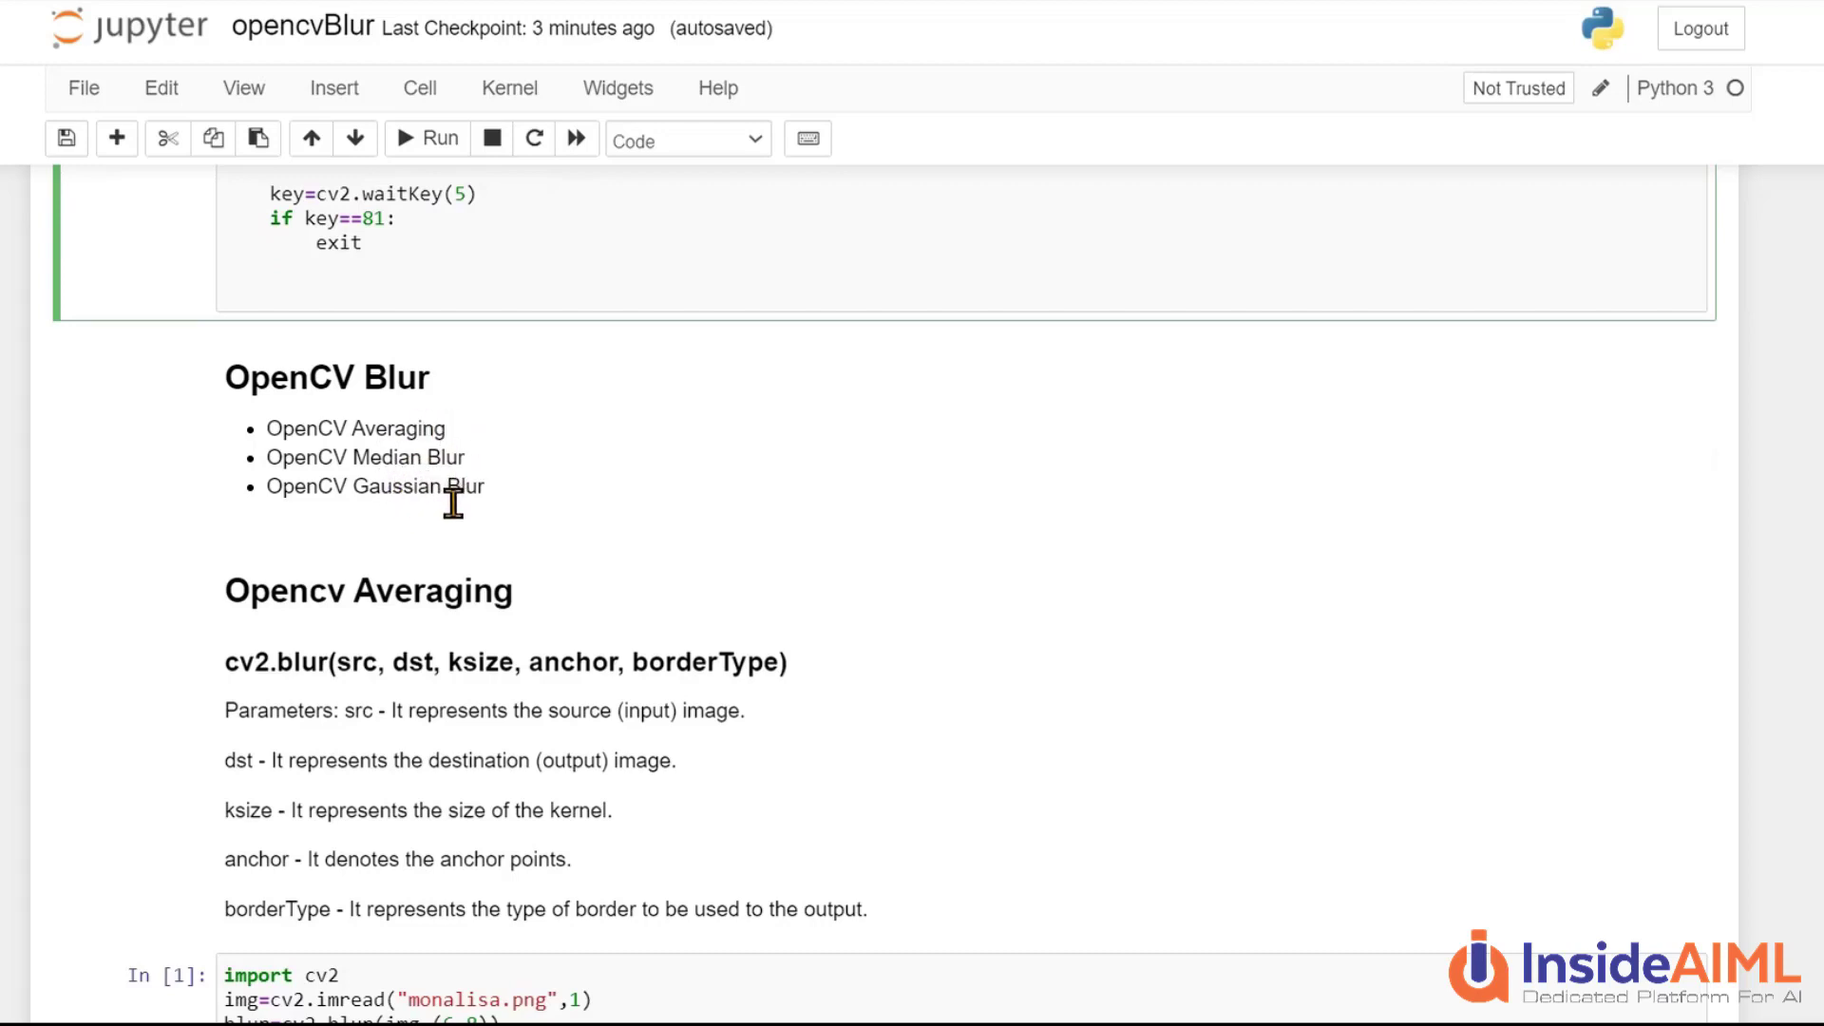
mouse_move(411, 473)
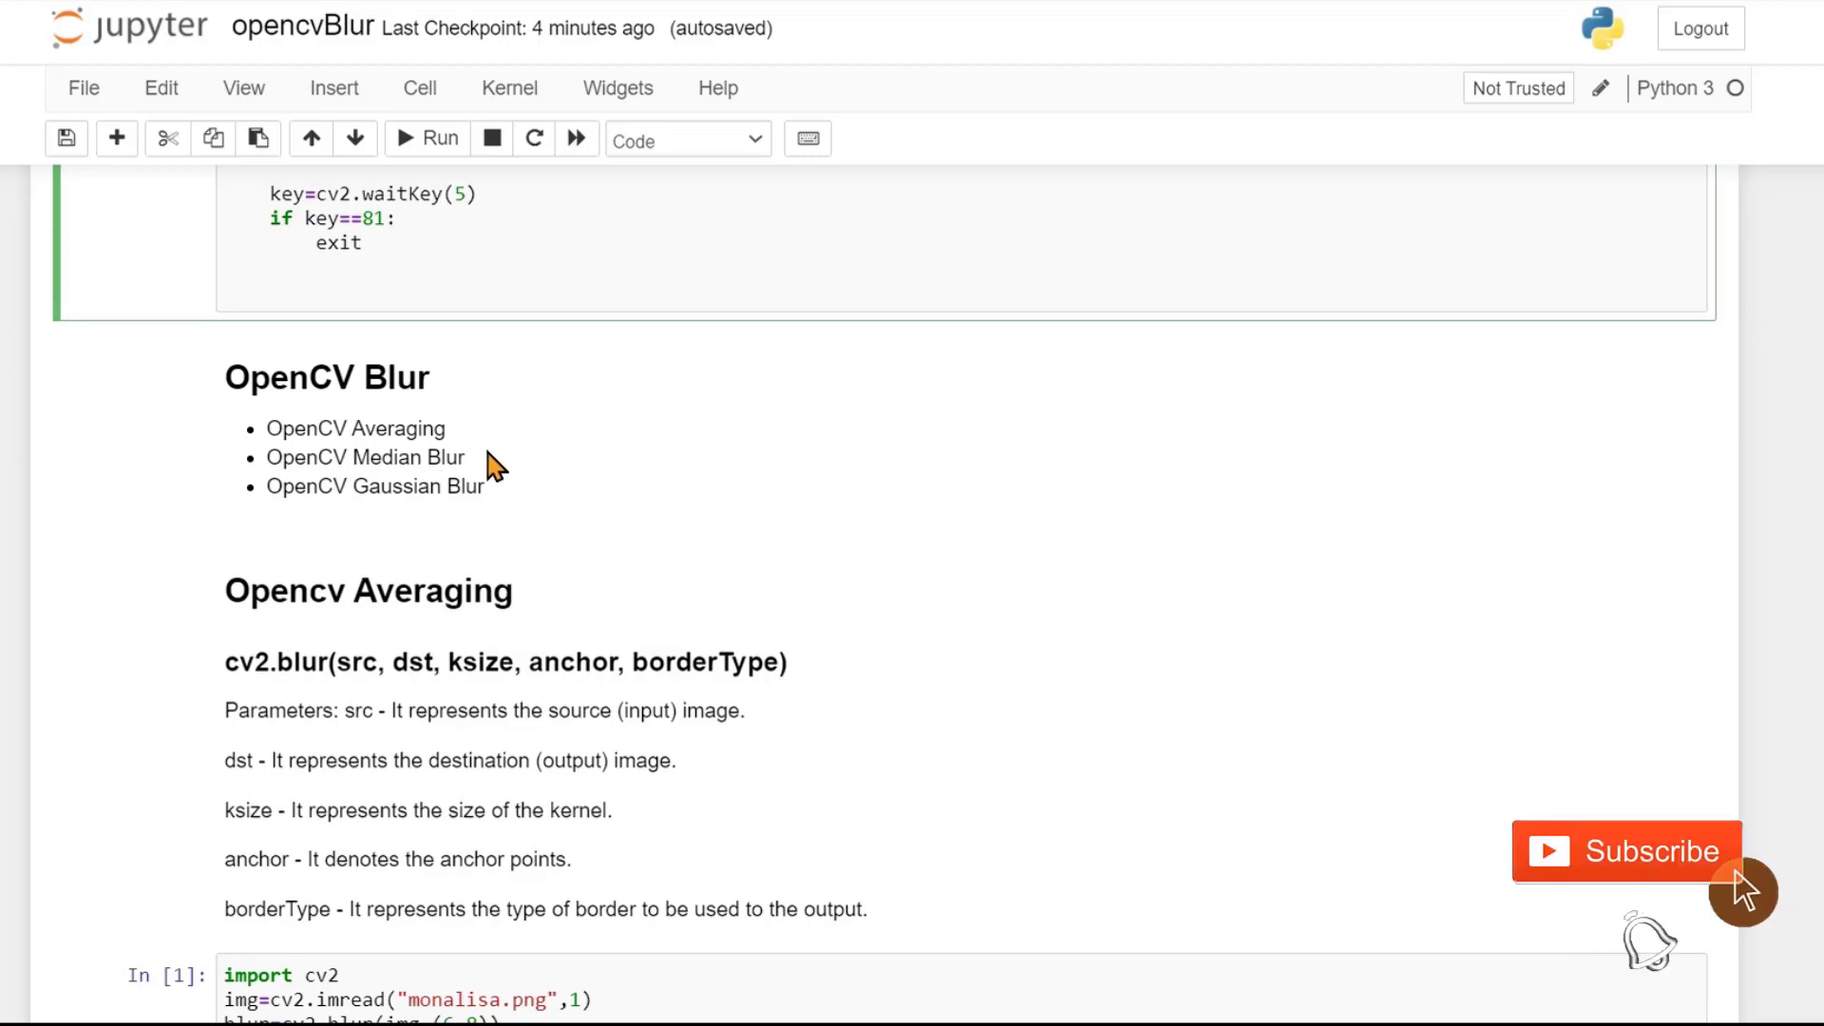
mouse_move(509, 462)
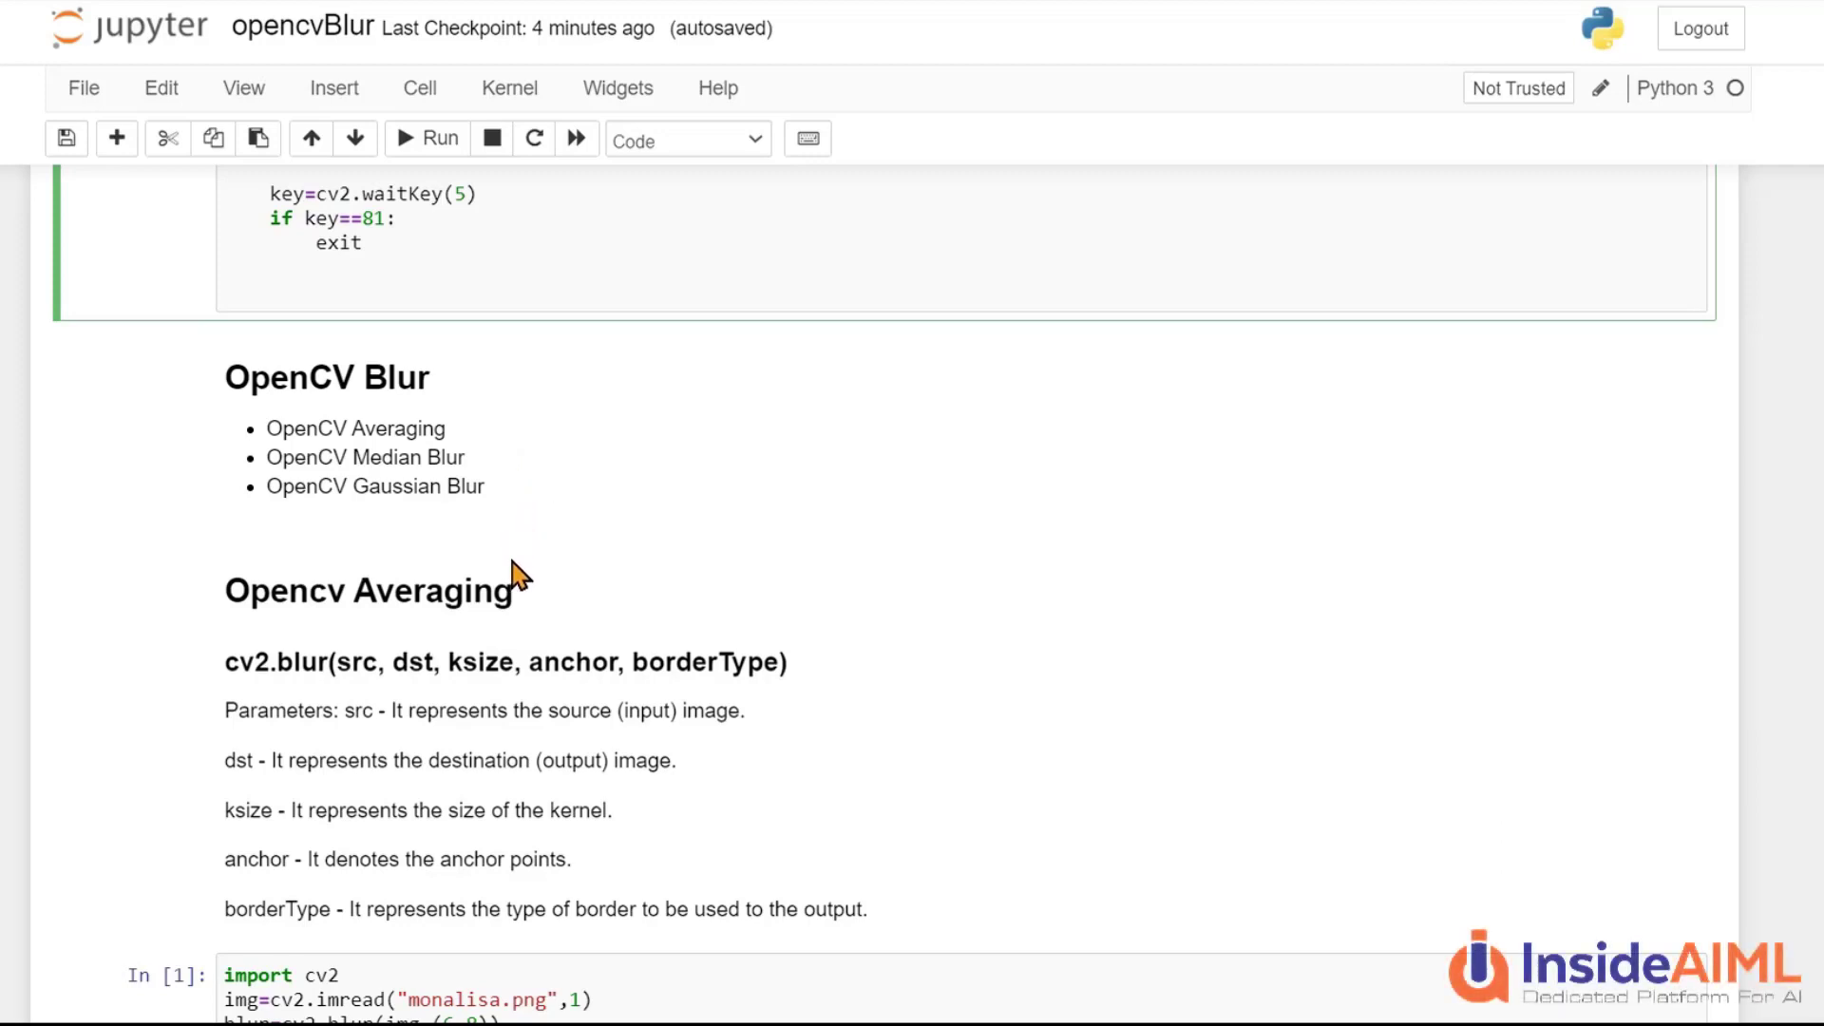
mouse_move(589, 751)
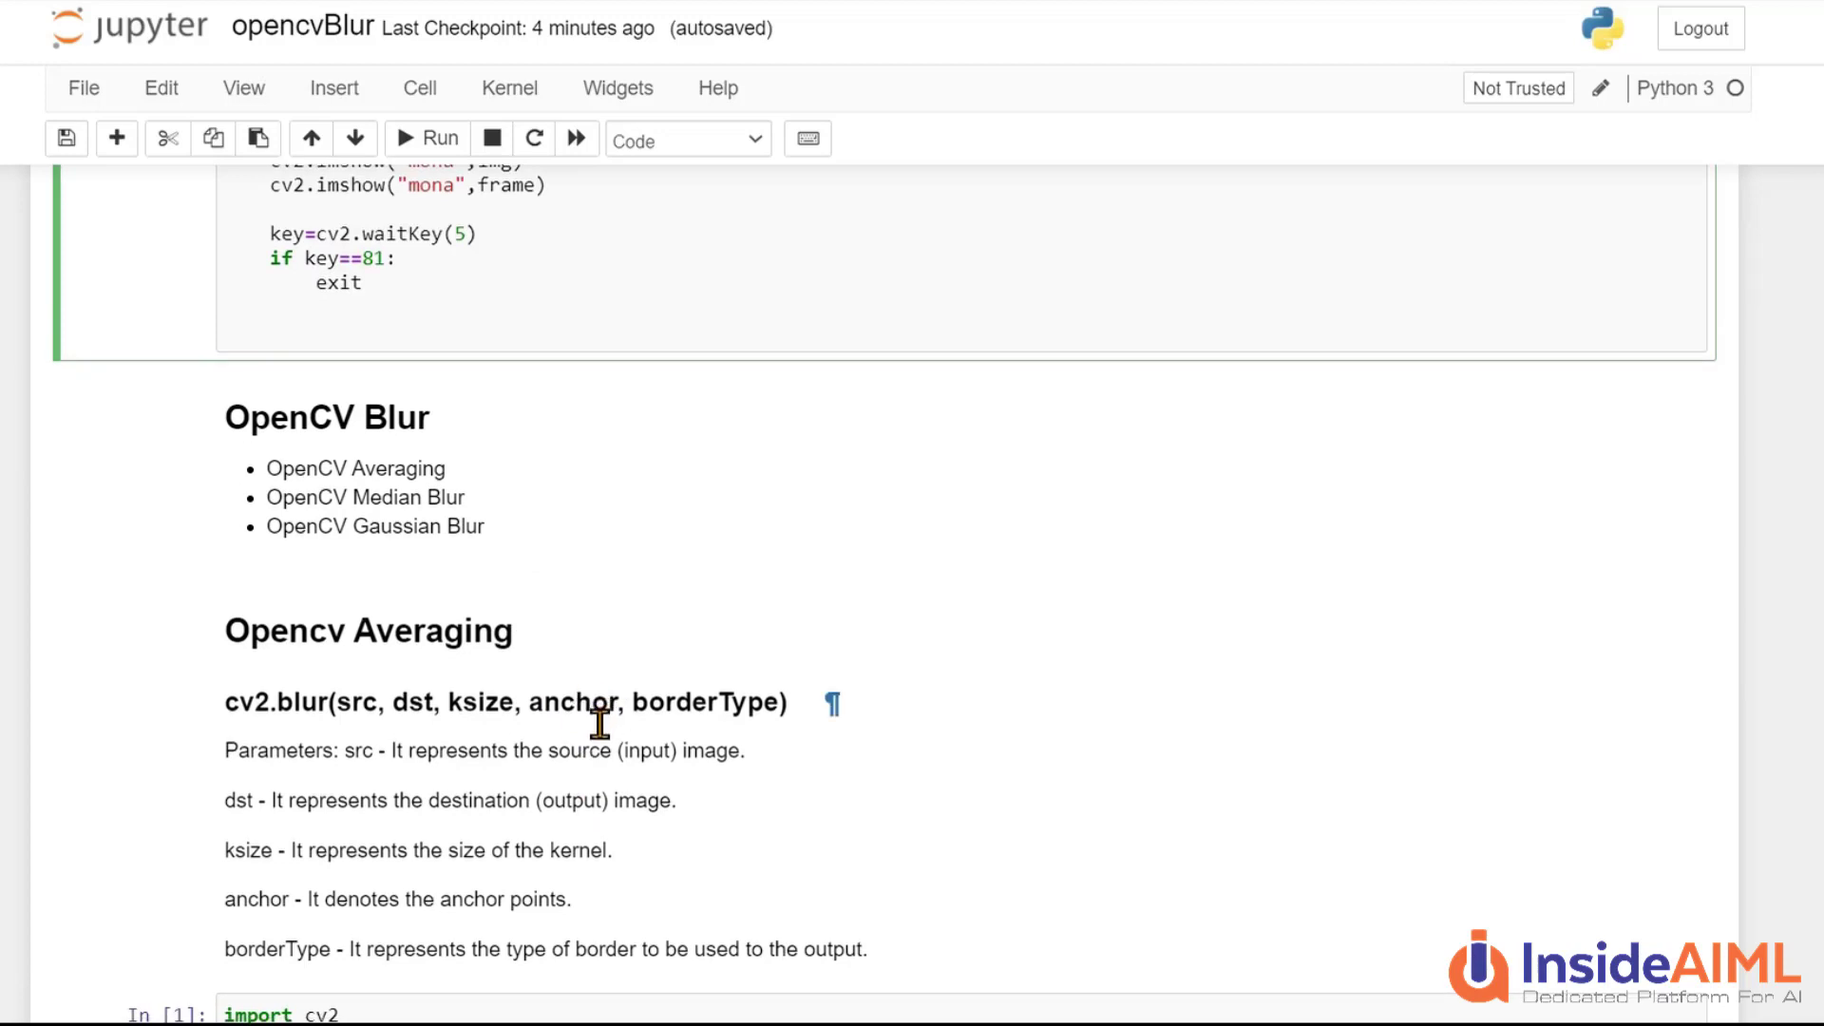
mouse_move(694, 729)
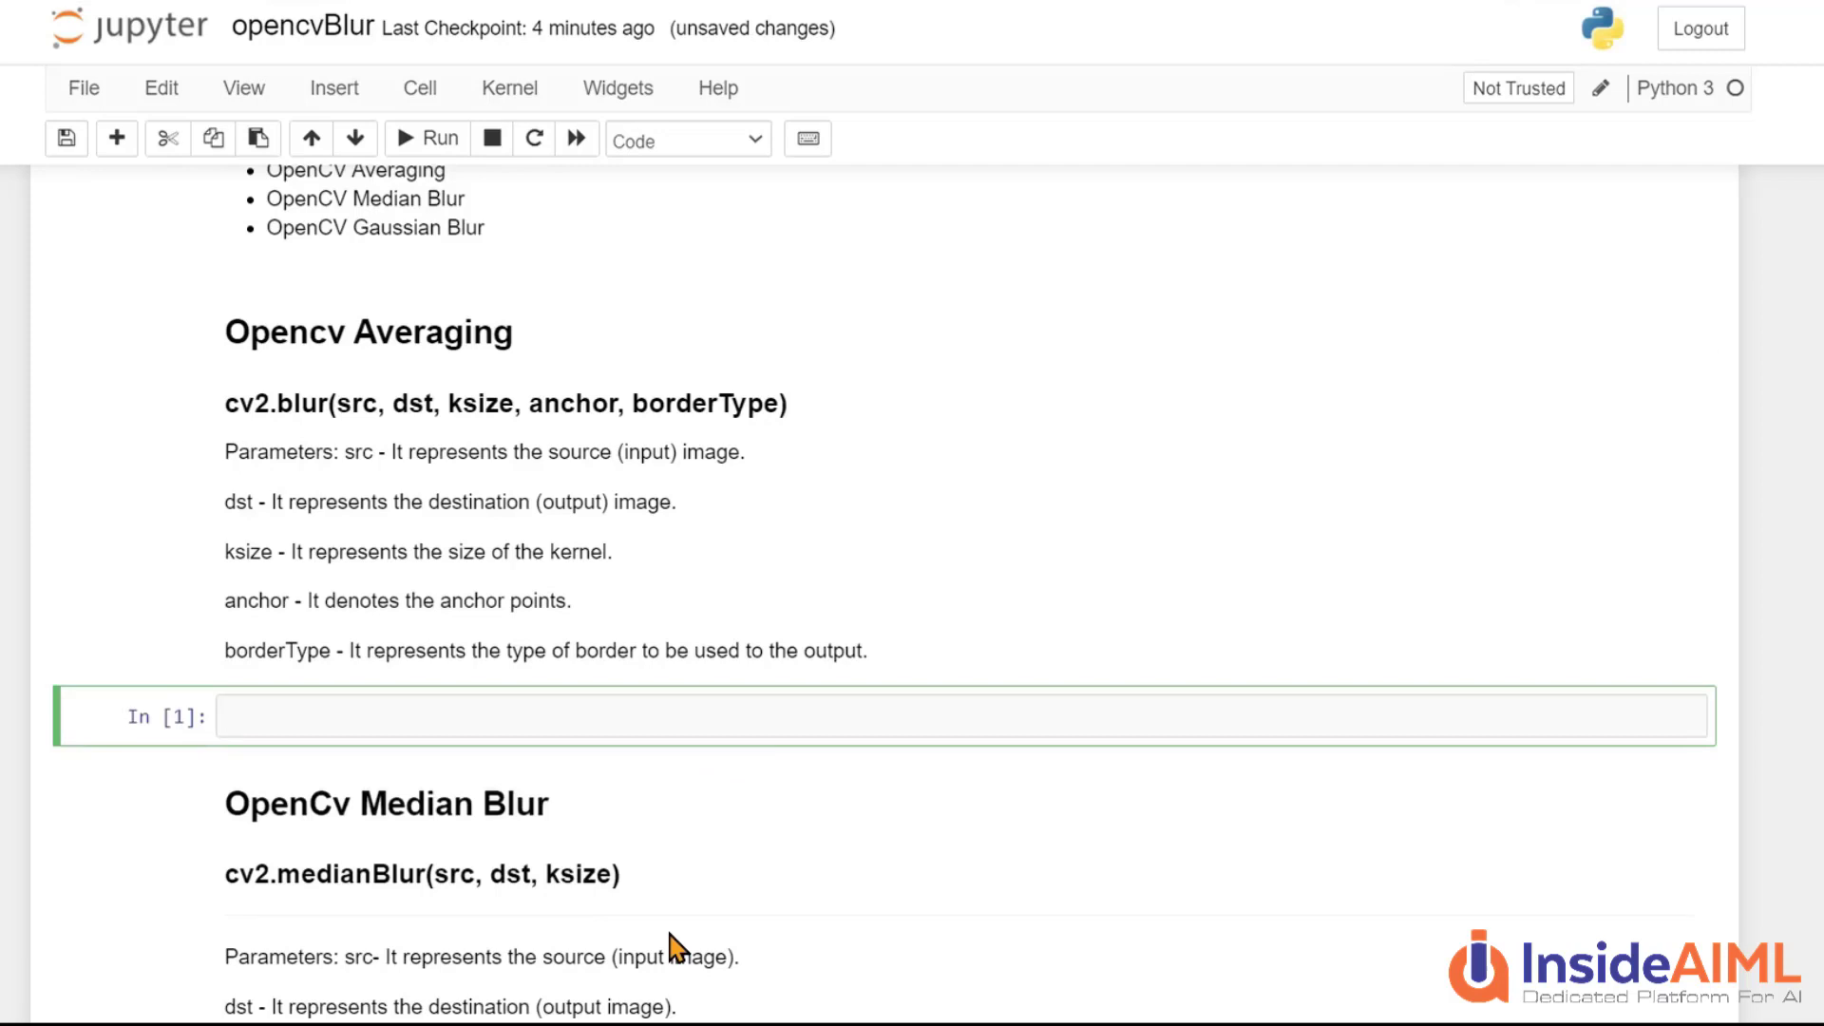
Write import cv2 and img=cv2.imread("monalisa.png",1) in the averaging cell
text(imort)
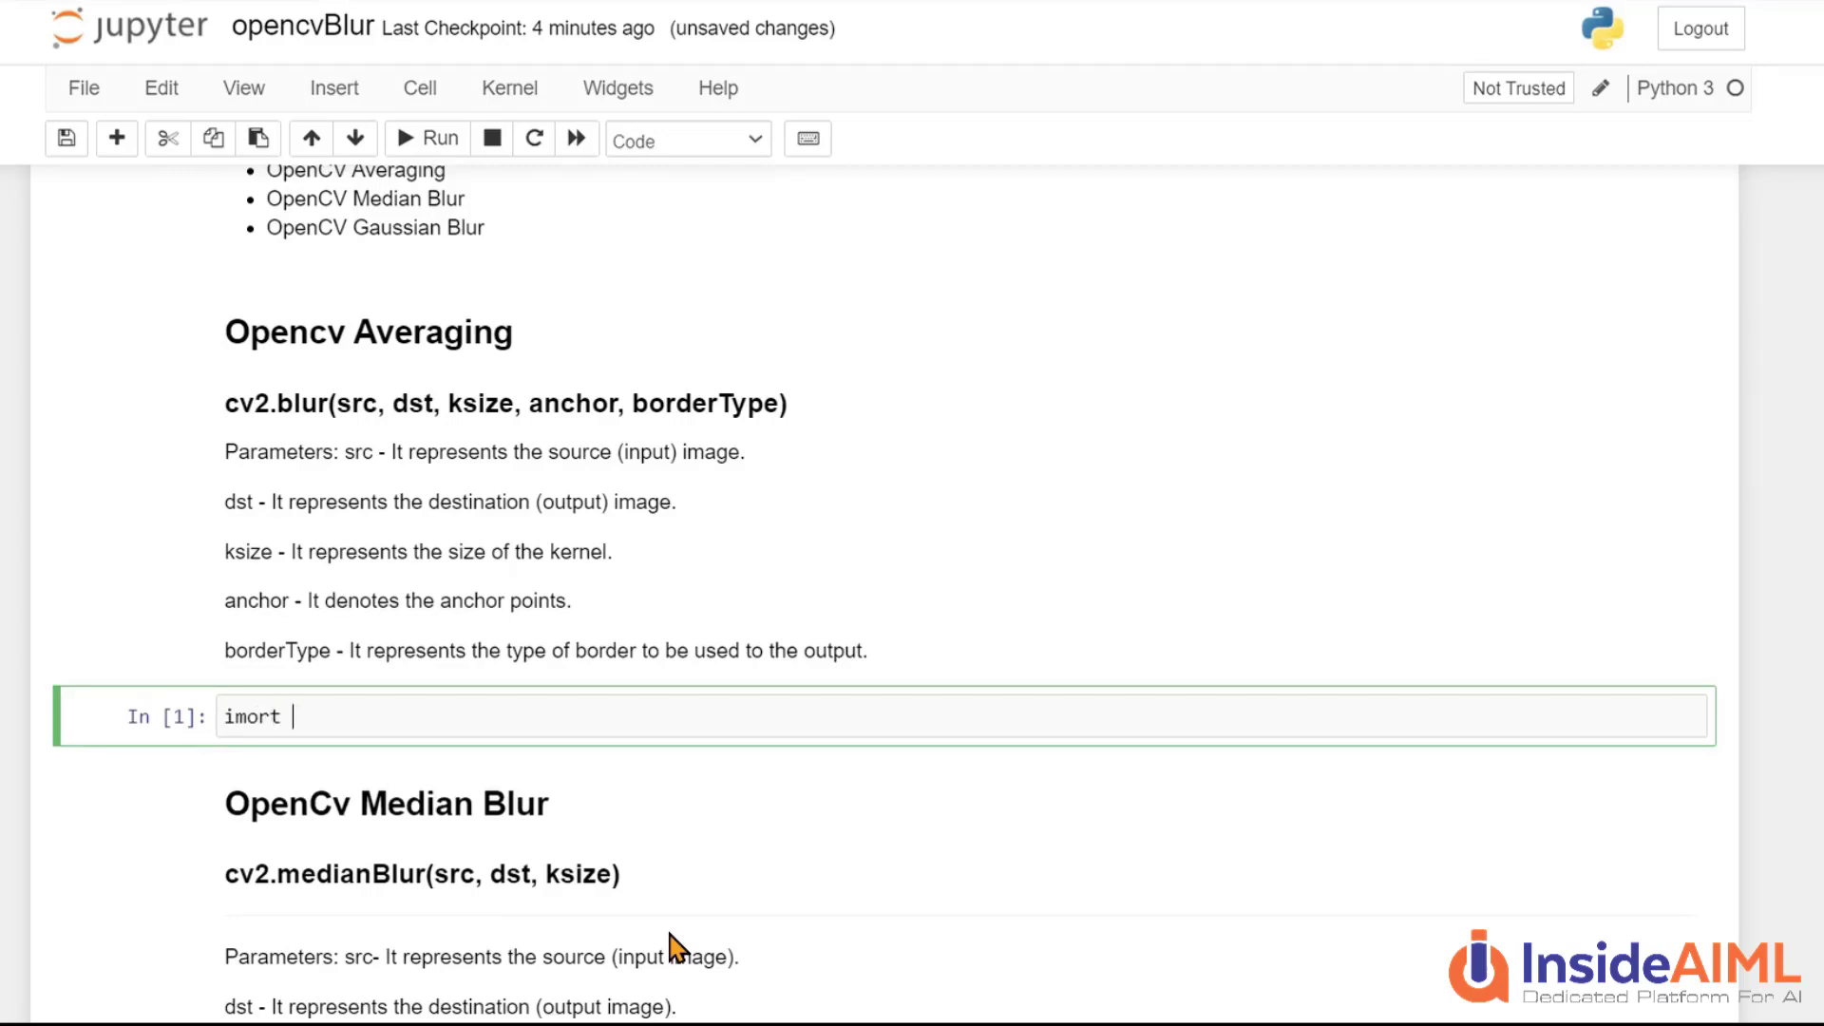
text(cv2)
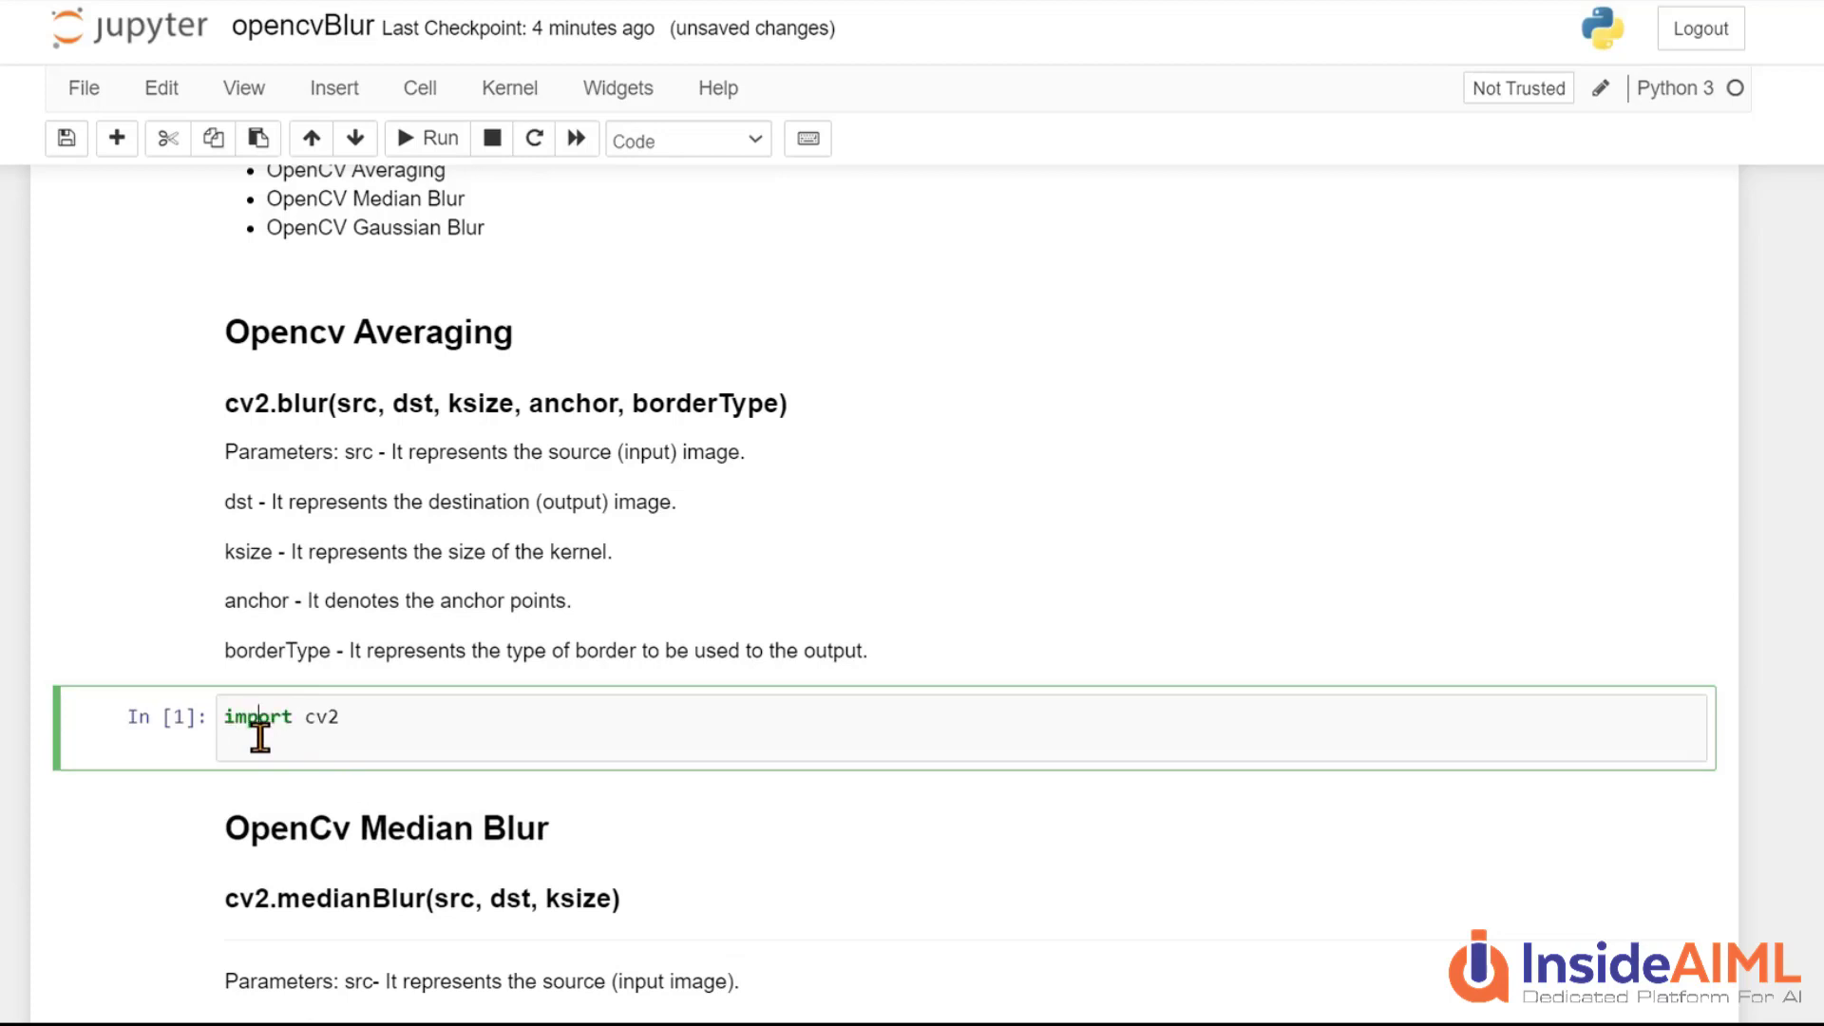
text(img)
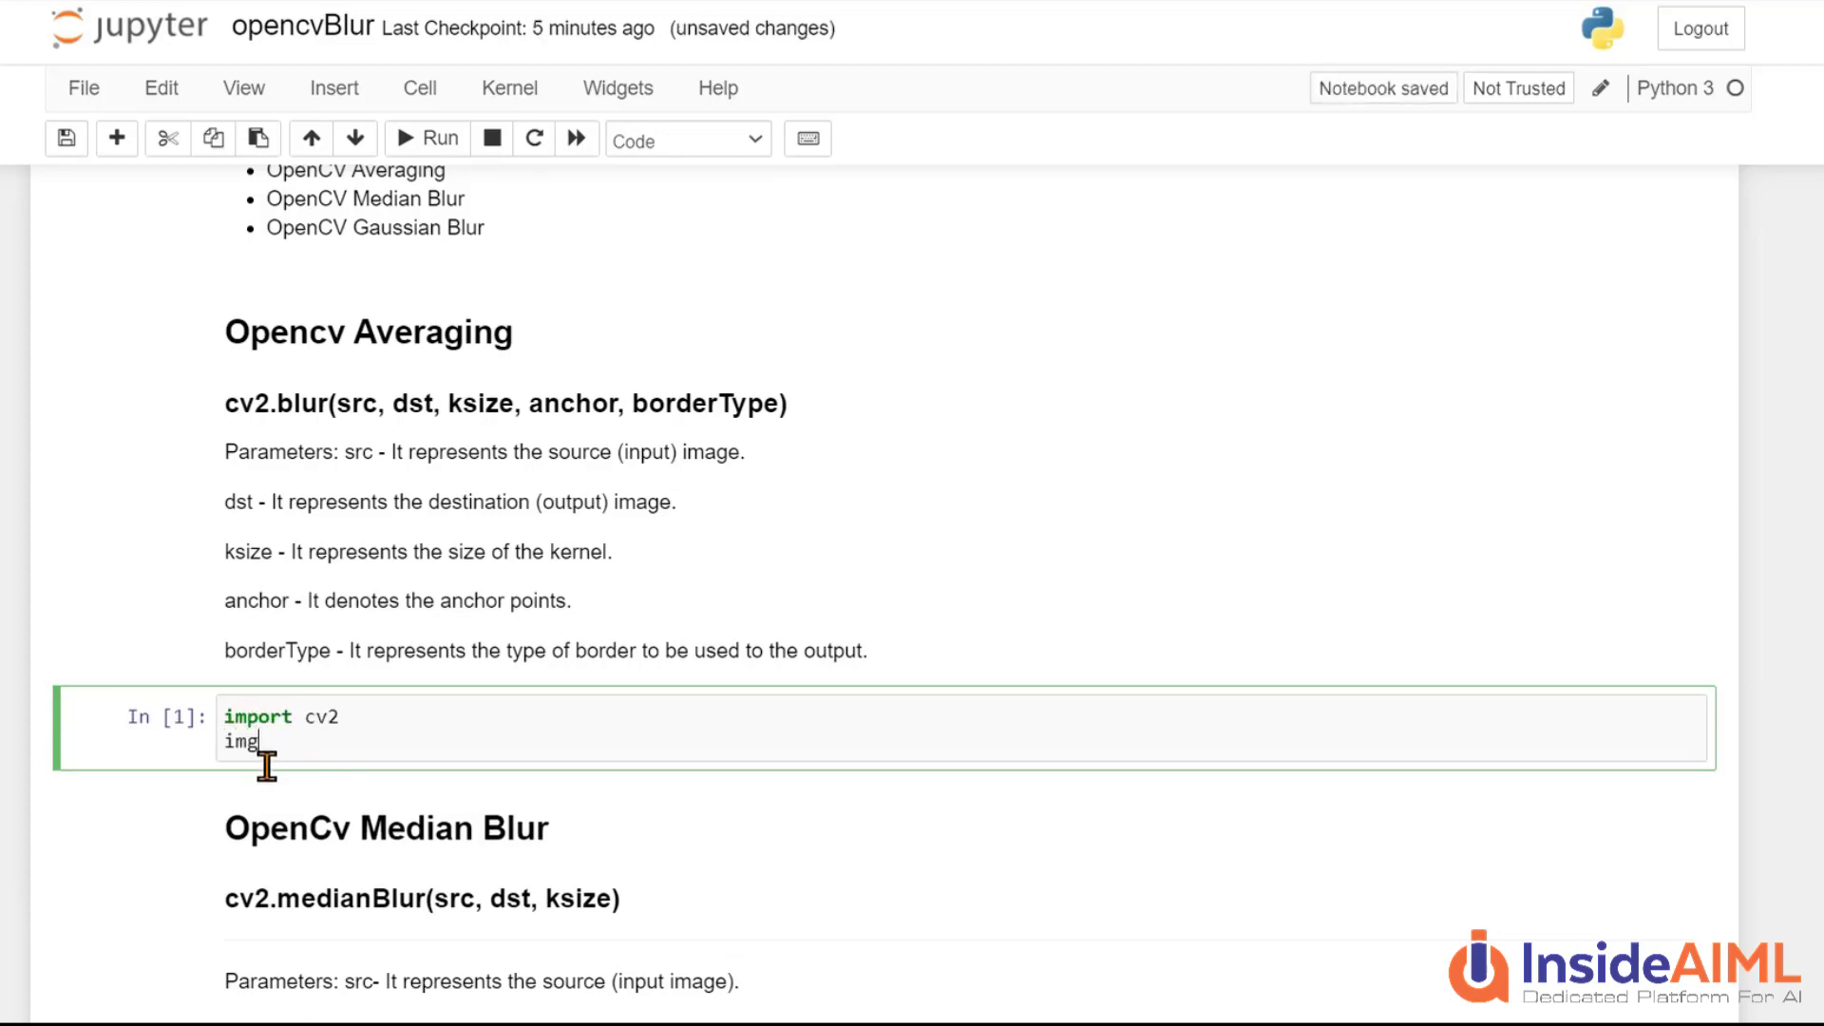
text(=cv)
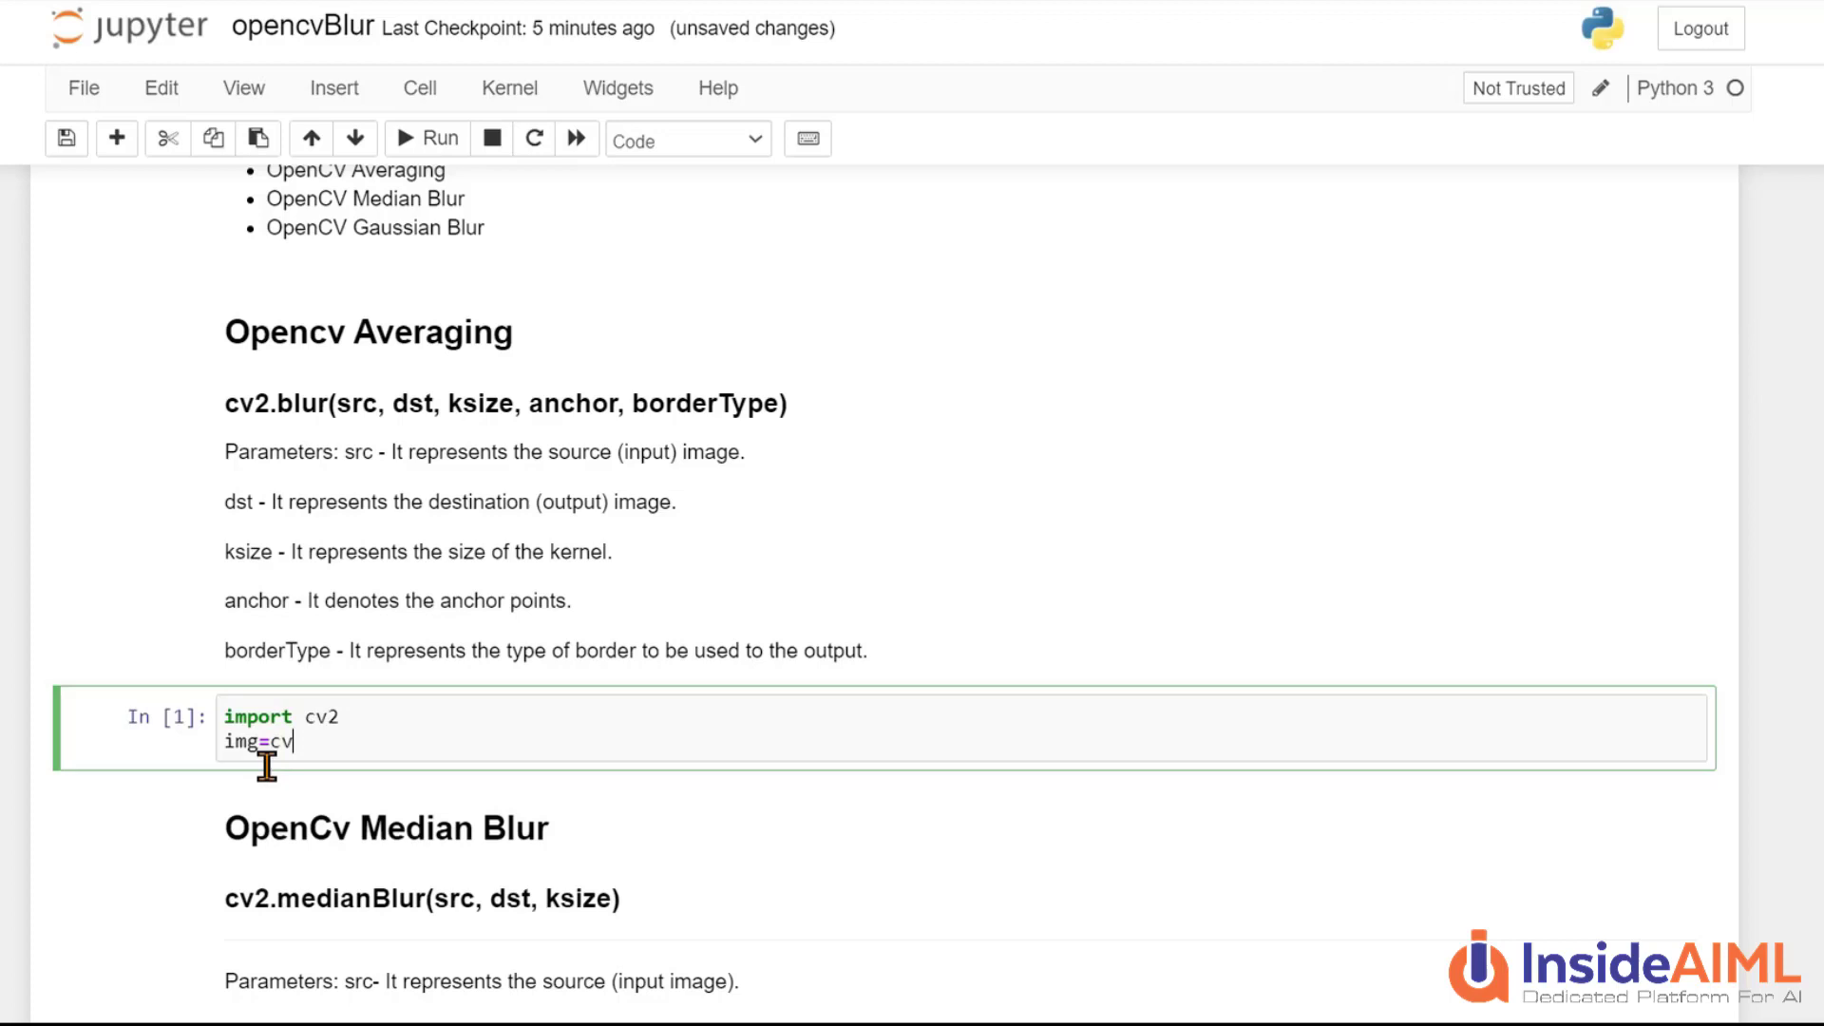
text(2.imread)
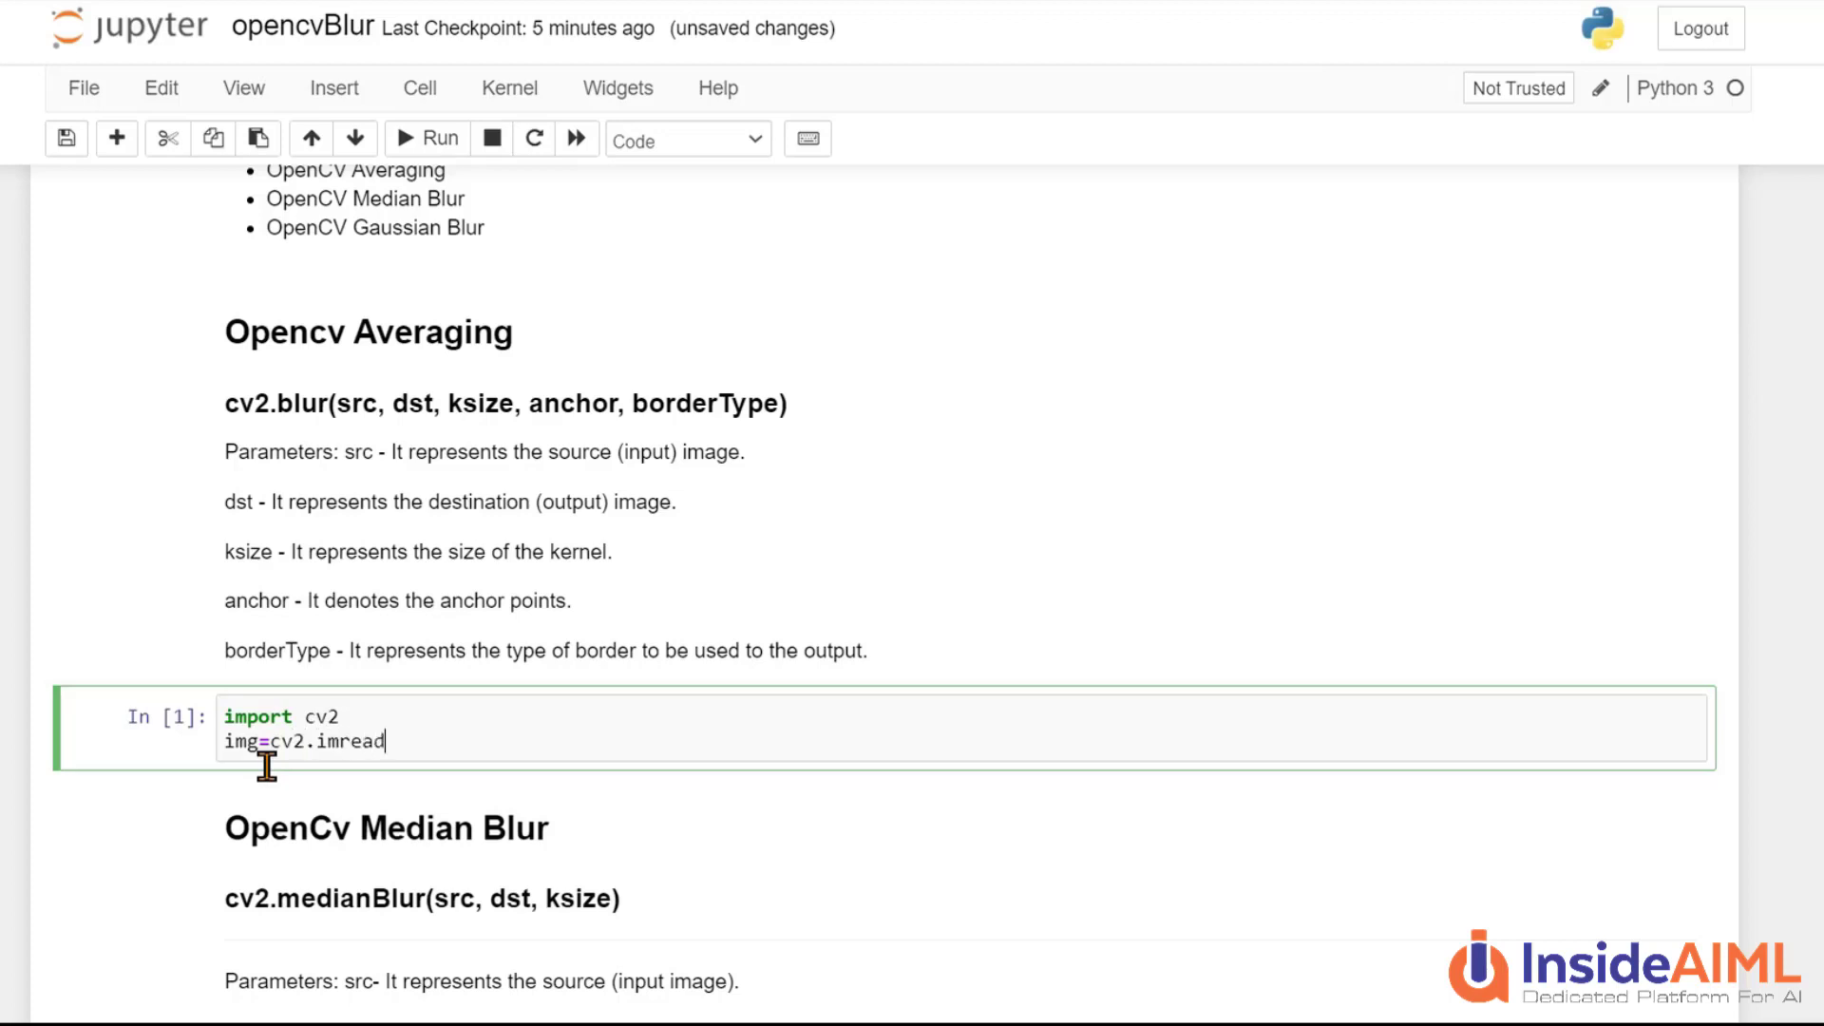
text(())
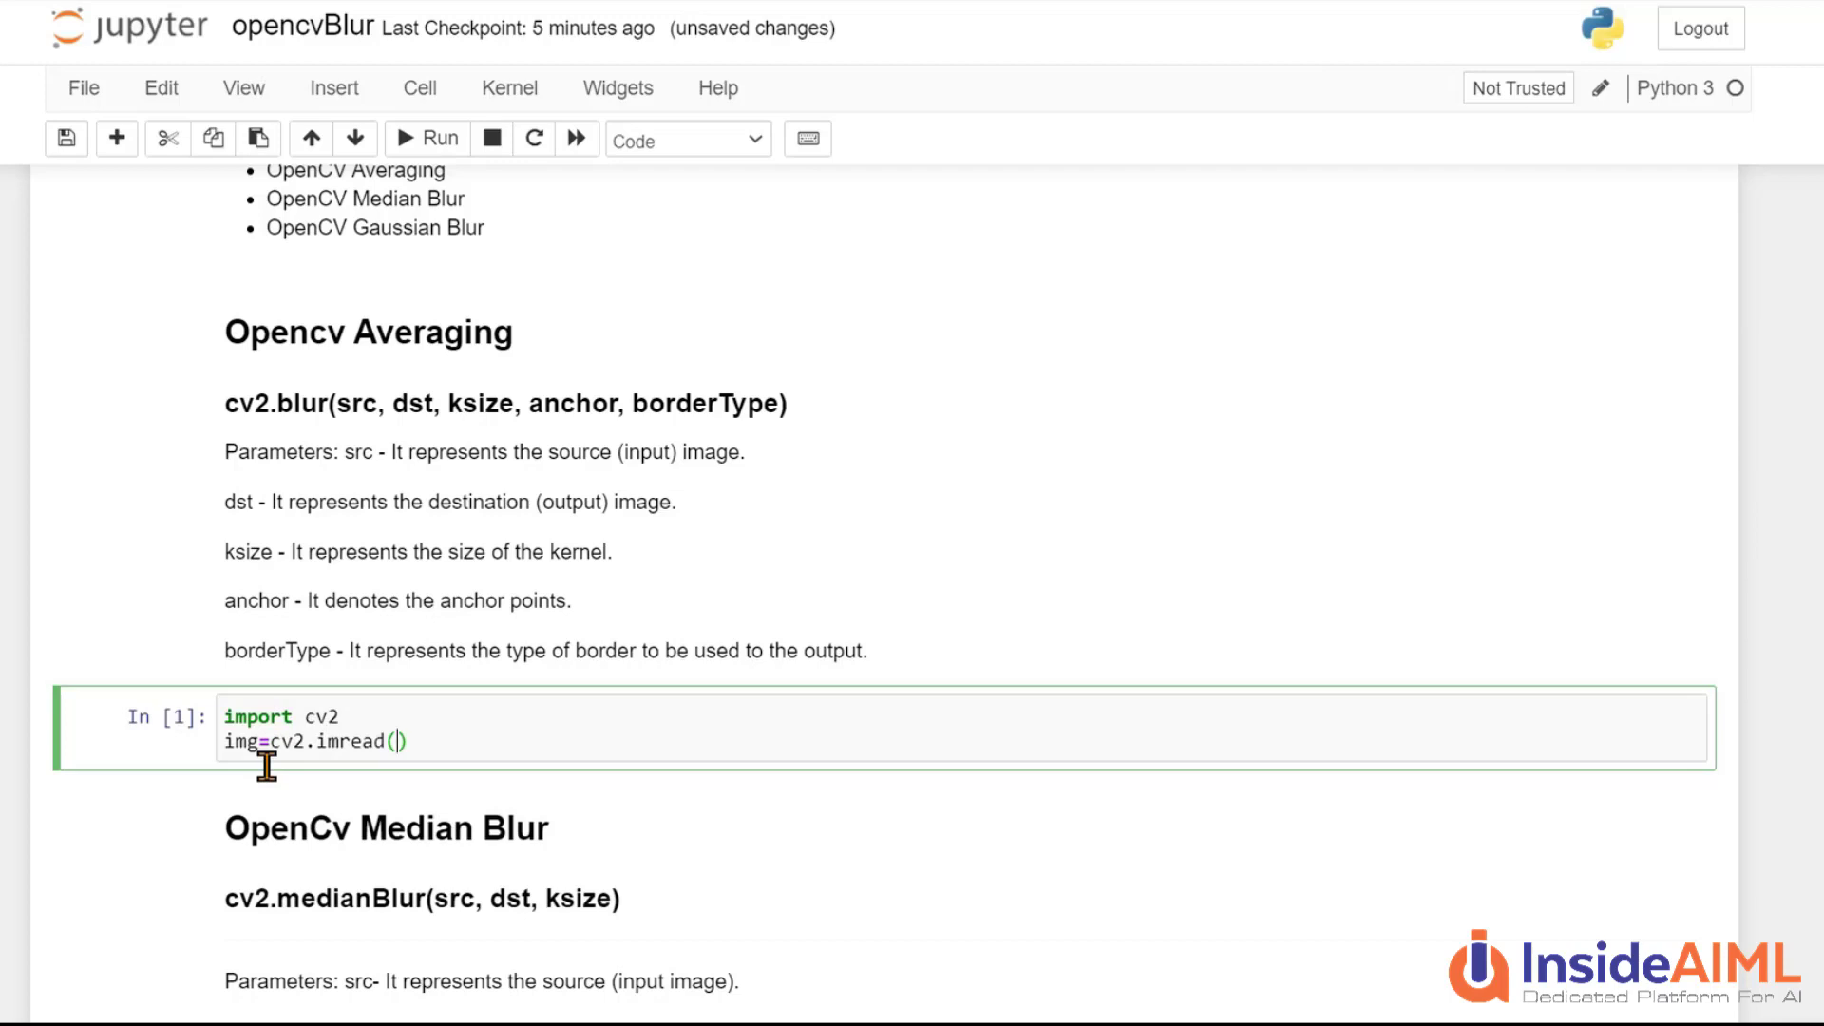
text("mon")
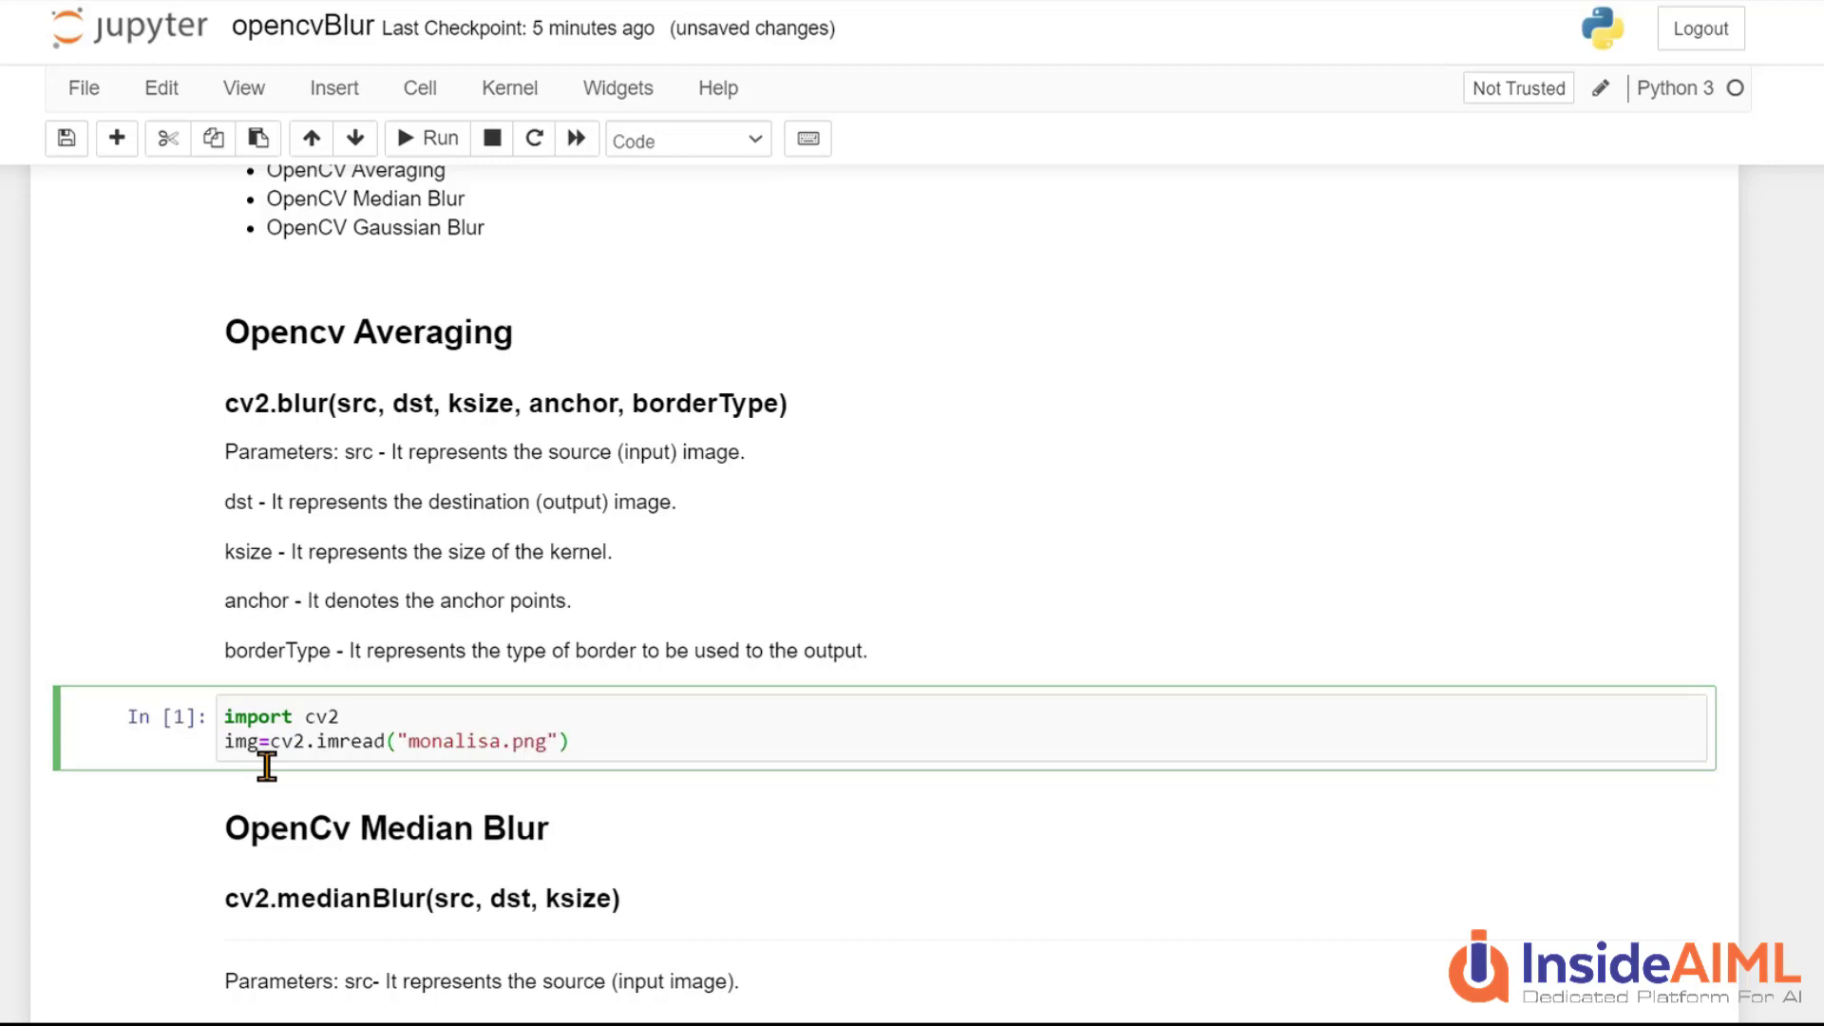
text(,)
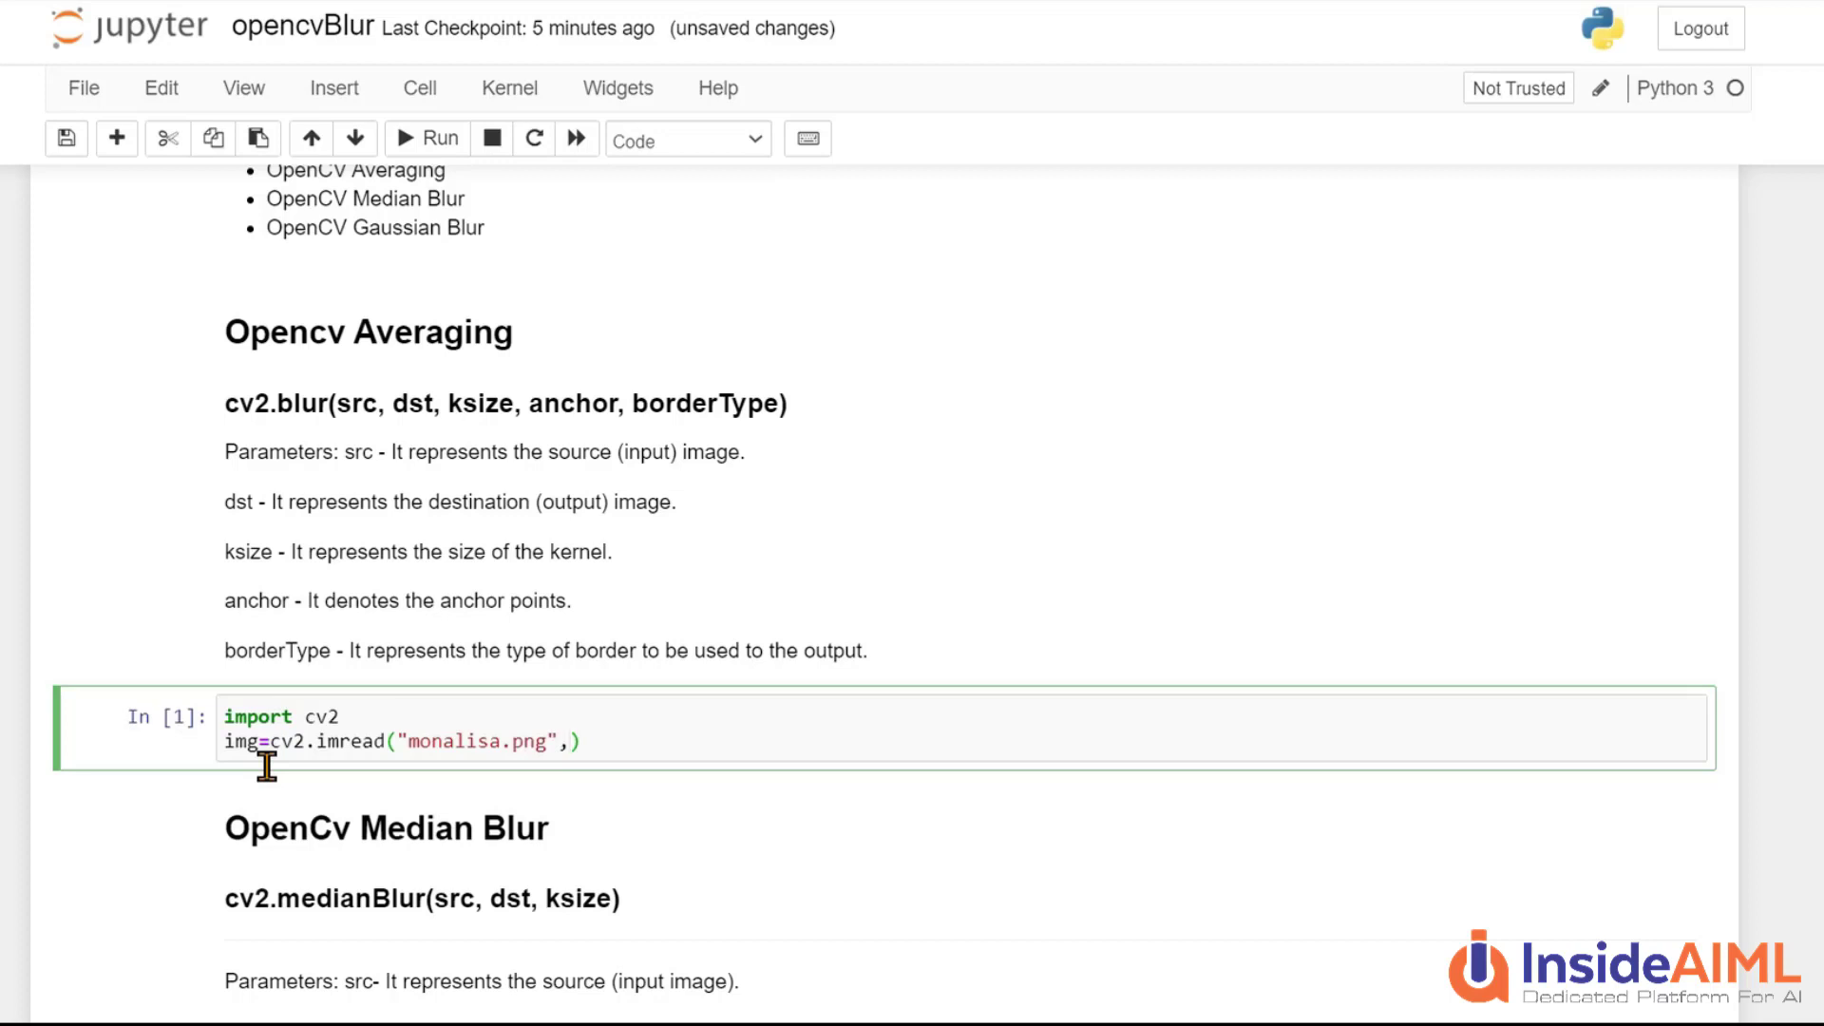
text(1)
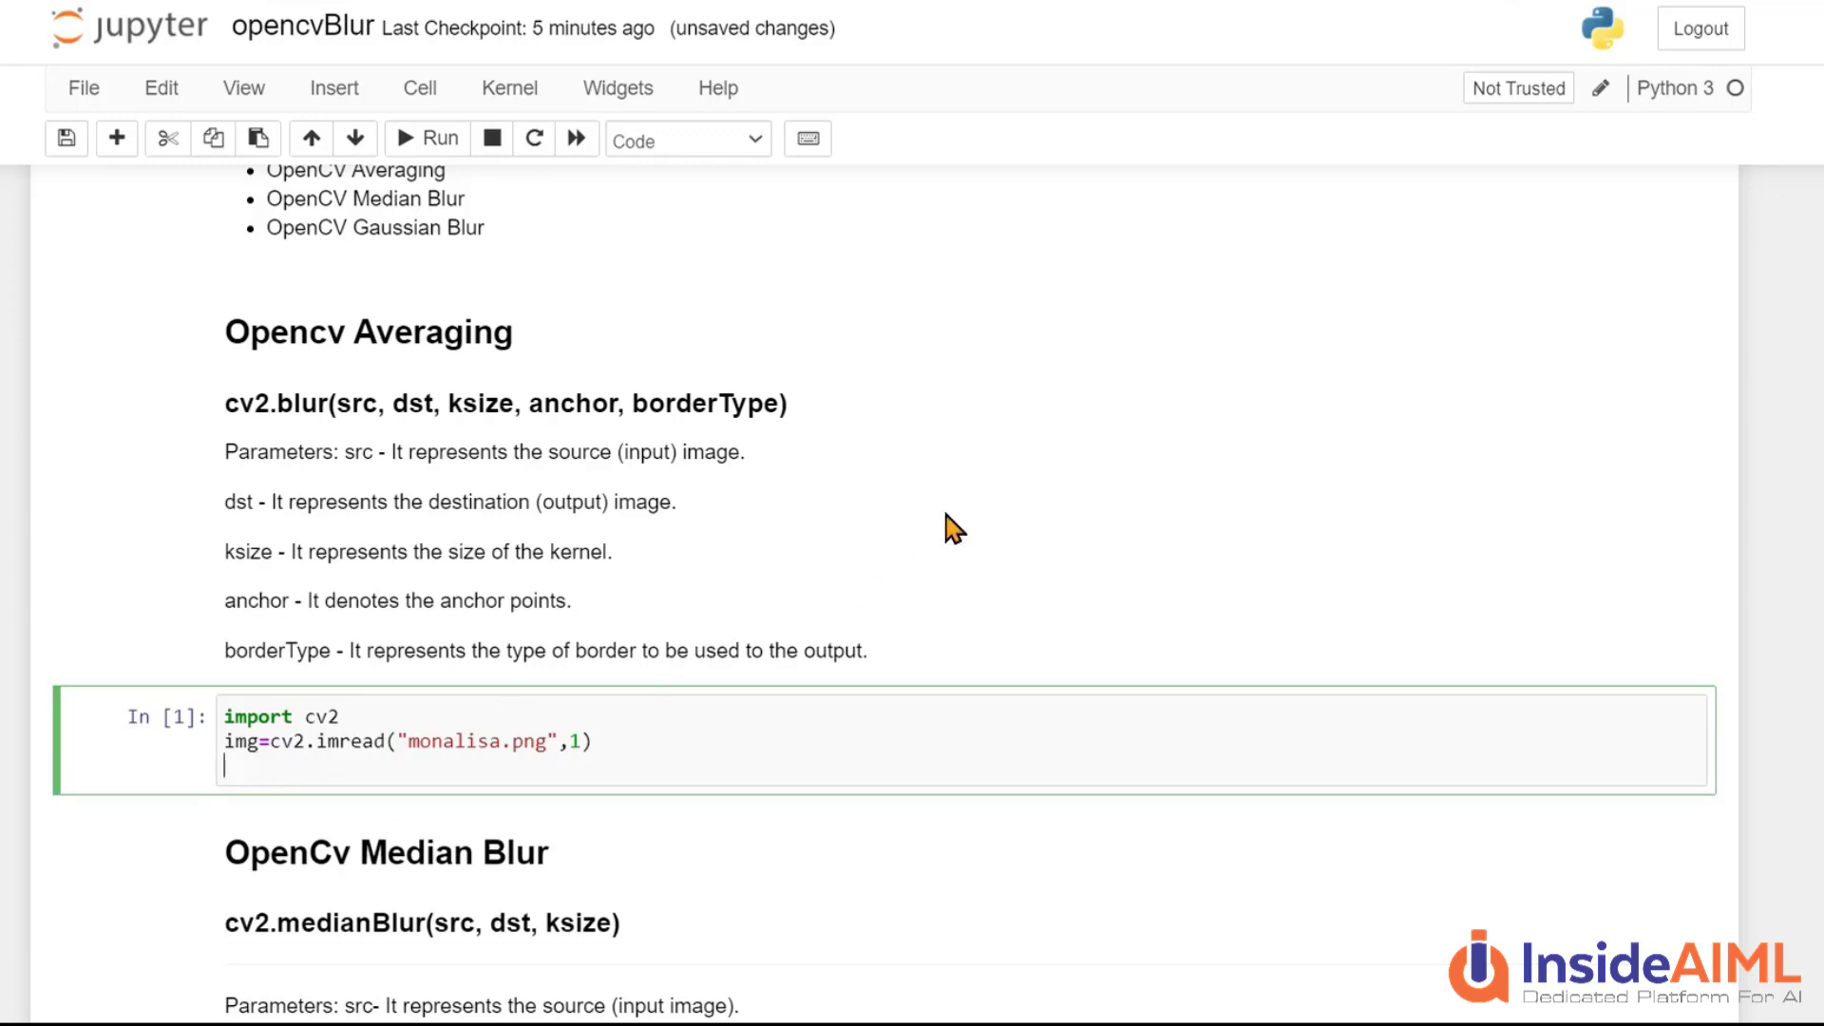
mouse_move(1003, 452)
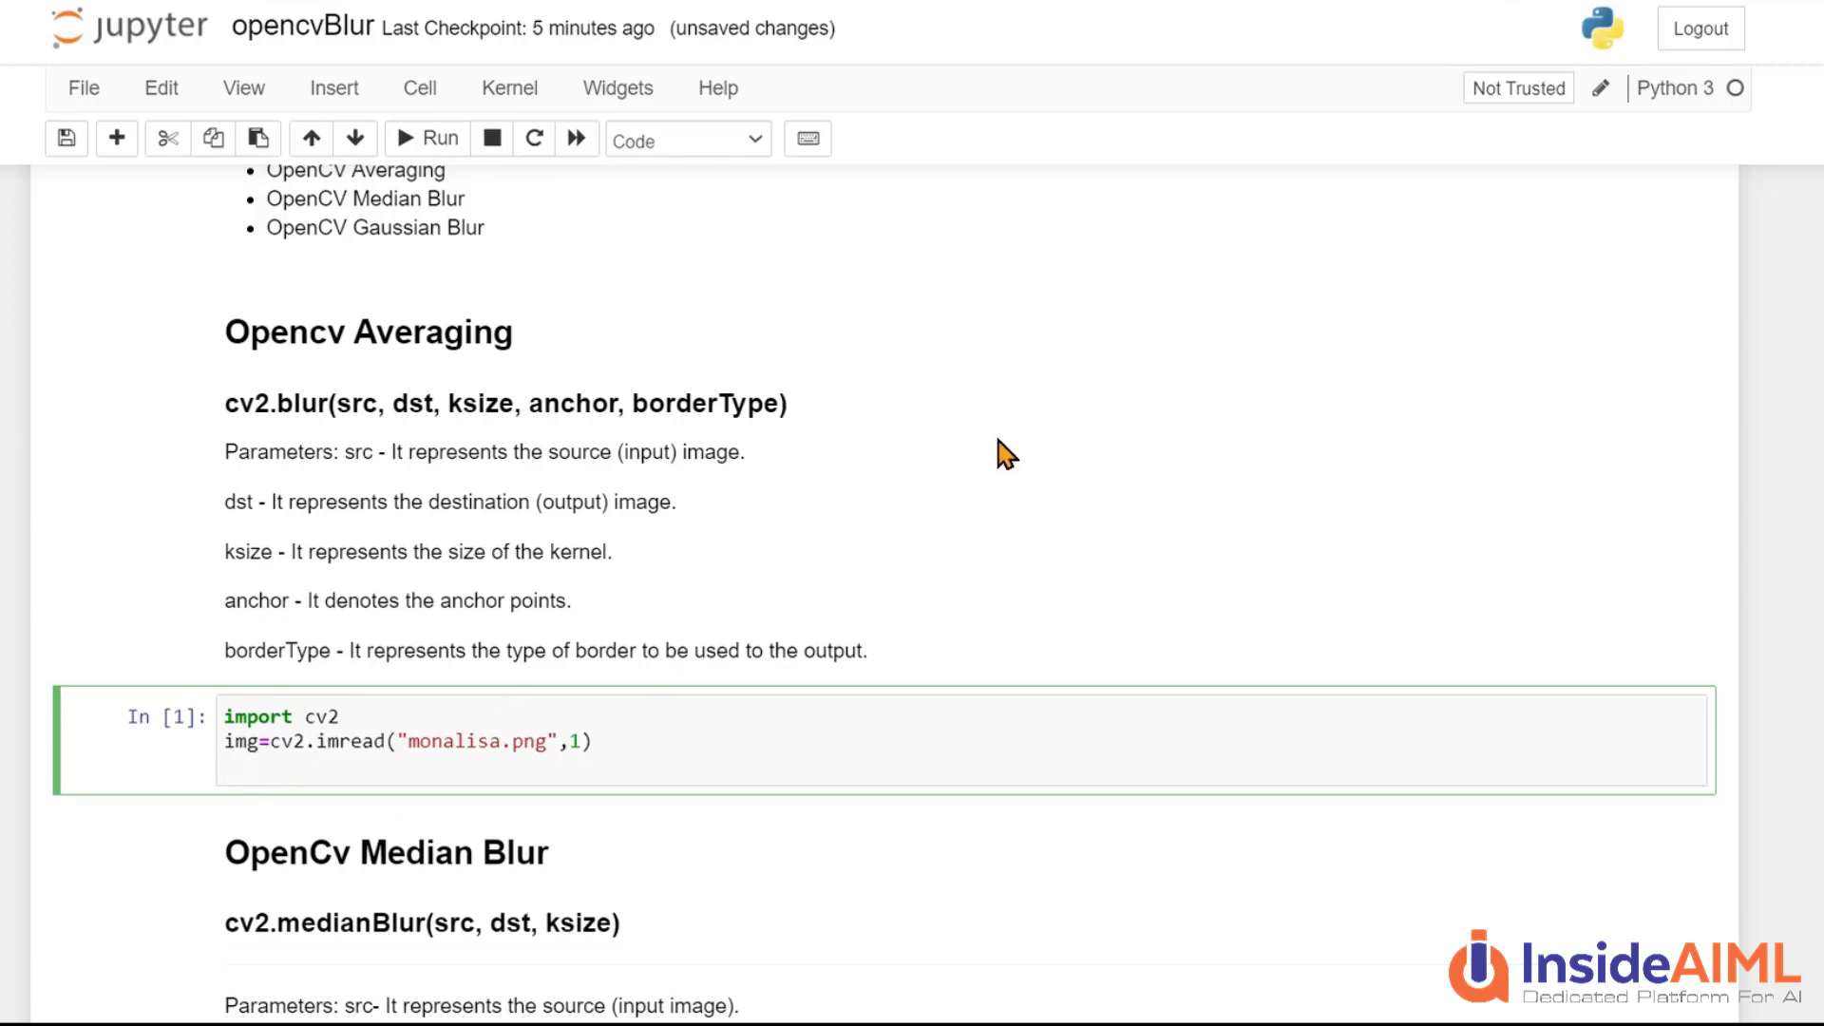
Add the cv2.blur(img,(3,3,)) call with a 3x3 kernel and start the next line
text(cv2.)
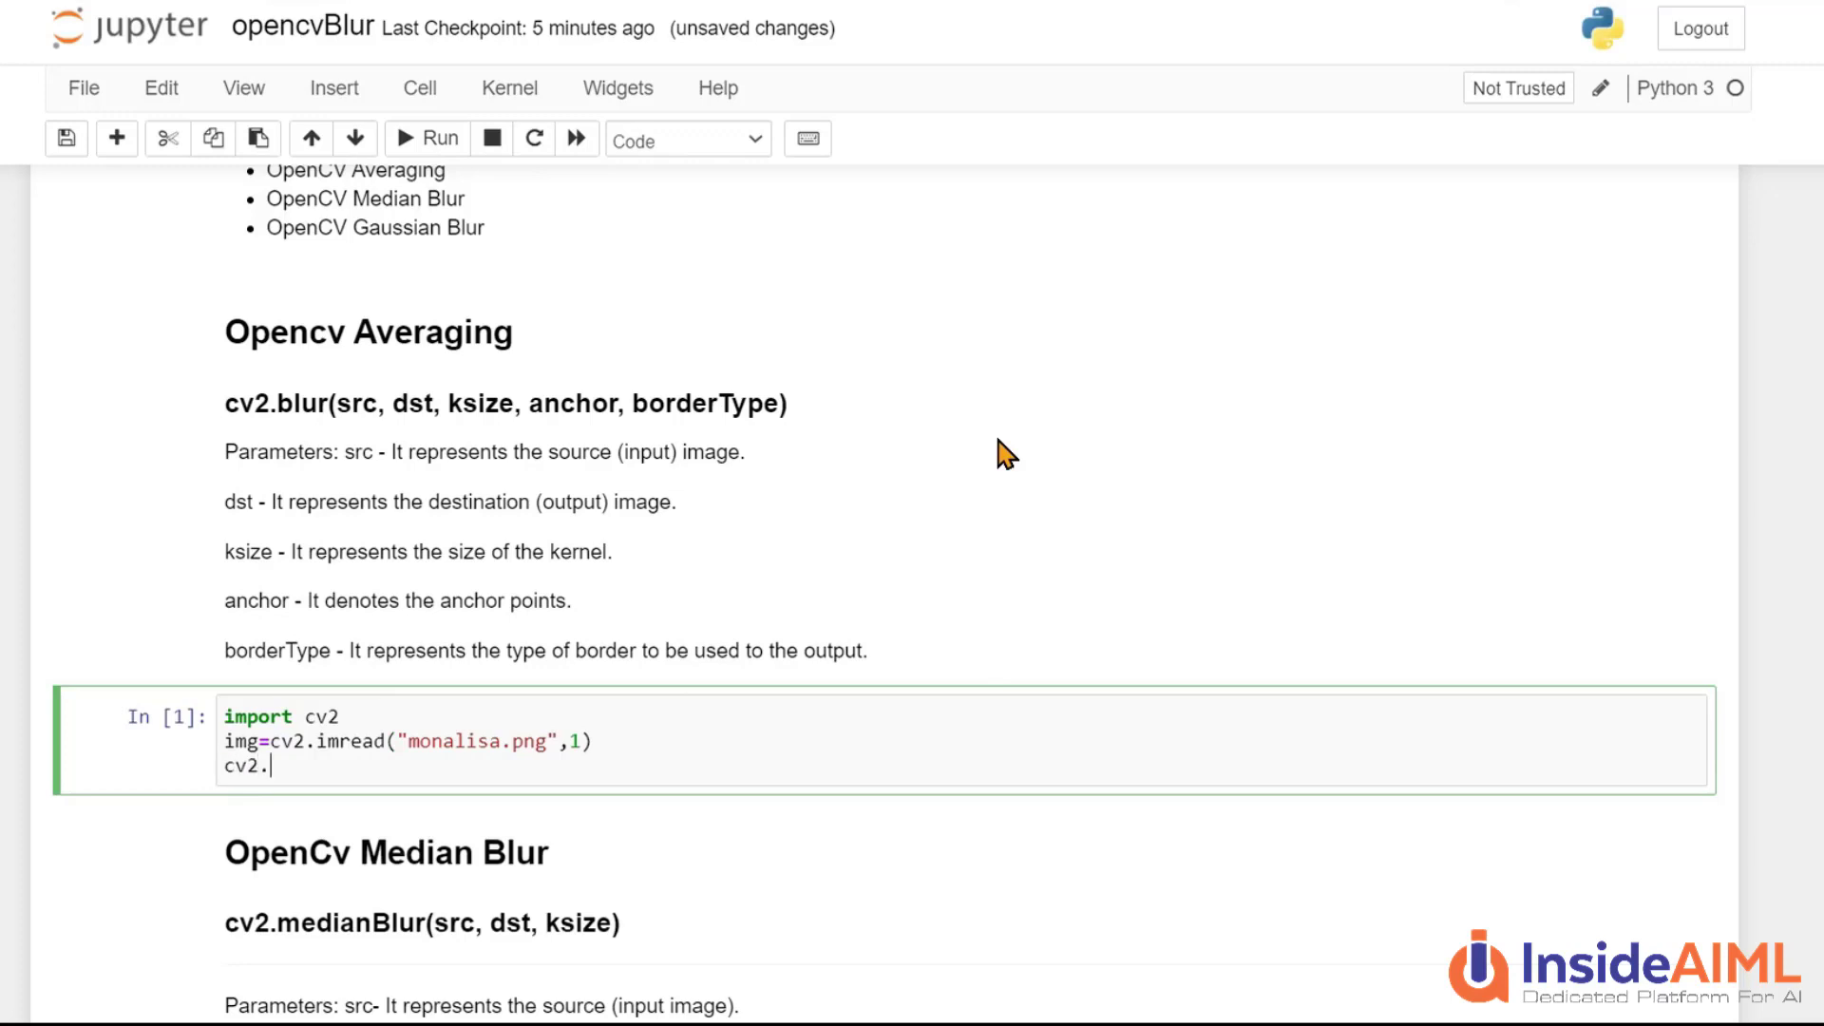
text(blur())
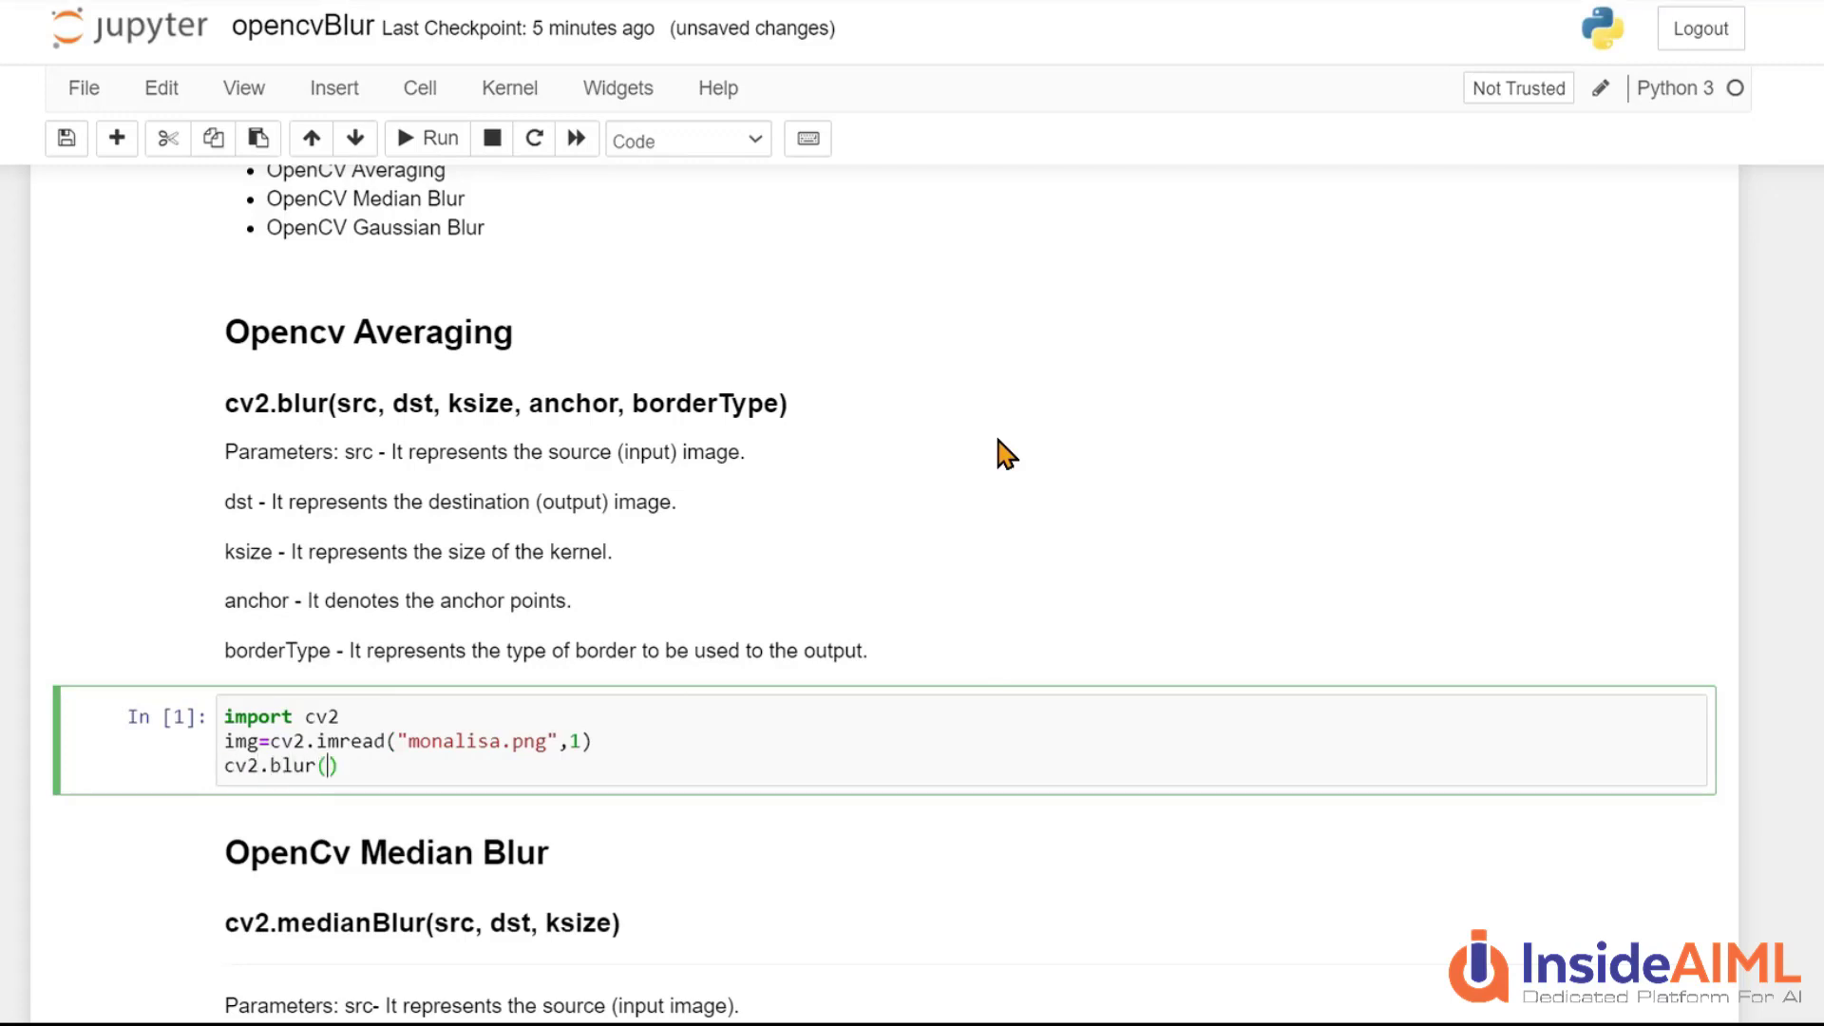
text(img,)
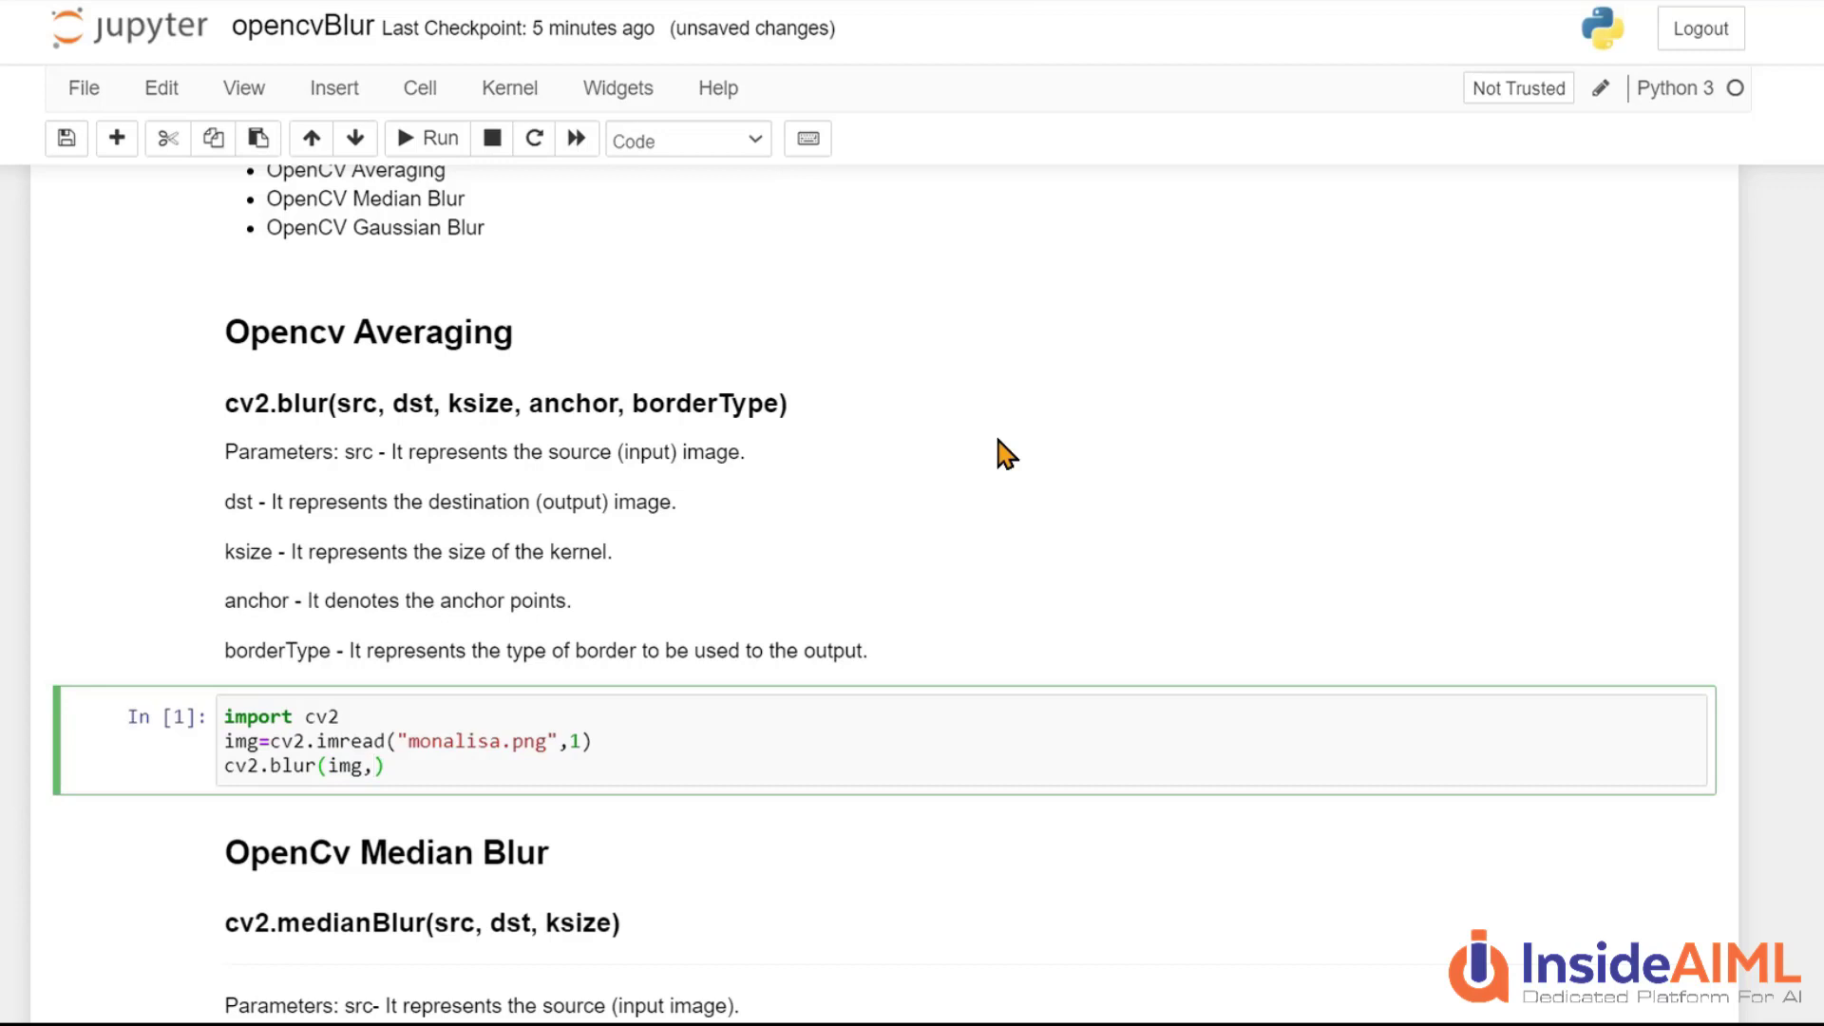
click(378, 766)
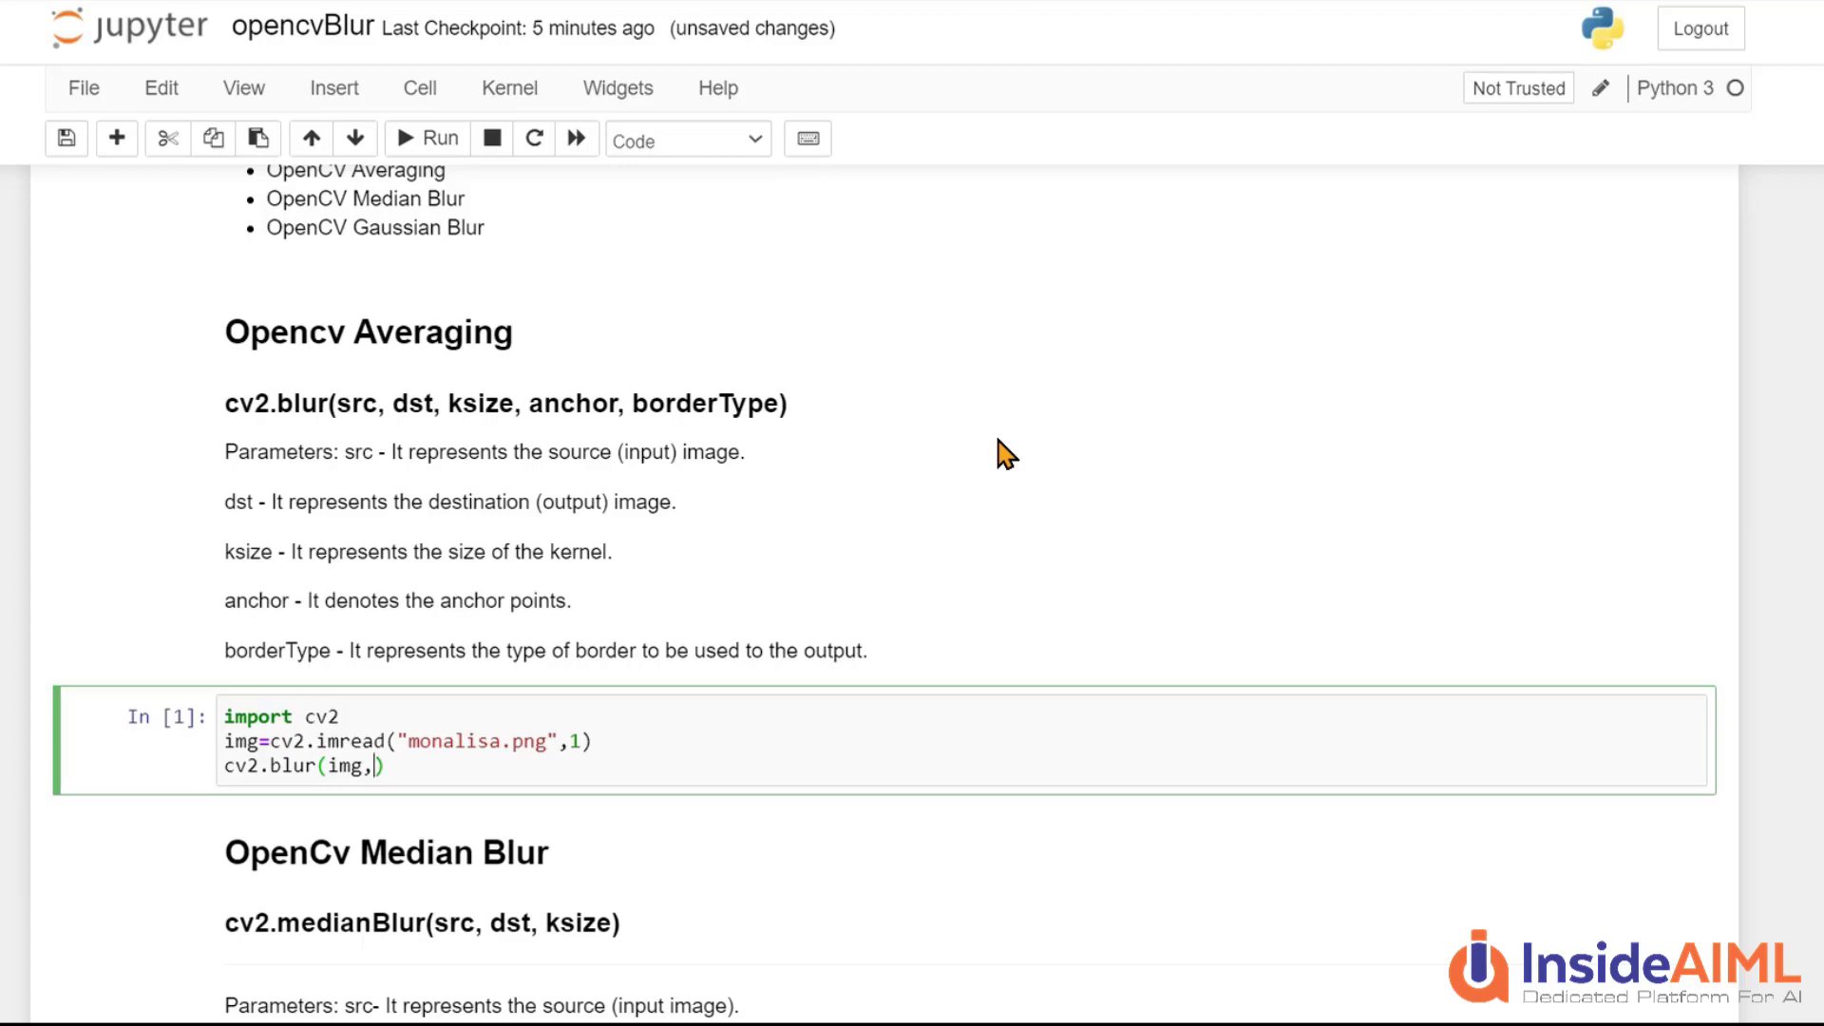
text(img)
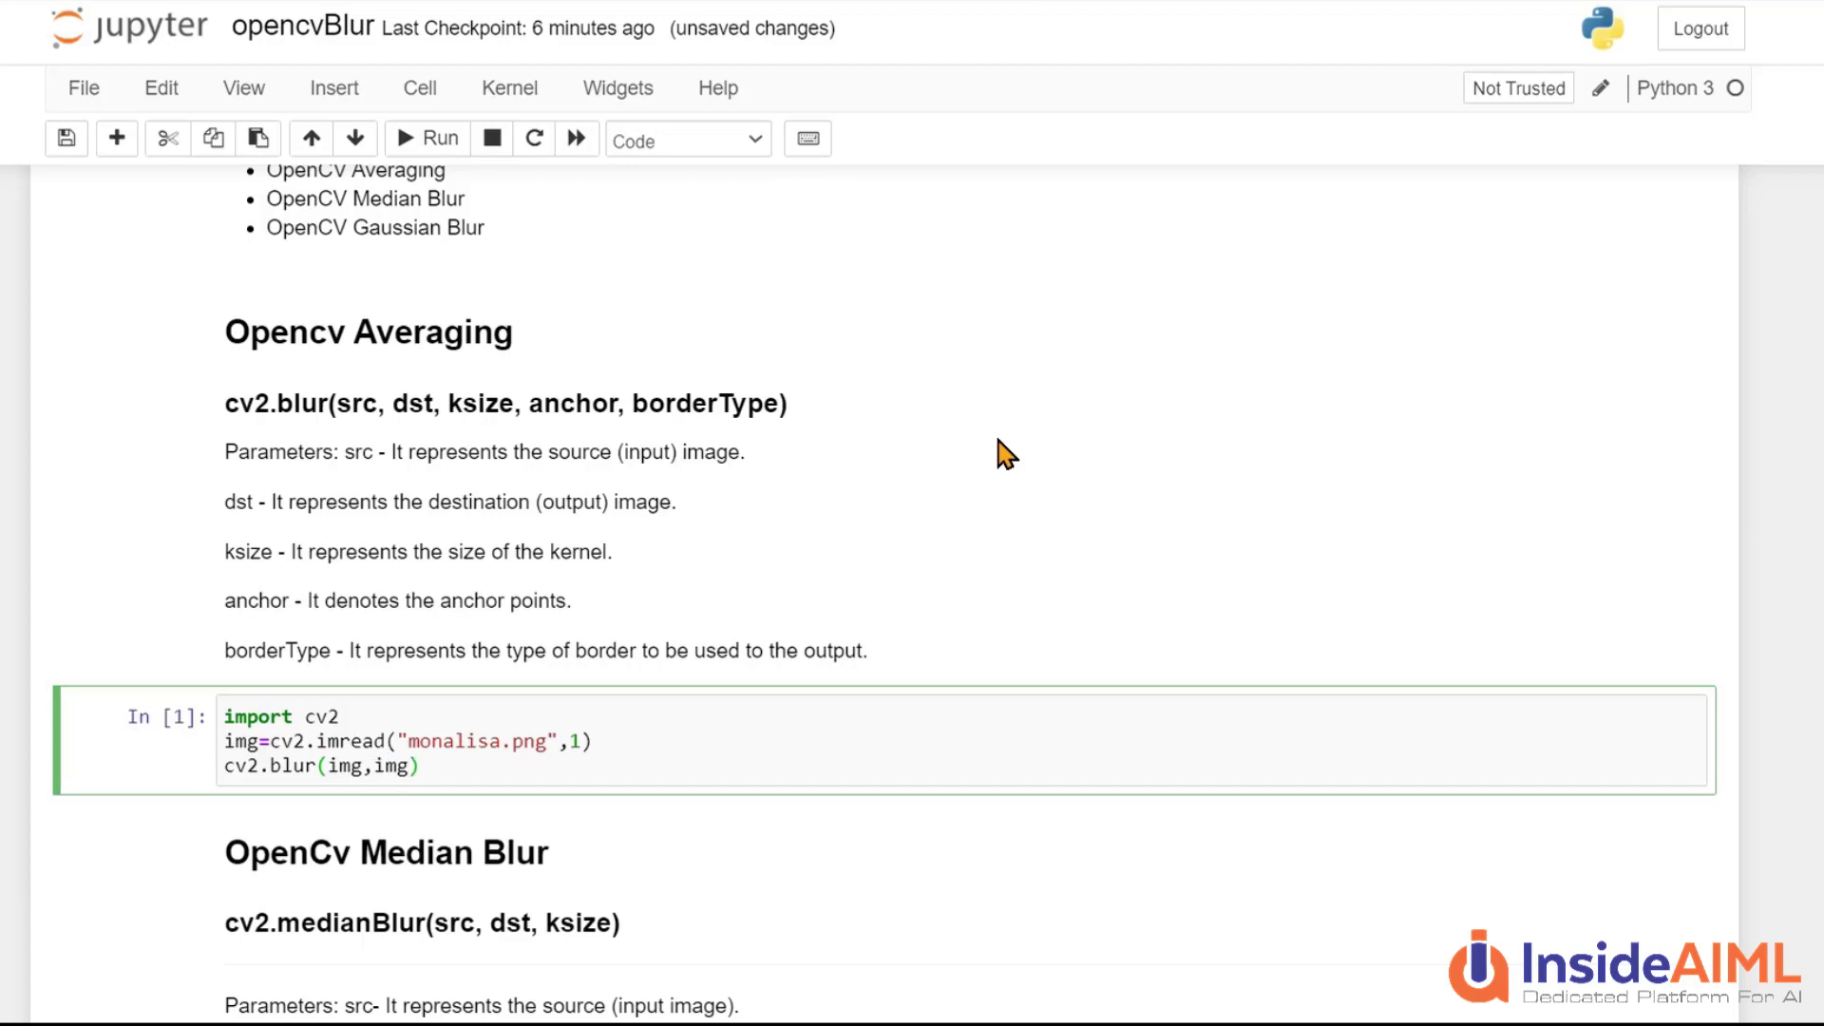
text(()
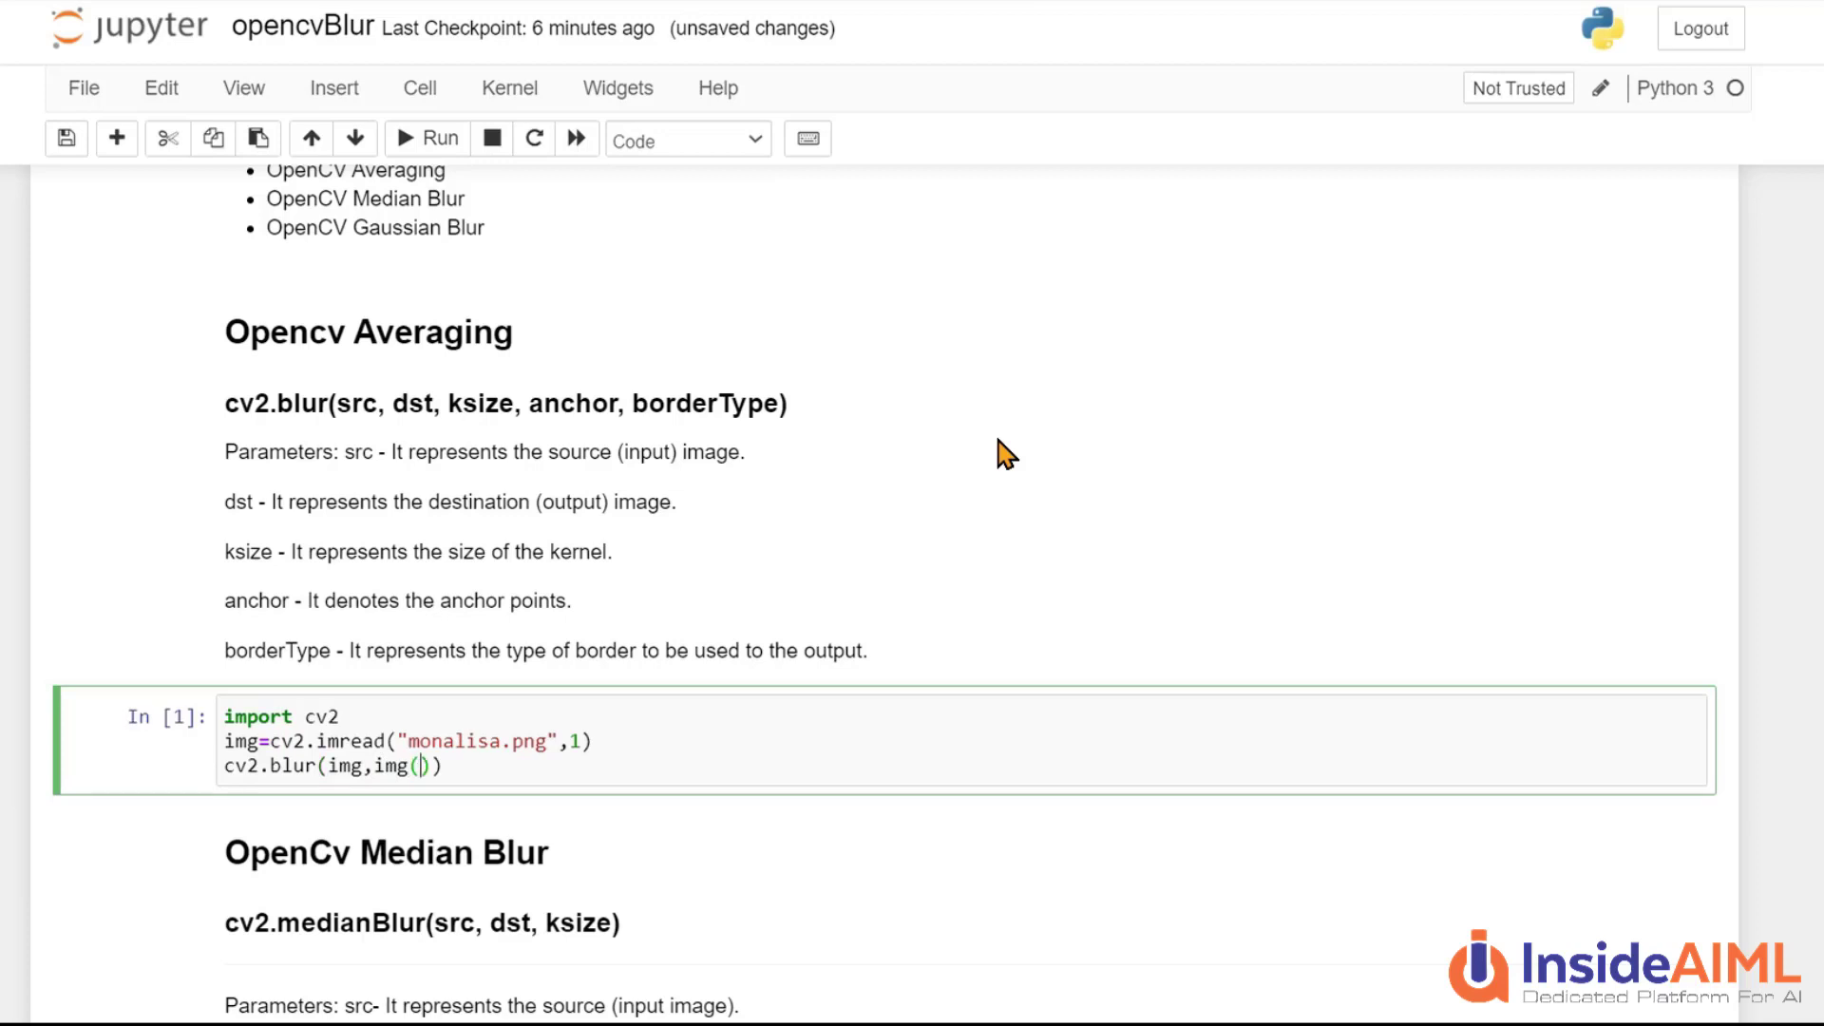
text(3,3,)
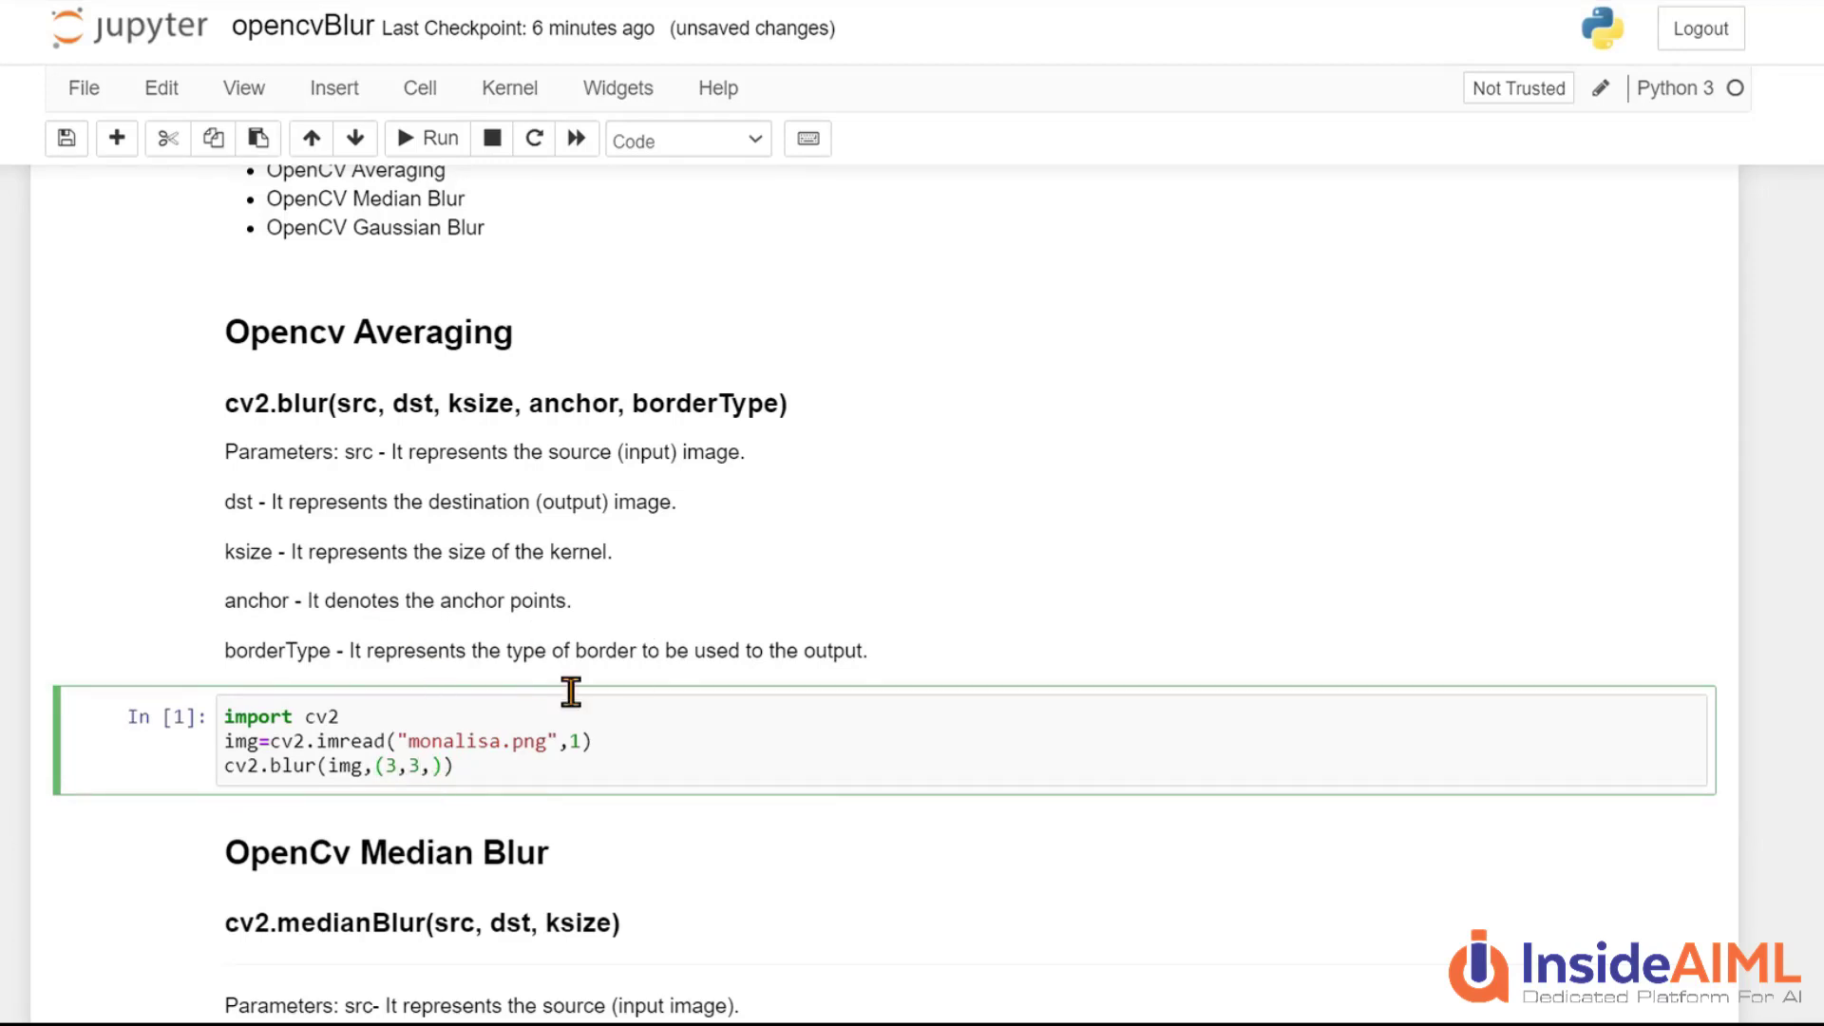
mouse_move(268, 676)
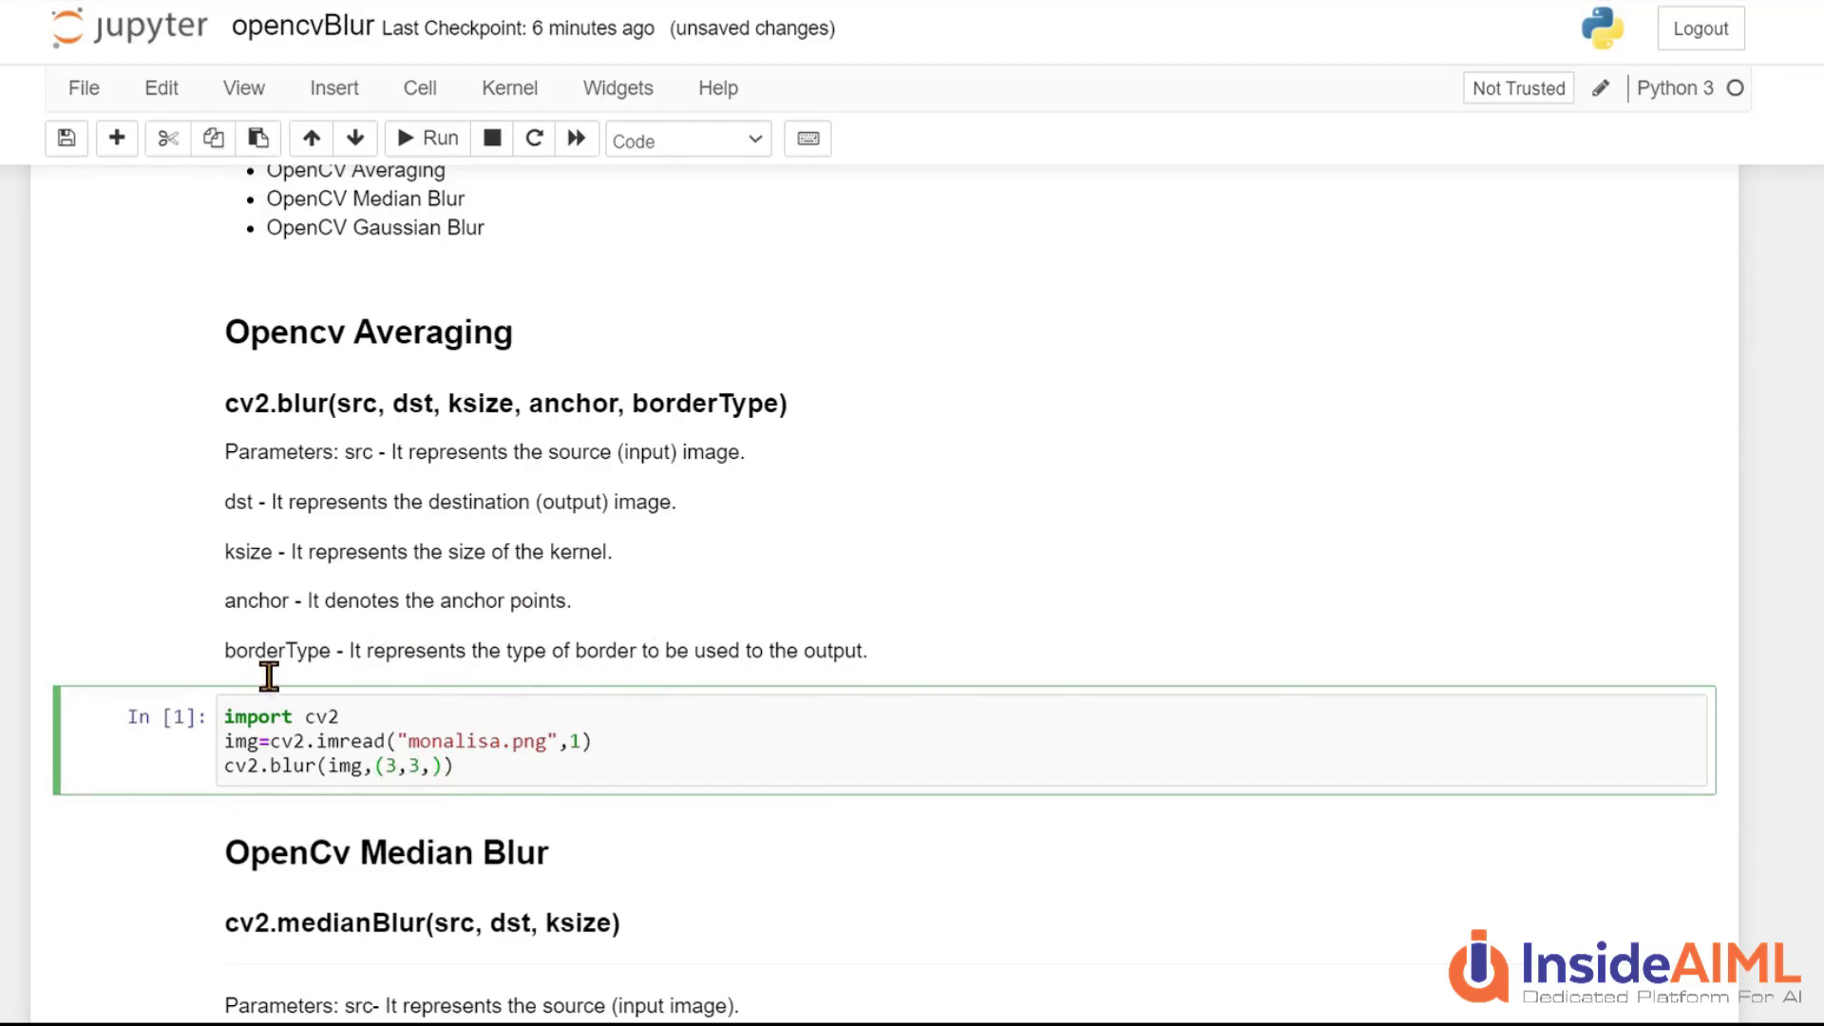
mouse_move(385, 679)
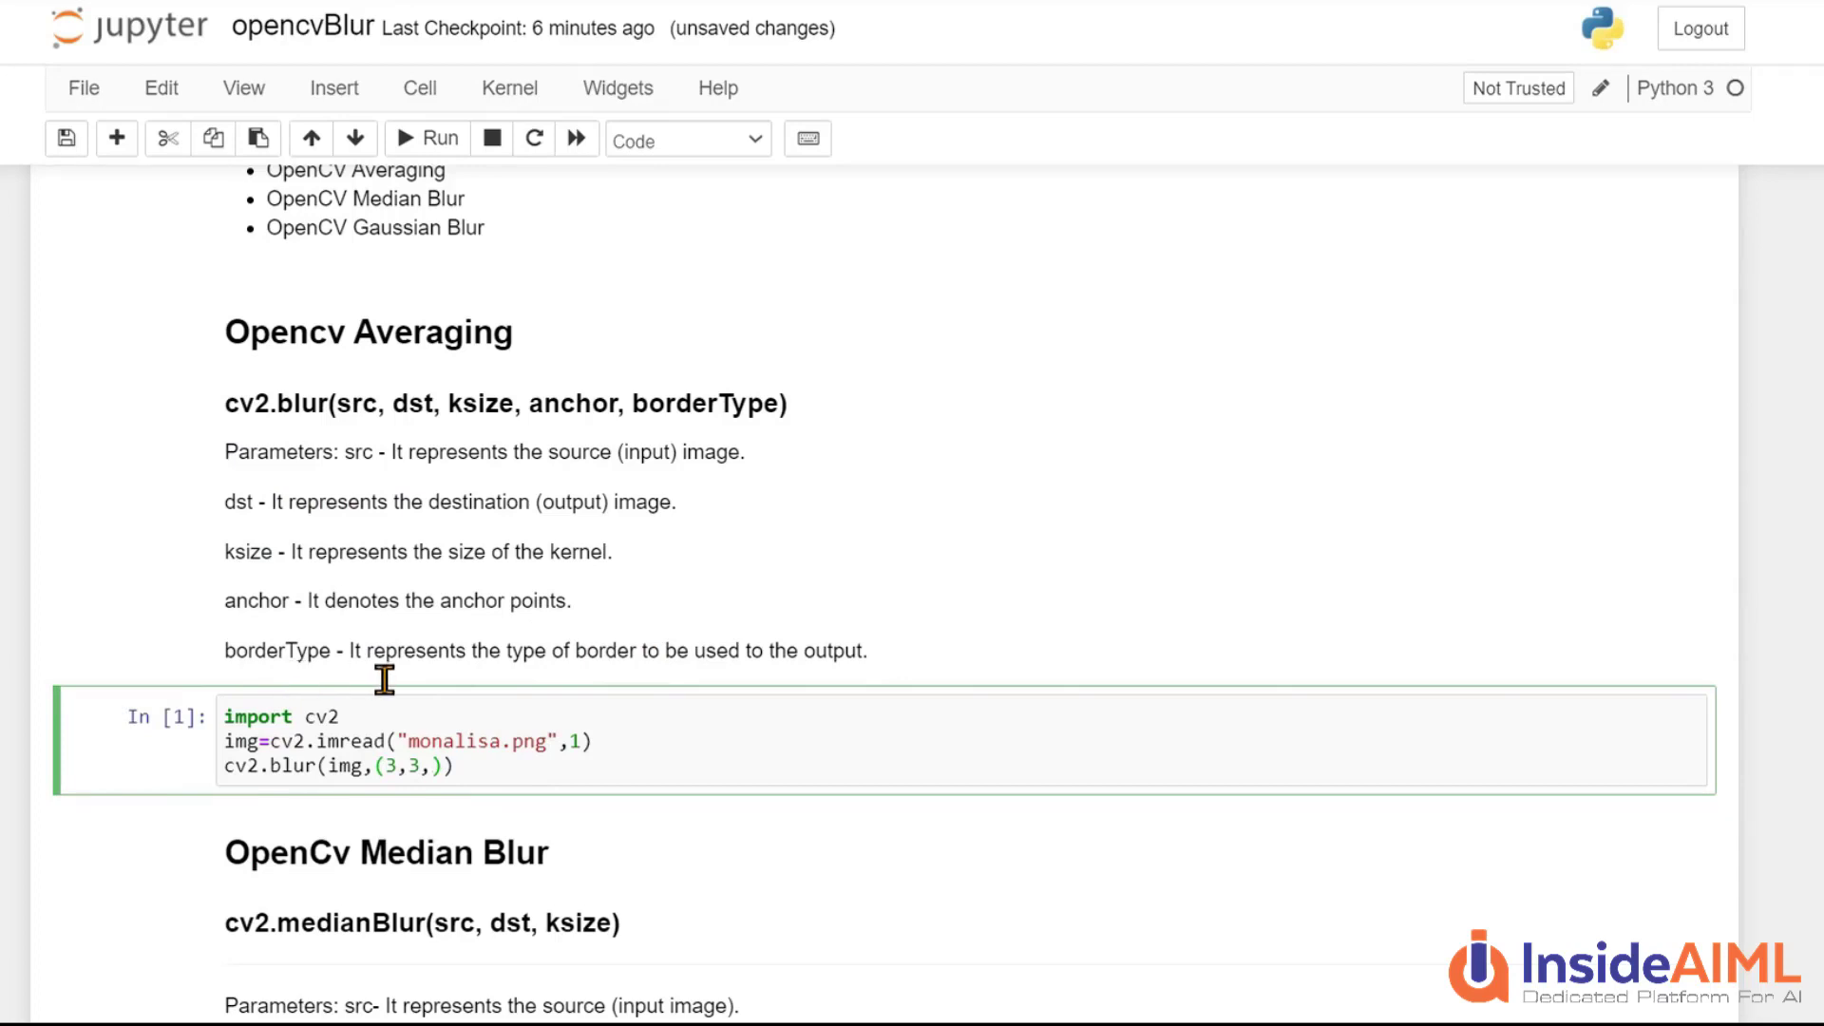
mouse_move(646, 690)
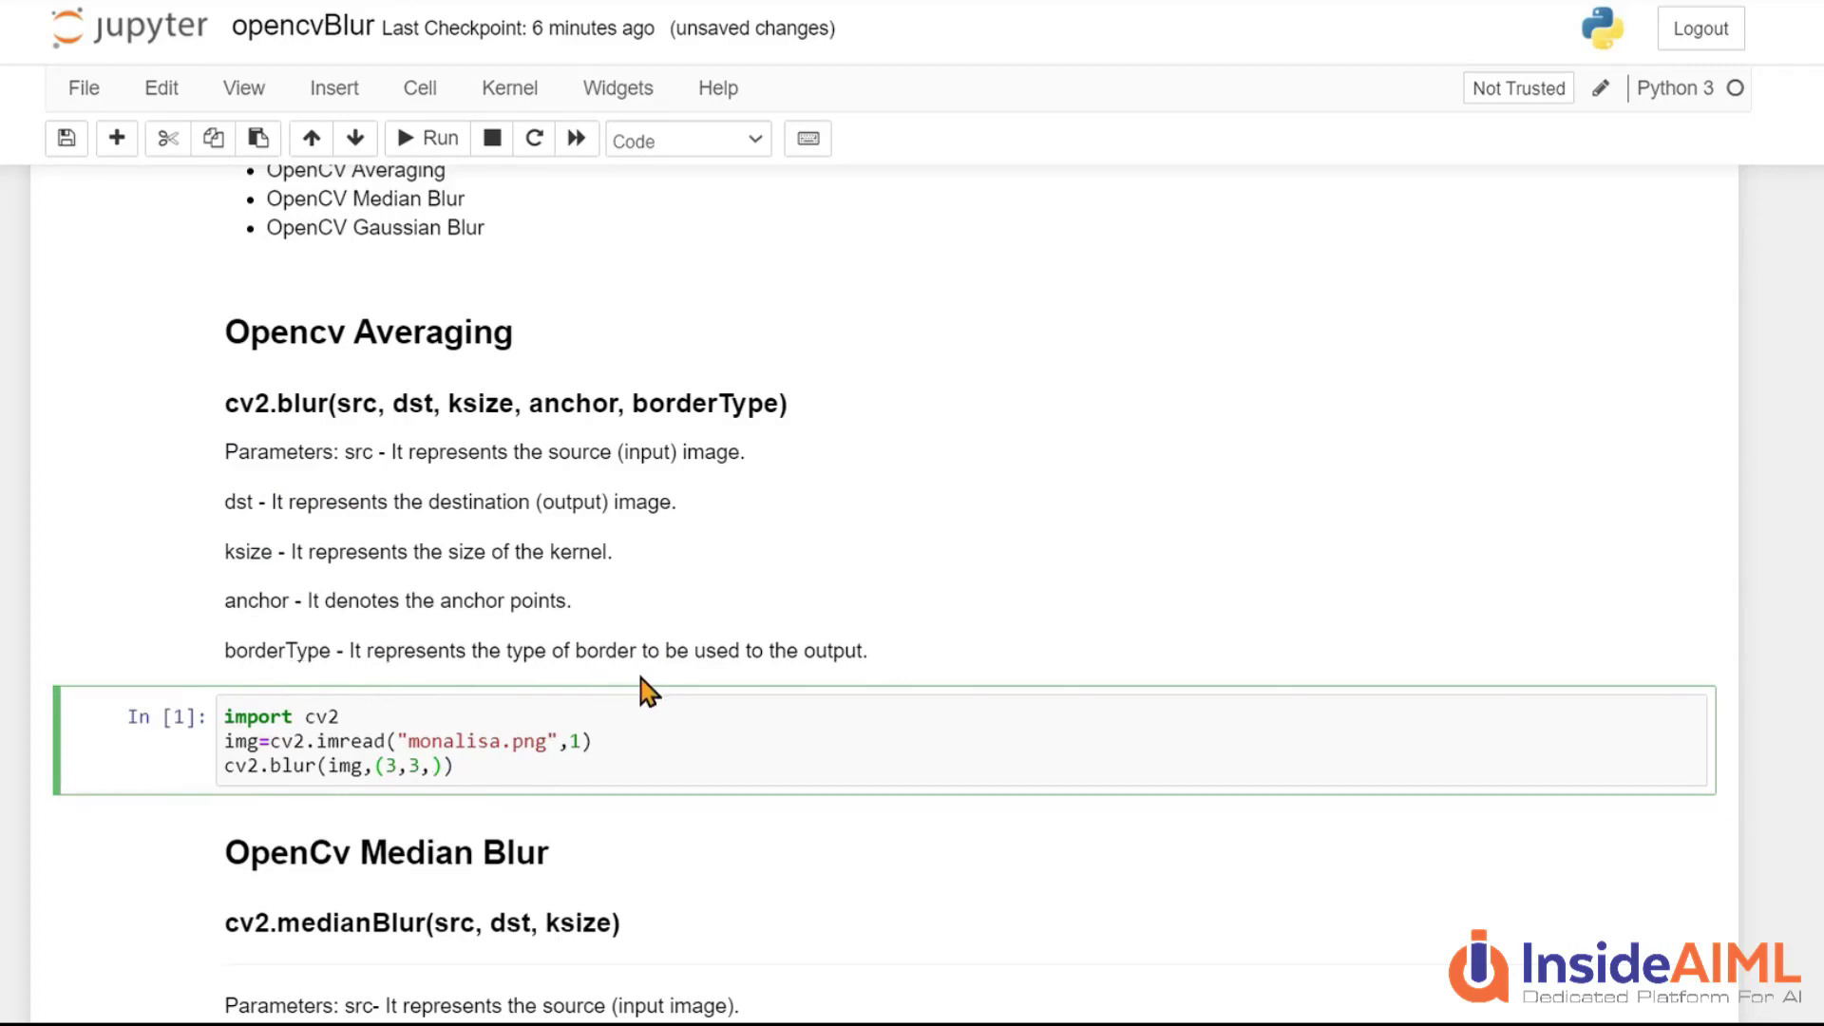
click(431, 766)
text(c)
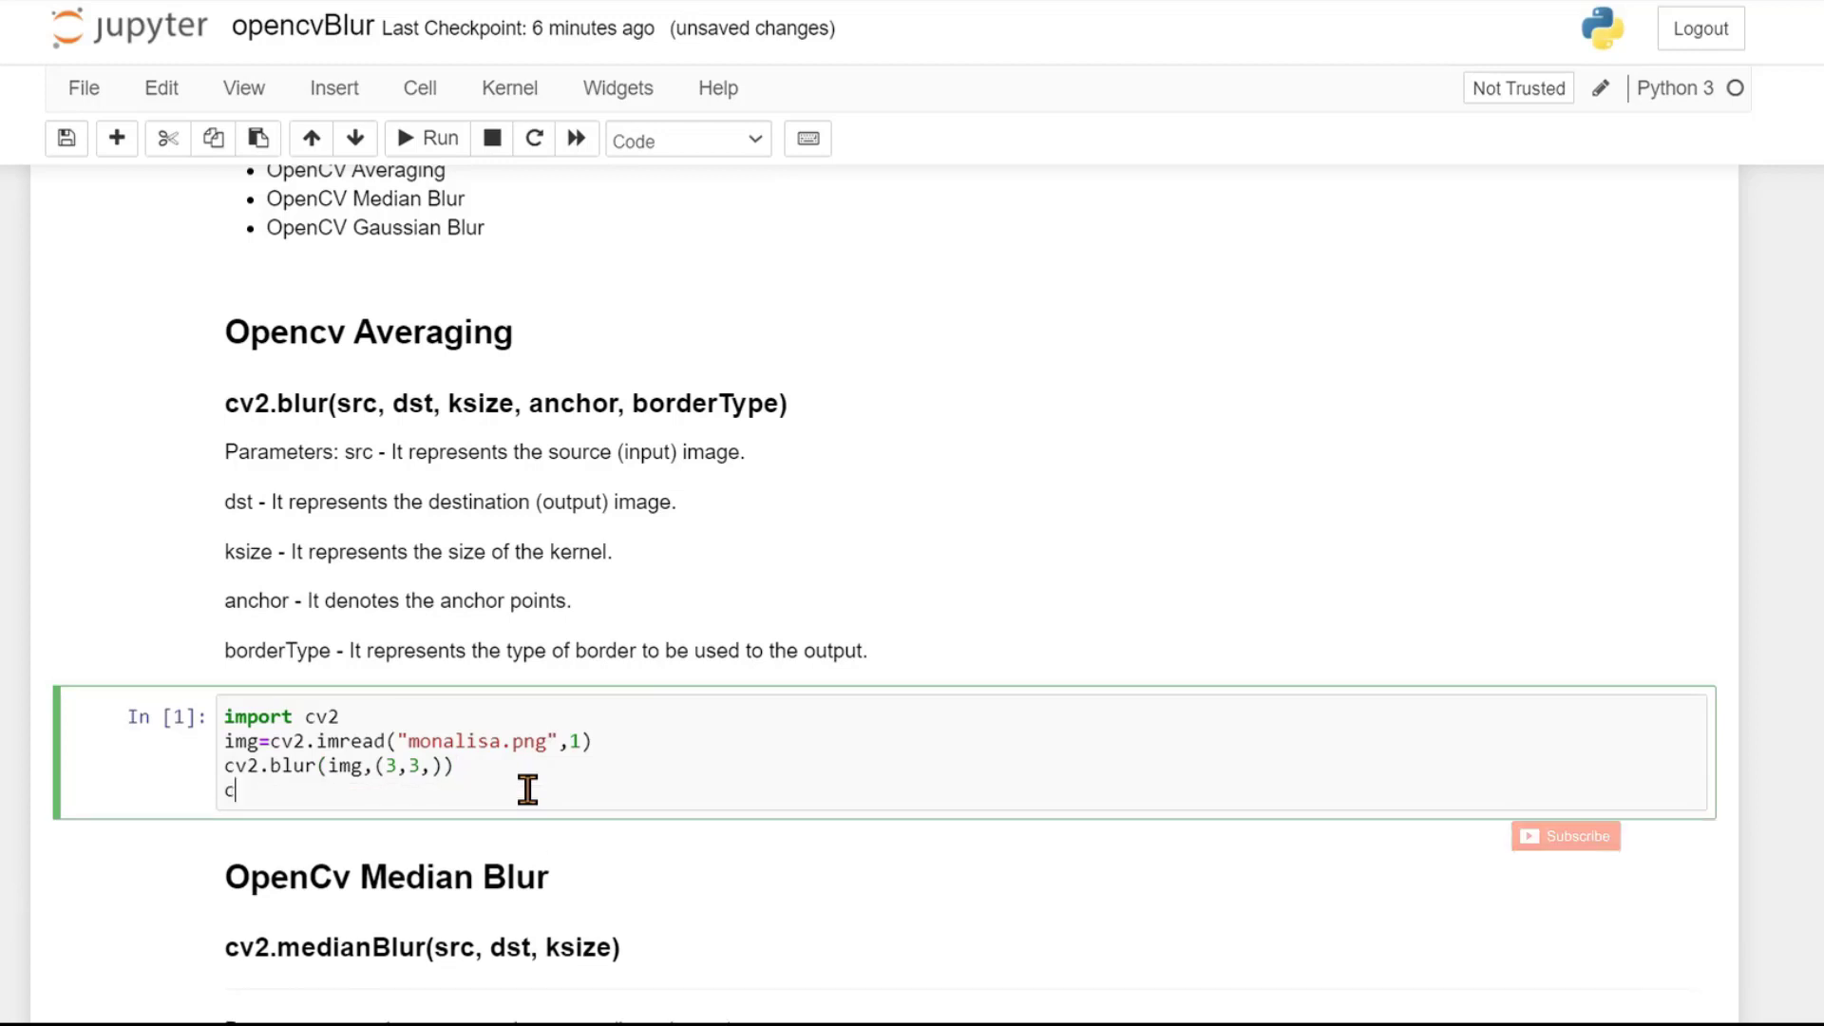
Add a cv2.imshow line that shows the blur result in a 'mona' window
text(v2.)
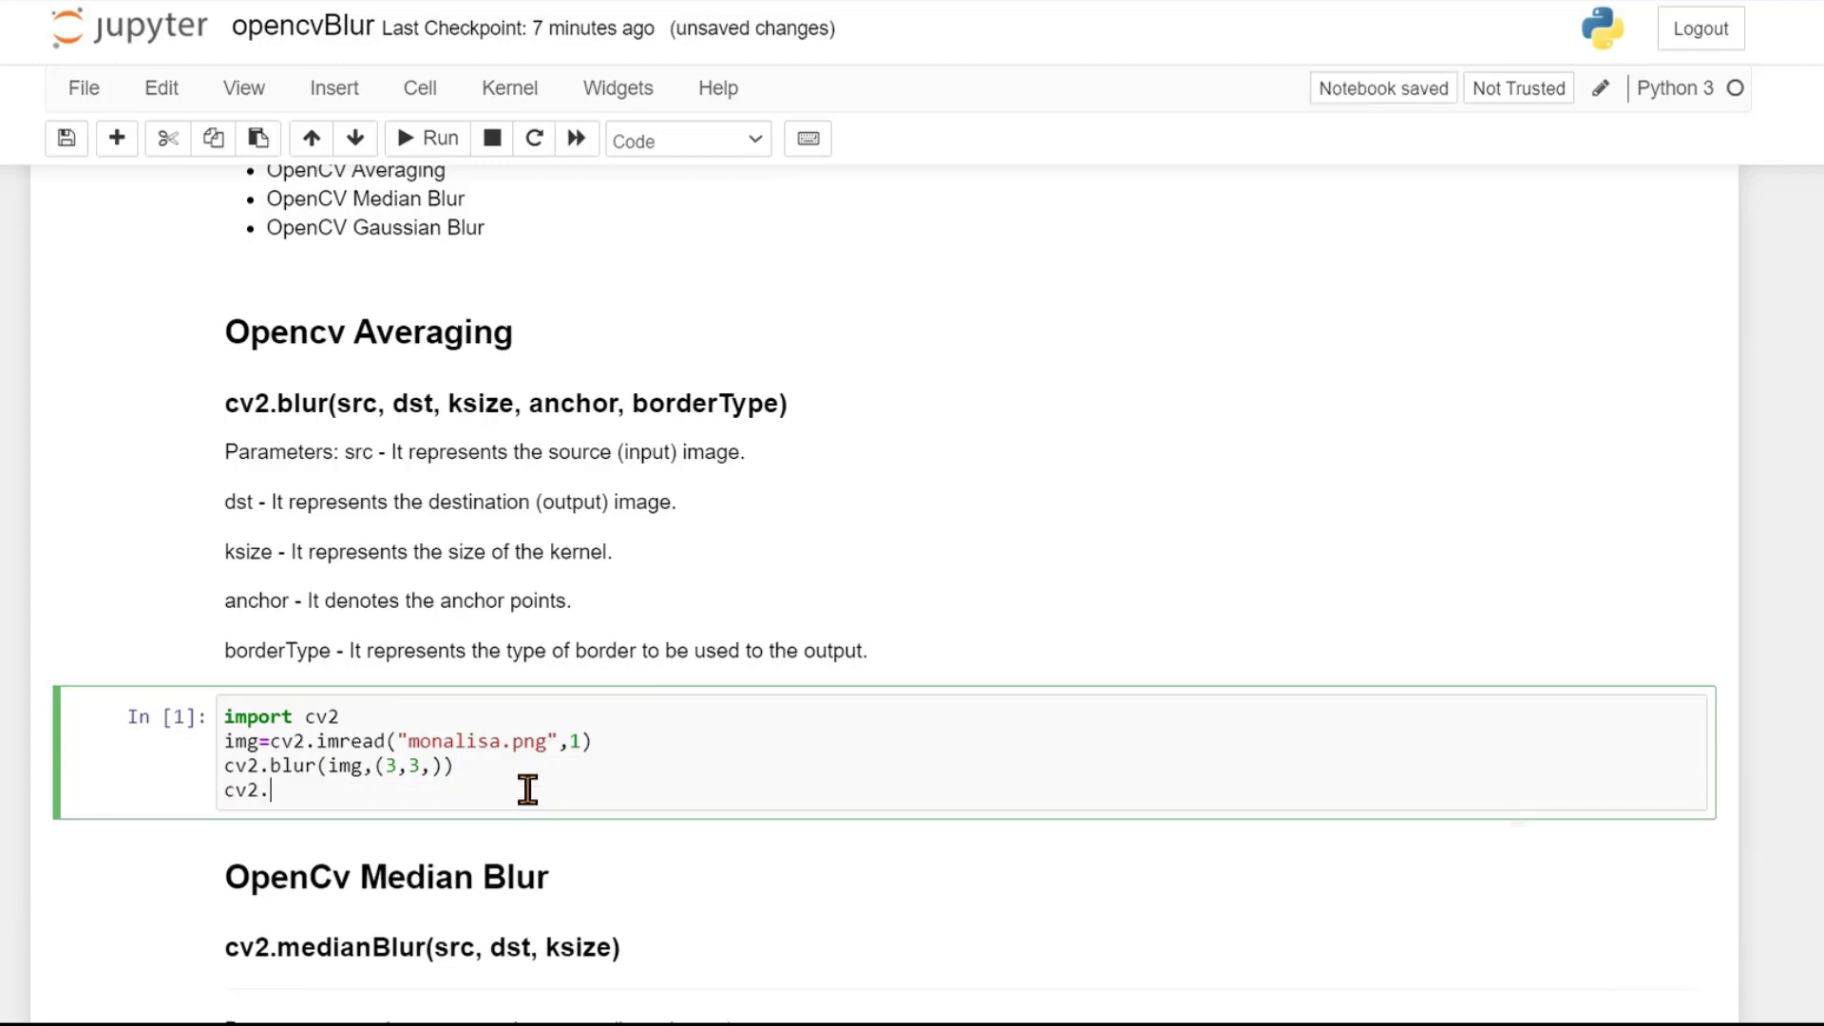
text(imsho)
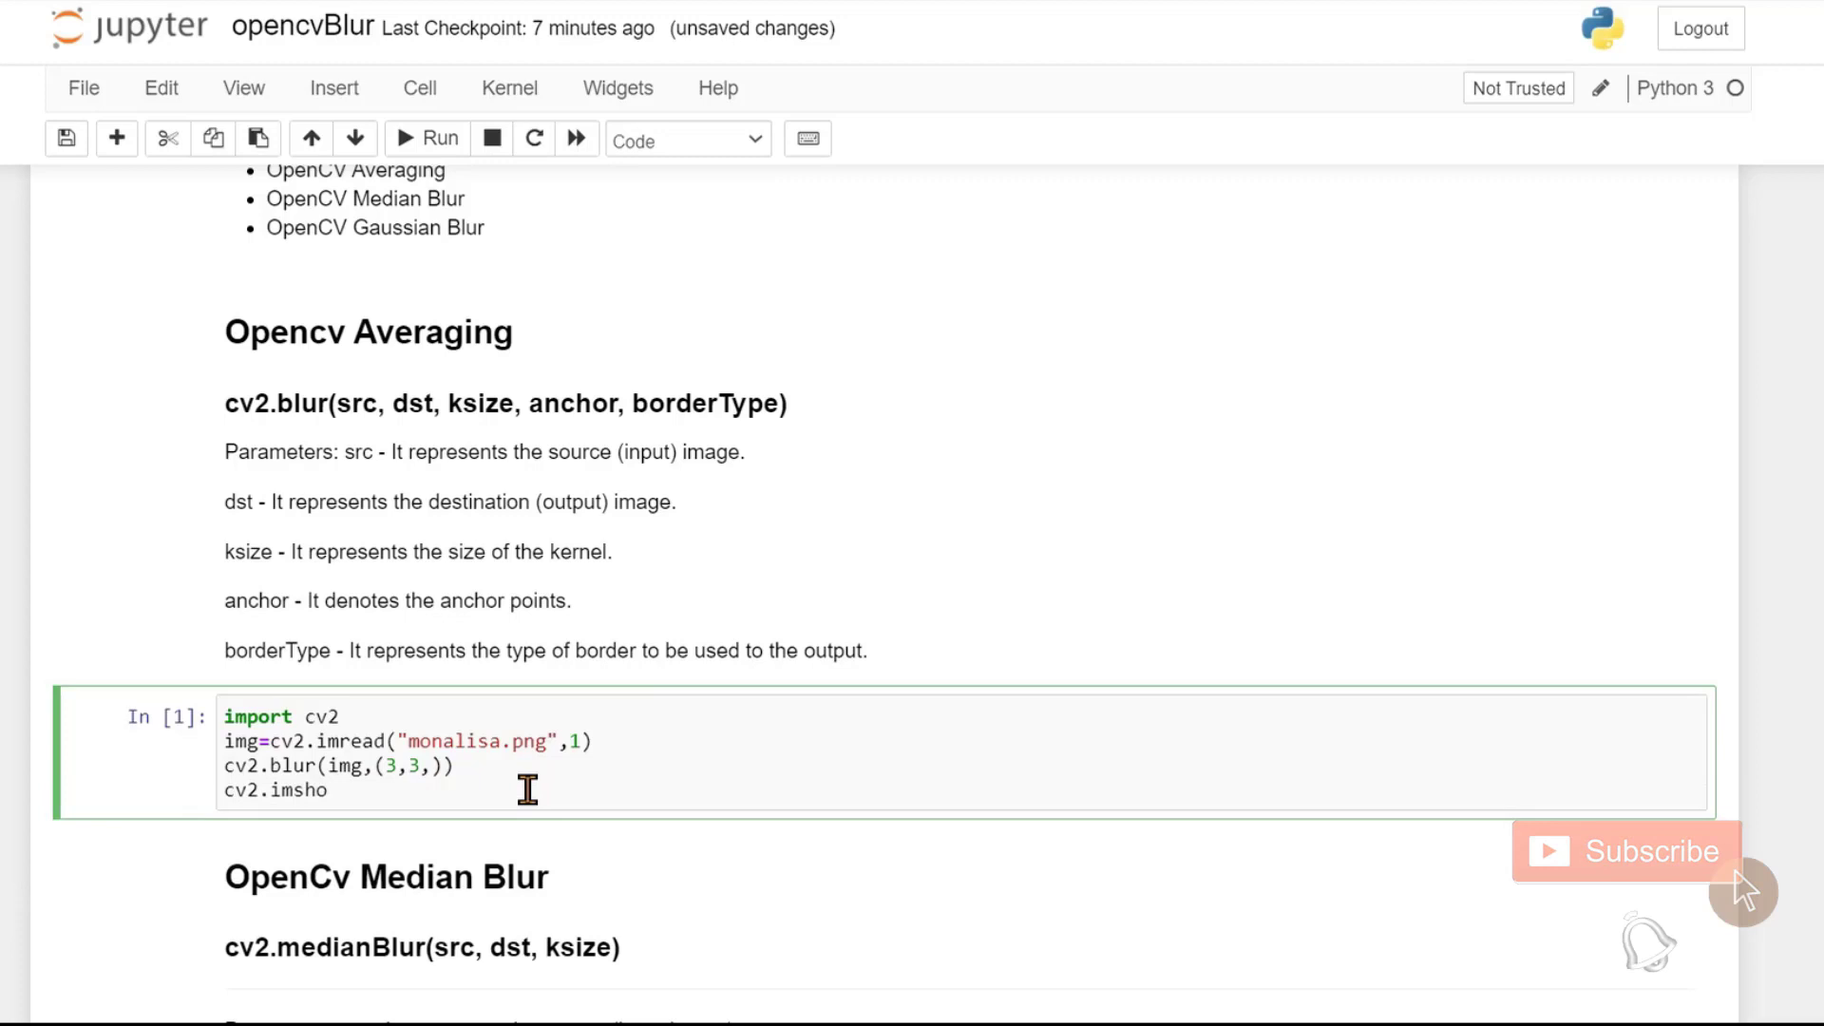
text(w())
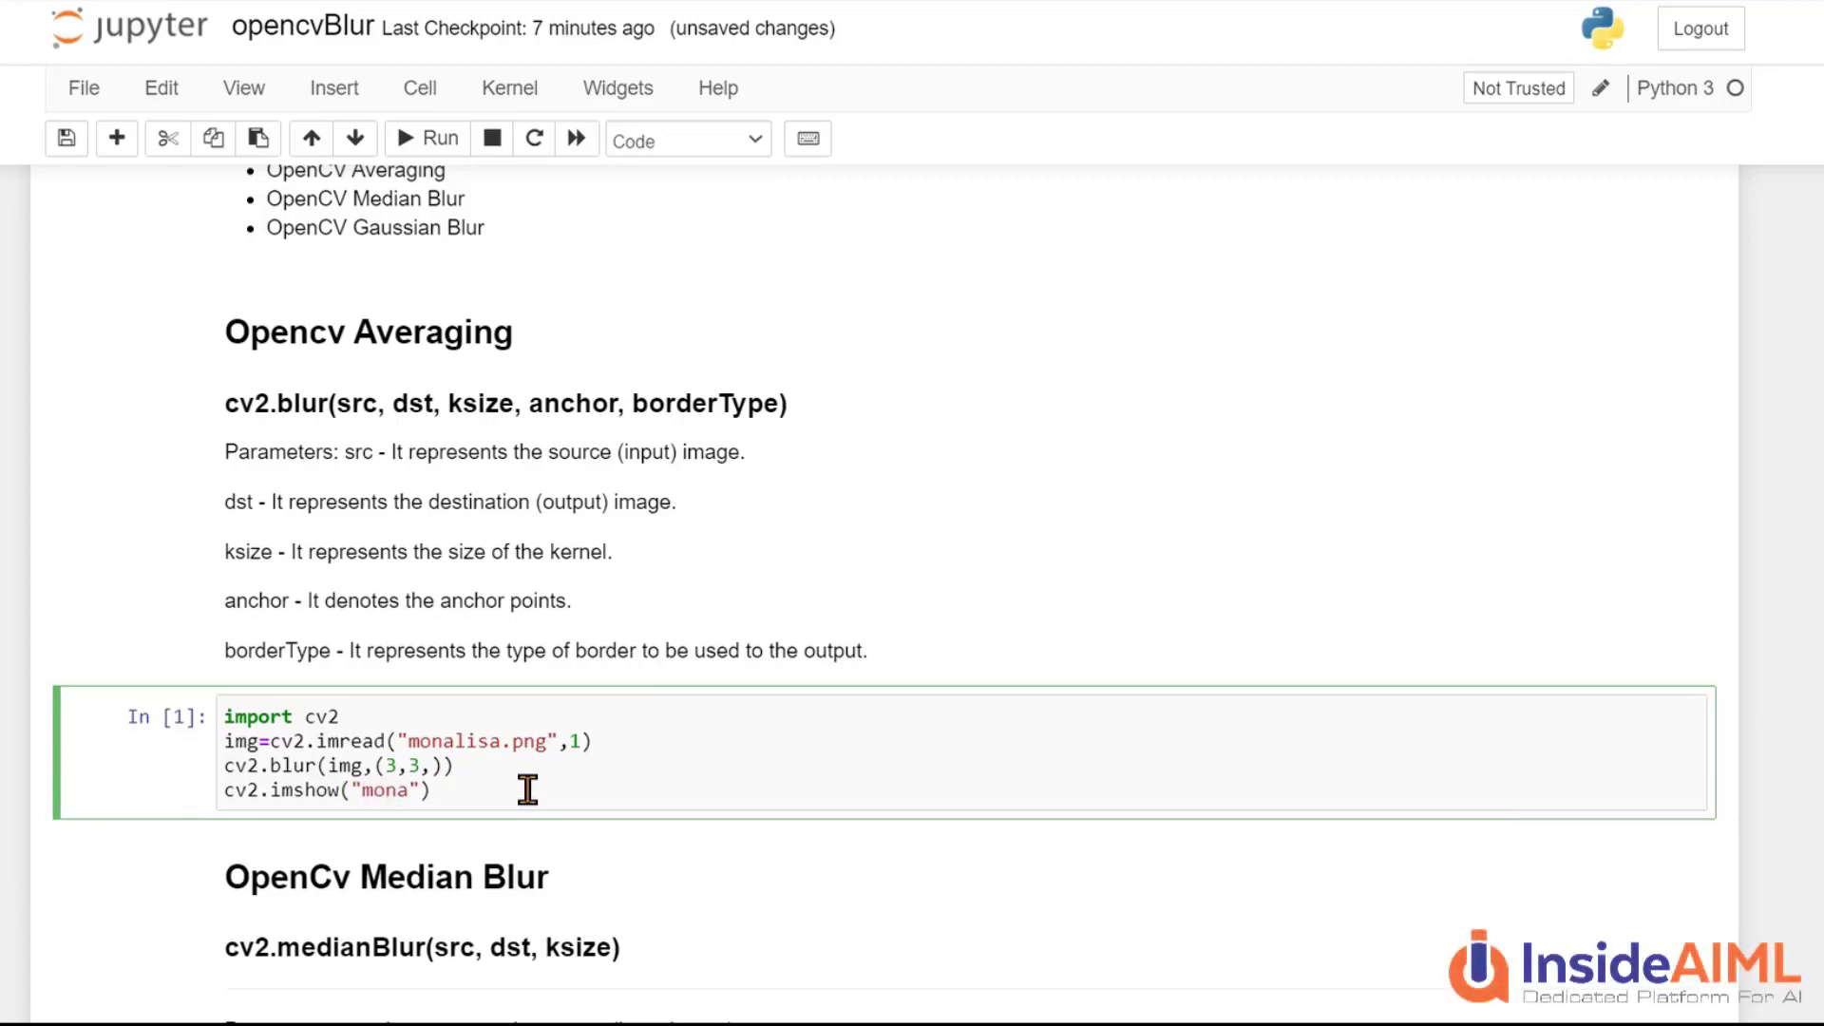
text(,)
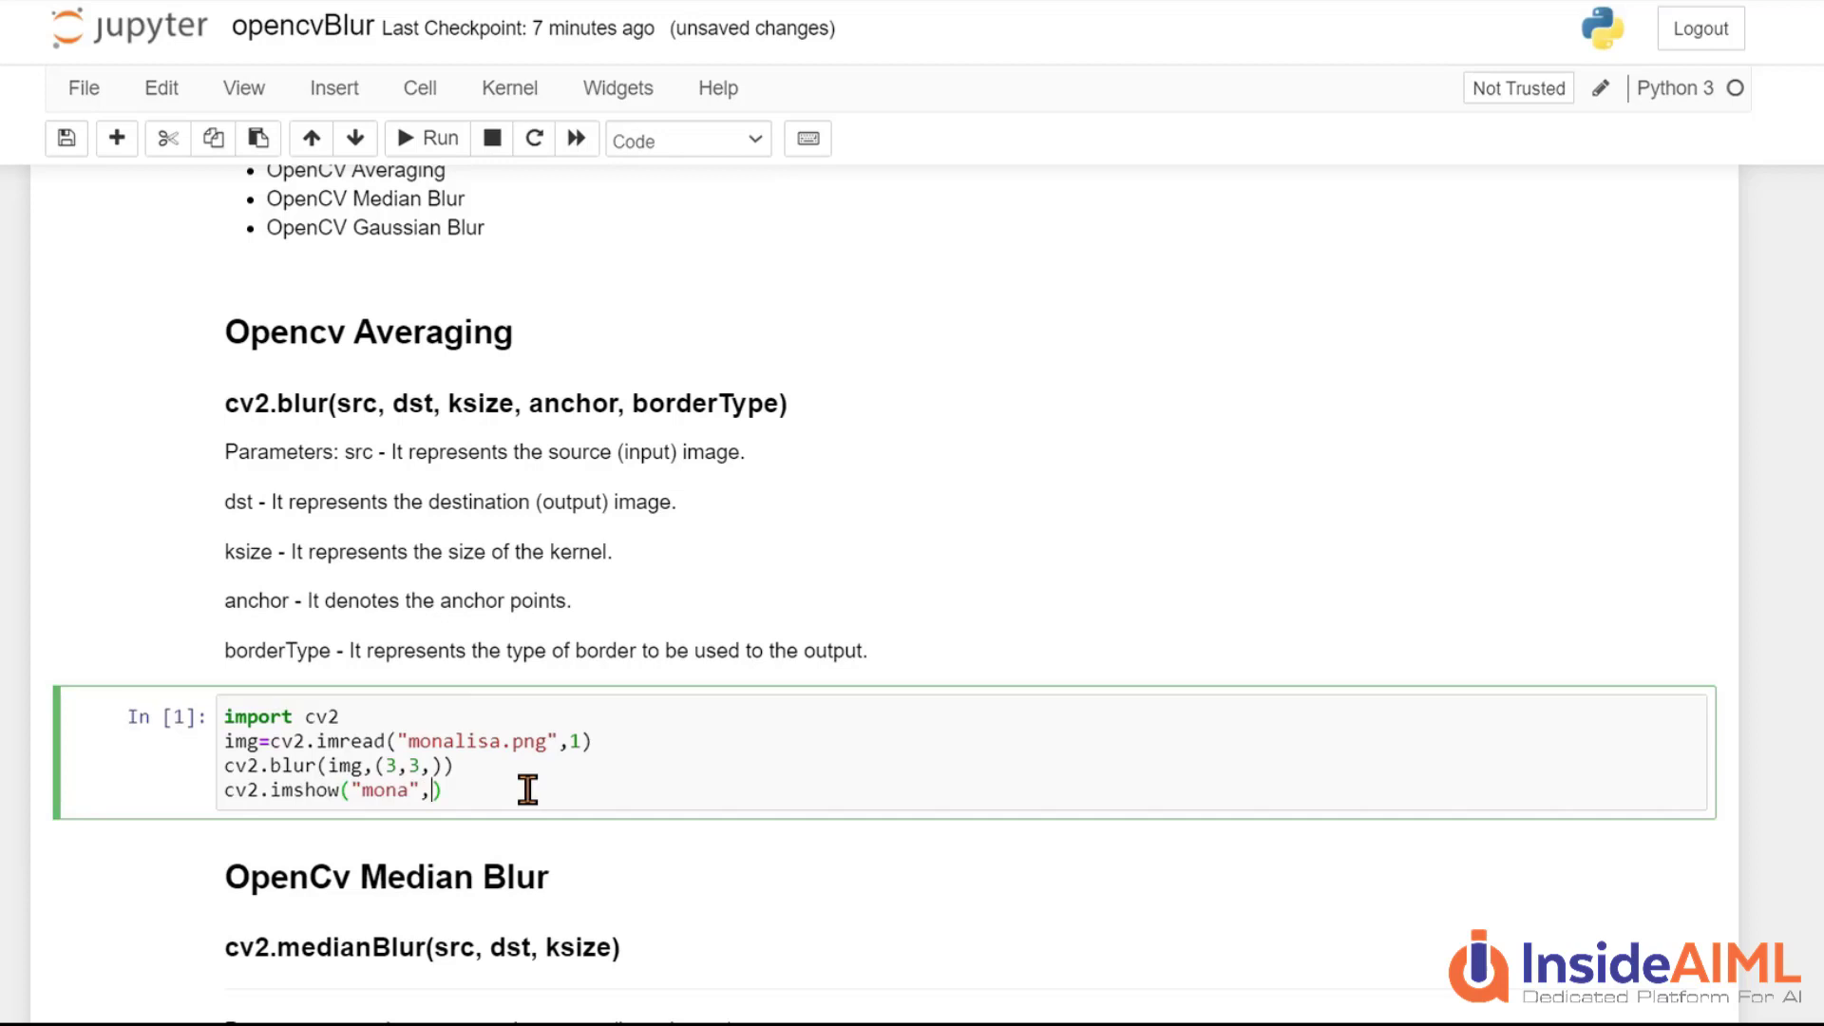
mouse_move(301, 777)
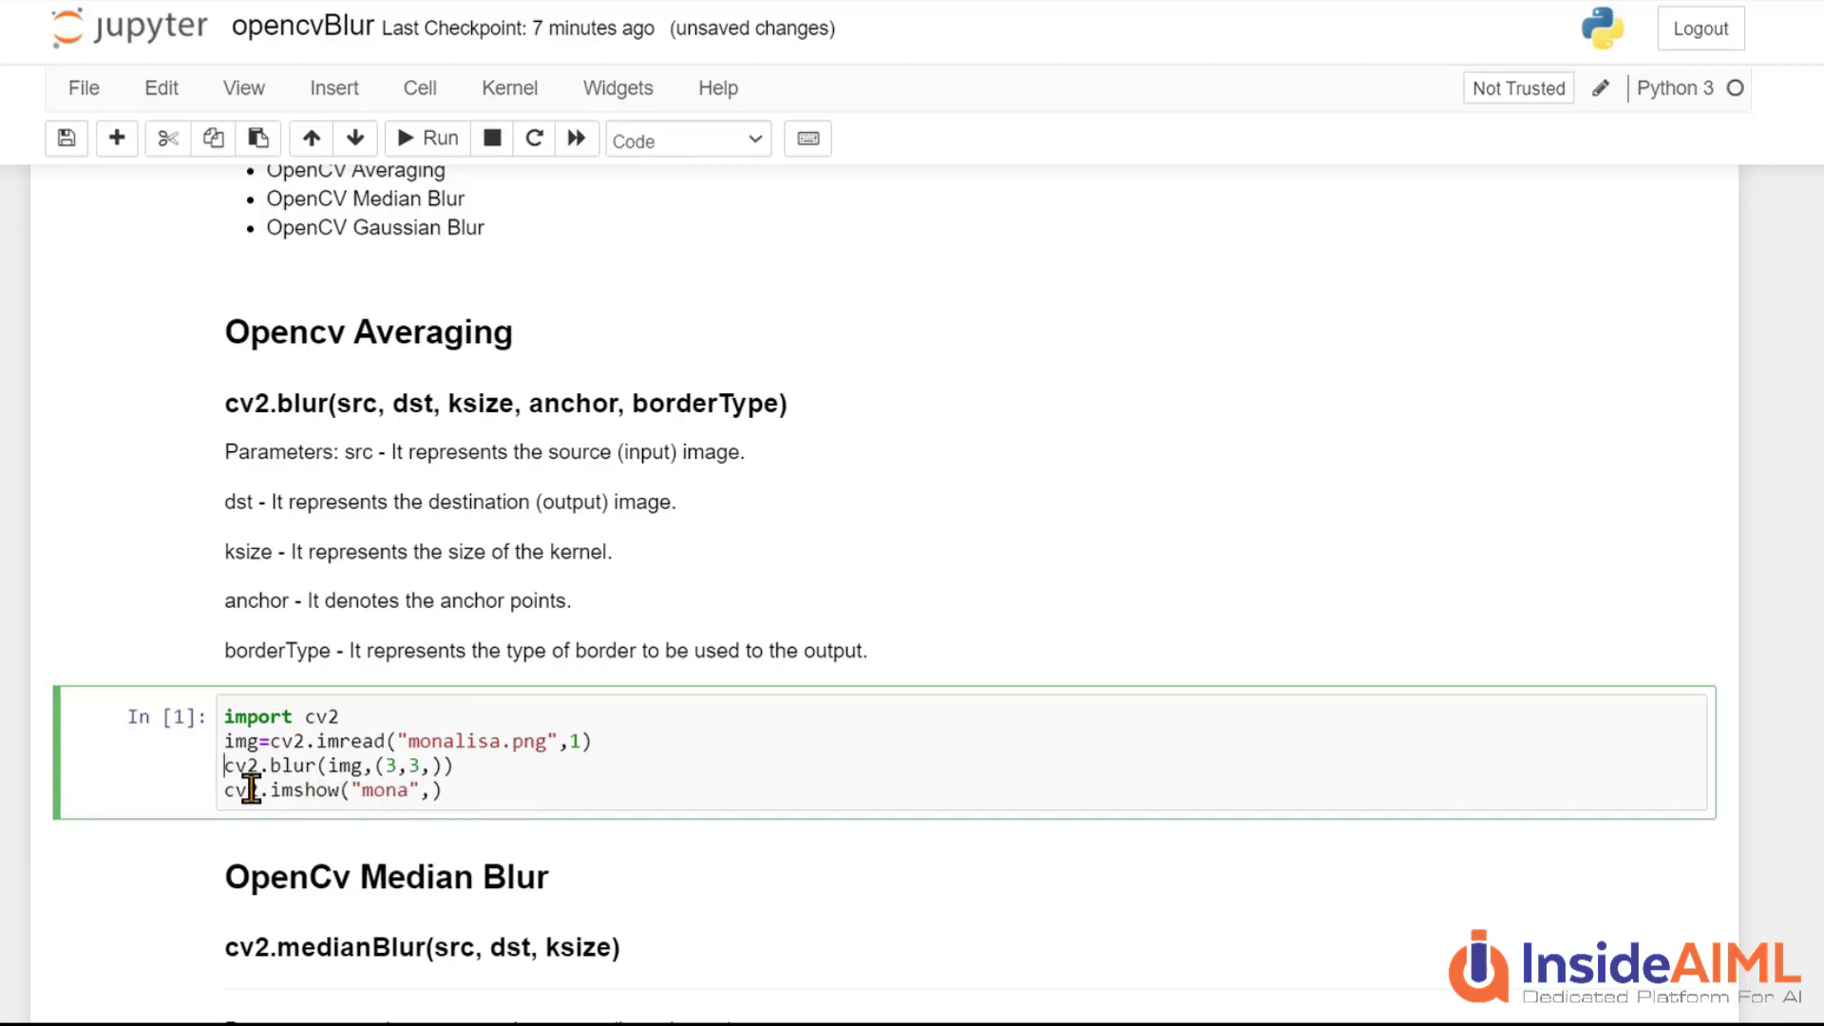
text(b)
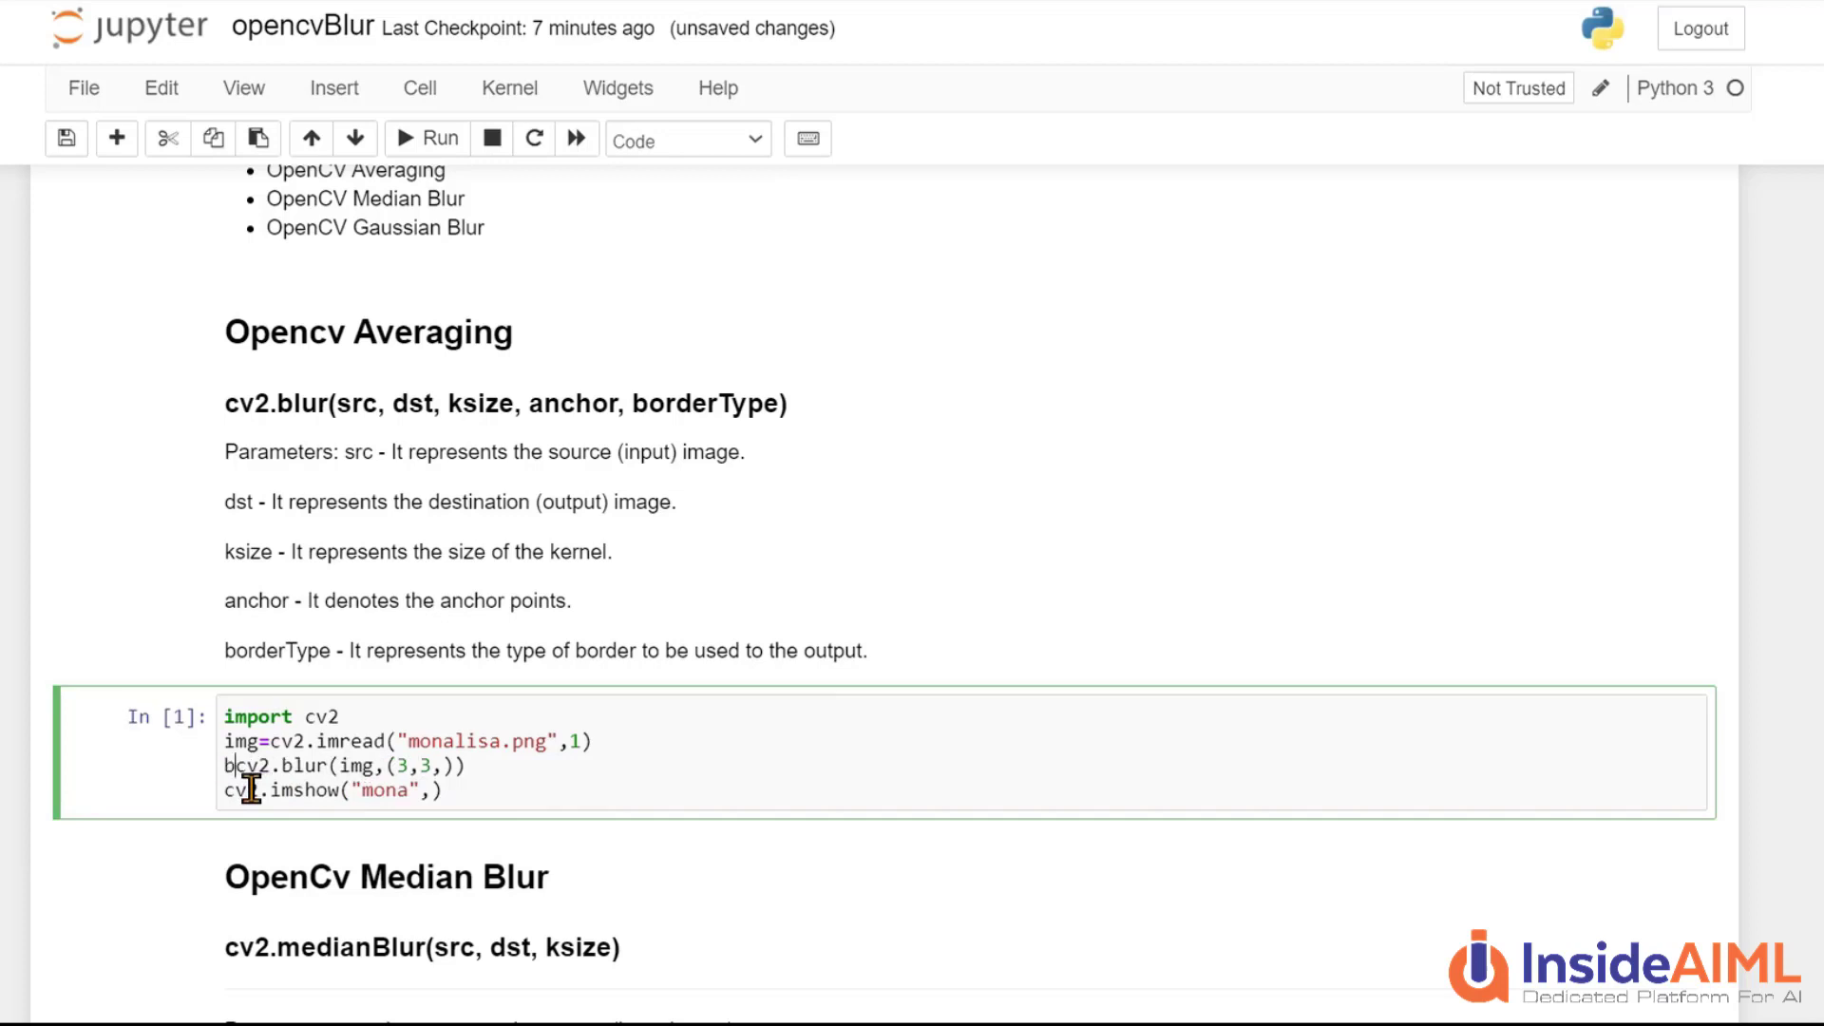
text(lur)
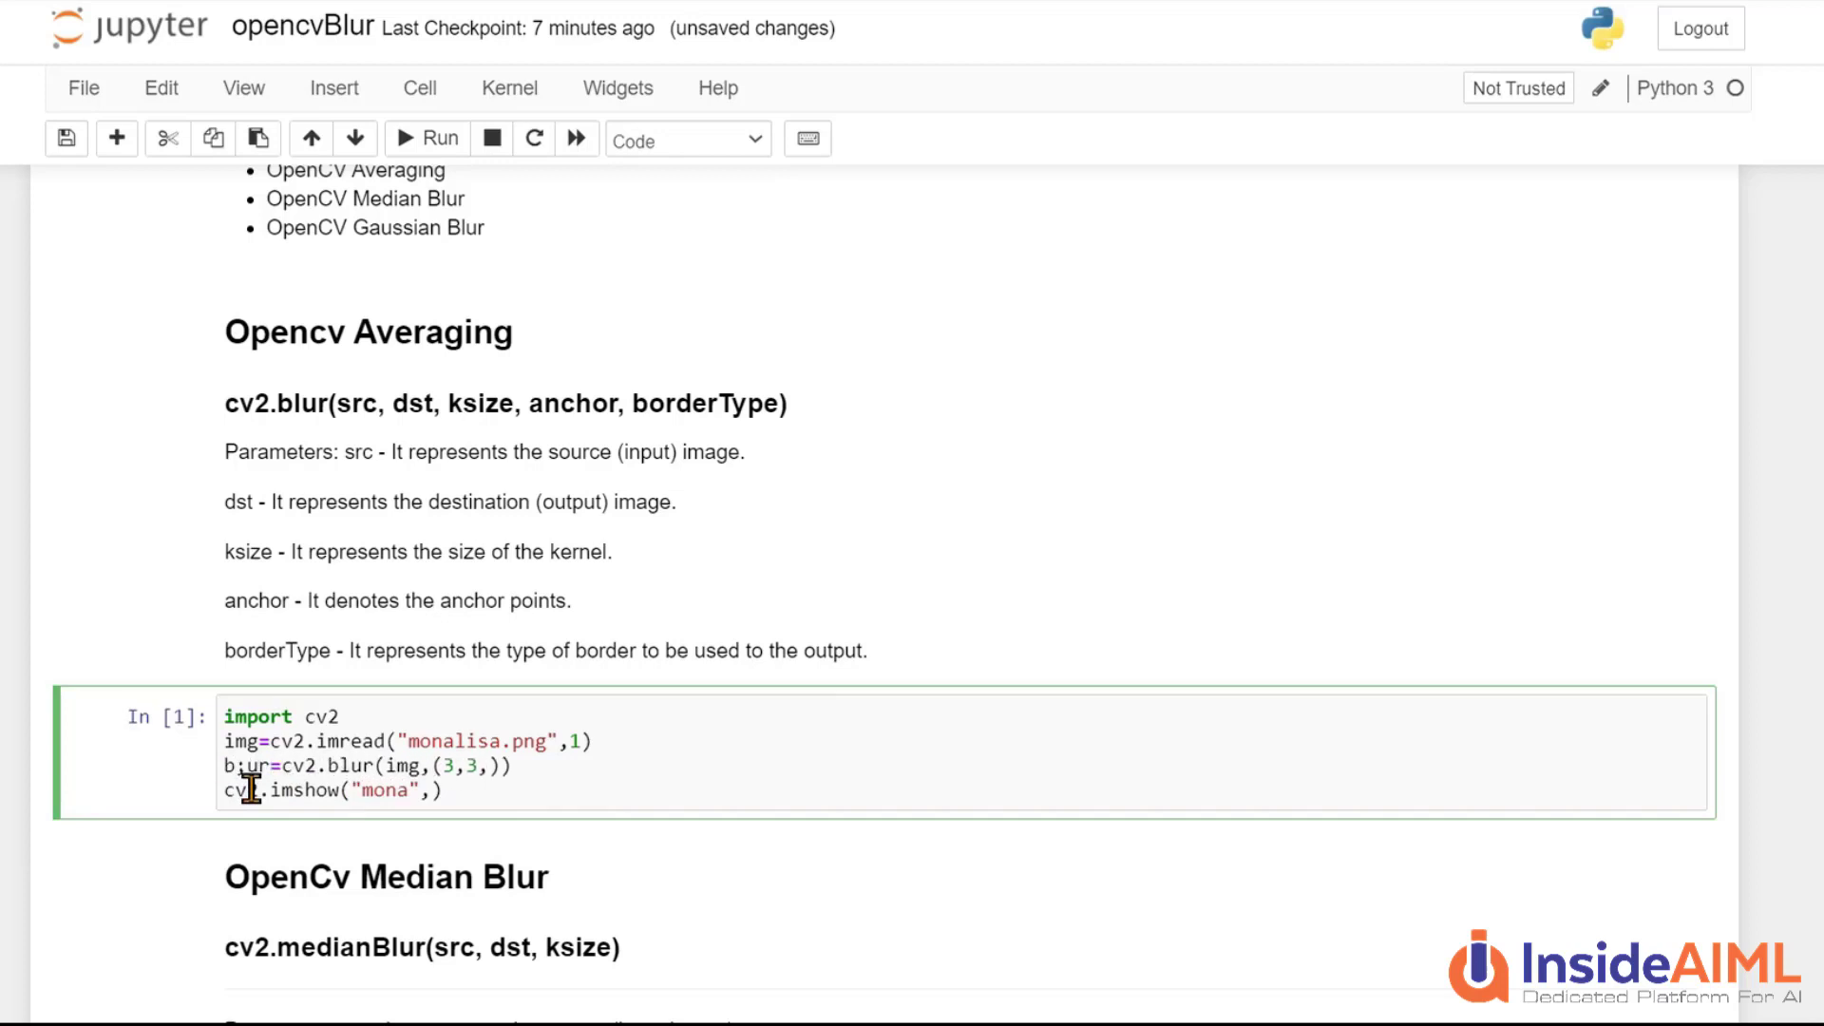
click(452, 807)
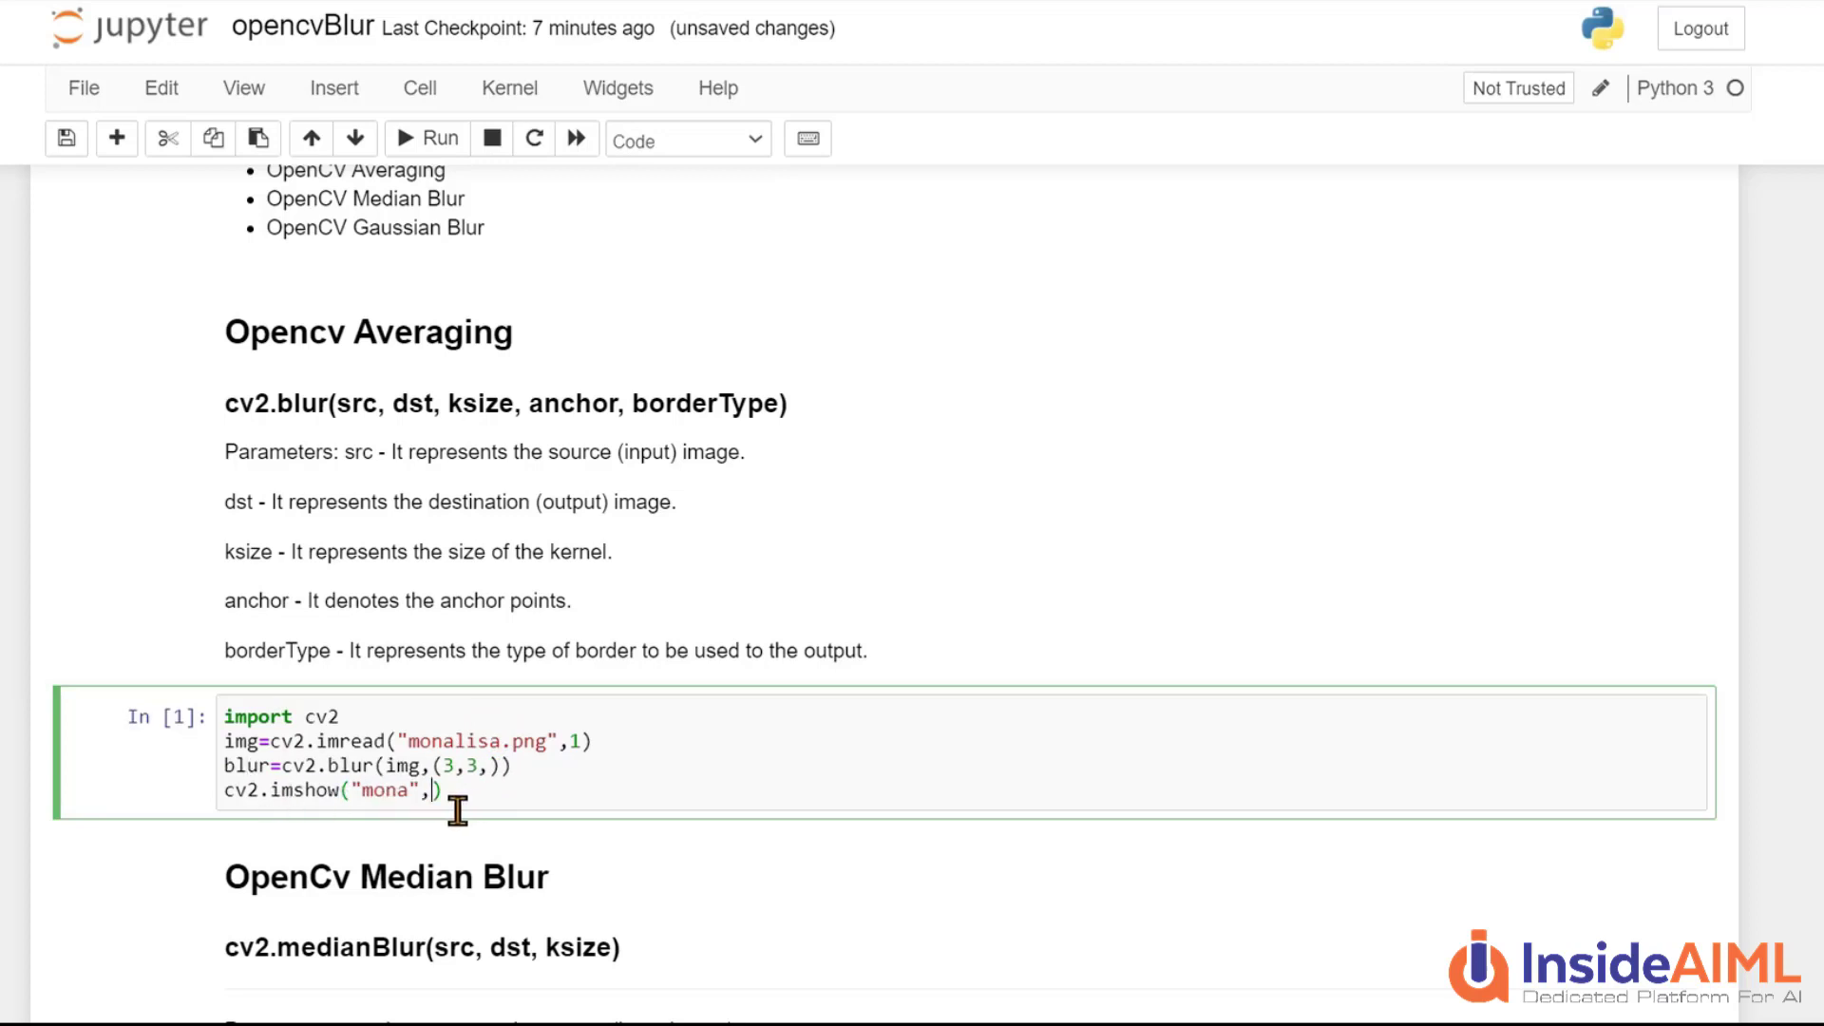
text(blur)
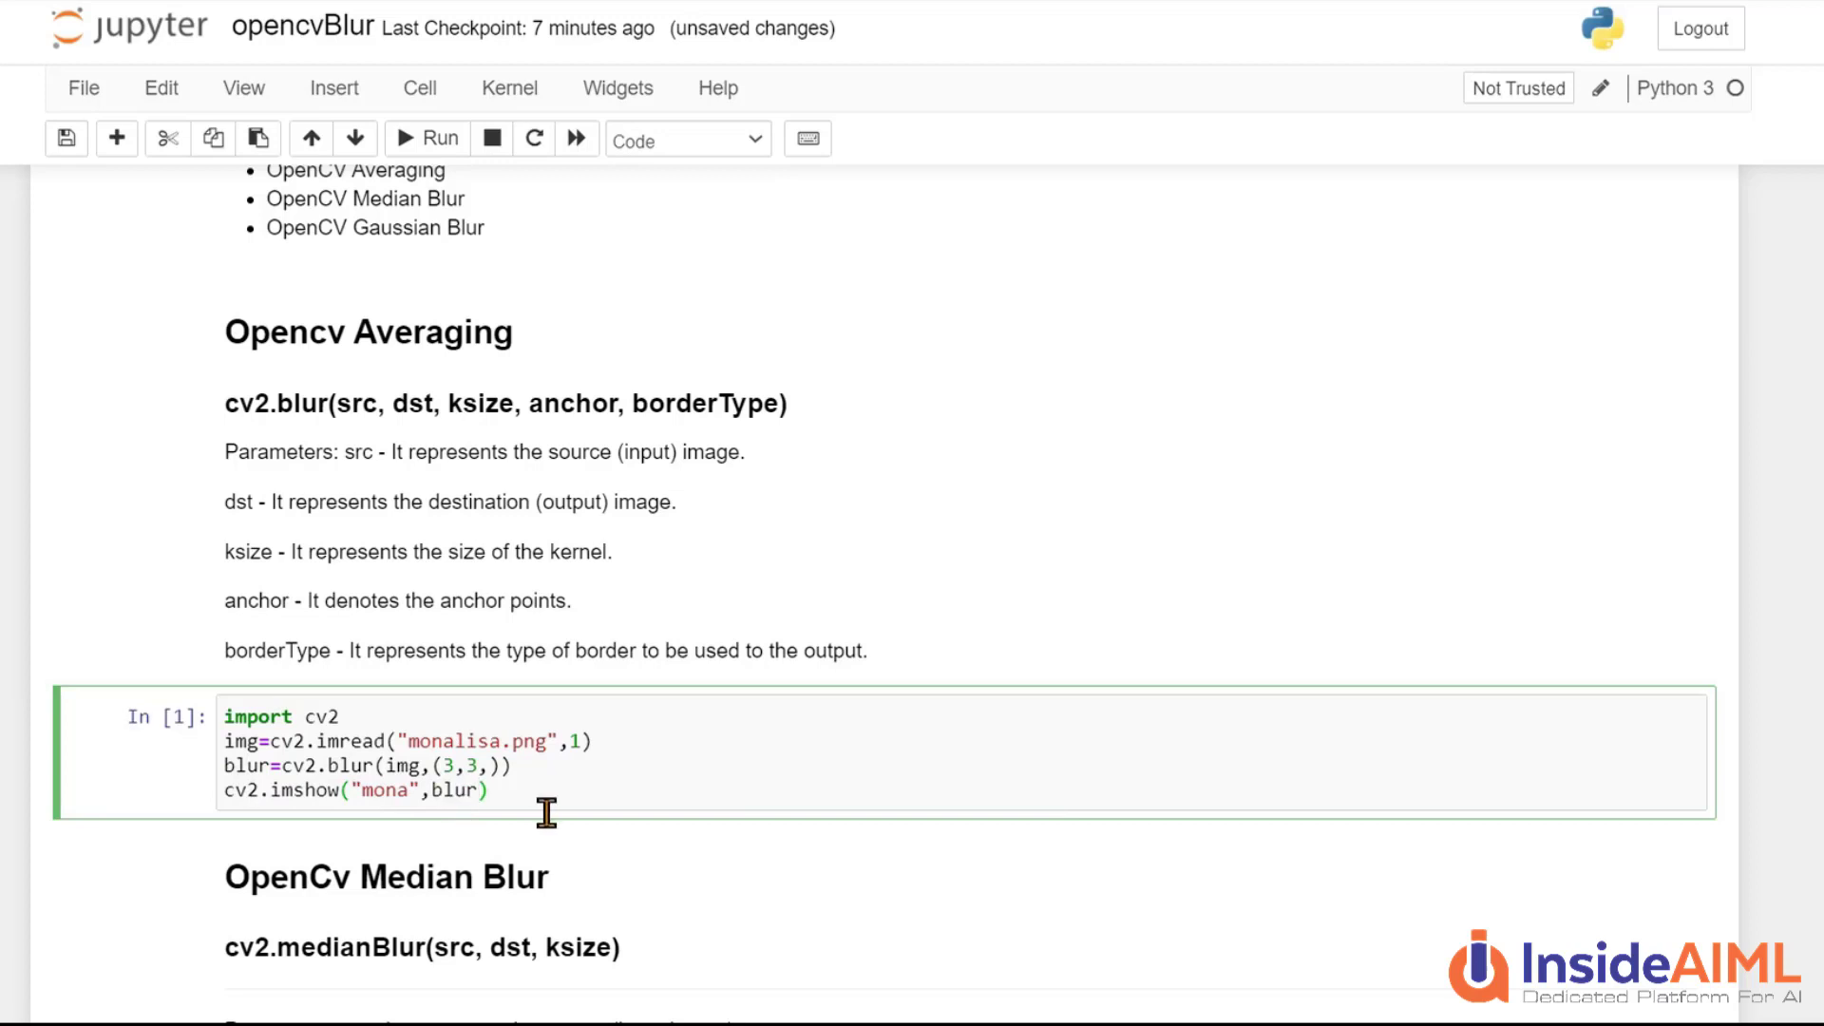
Add cv2.waitKey(0) and an 'if key==81: exit' check to end the cell
text(c)
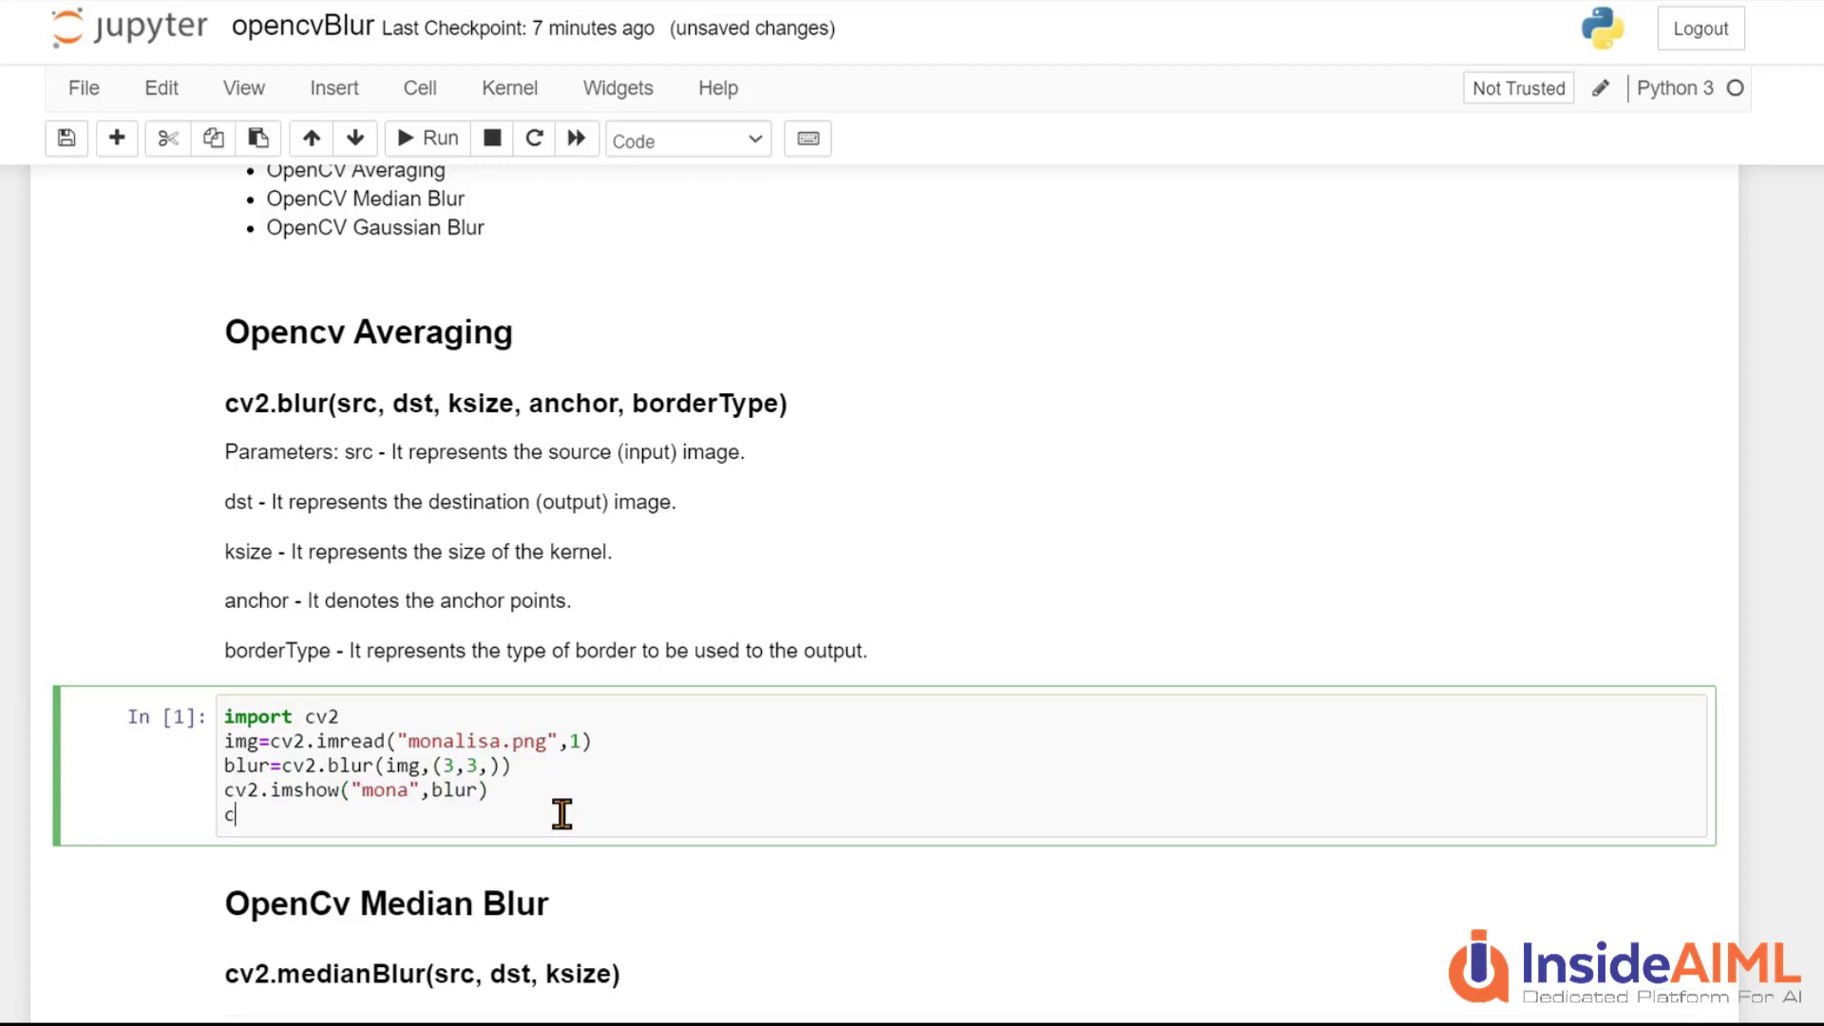
text(v2.wait)
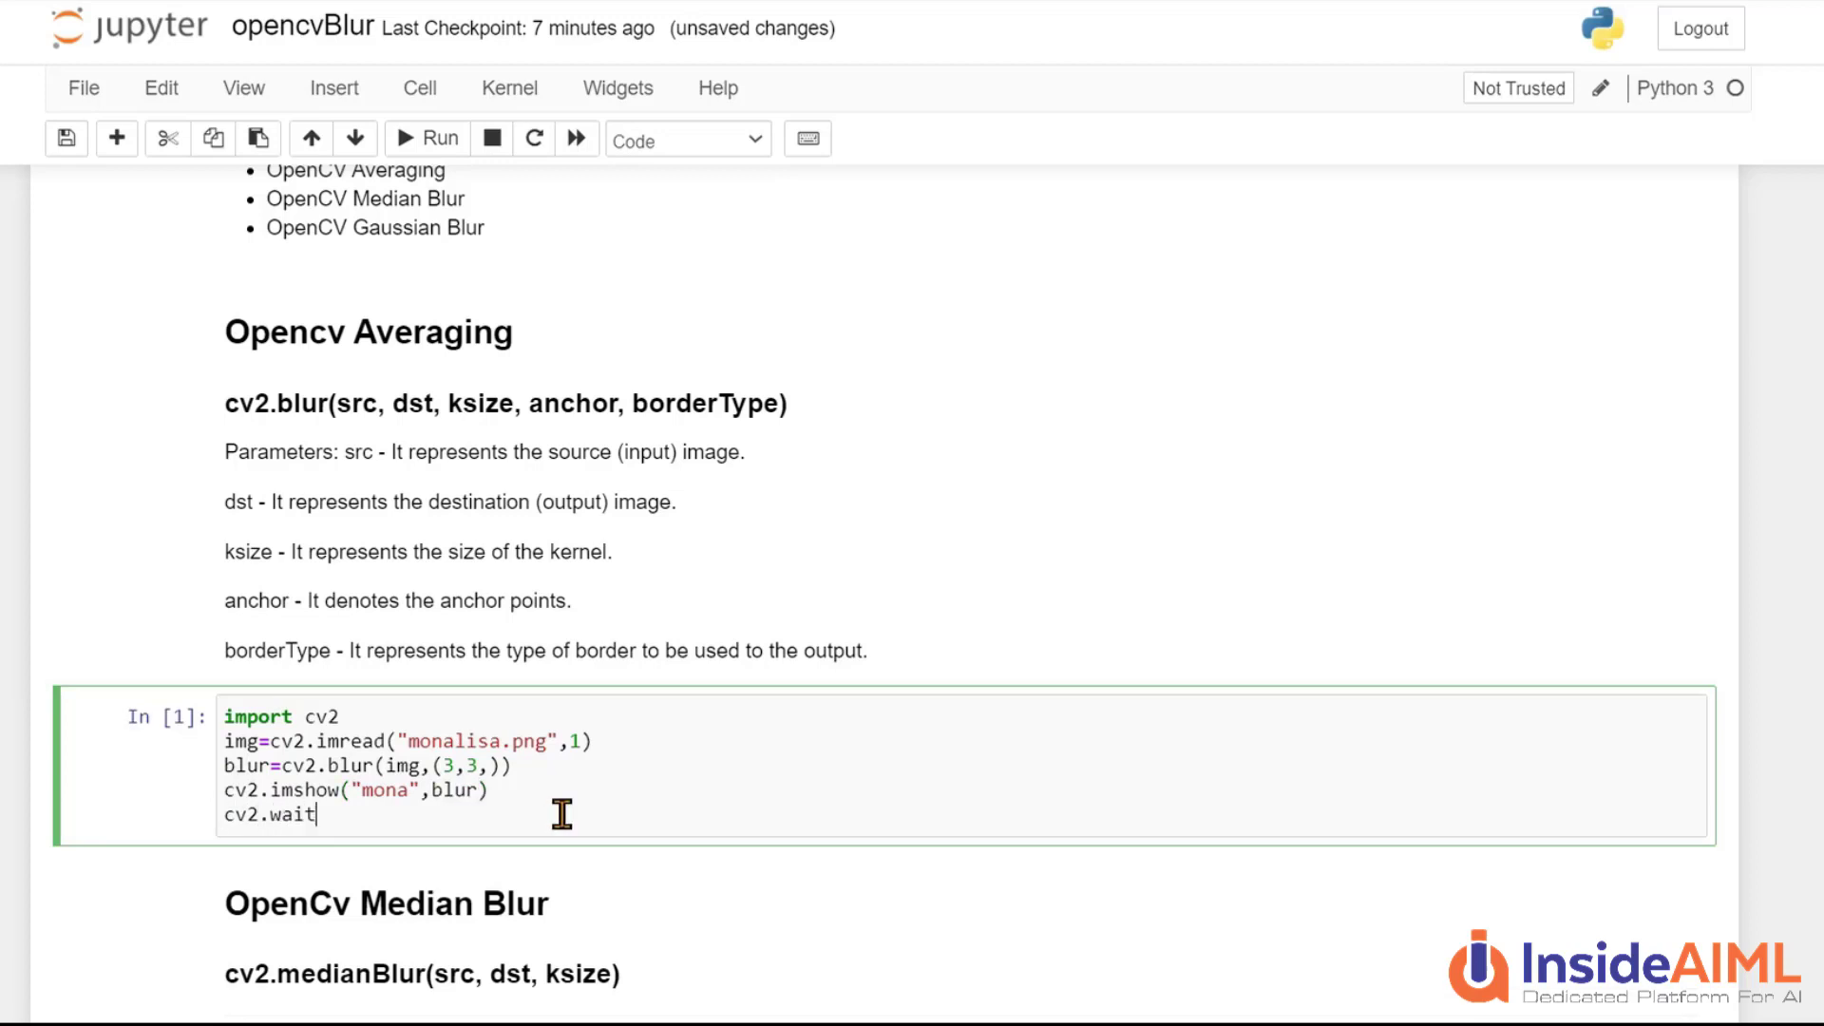
text(Key)
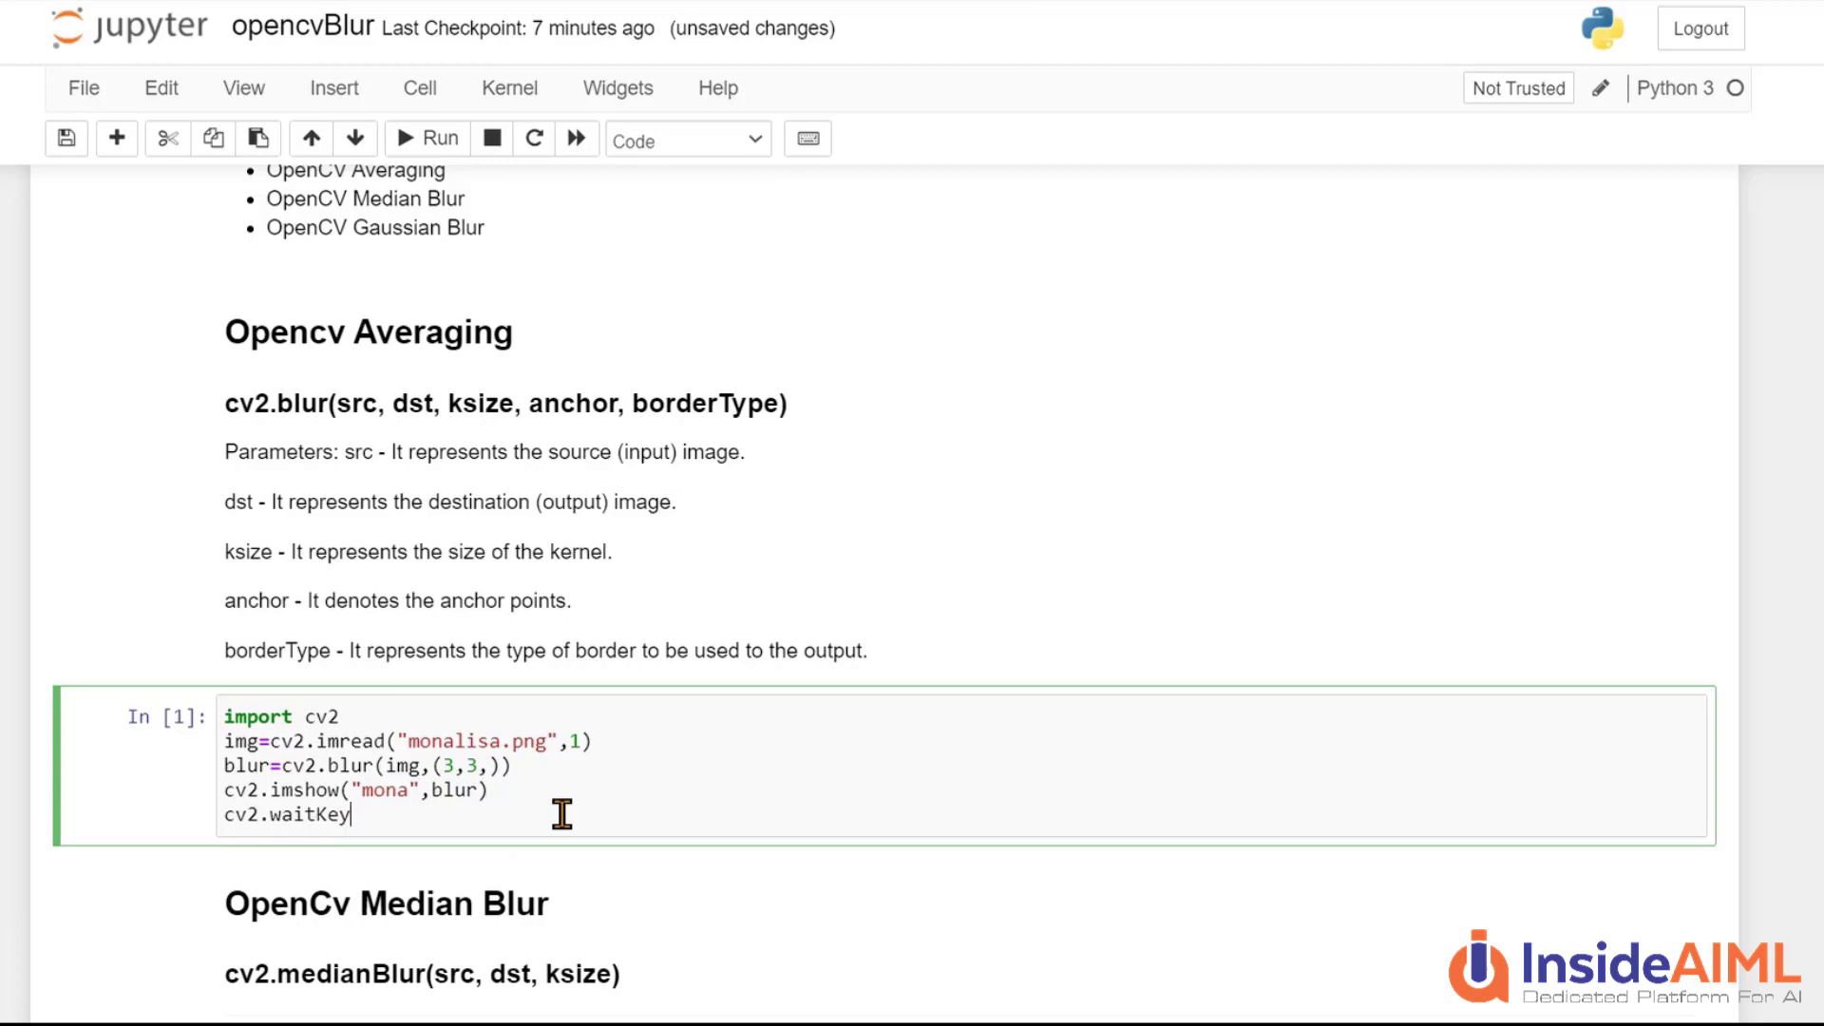
text((0))
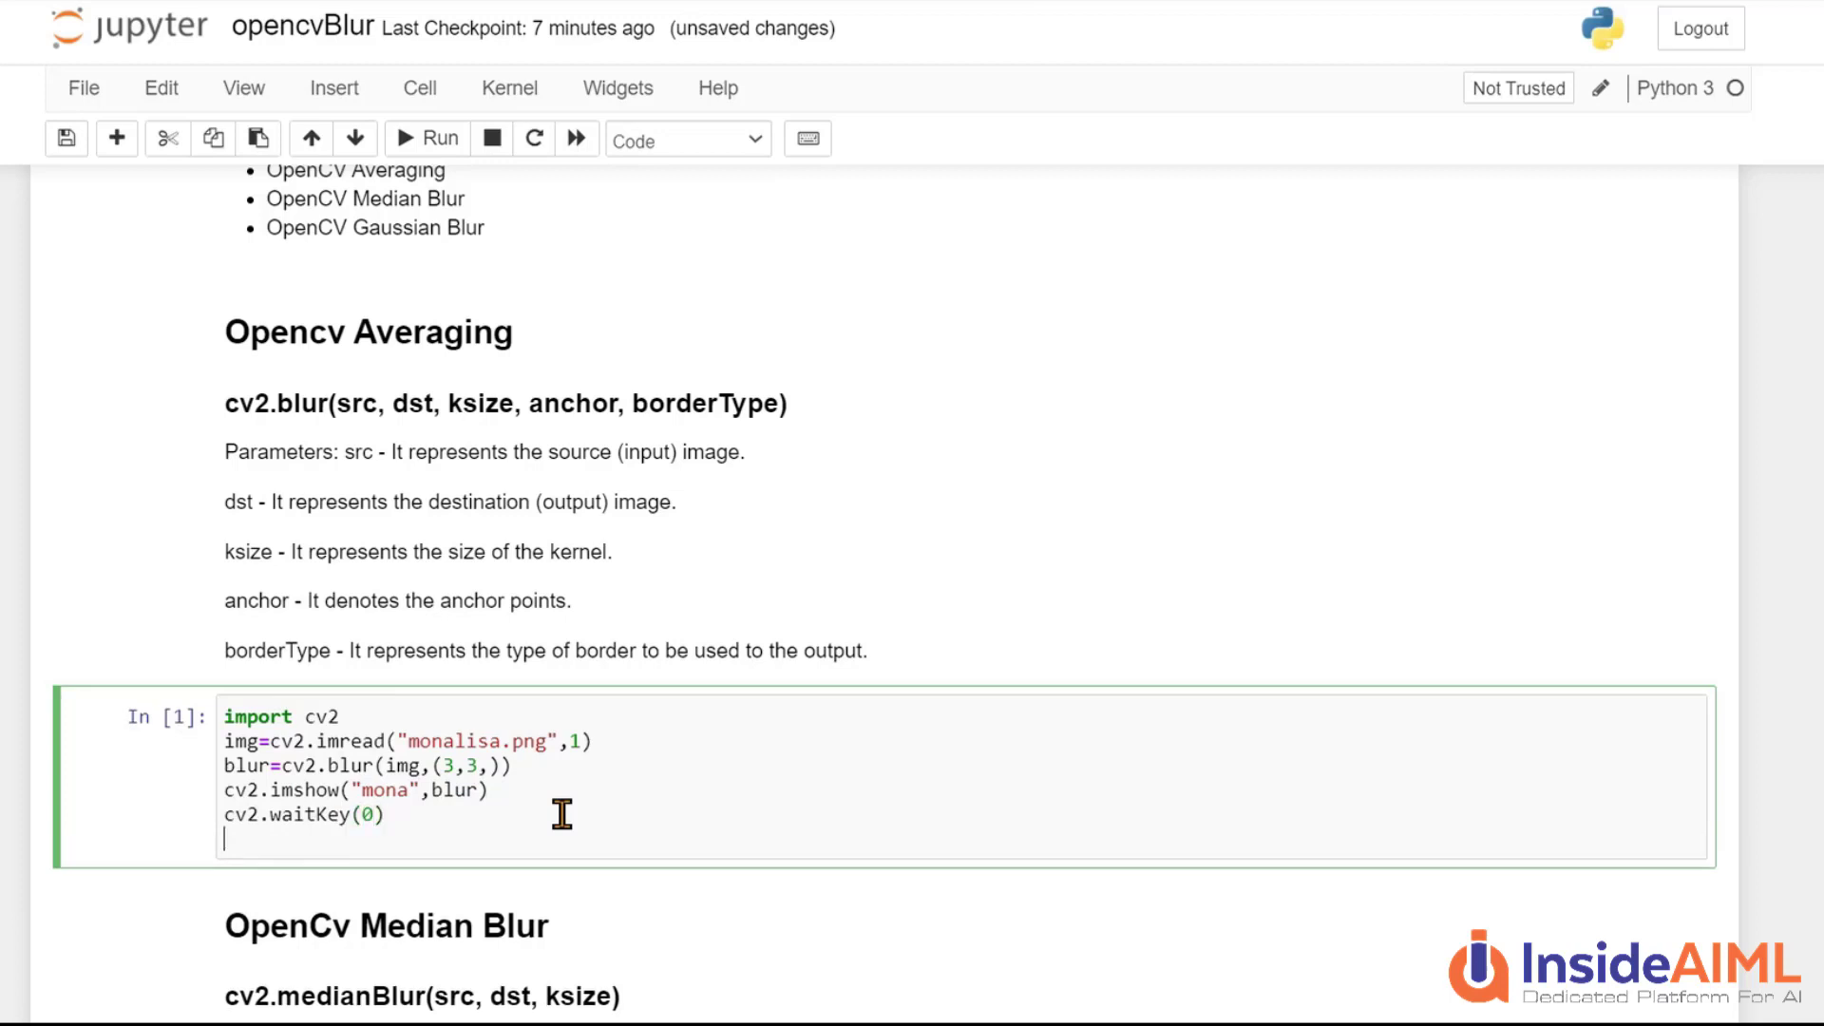
text(if key)
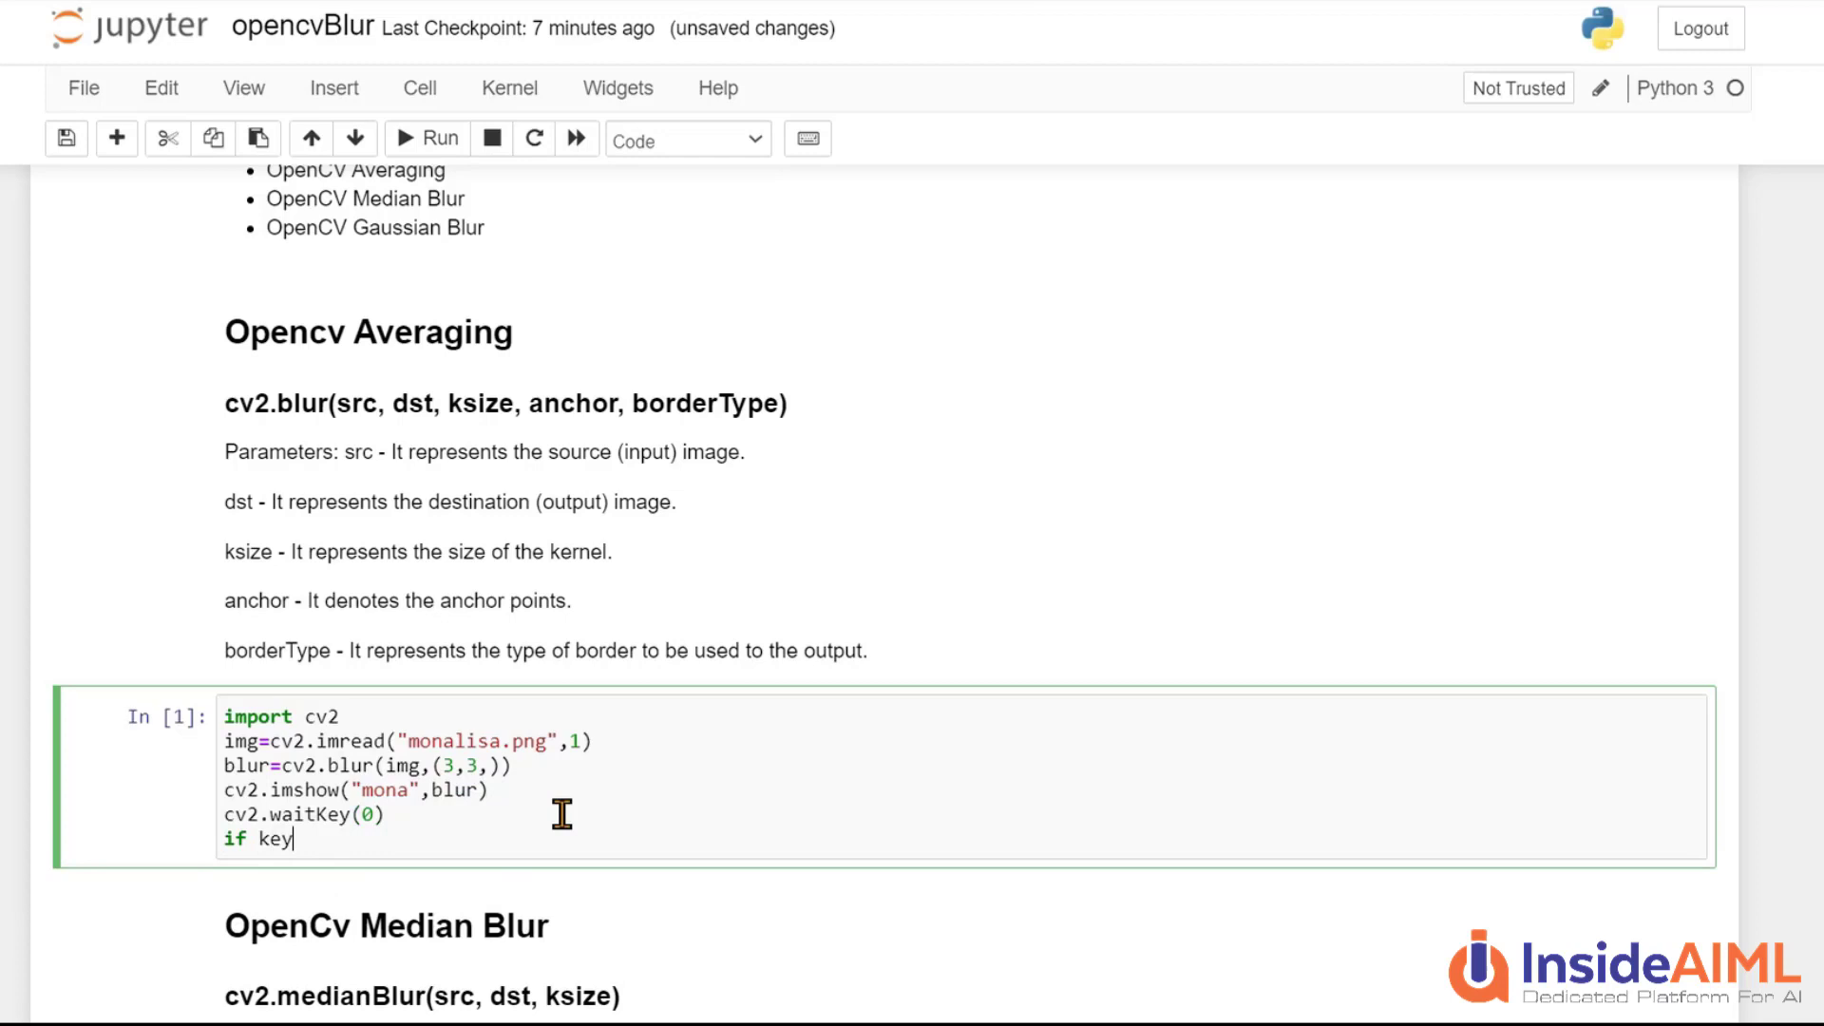
text(==)
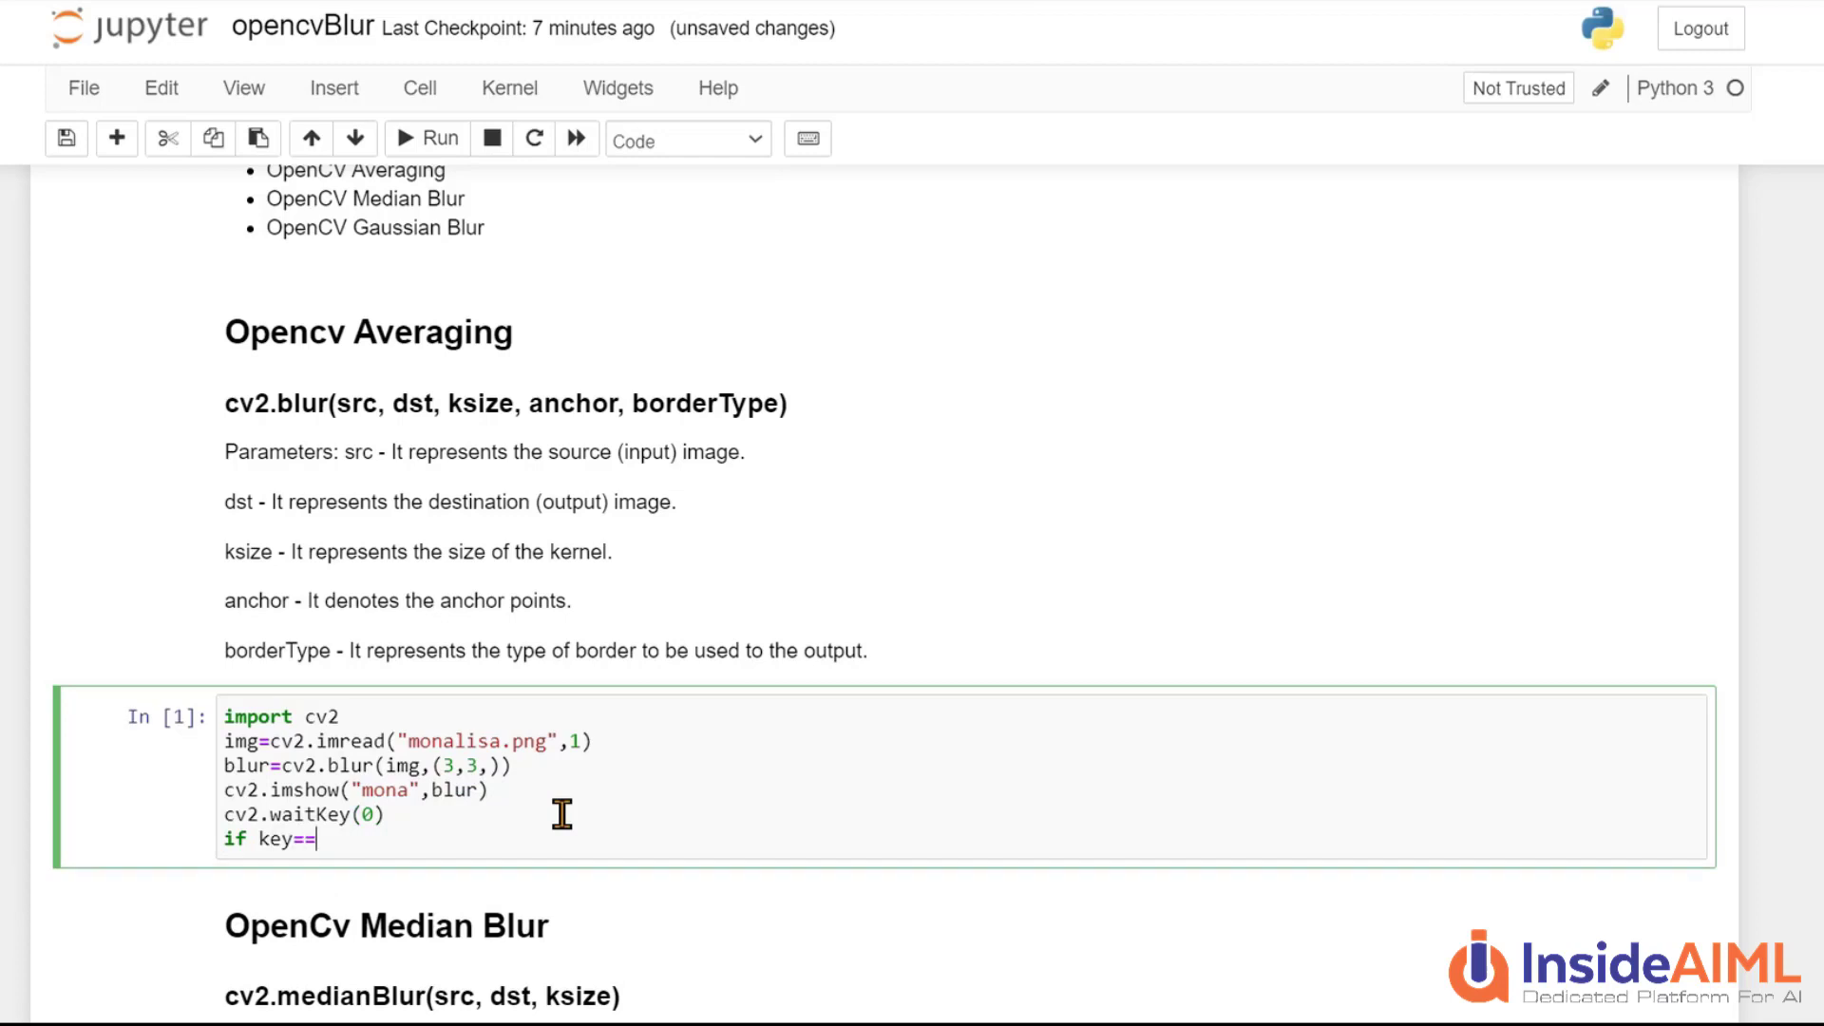
text(81:)
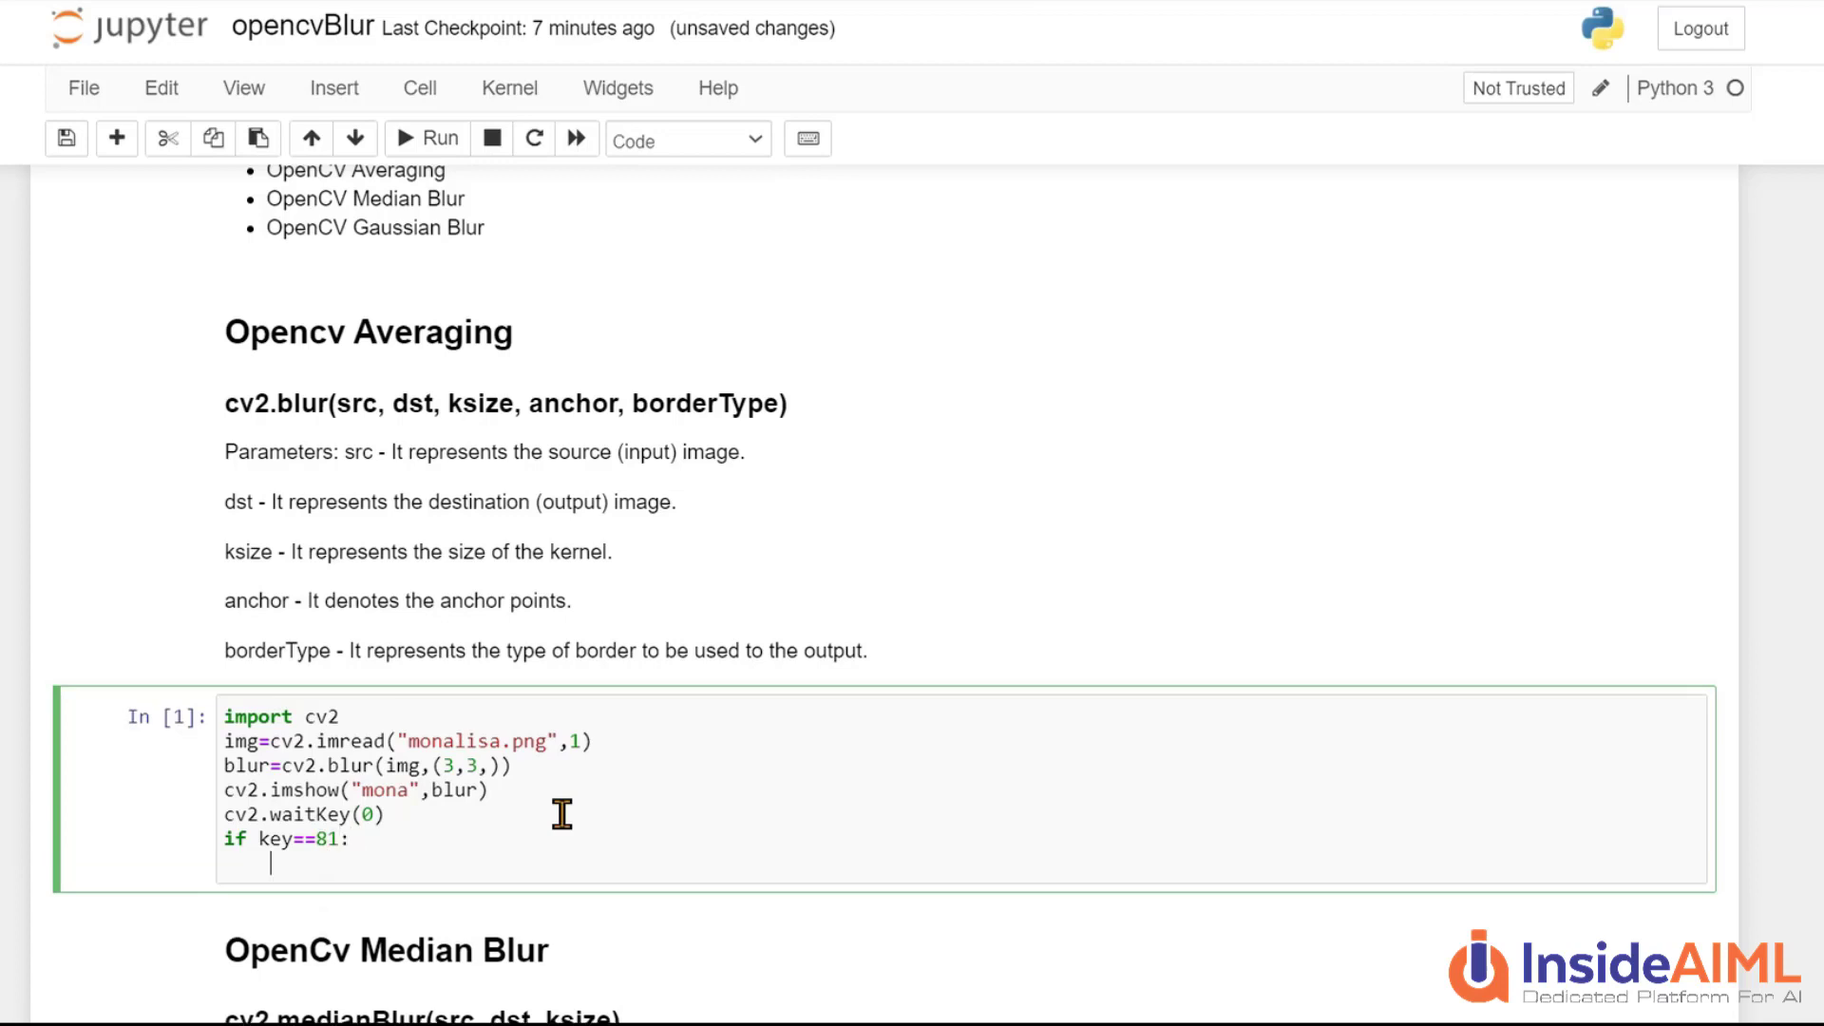
text(exit)
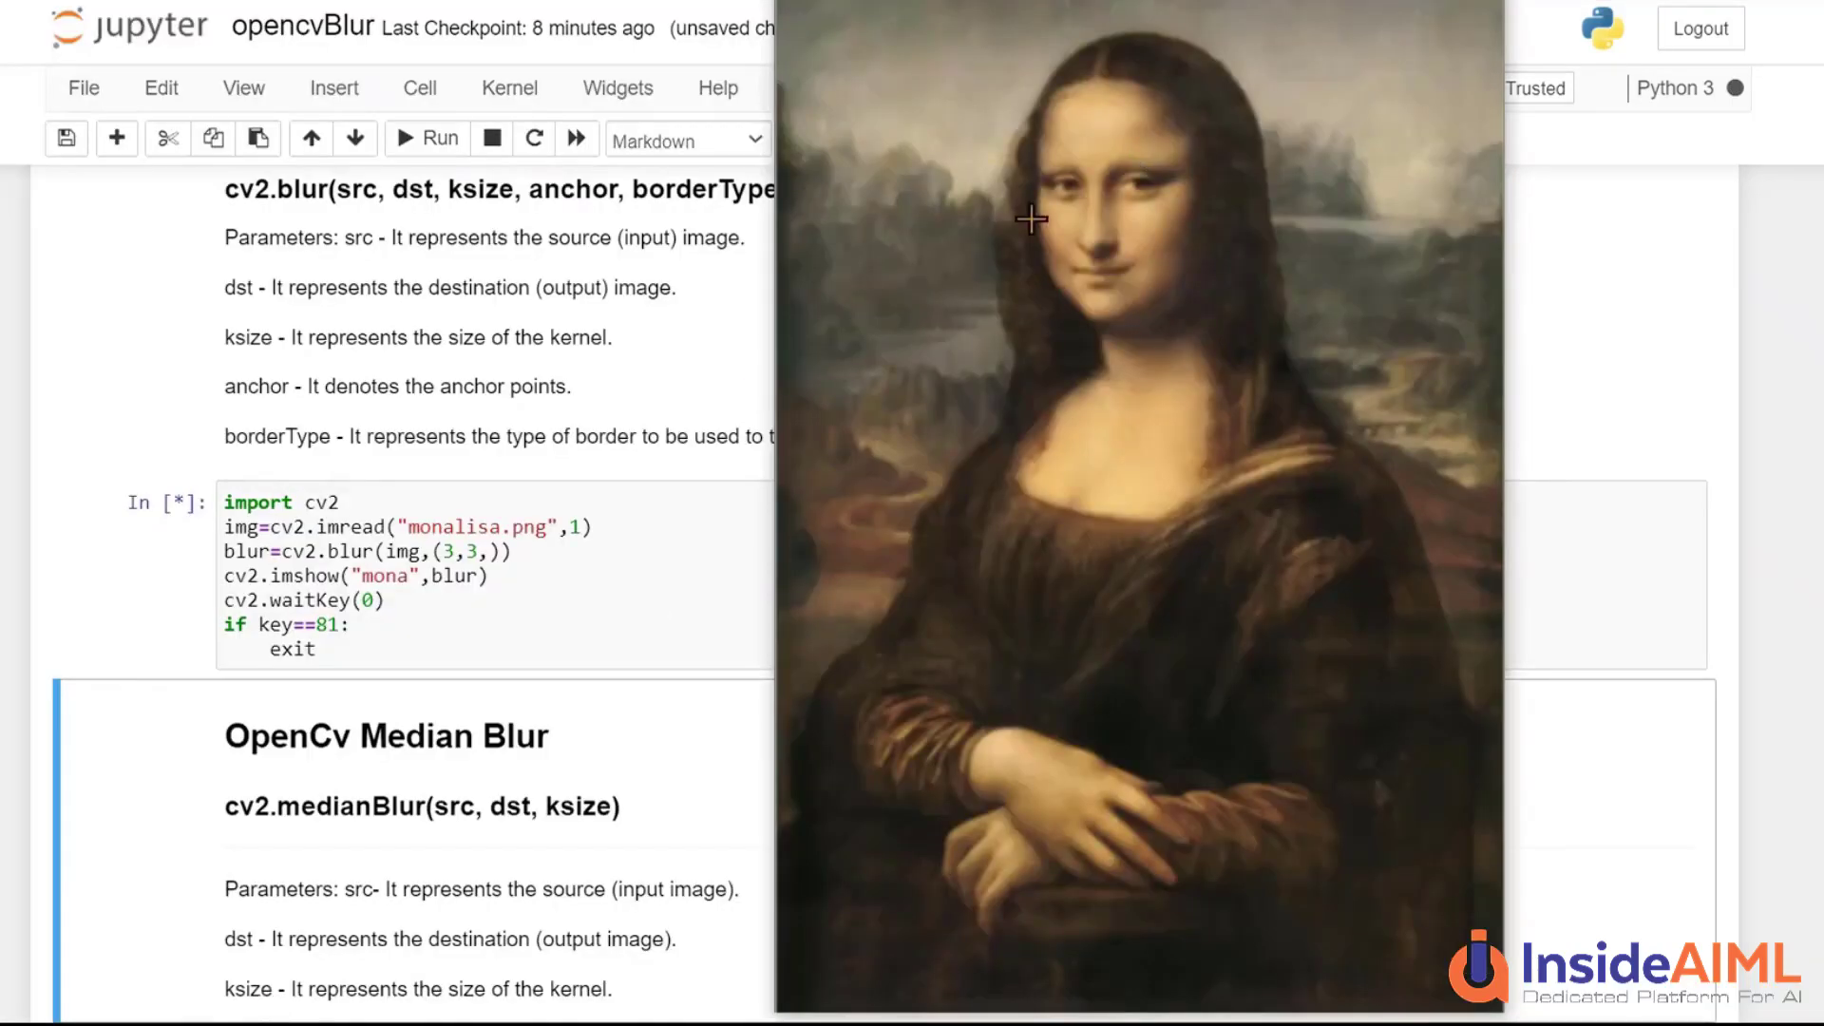
mouse_move(1138, 158)
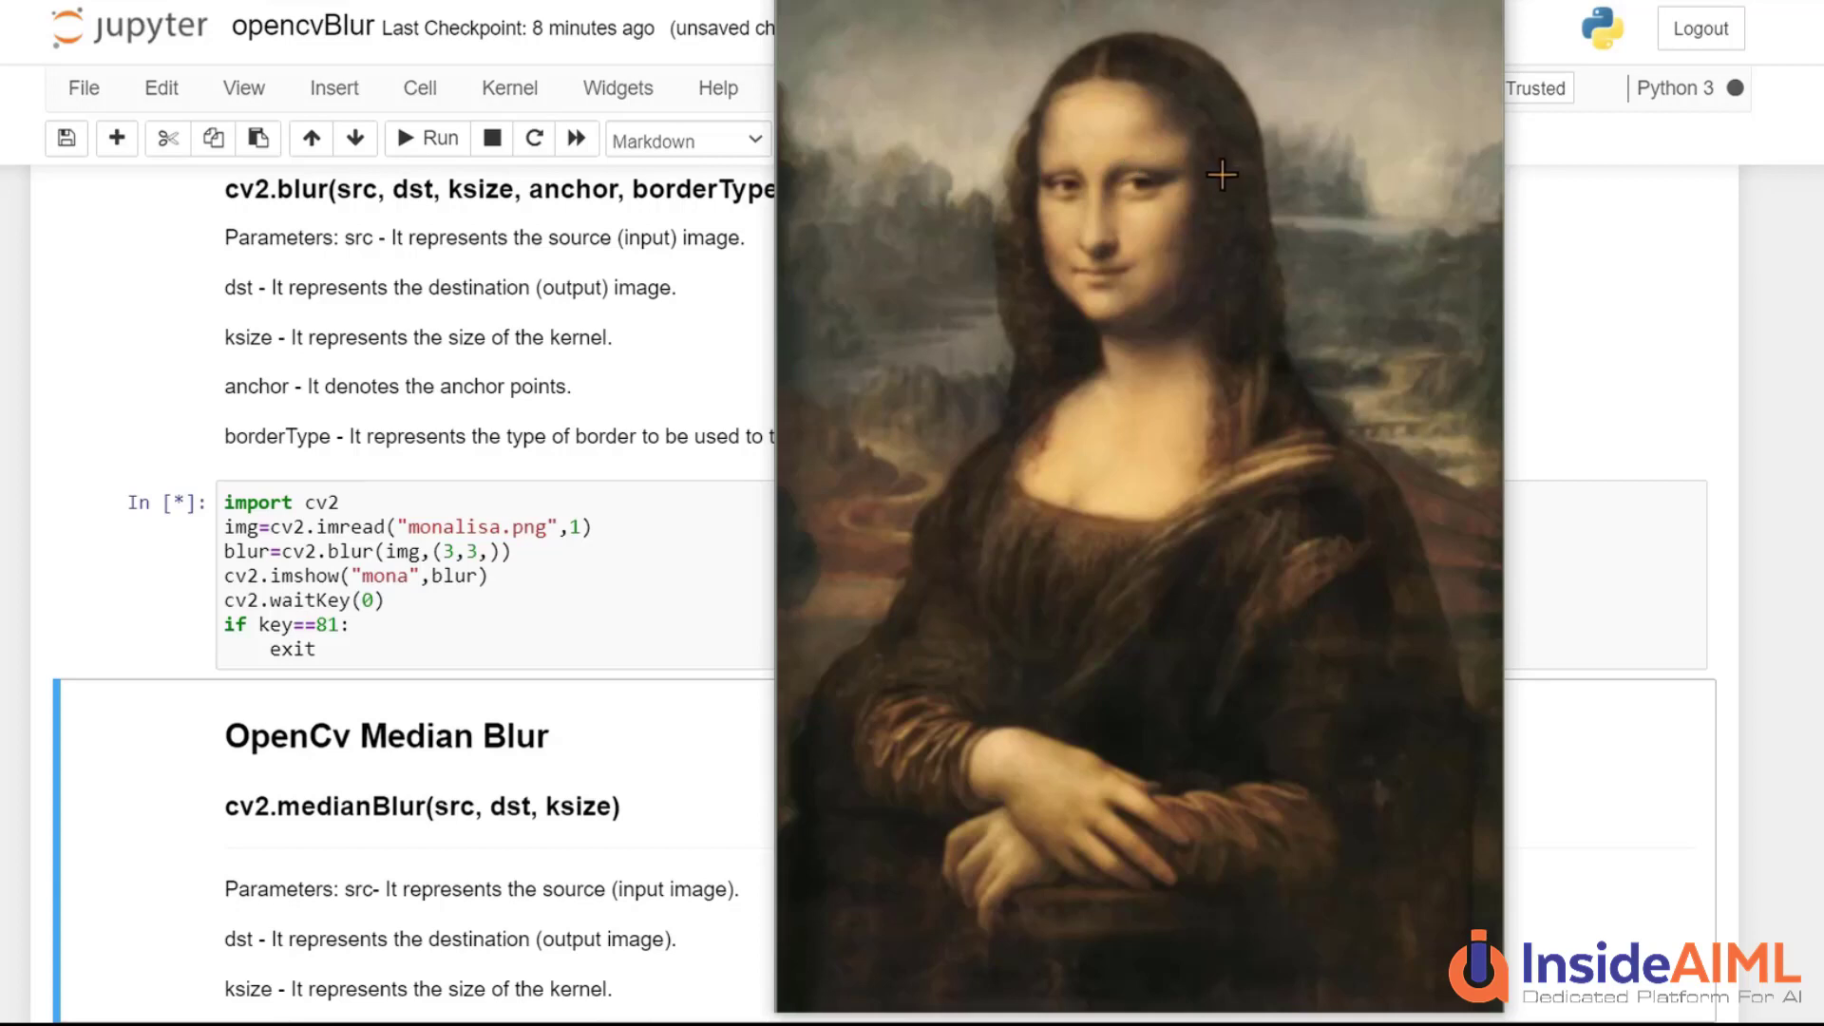
Close the blurred Mona Lisa window opened by running the averaging cell
click(425, 138)
text(5)
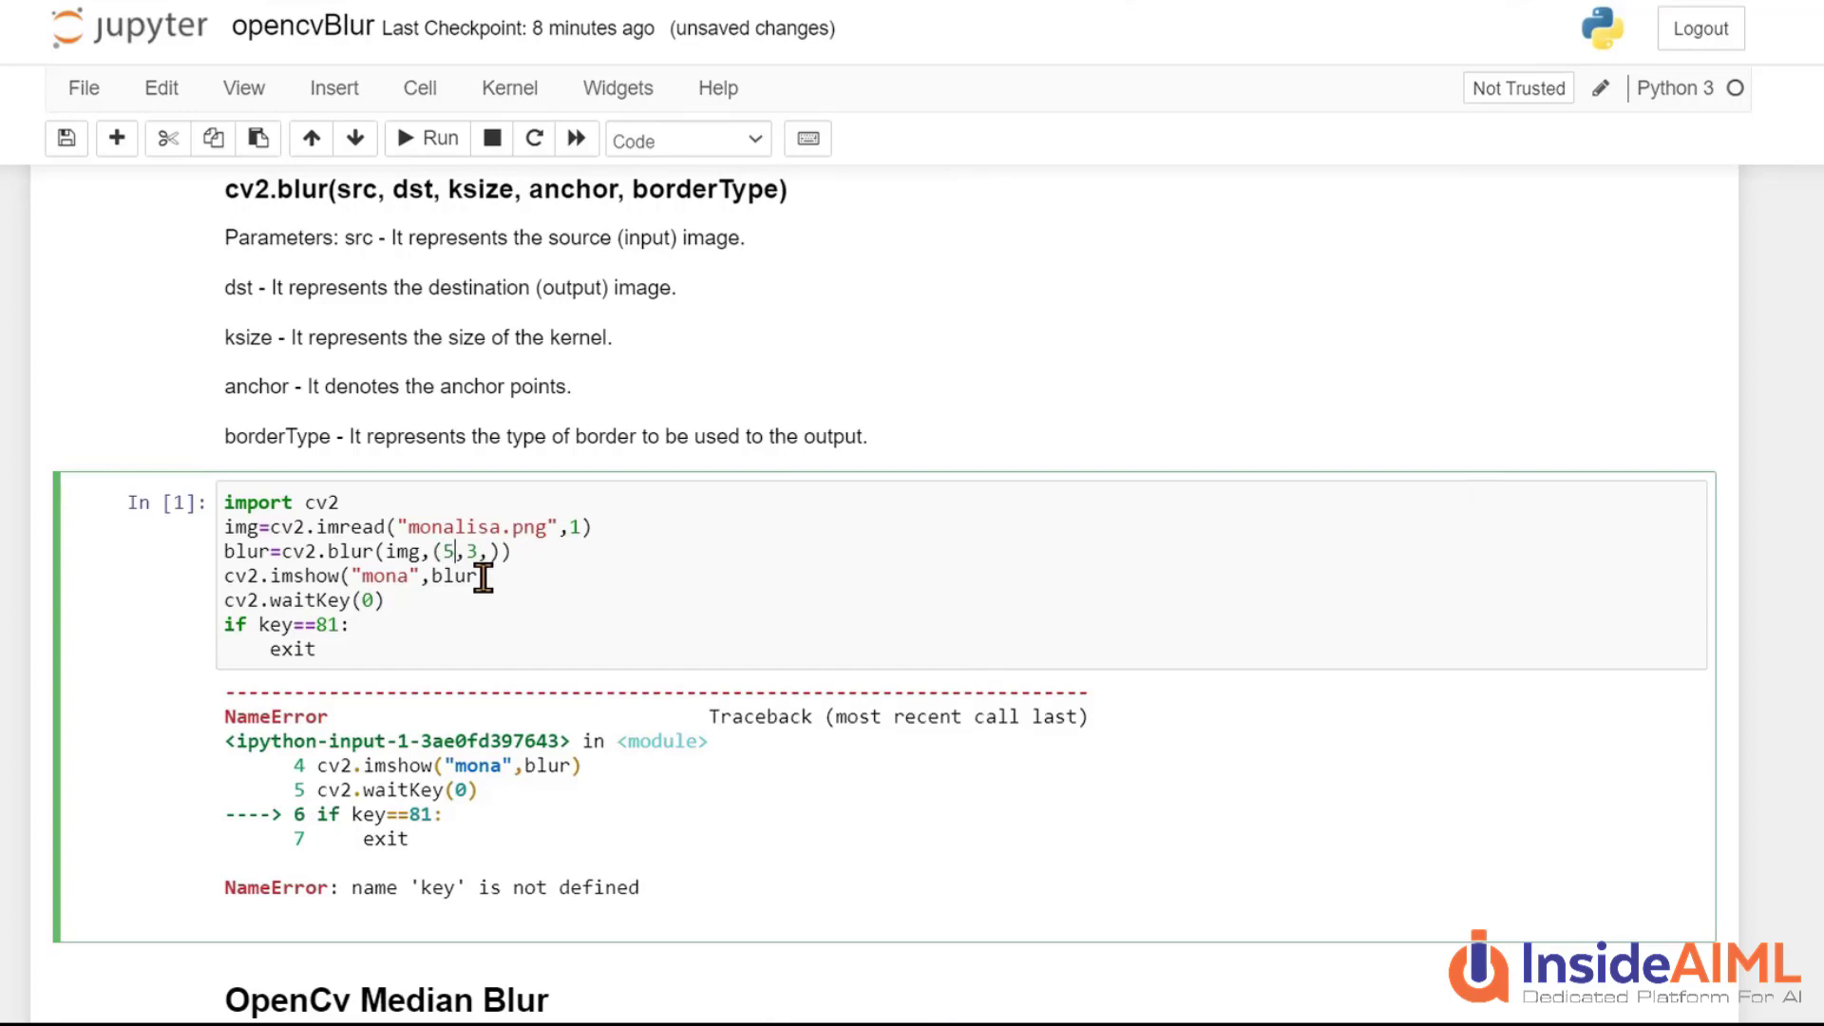
Change the kernel to (5,6,), store key from cv2.waitKey(0) and rerun the cell
text(6)
click(304, 600)
text(key=)
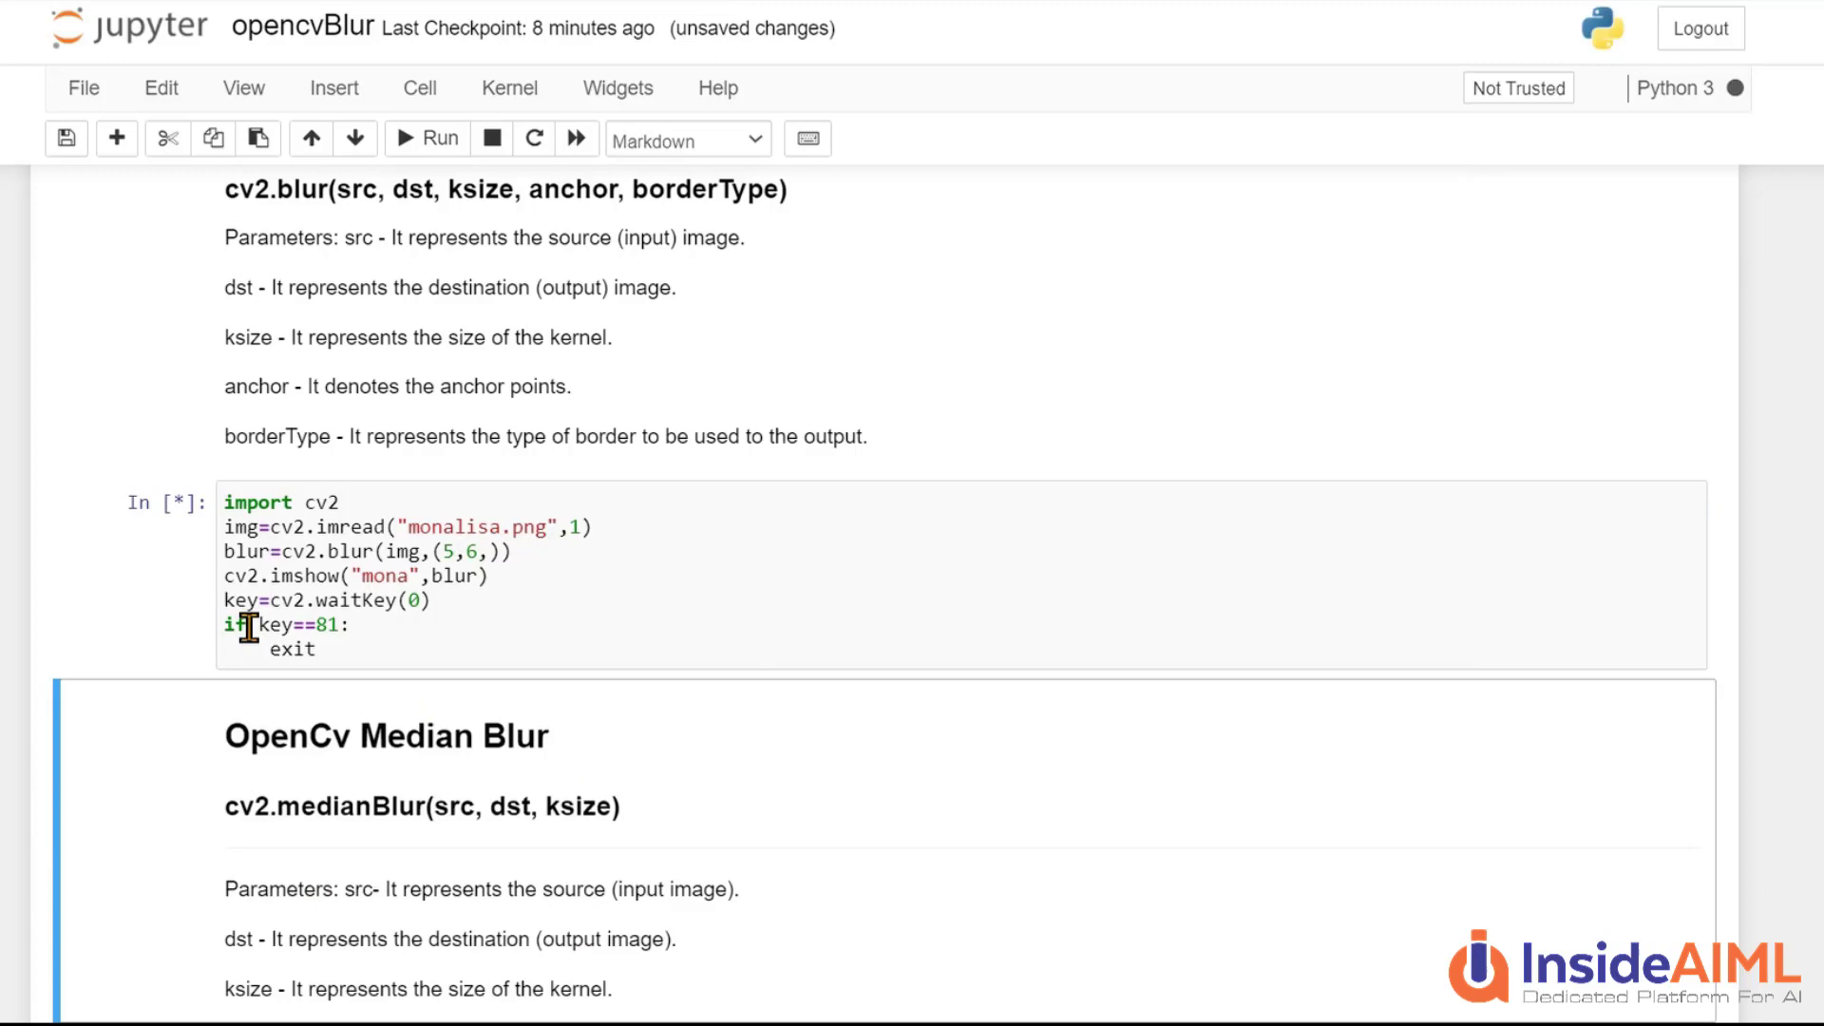
click(426, 138)
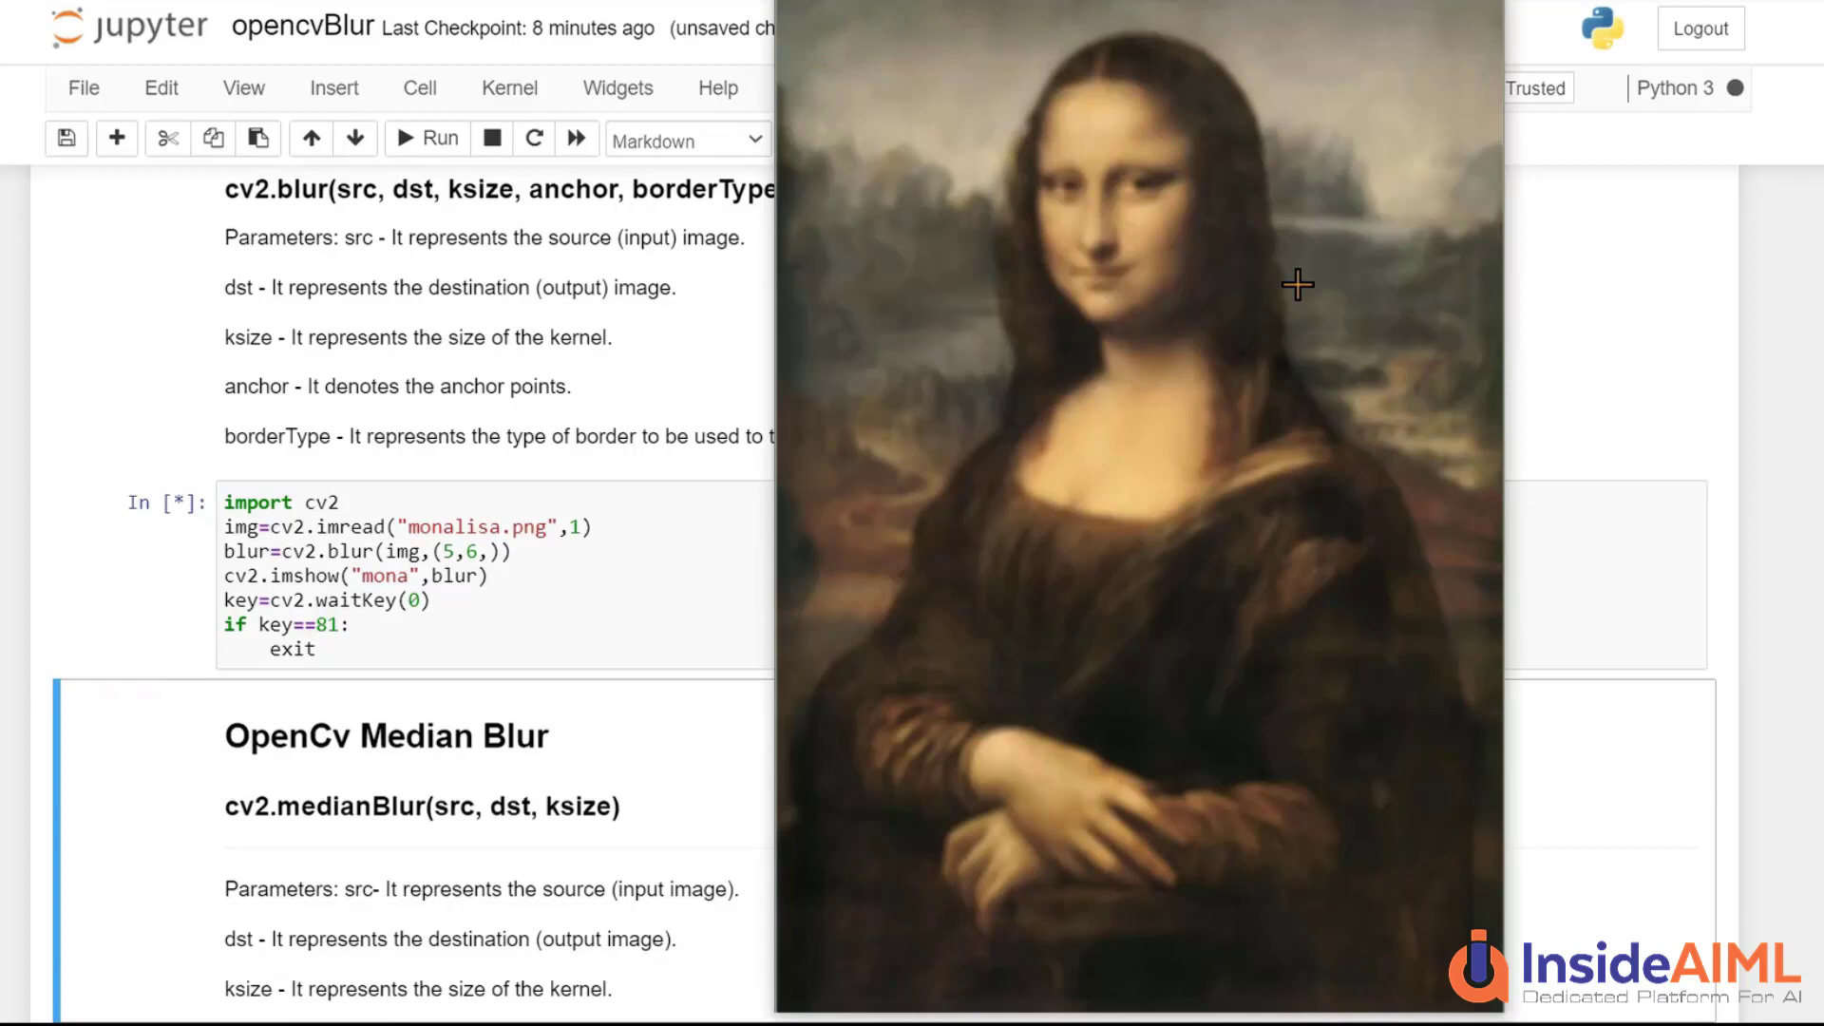
Close the more strongly blurred 'mona' window so the averaging cell finishes cleanly
click(426, 139)
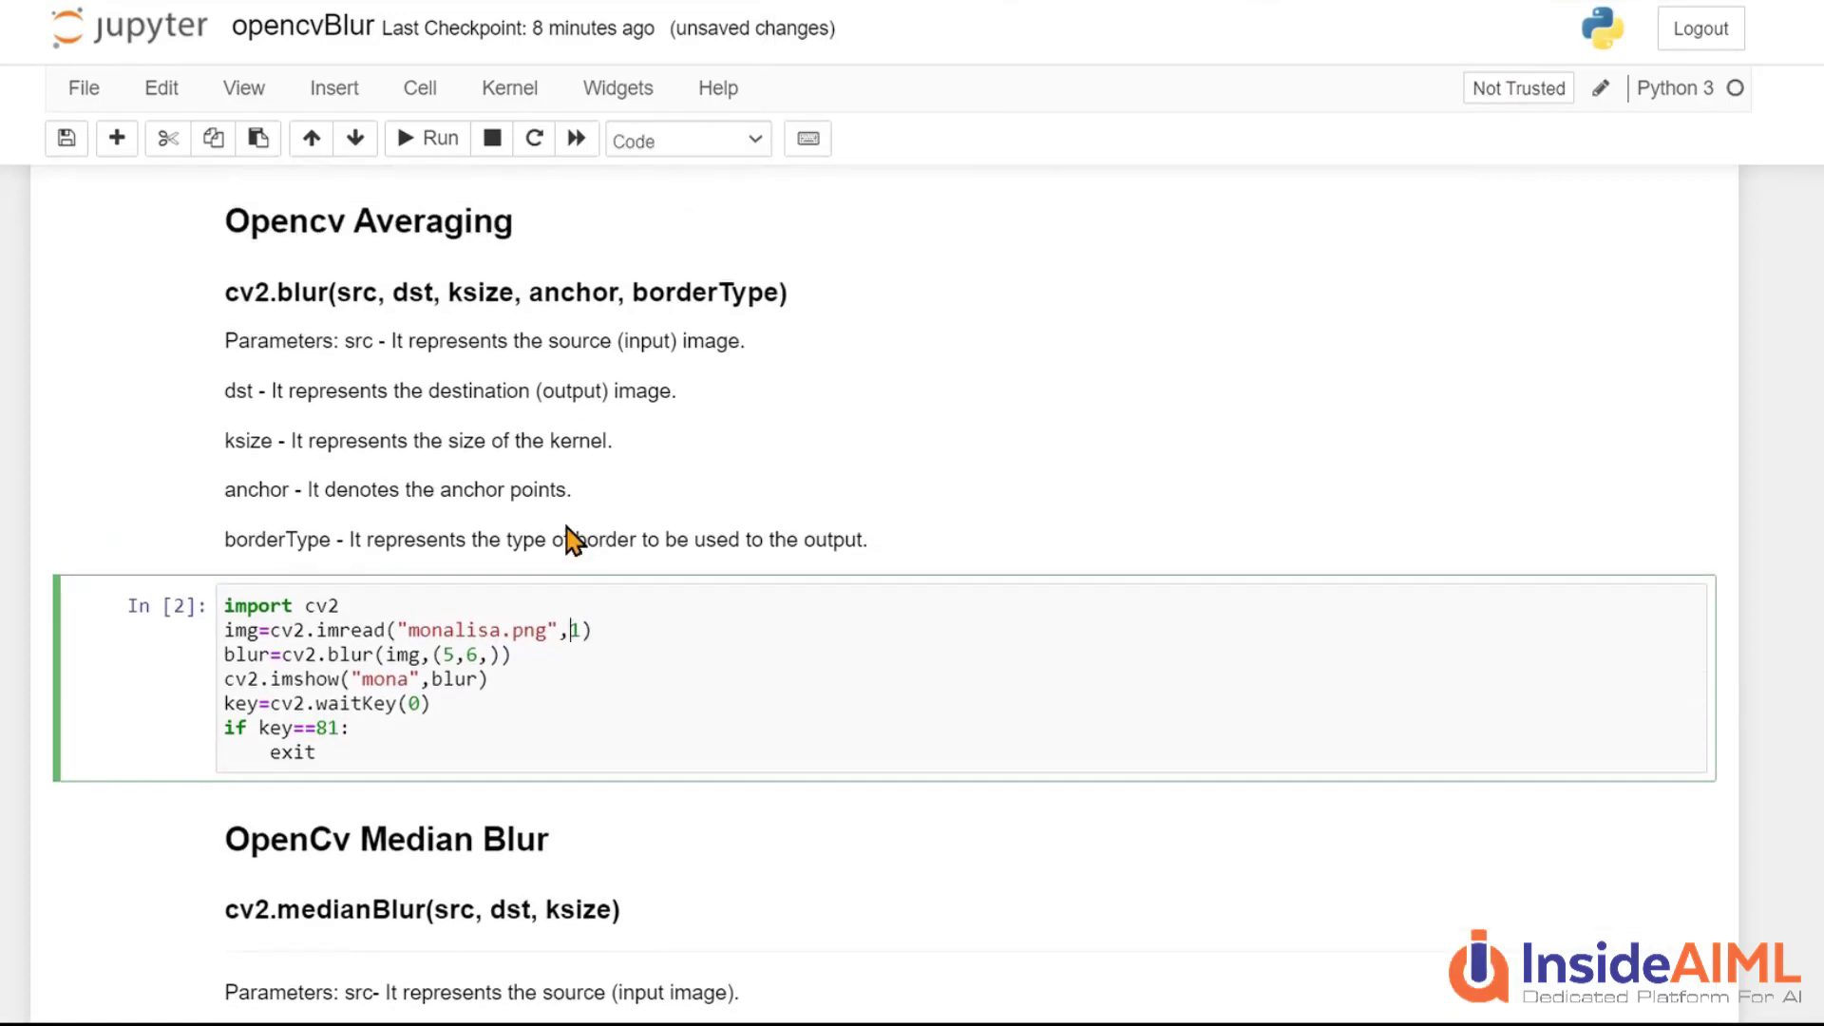
Start the Median Blur cell with import cv2 and an empty img=cv2.imread() call
scroll(down, 3)
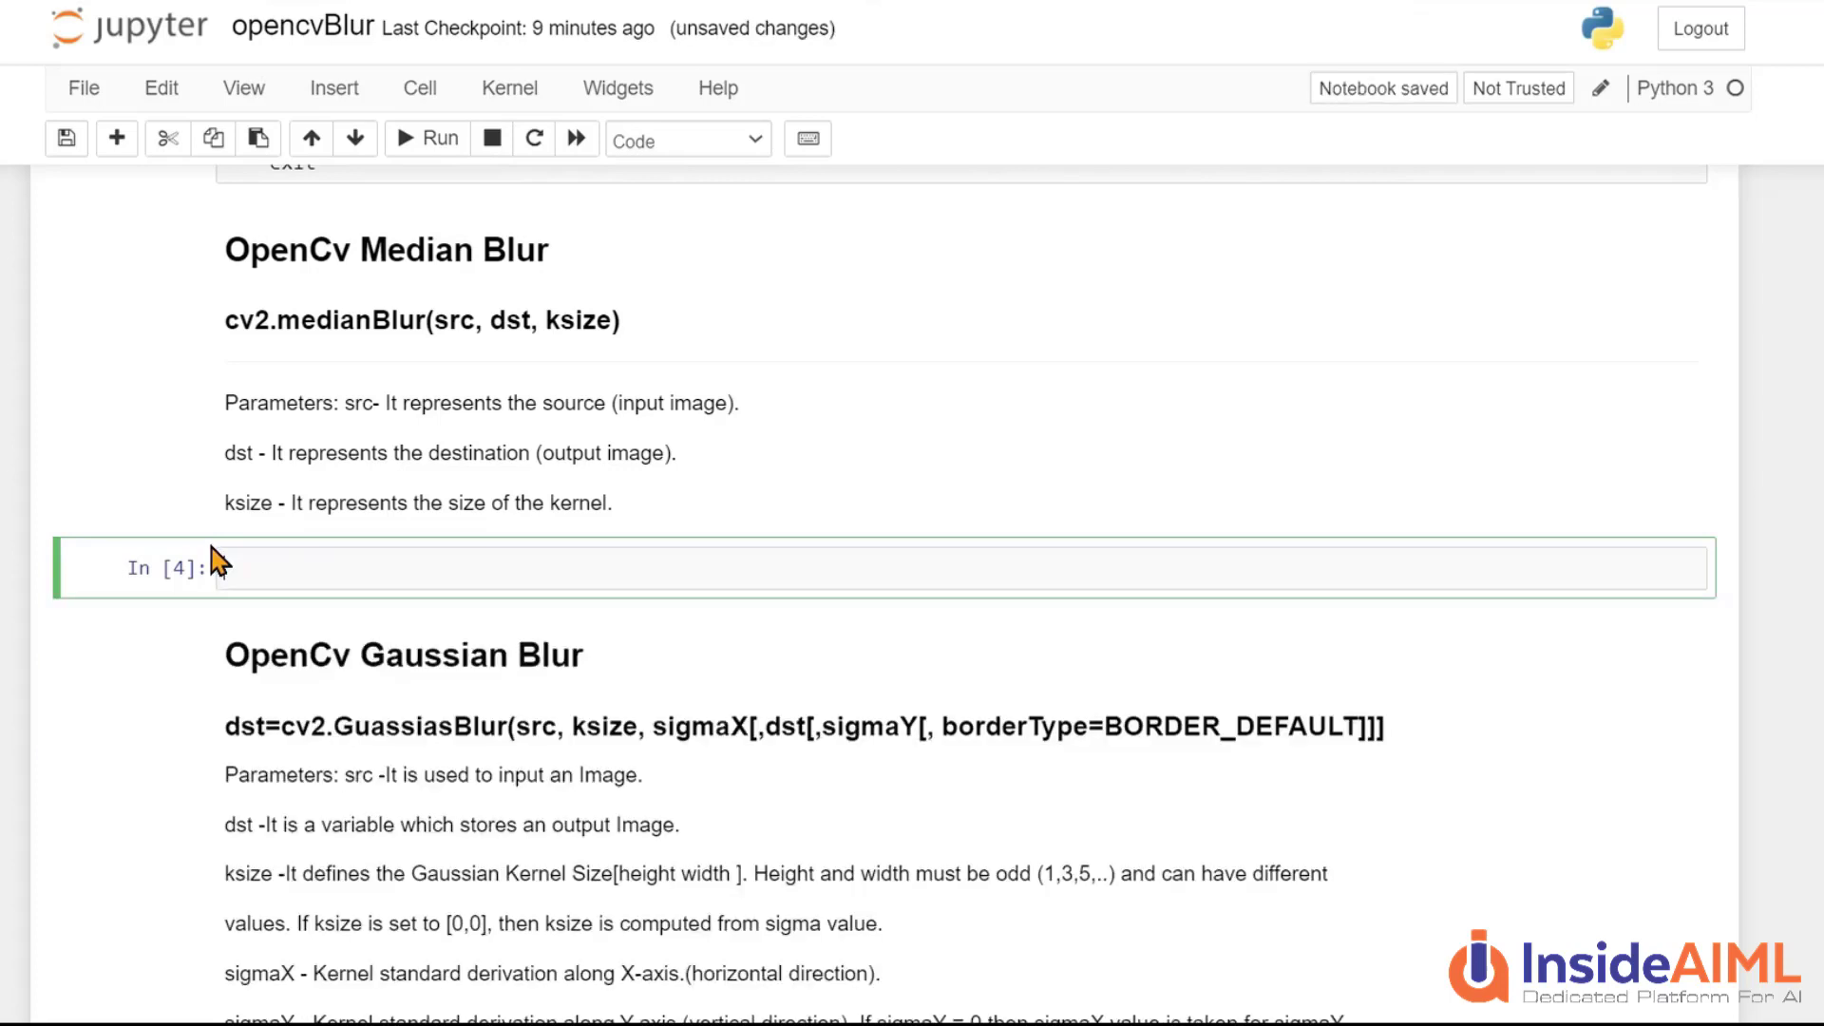
text(import)
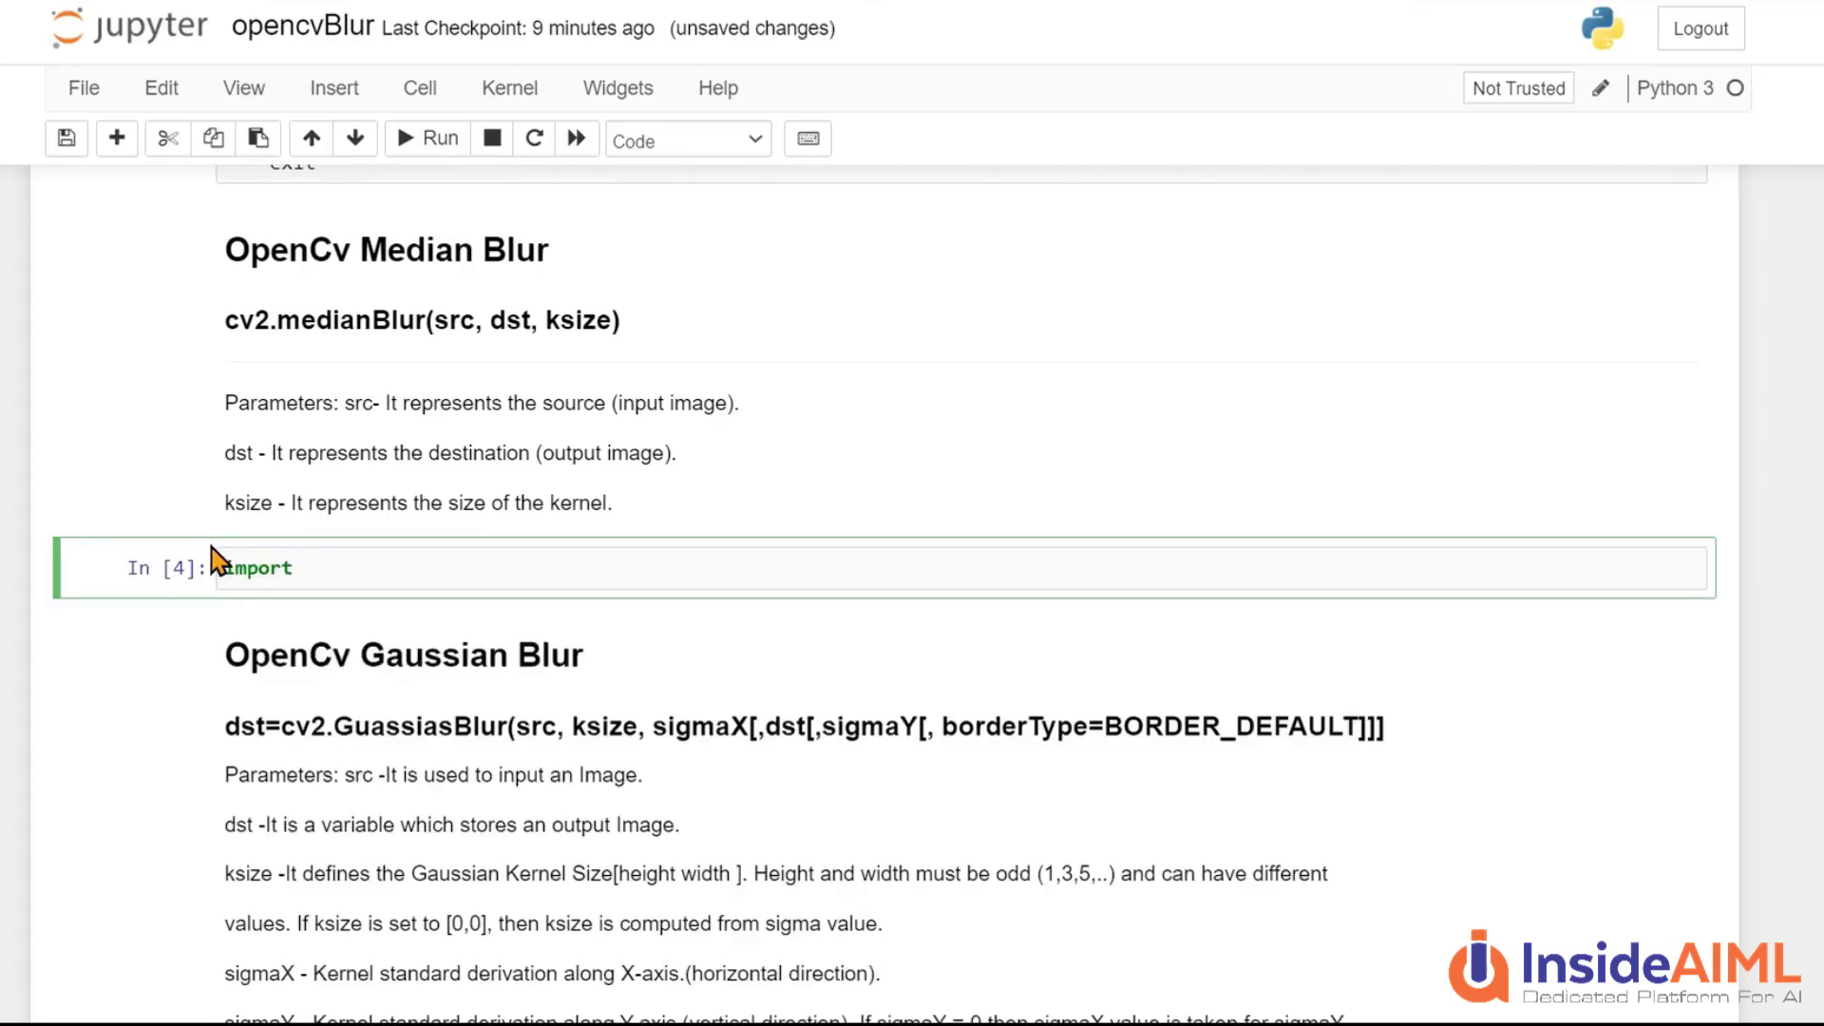
text(cv2)
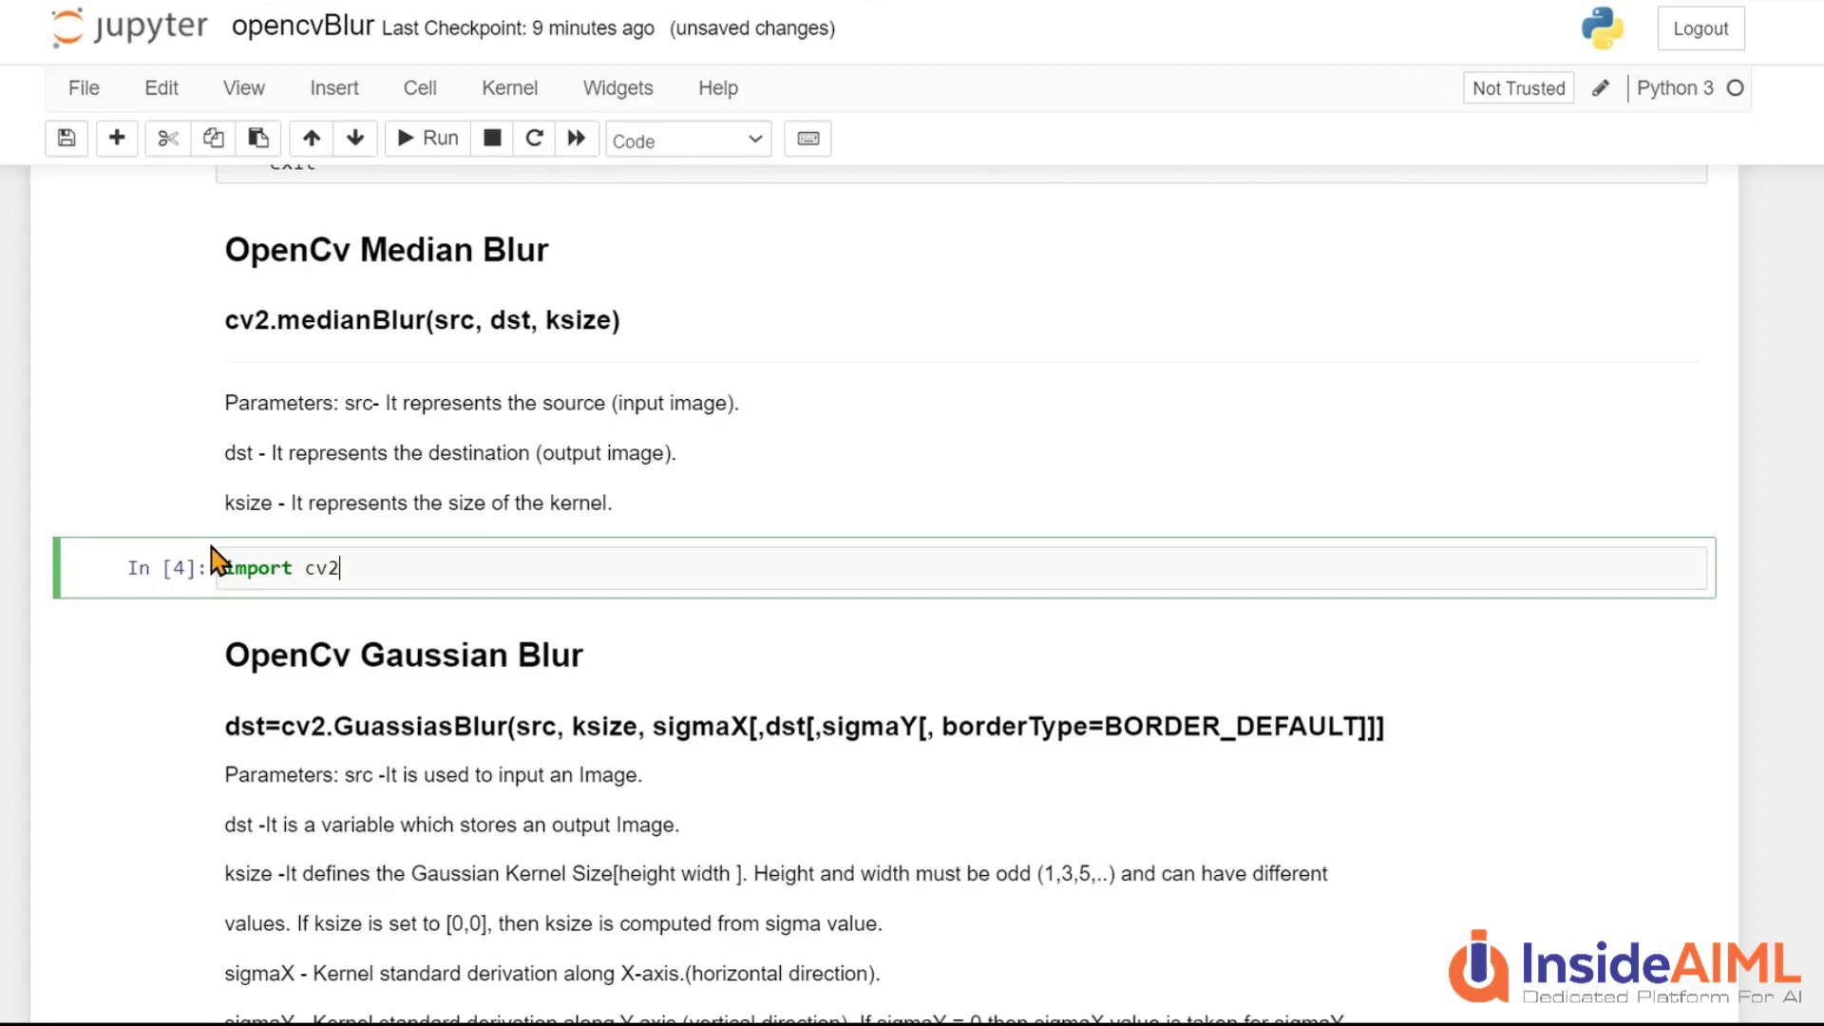
text(img=)
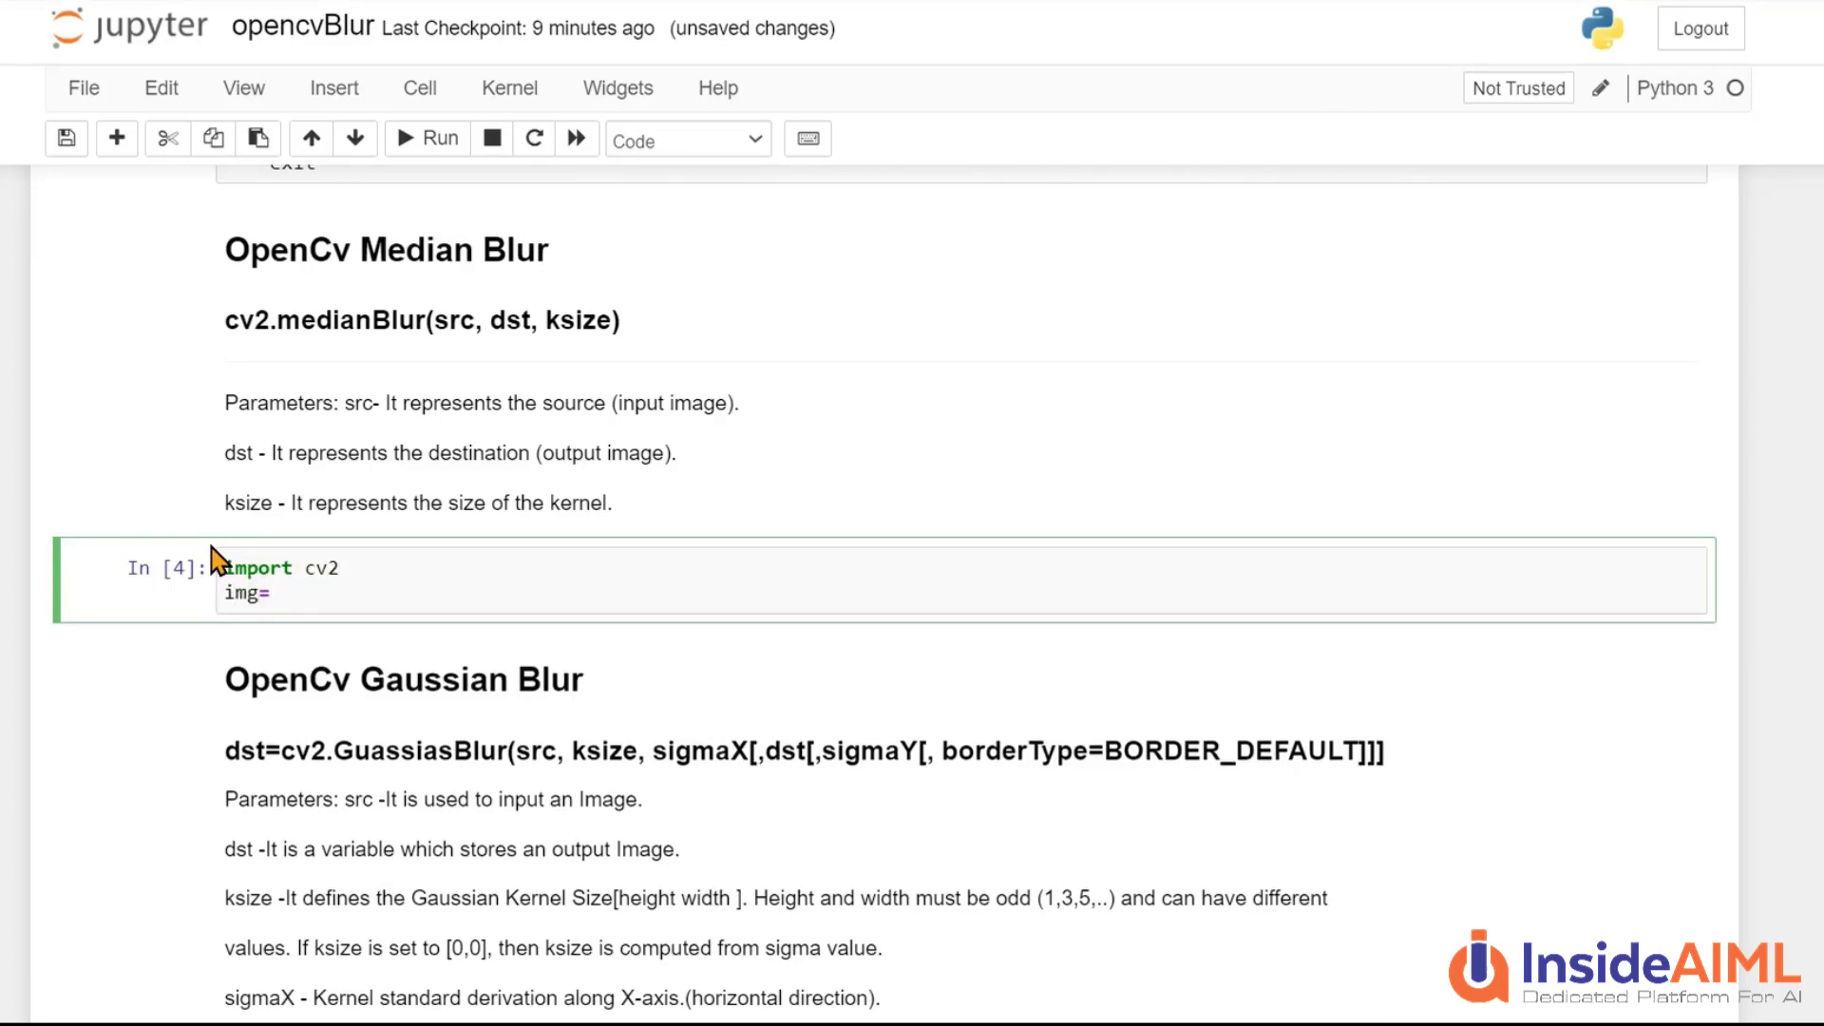
text(imread)
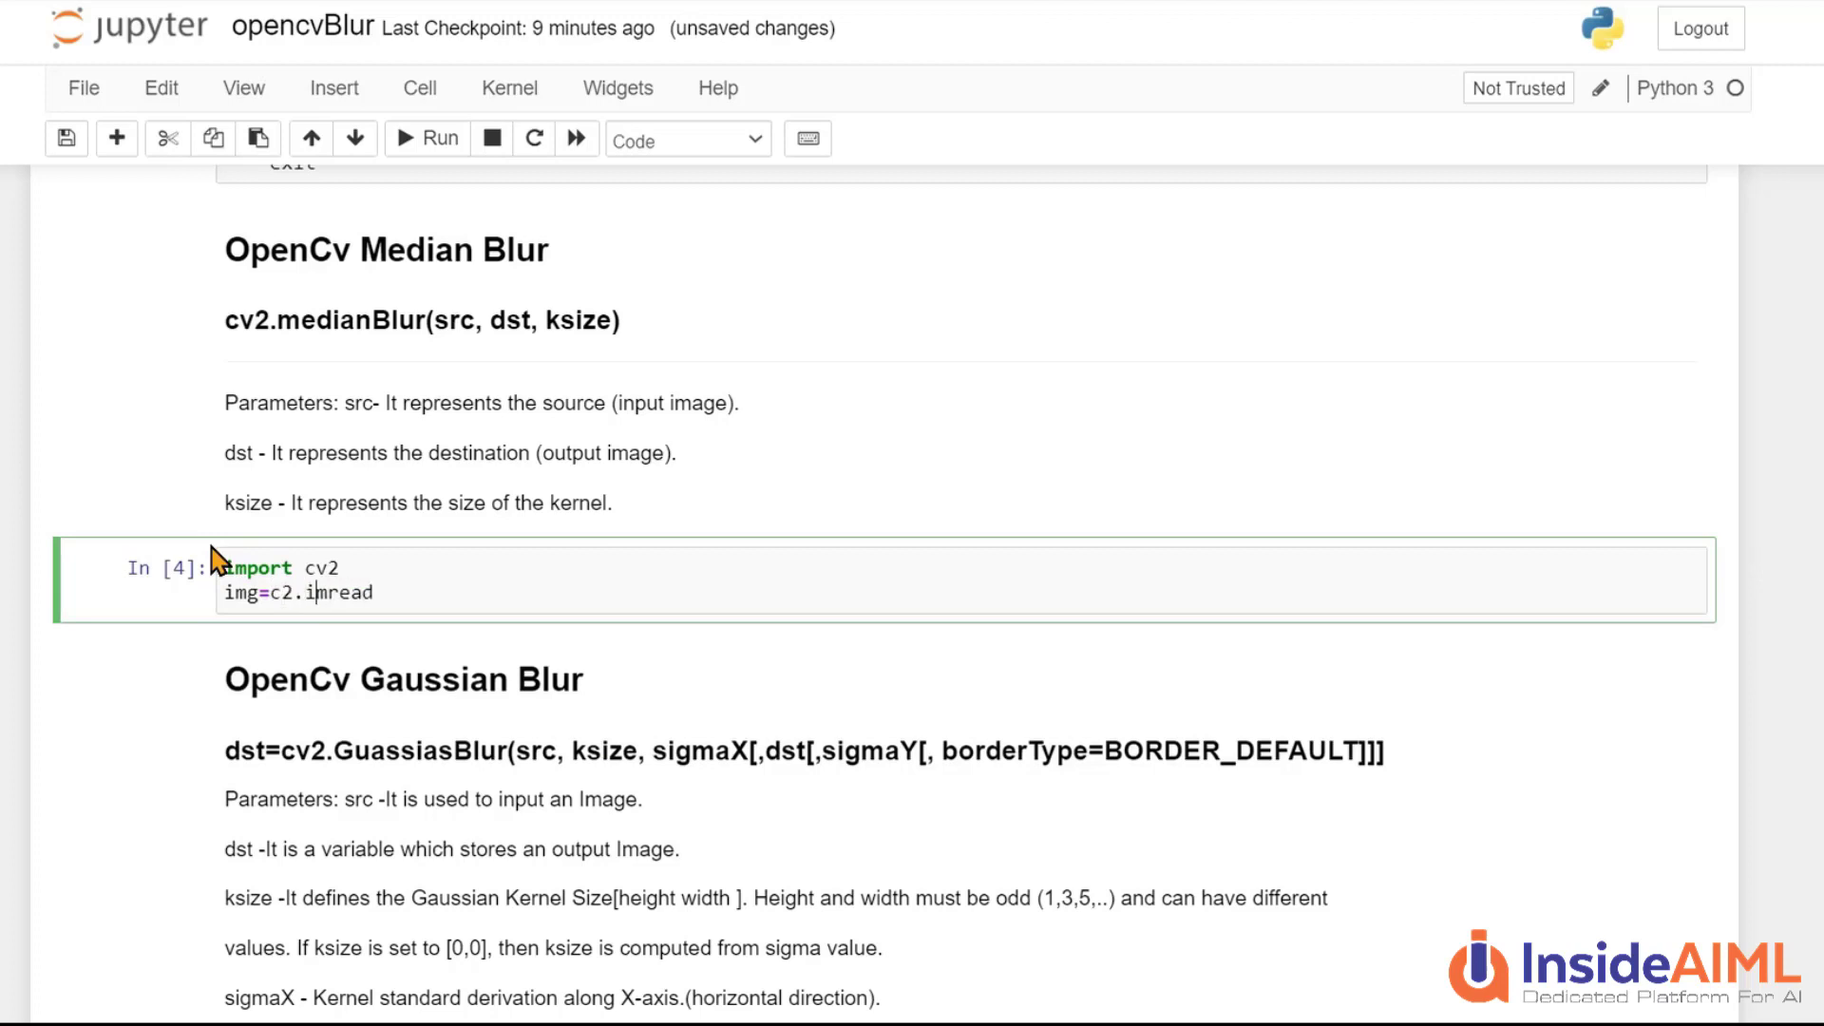
text(v)
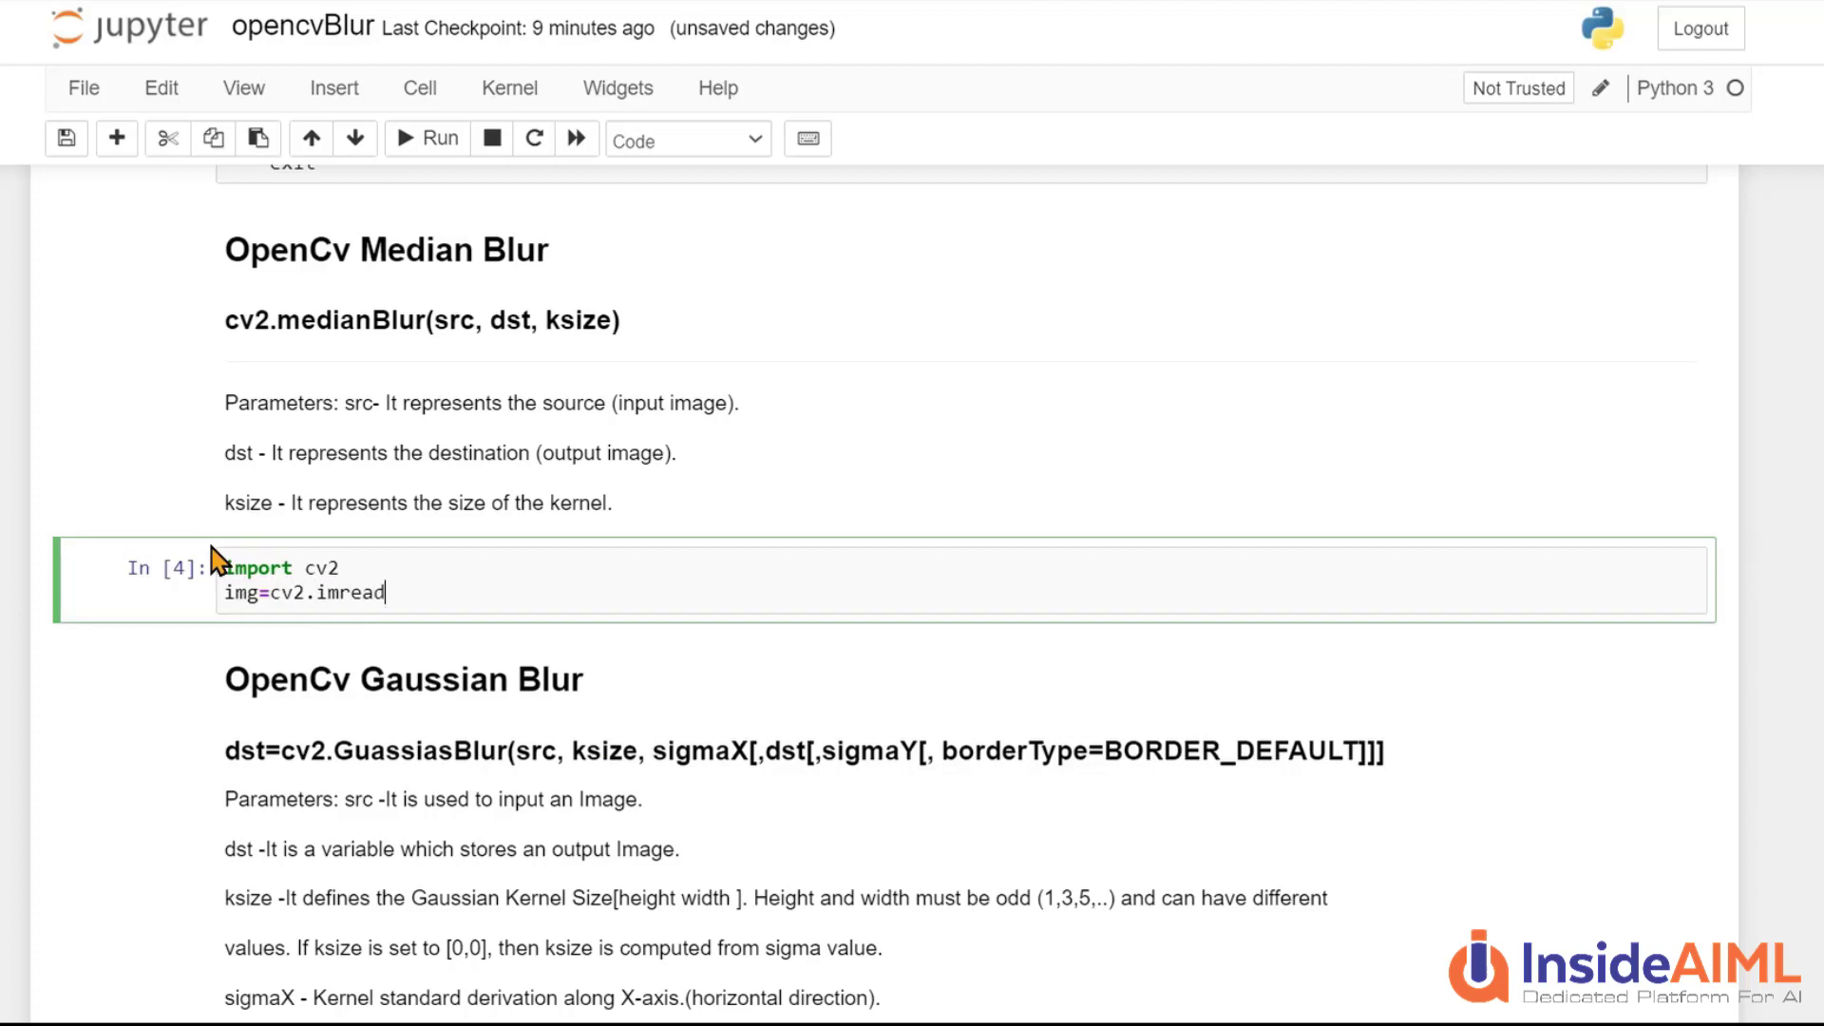
text(())
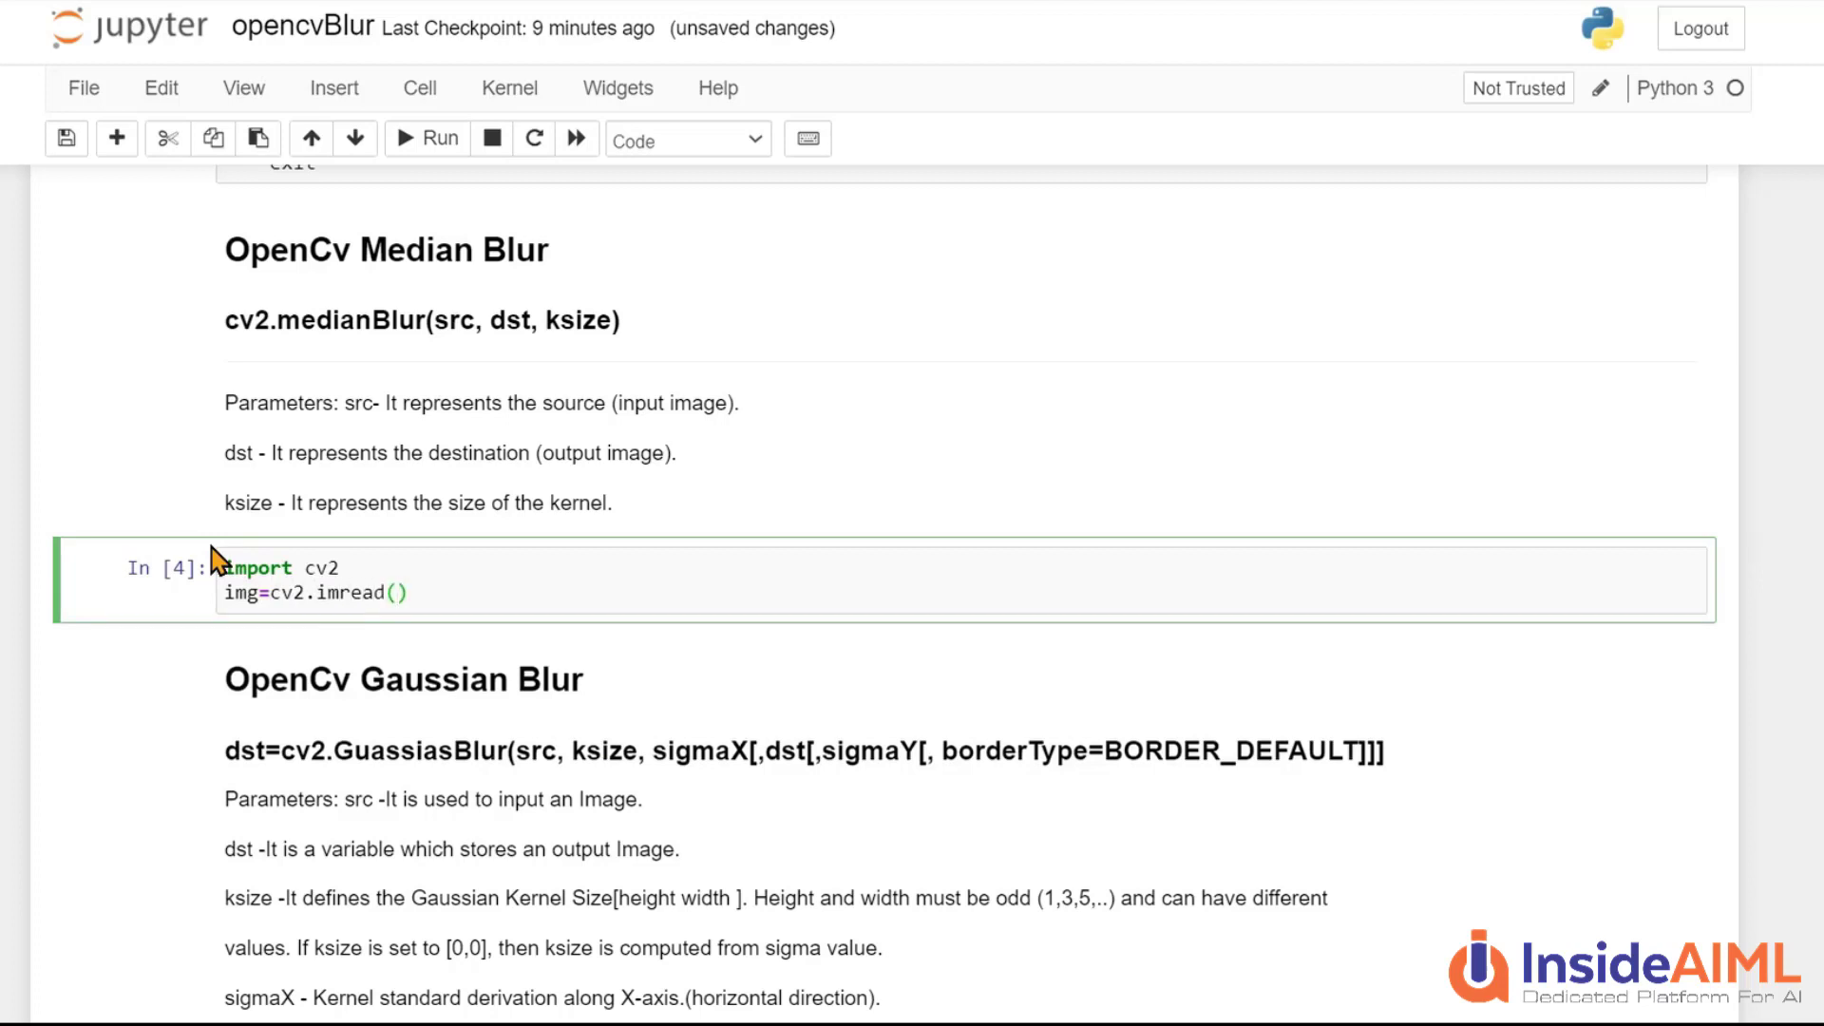
scroll(down, 3)
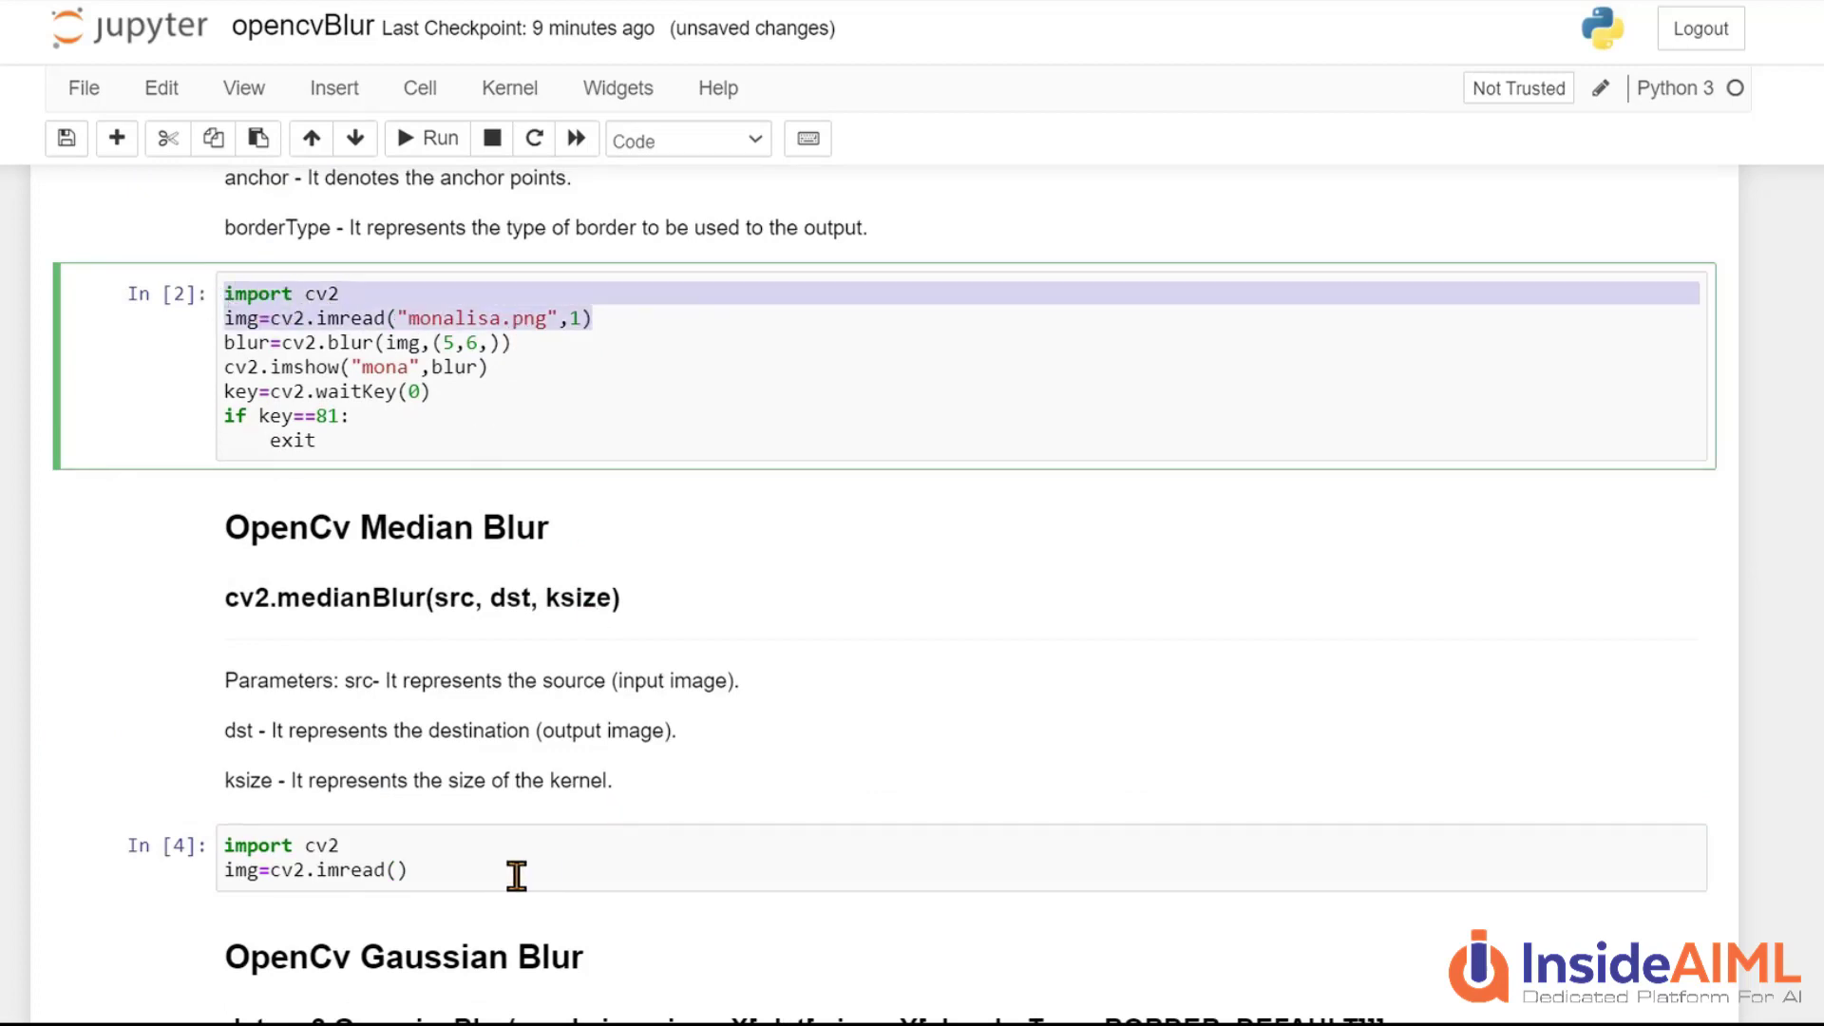
Read monalisa.png in colour and apply cv2.medianBlur(img,5), reusing the docs signature, then begin the blur line
text("monalisa.png",1)
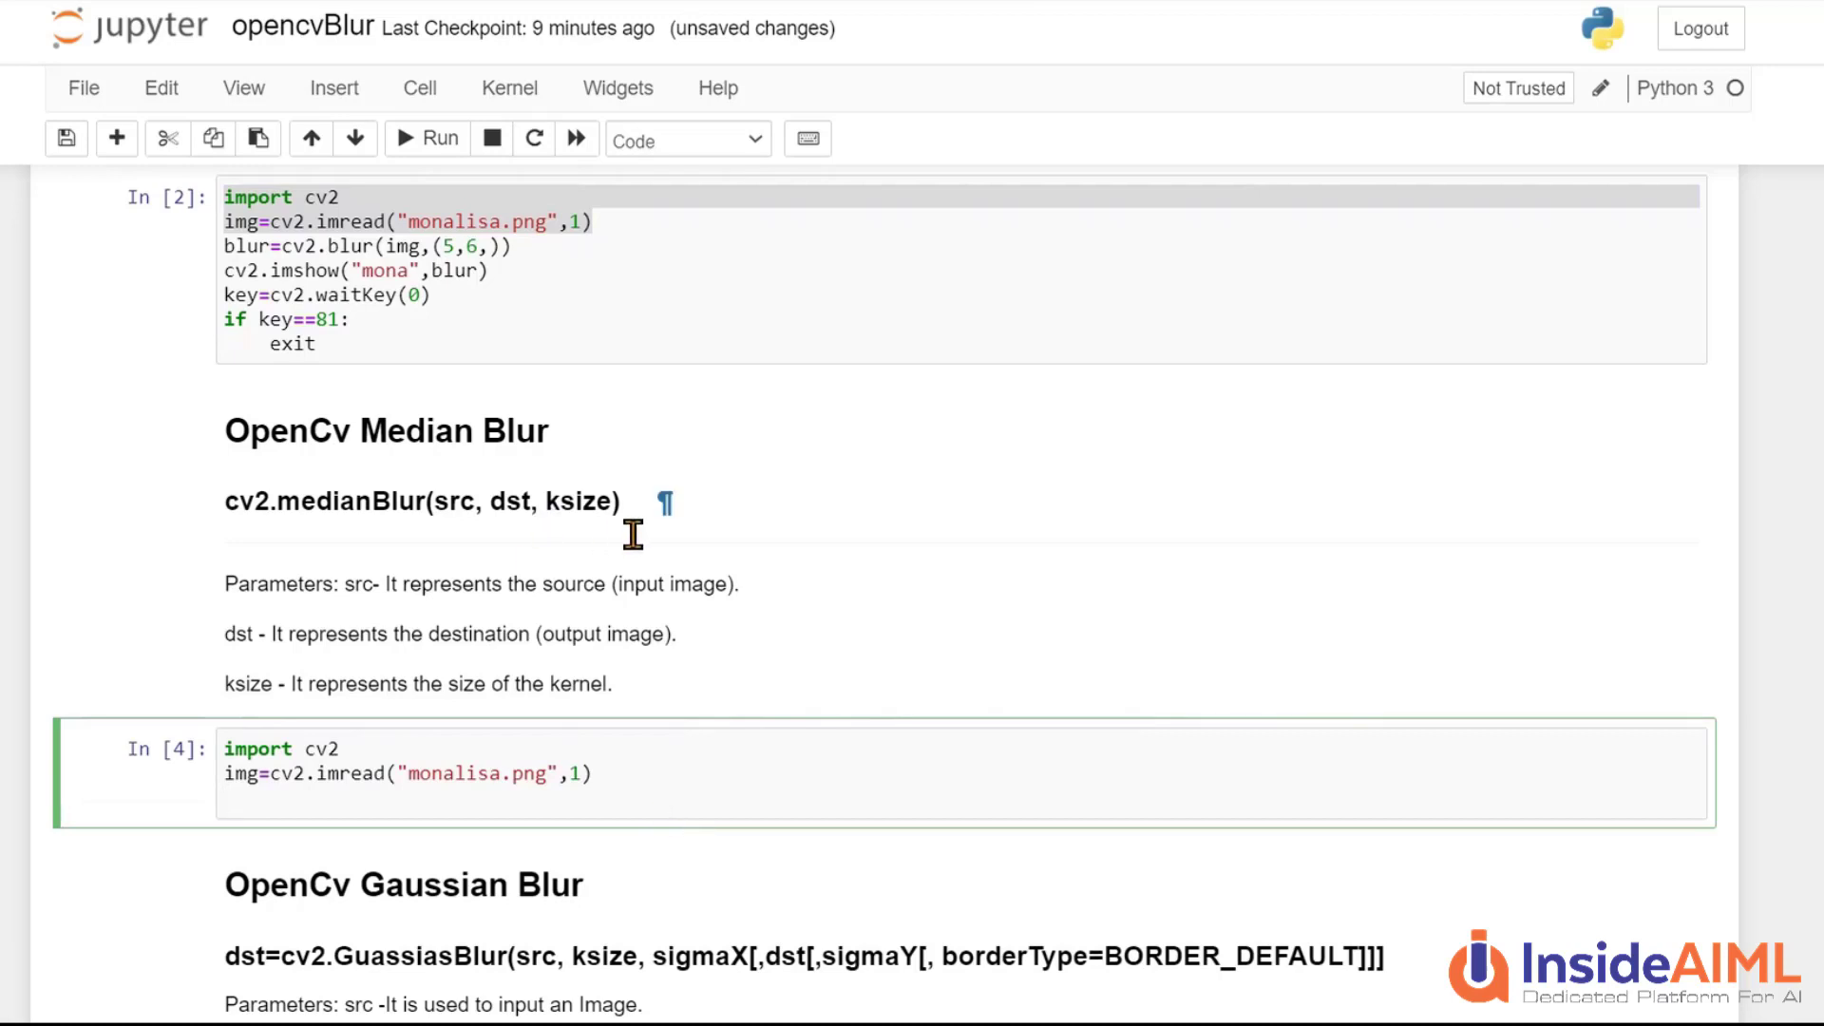
double_click(422, 502)
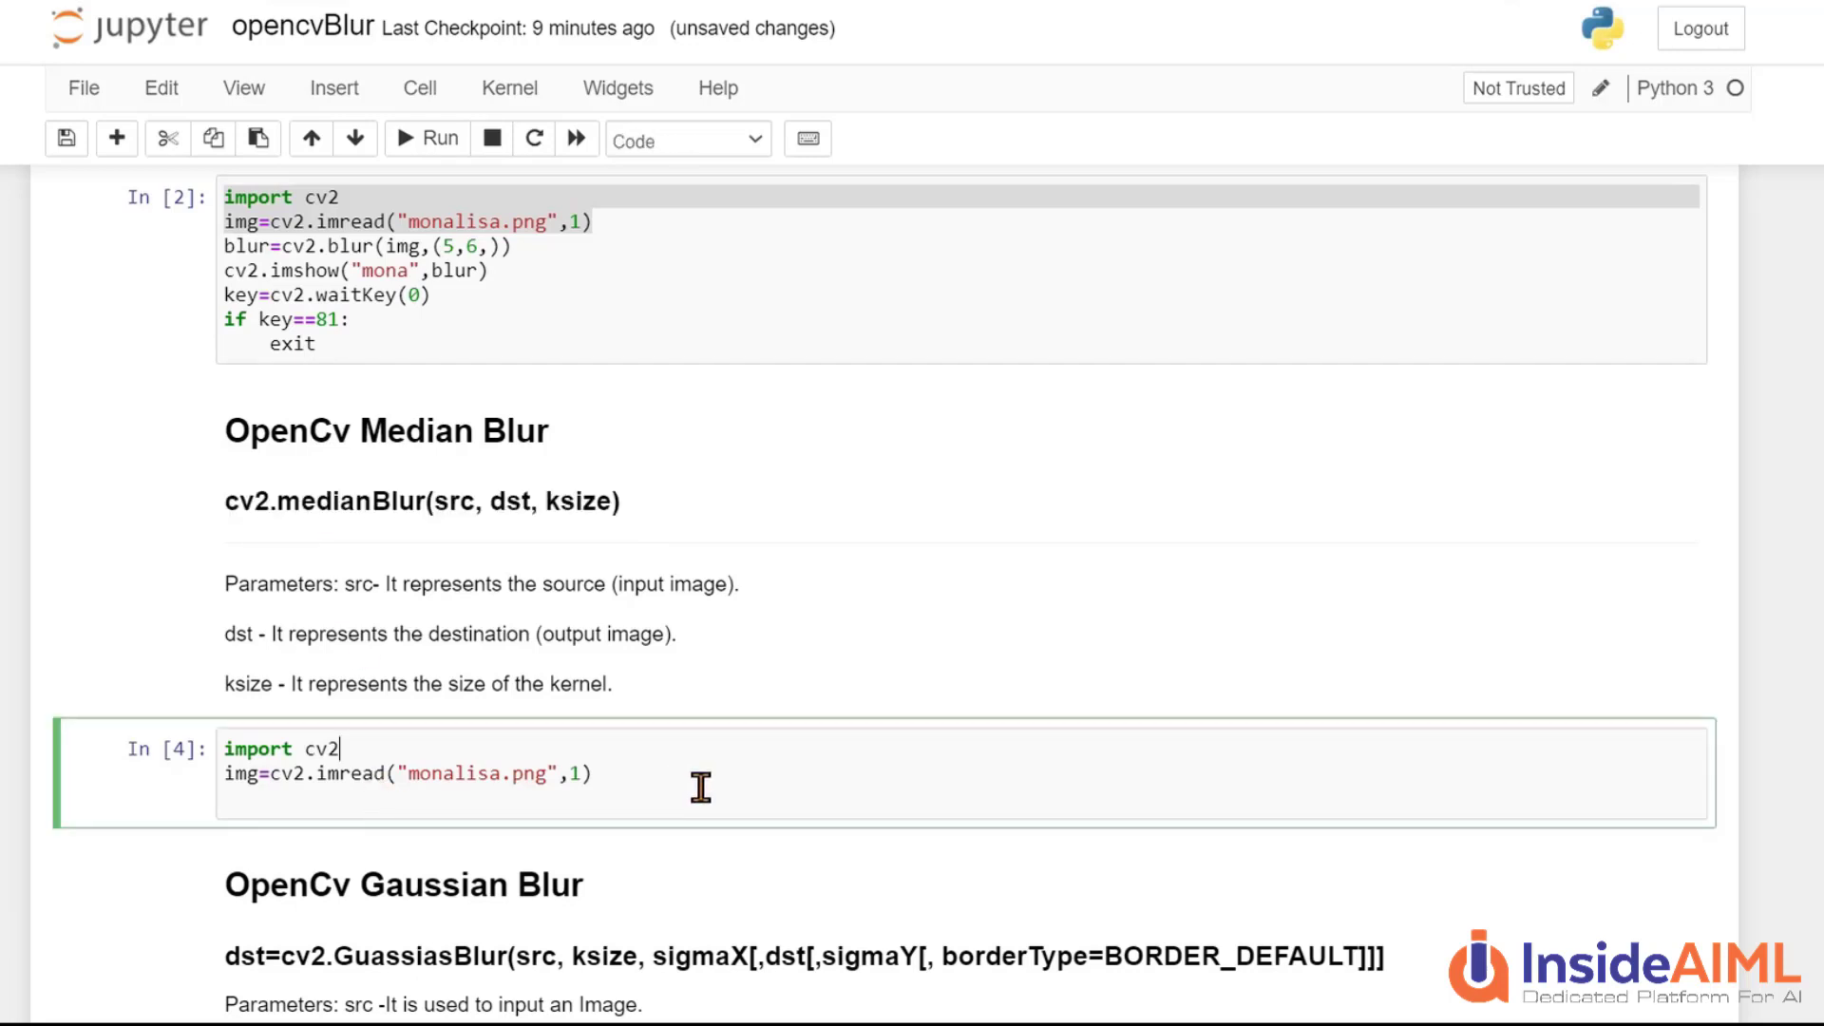
text(cv2.medianBlur(src, dst, ksize))
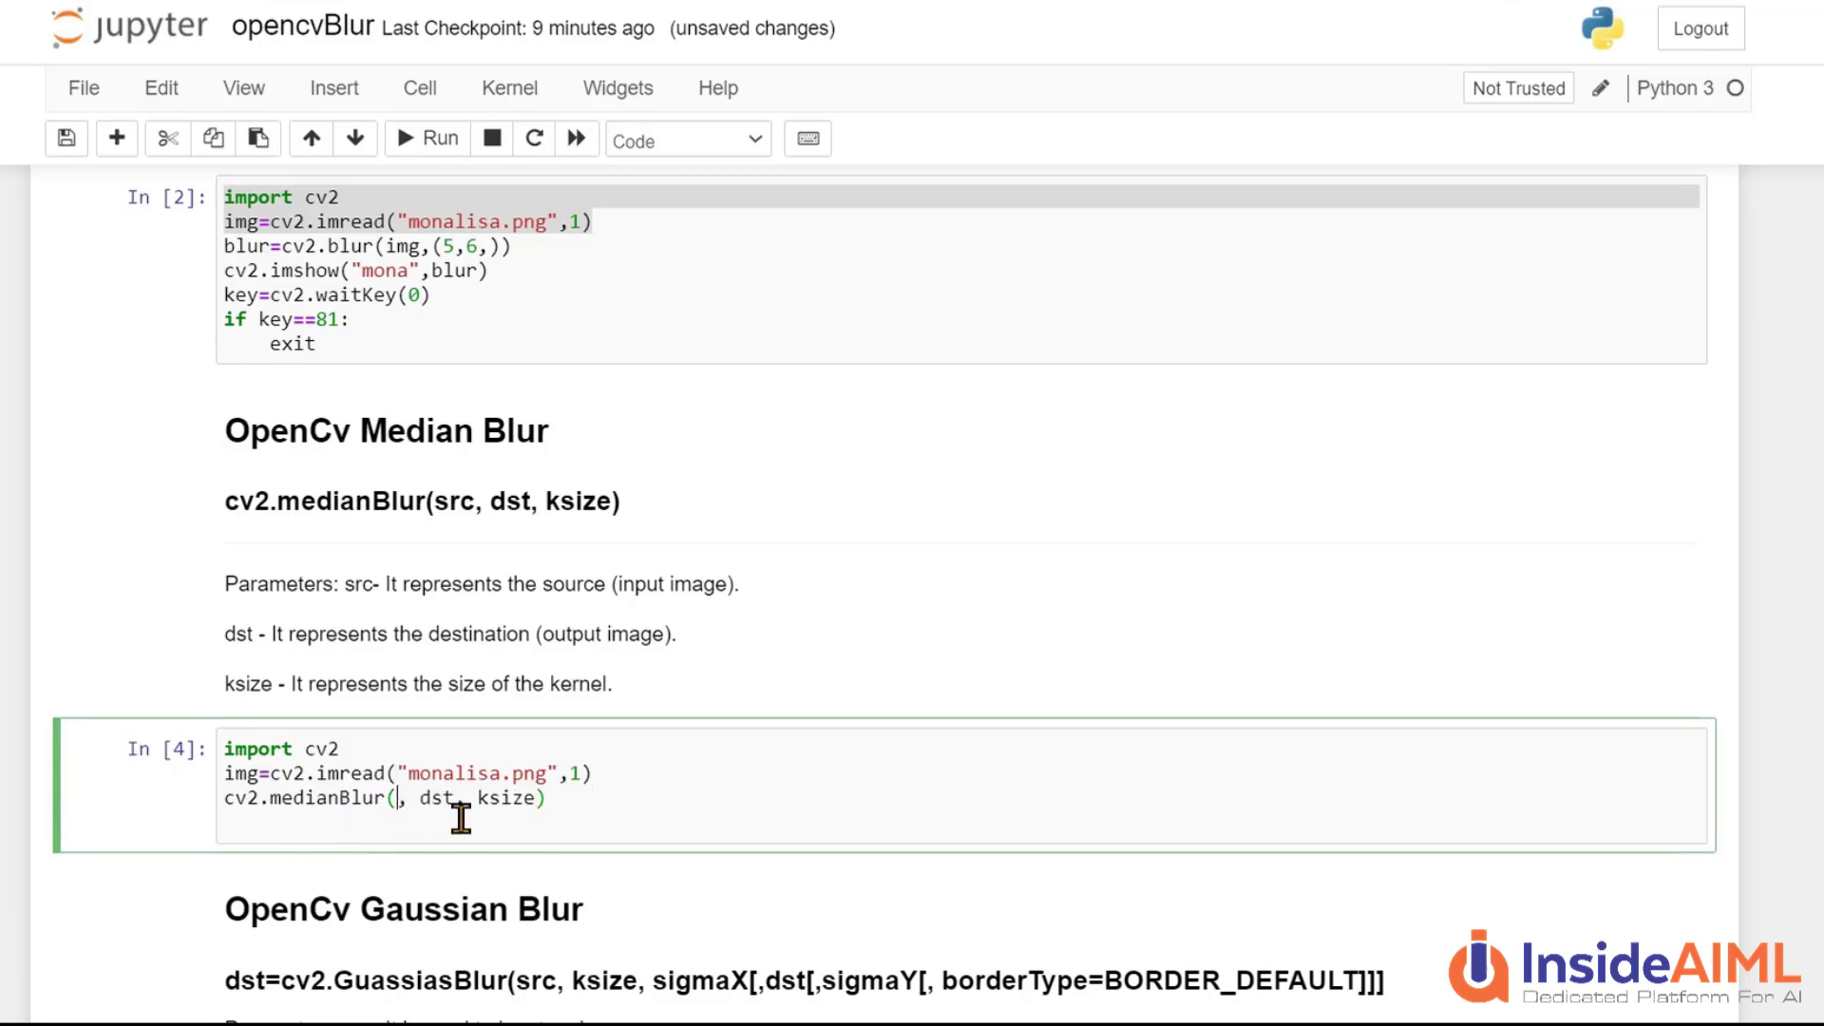
text(img)
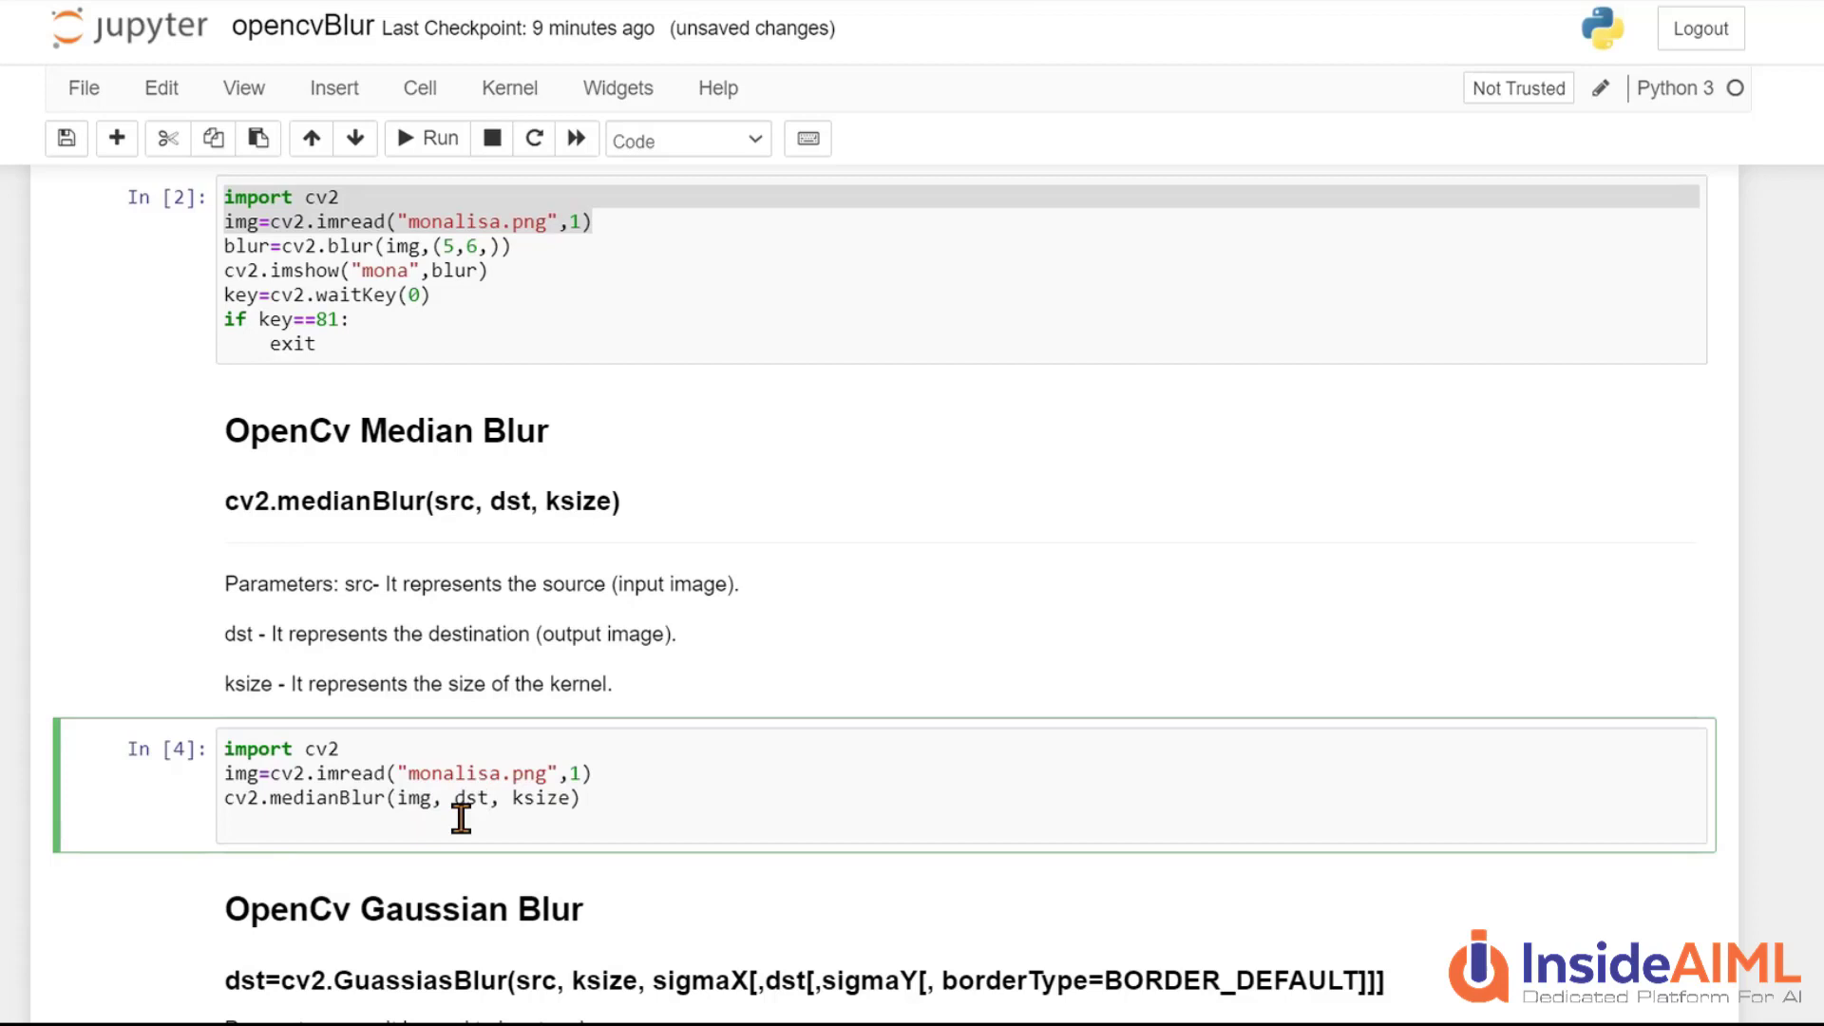
key(Backspace)
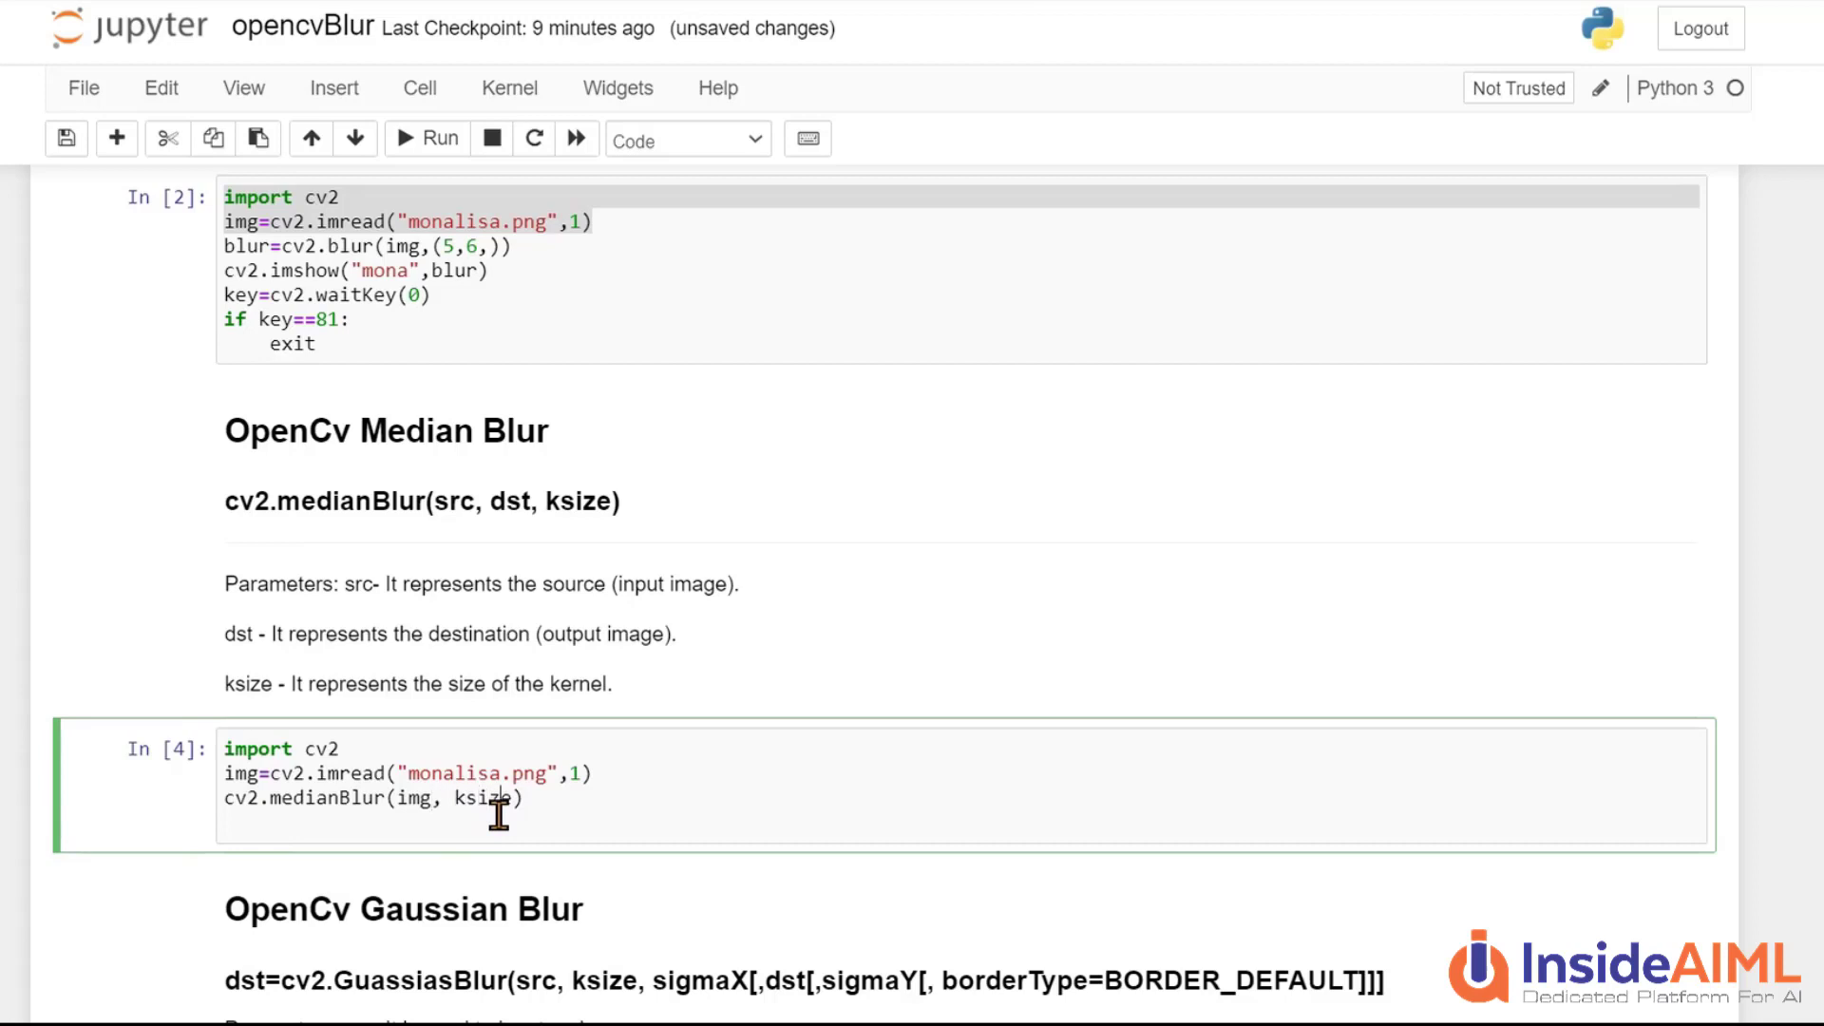
text(5)
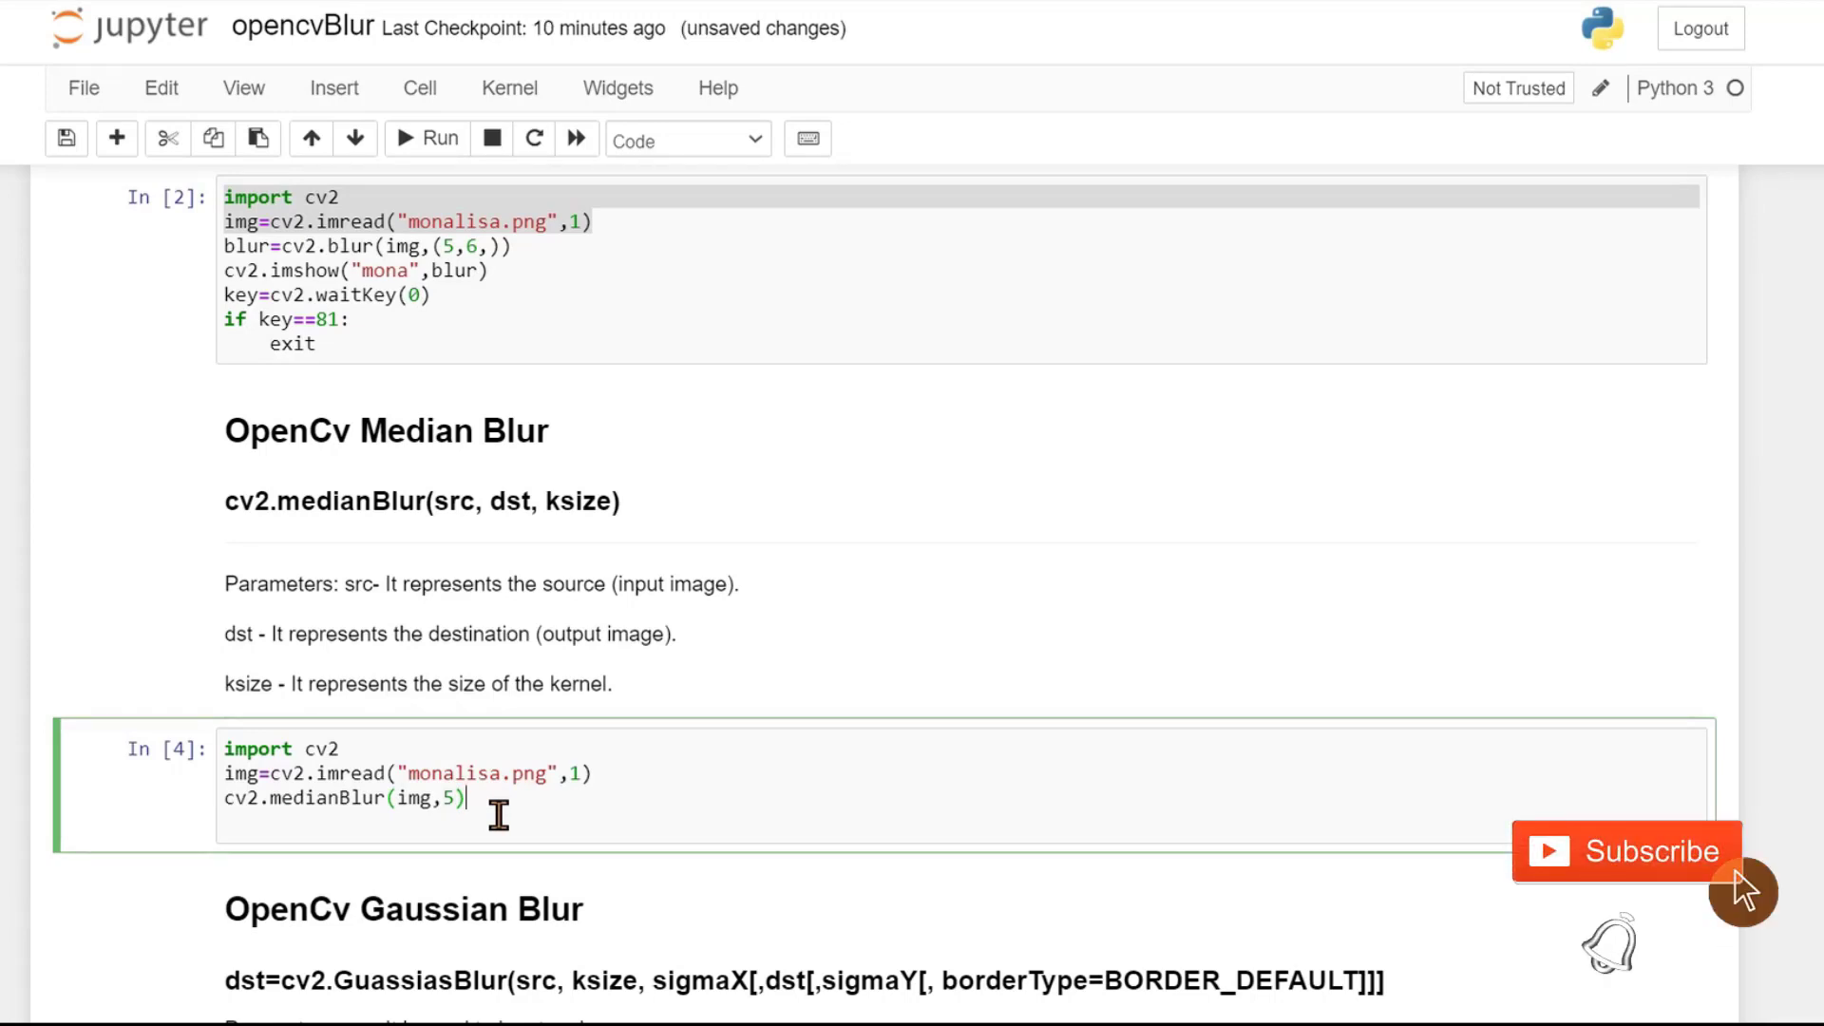
key(enter)
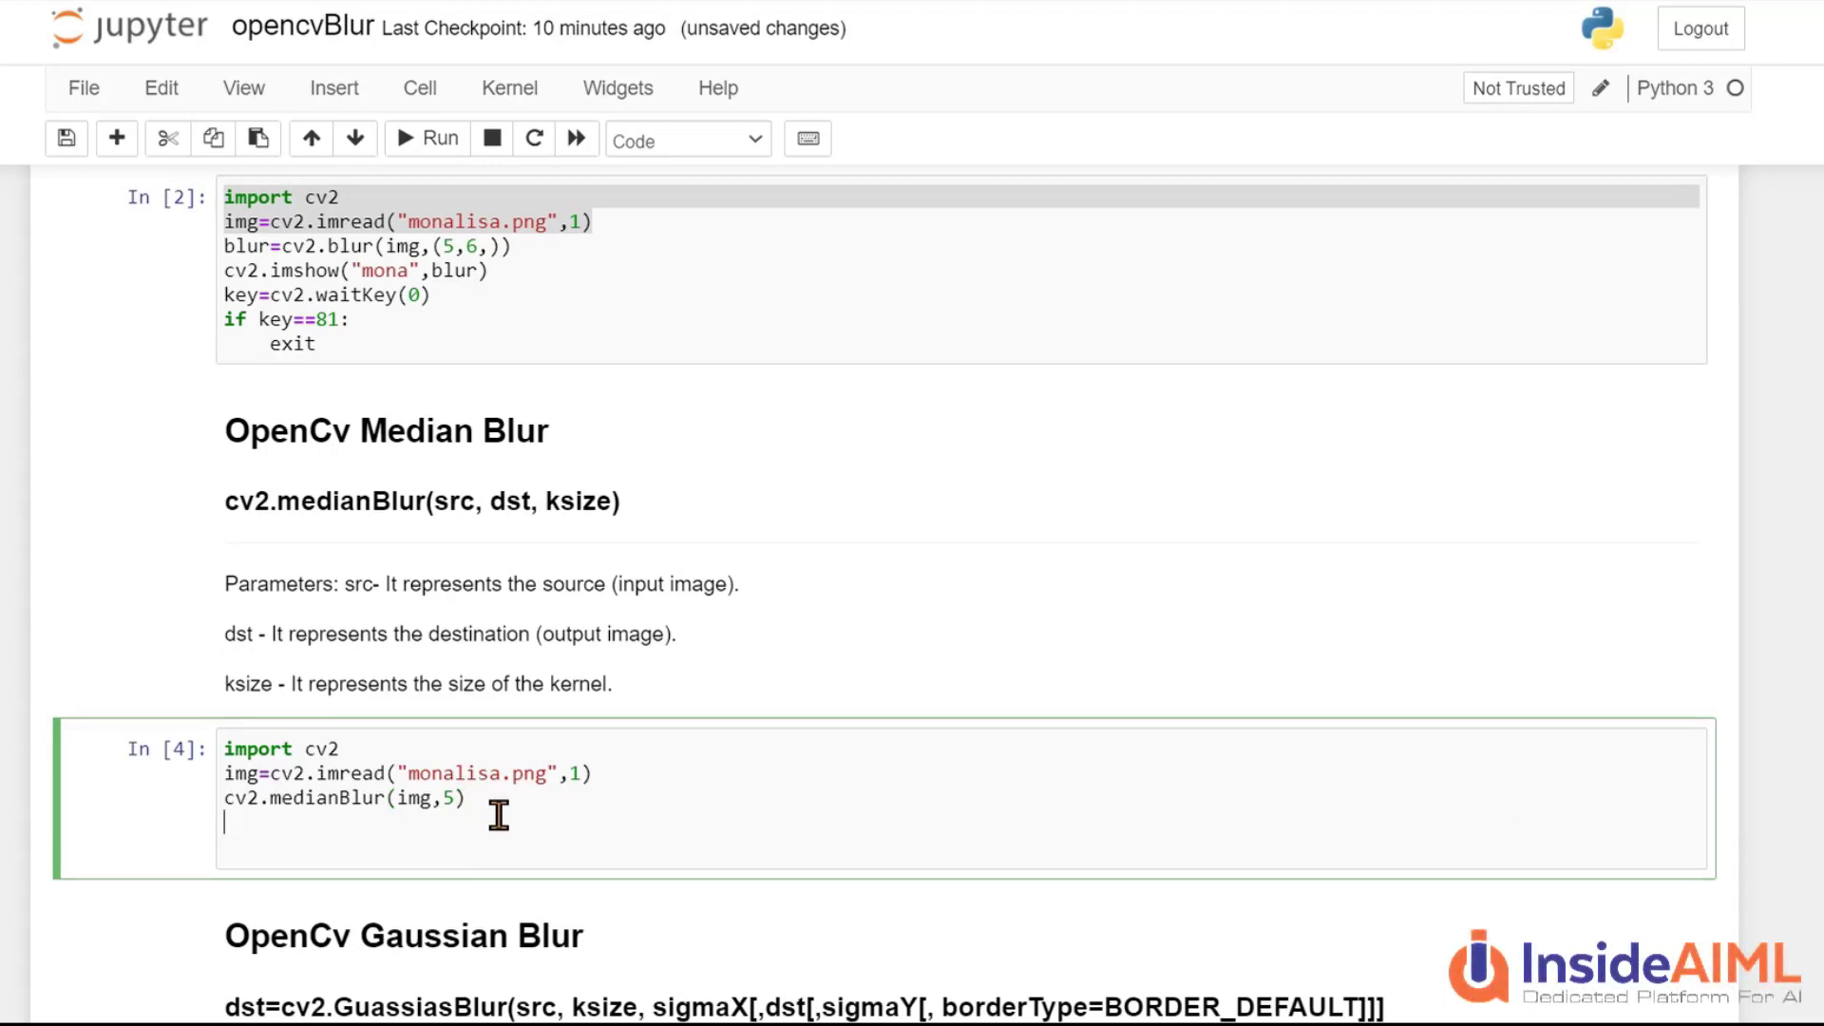
text(blur=)
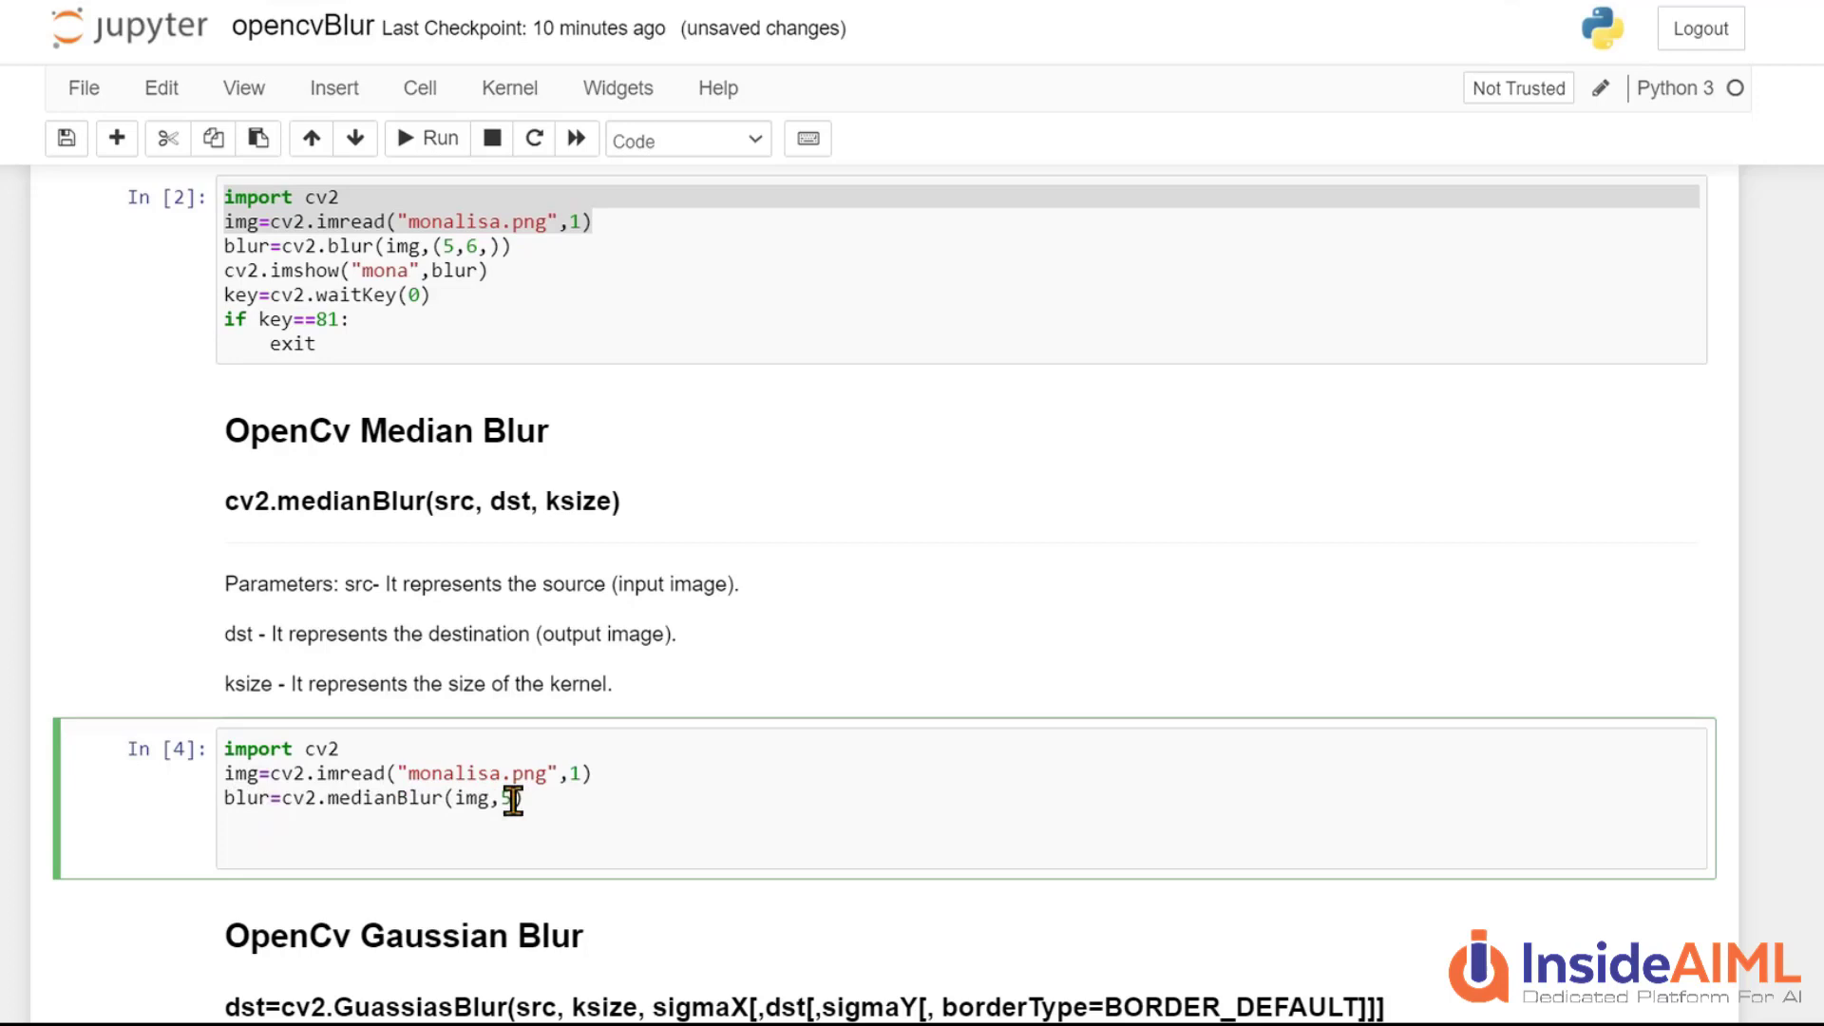
text(5))
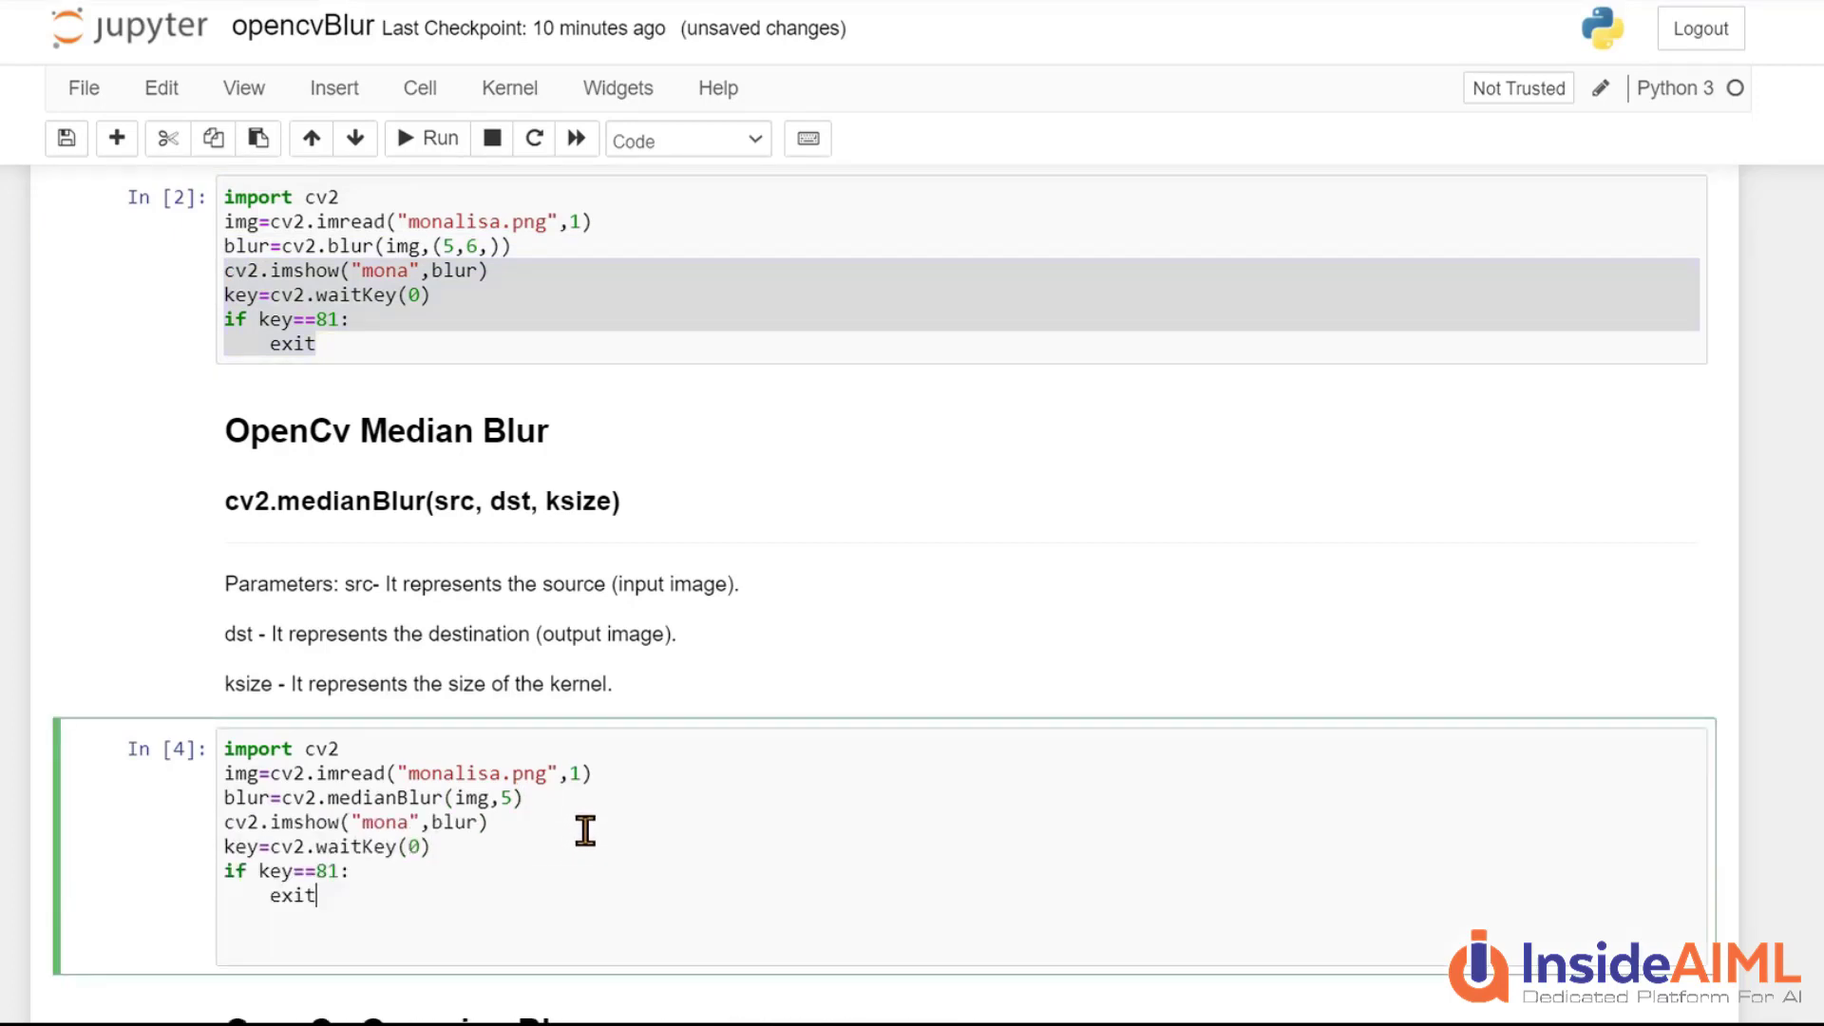
mouse_move(437, 932)
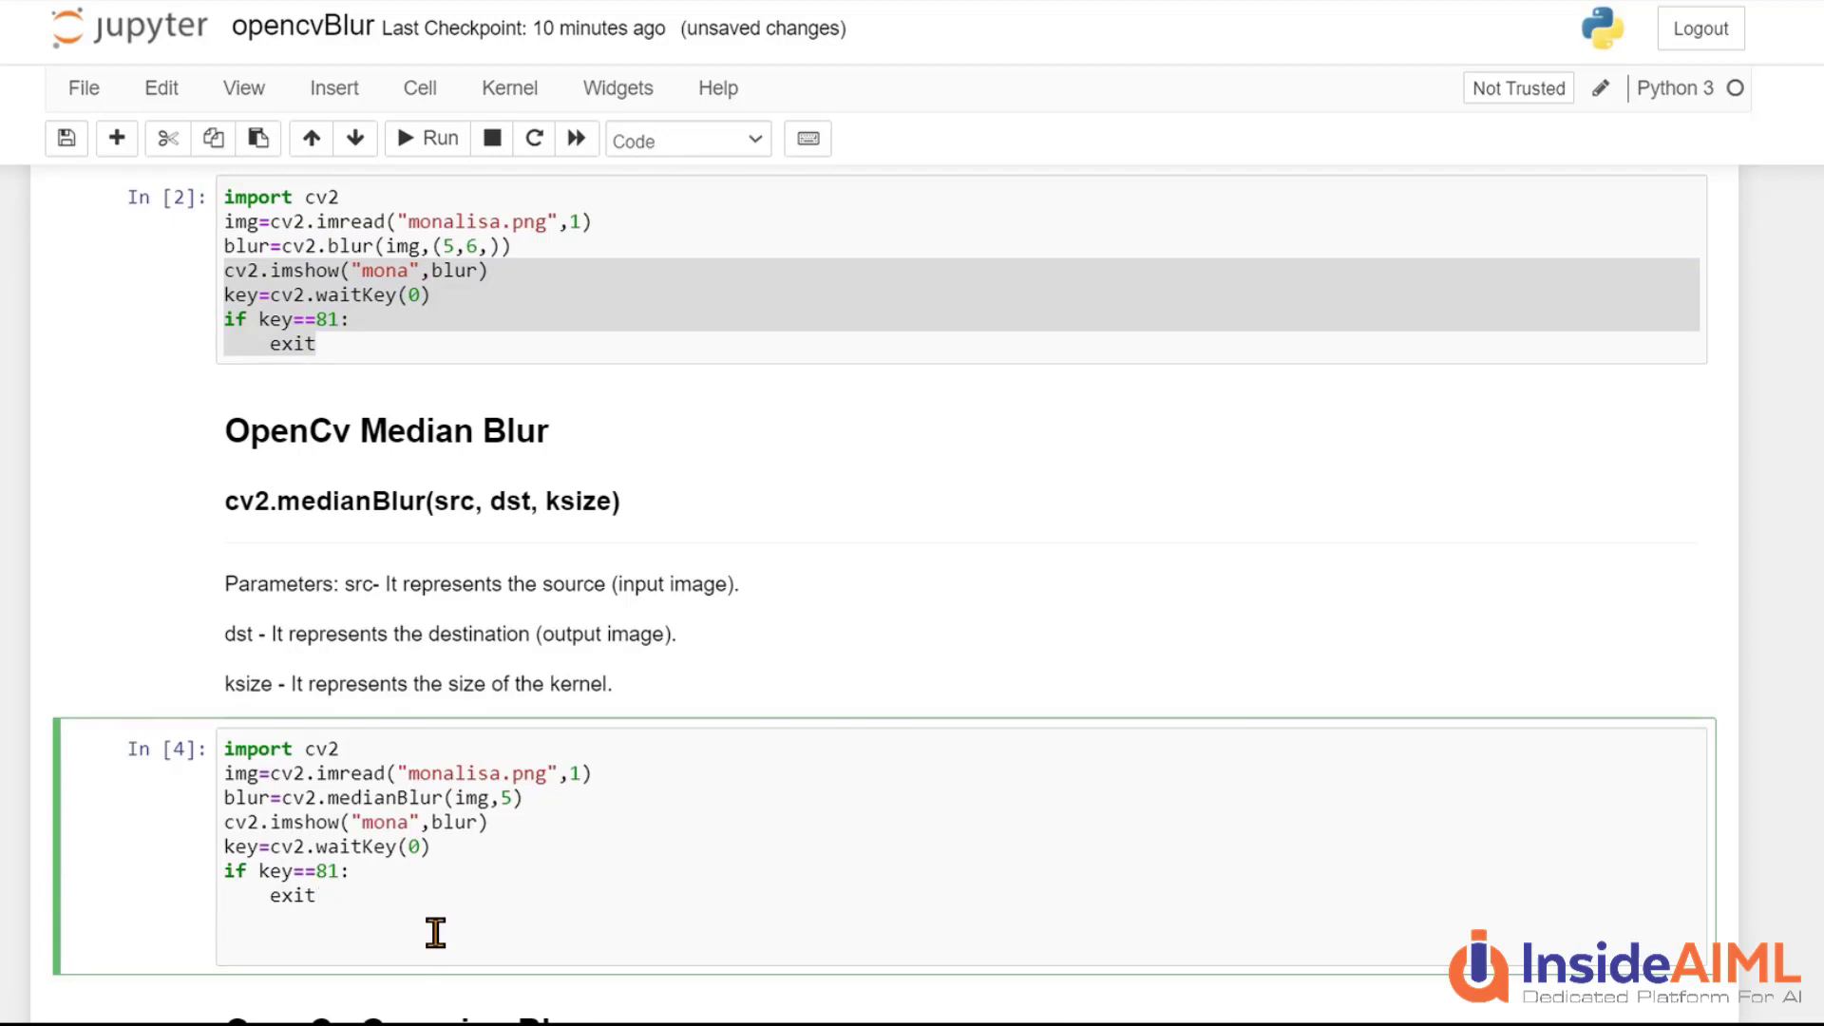
Run the median blur cell so the blurred Mona Lisa window opens
click(313, 894)
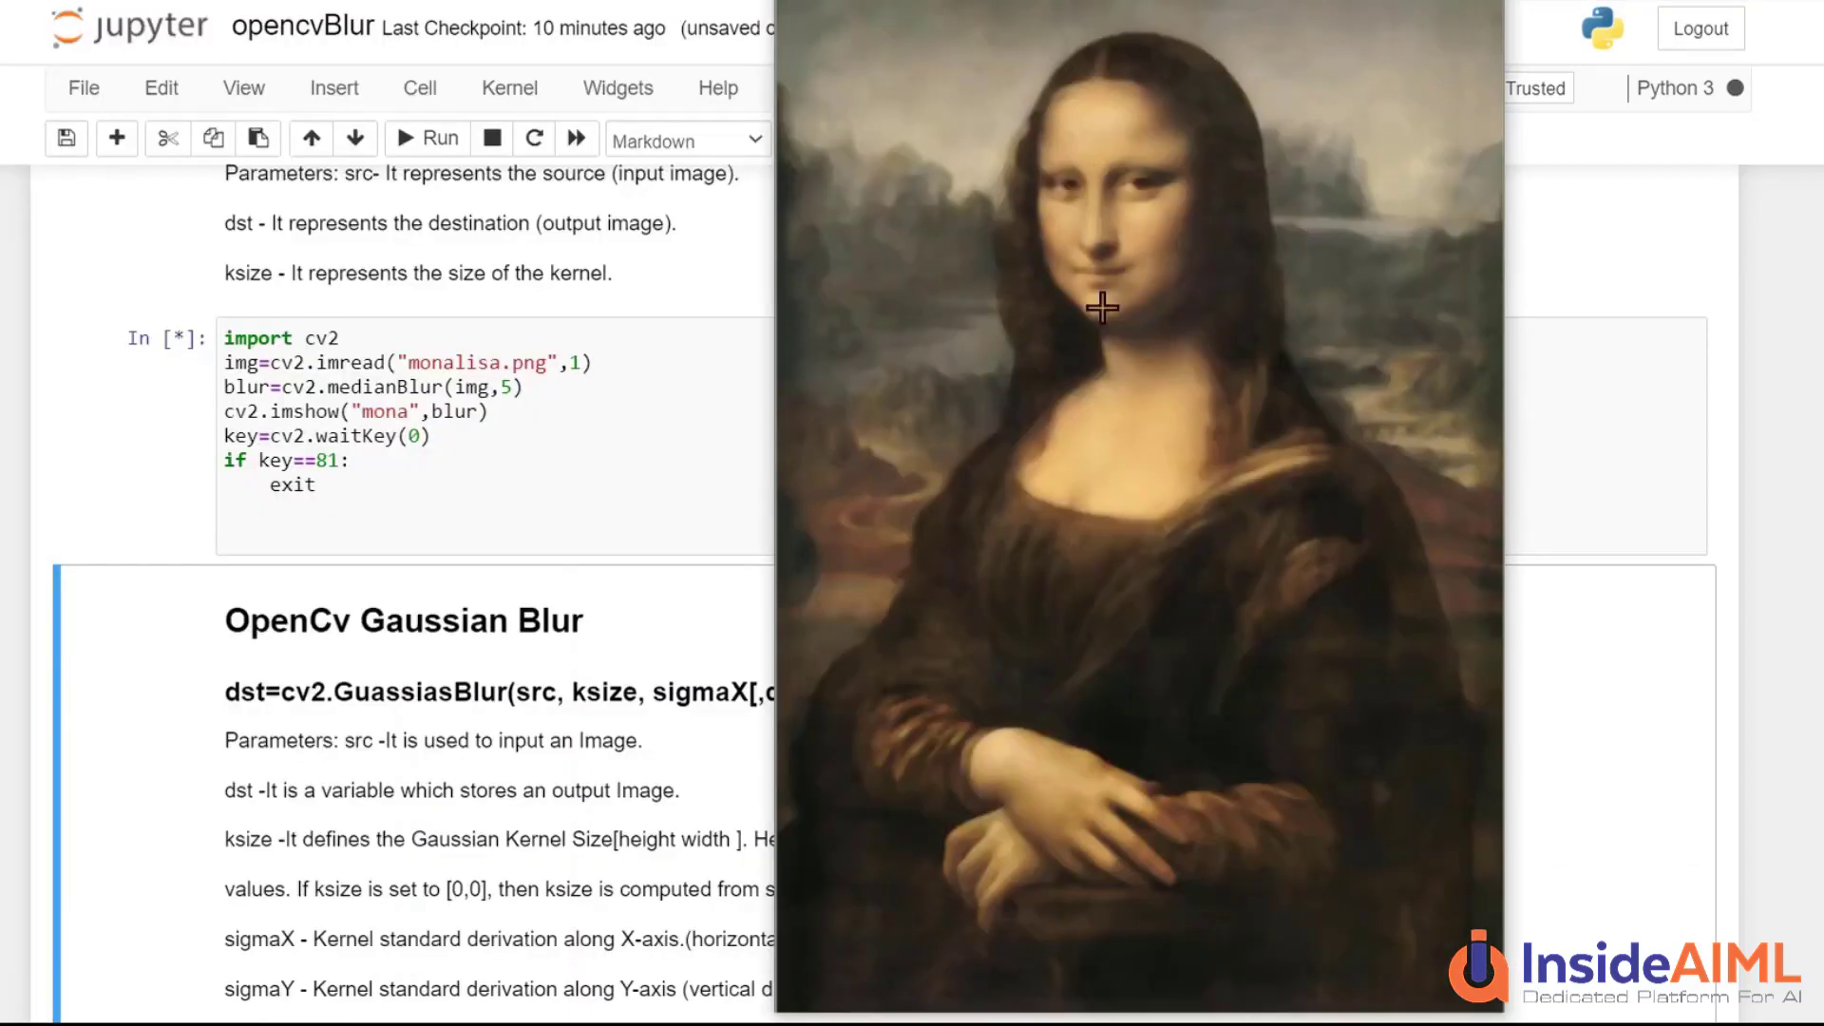
mouse_move(1126, 338)
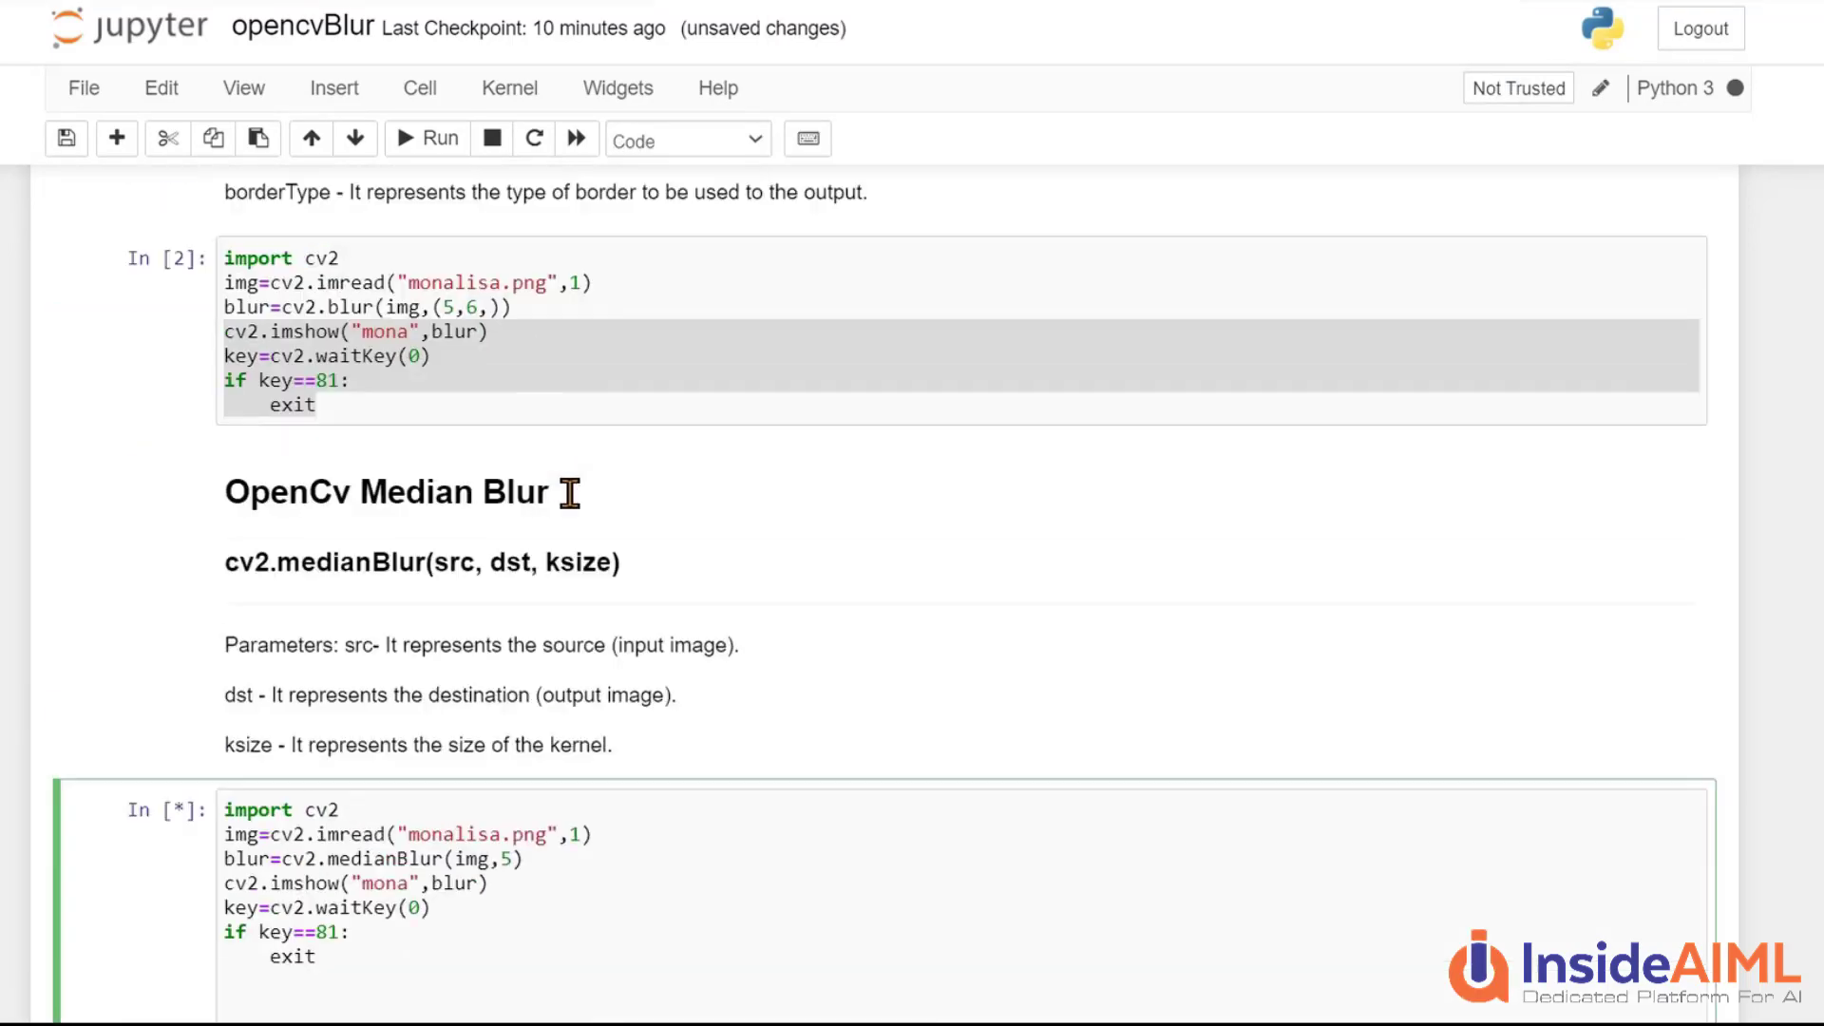
scroll(down, 3)
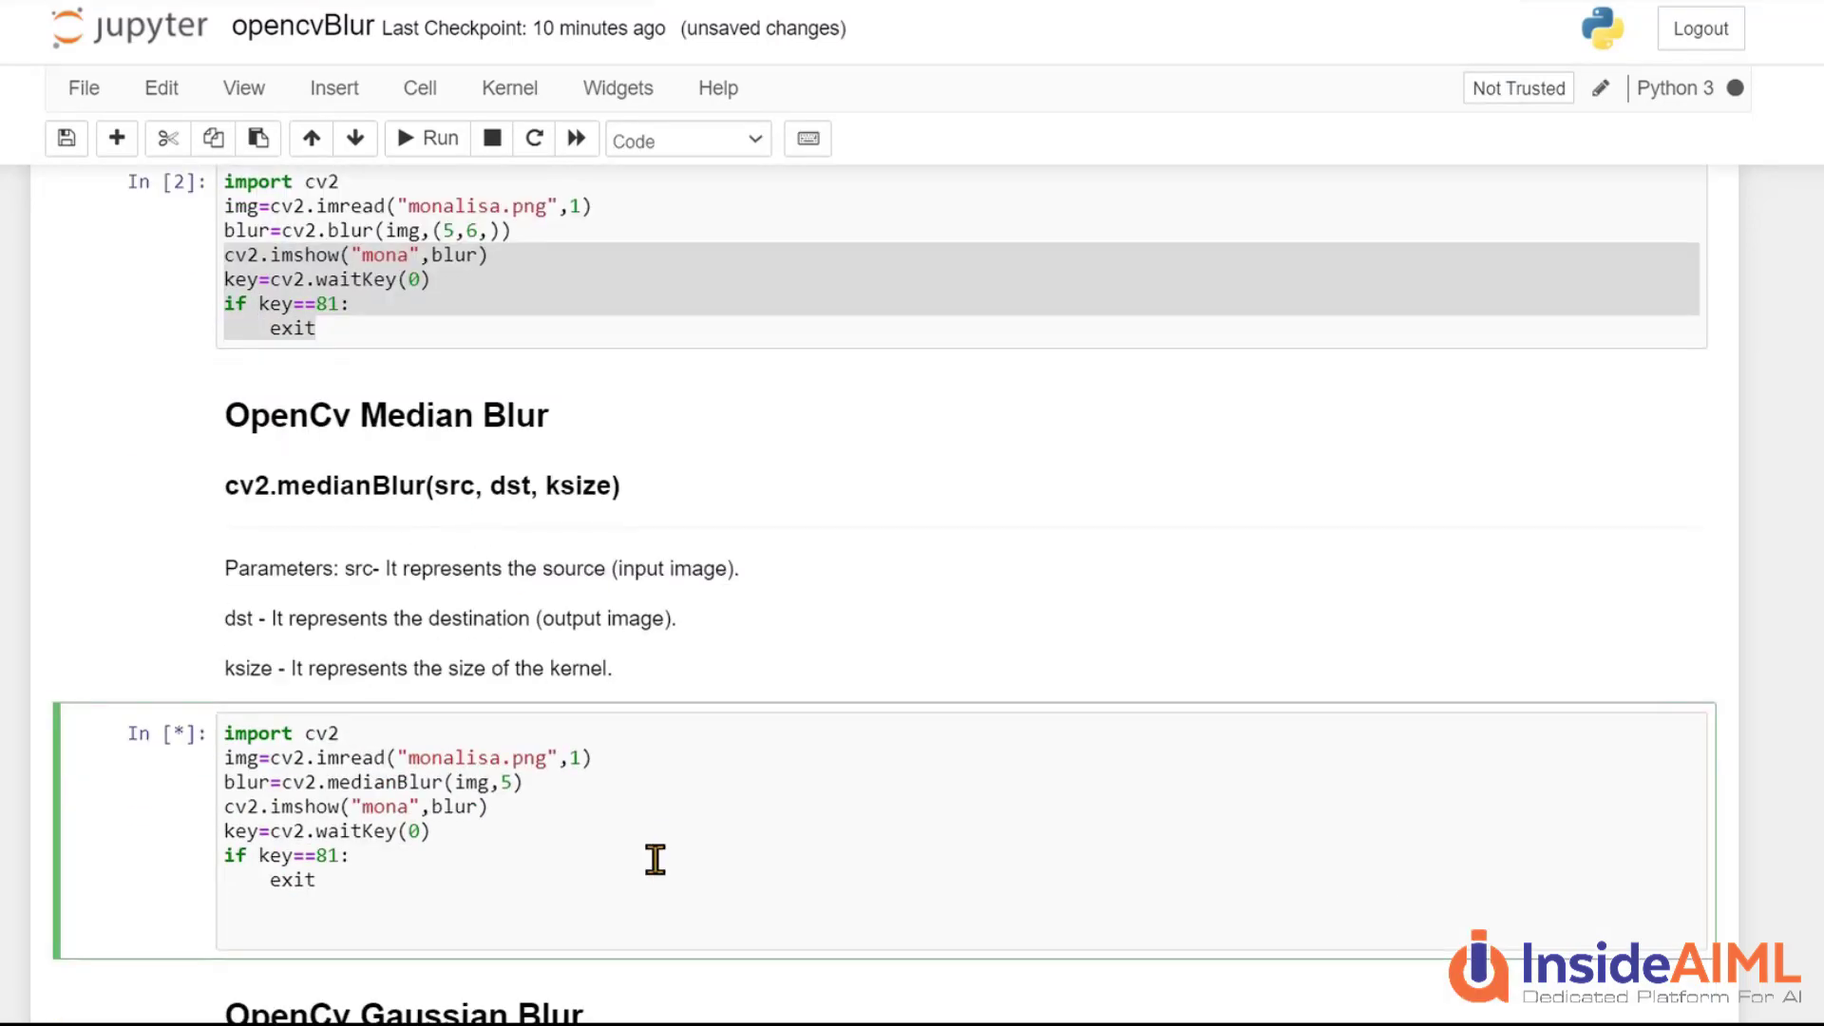
scroll(down, 3)
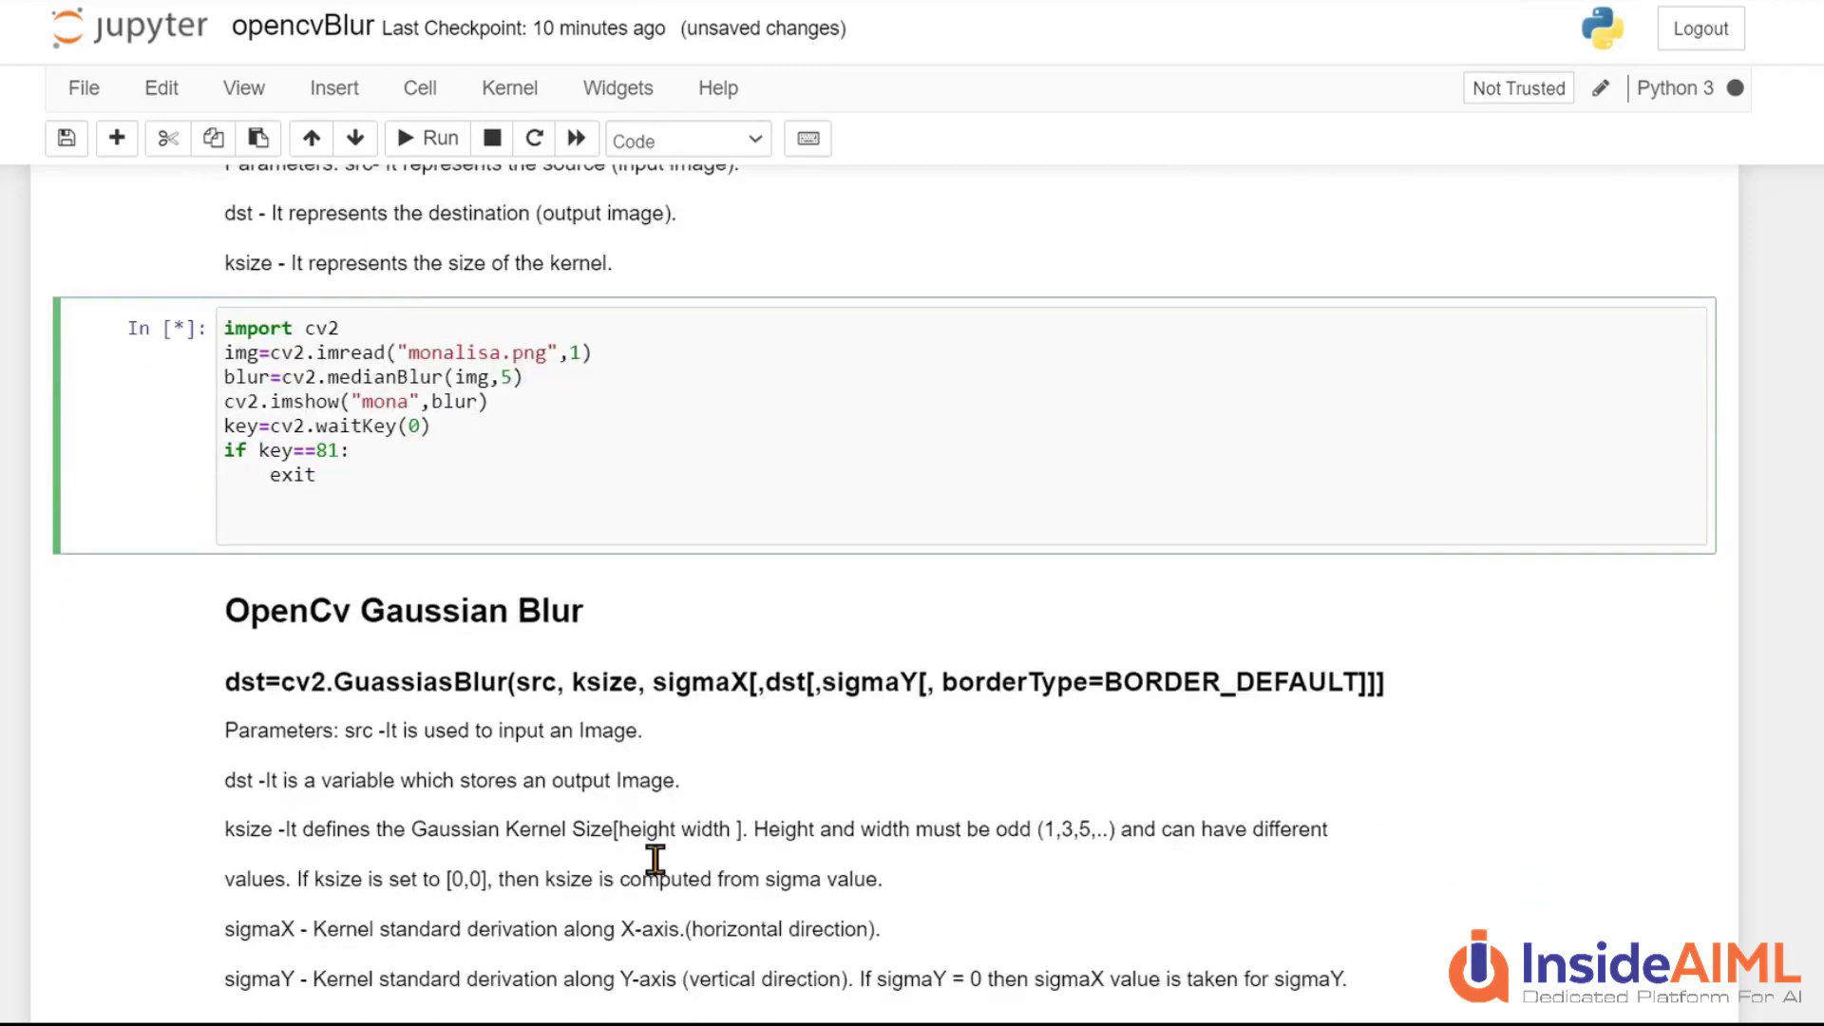
scroll(down, 3)
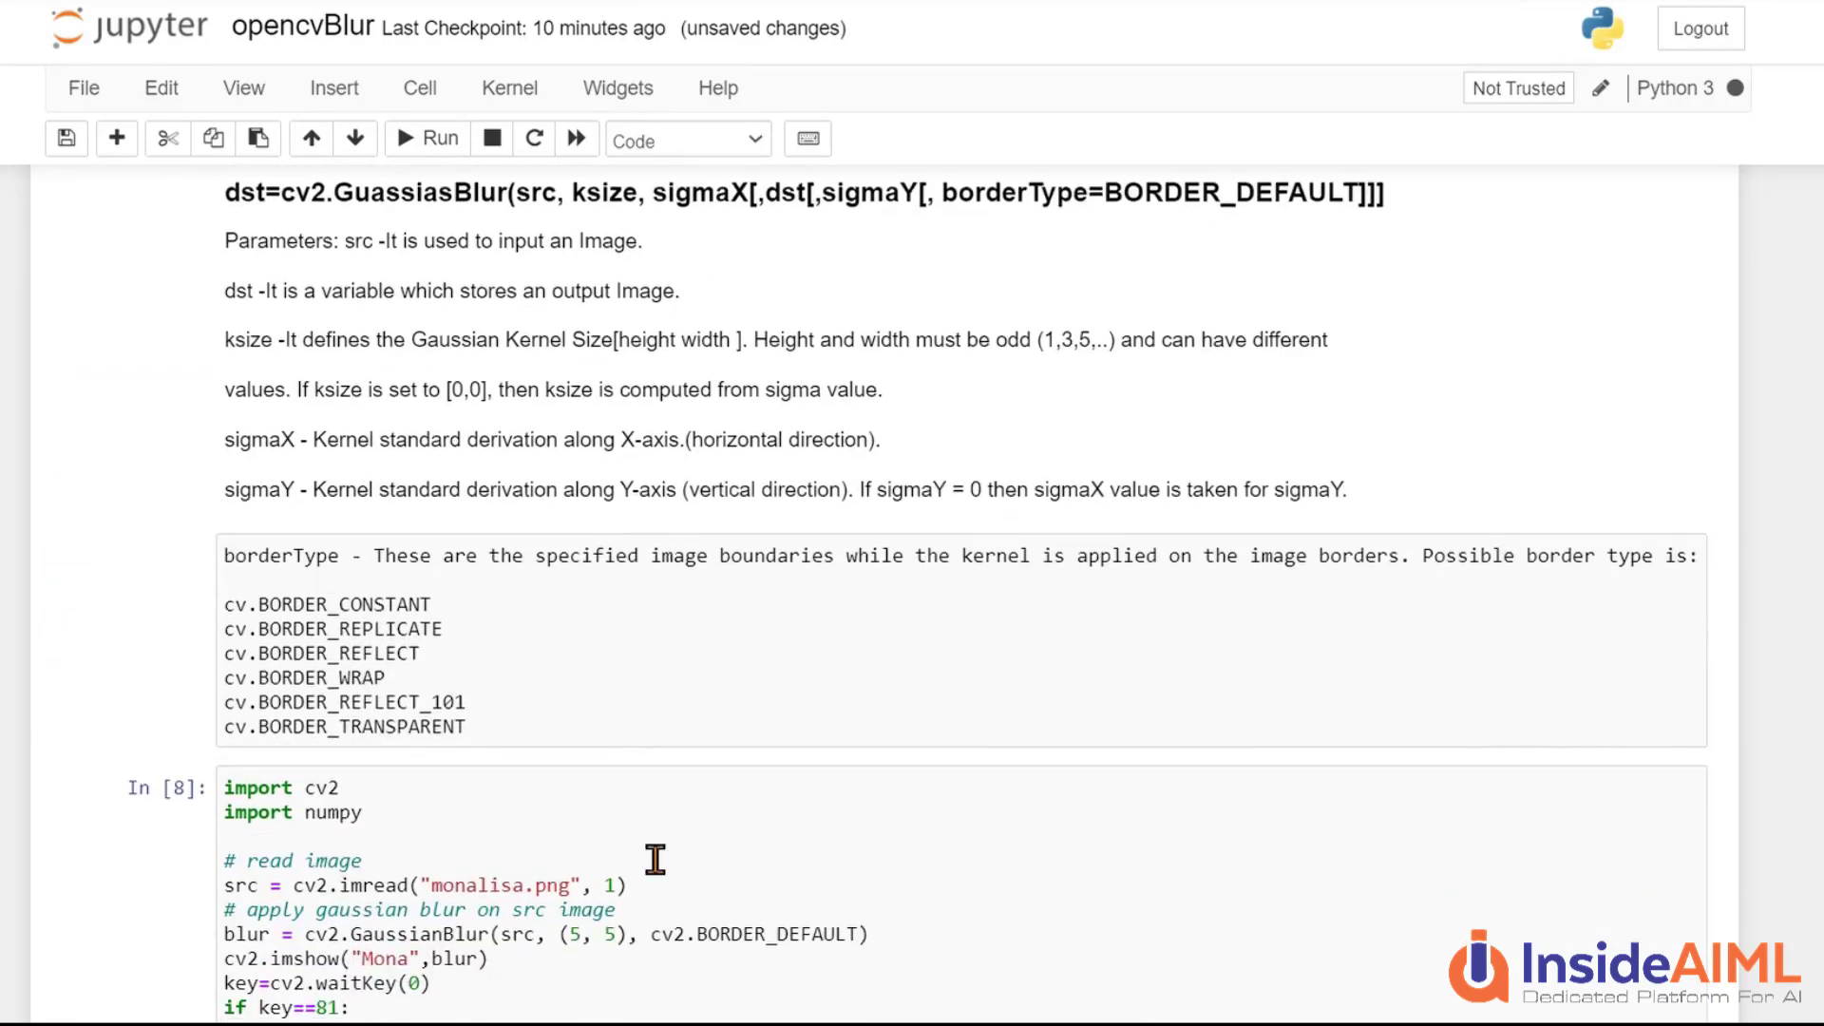
scroll(up, 3)
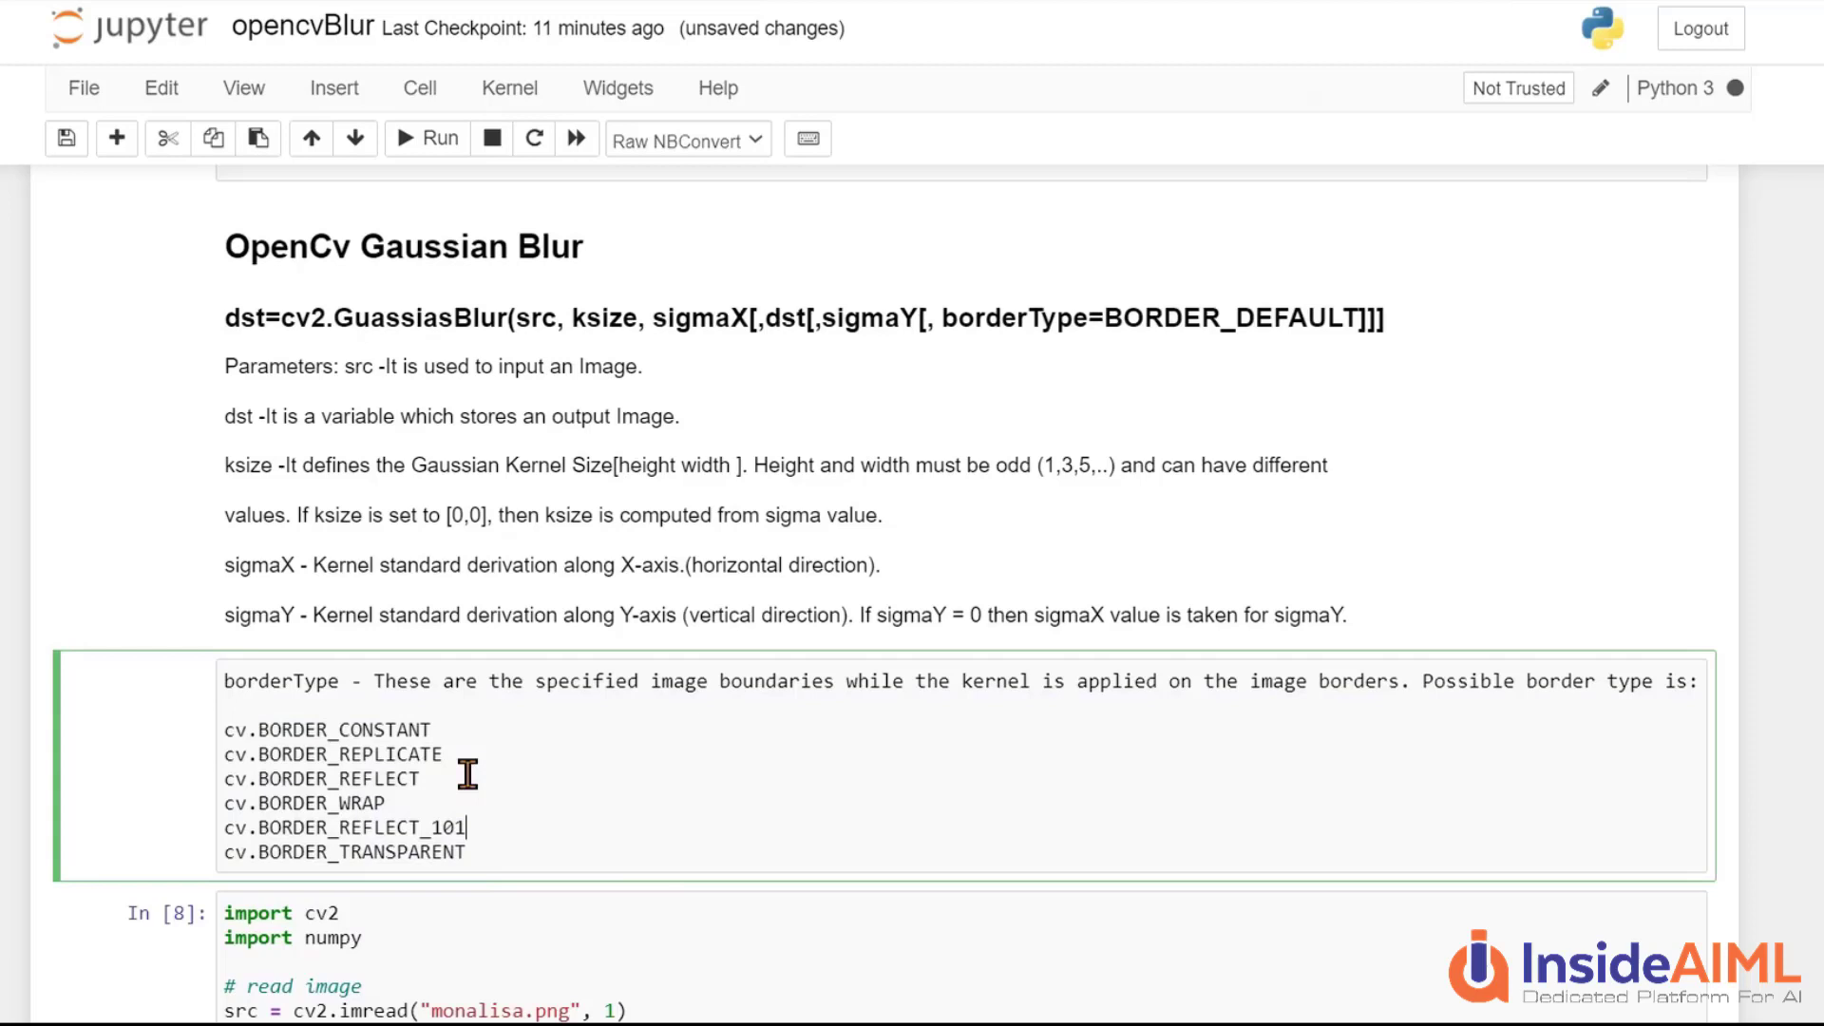
scroll(down, 3)
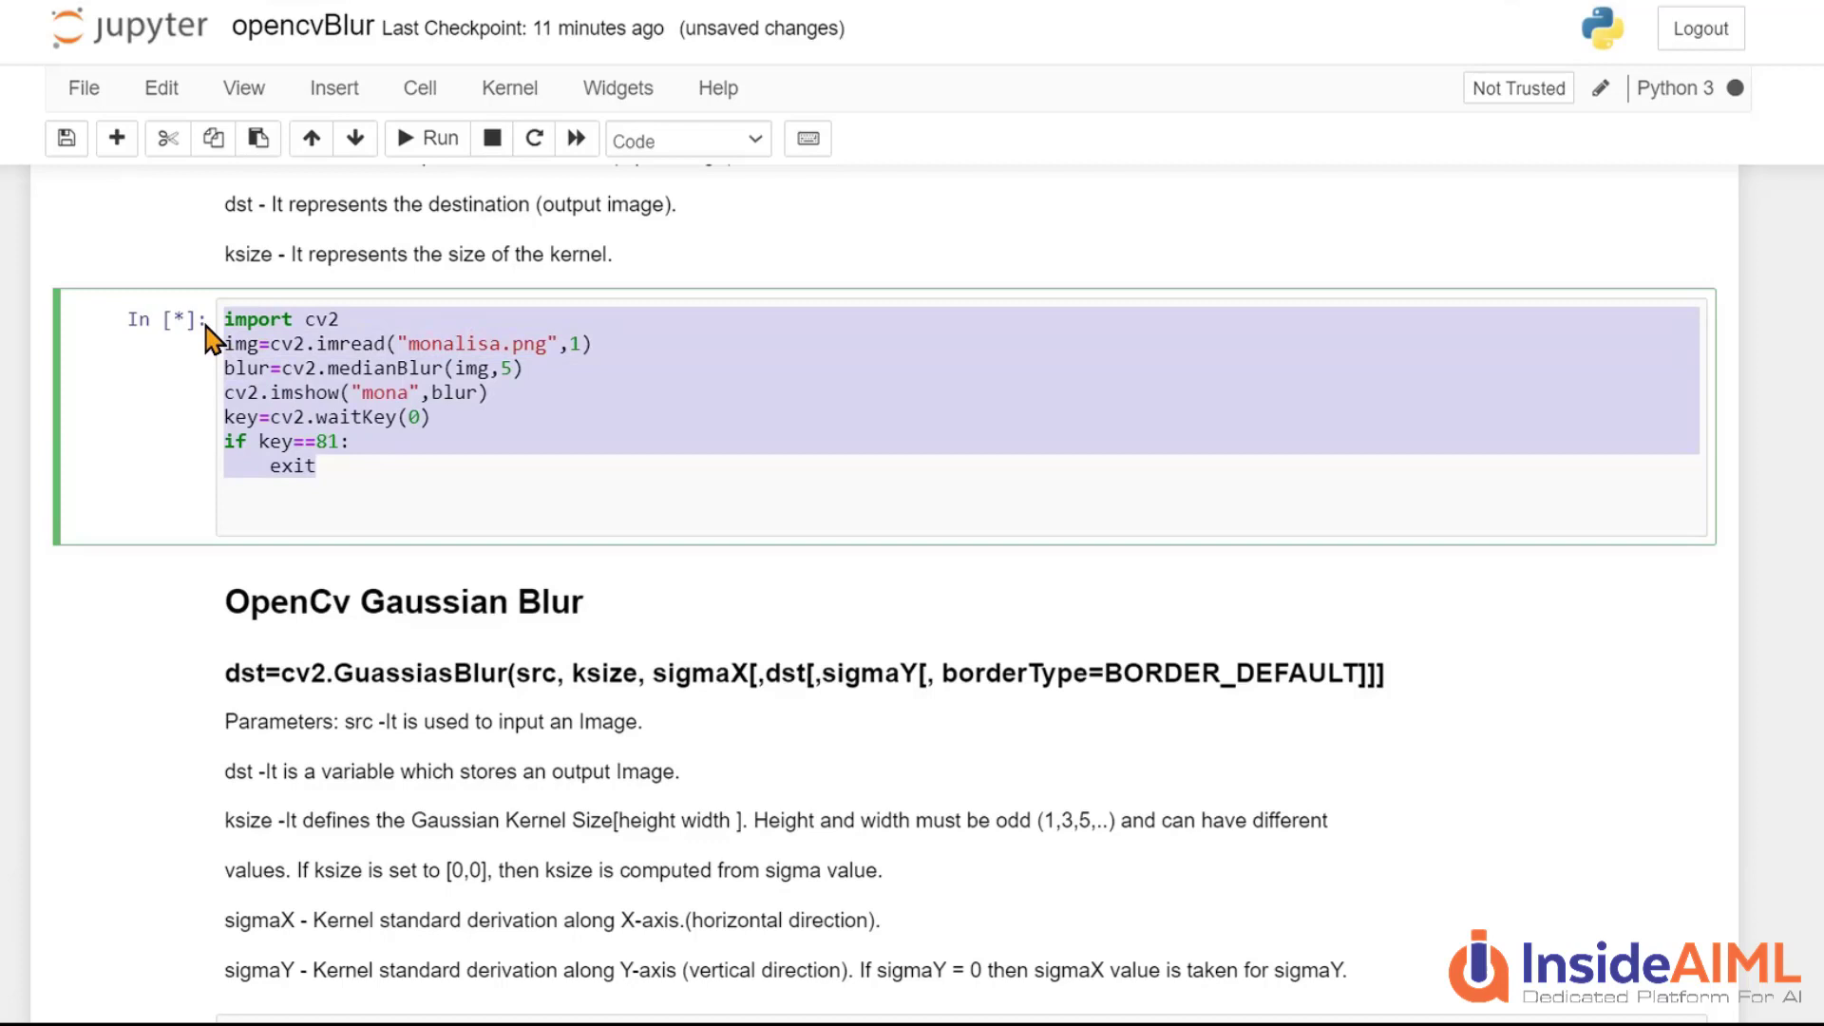
scroll(down, 3)
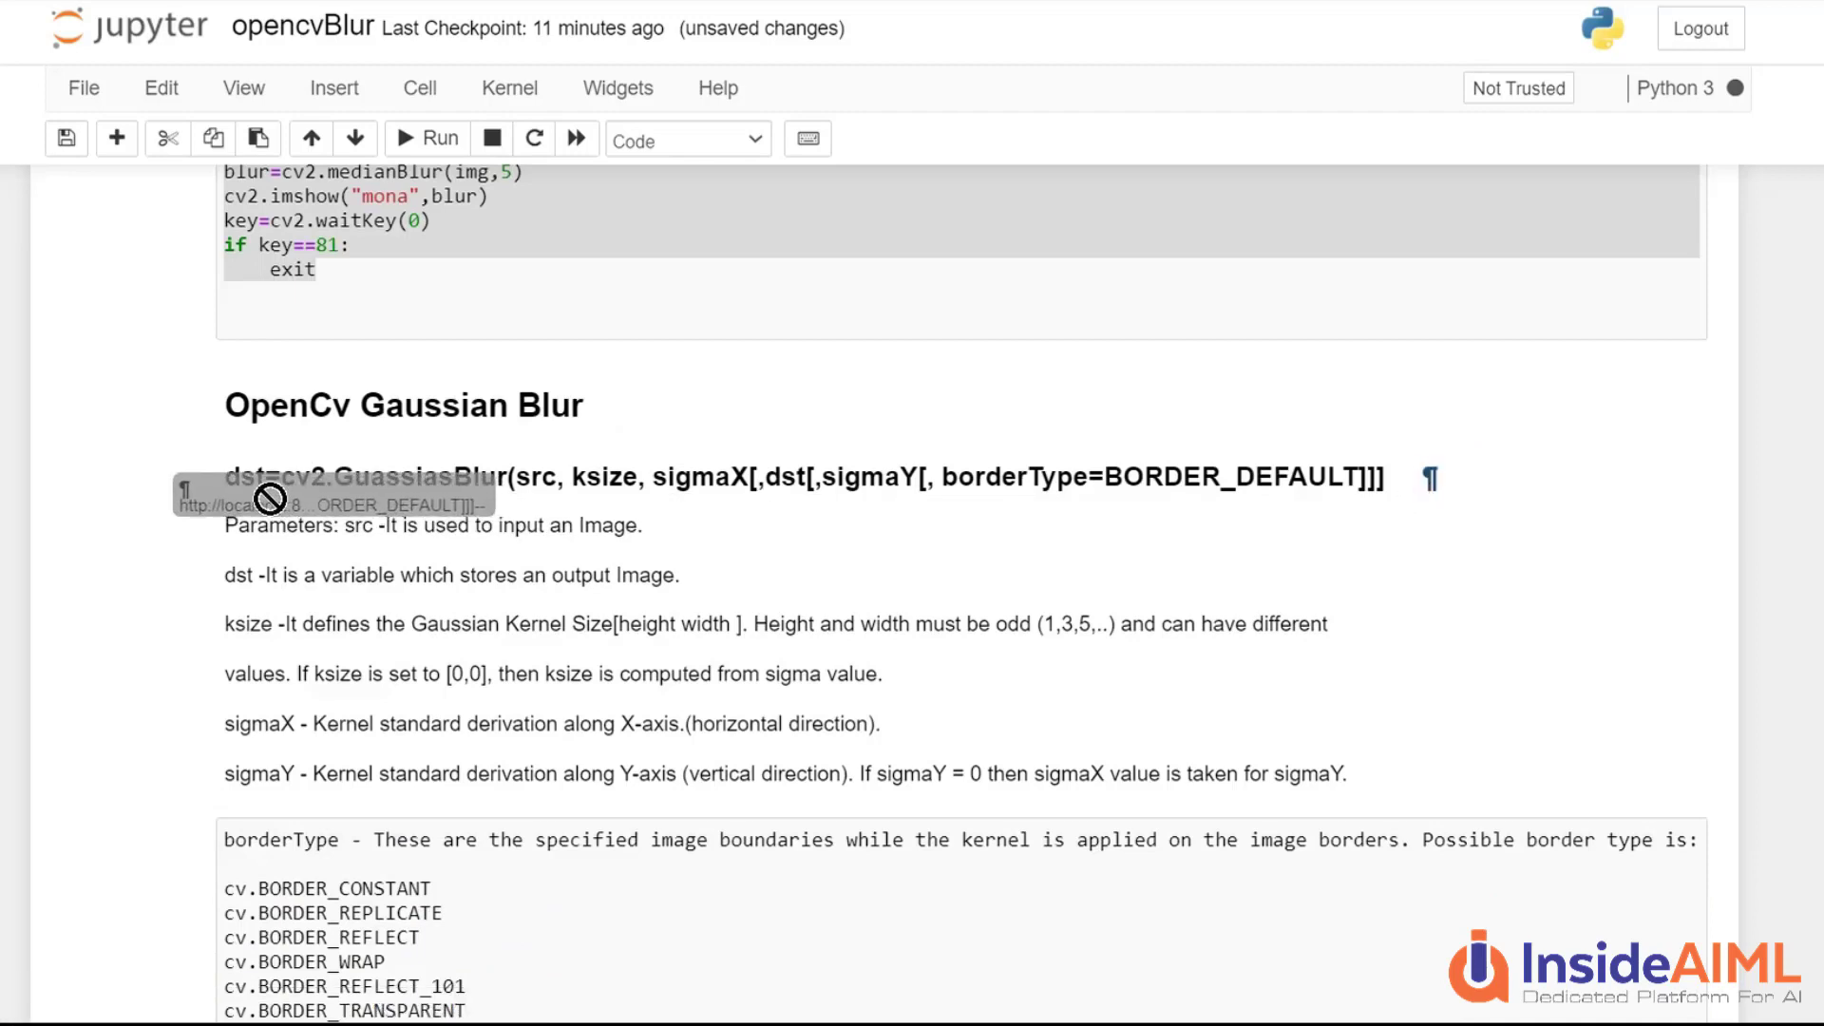
Paste the GaussianBlur syntax into cell In [8] and replace src with img, trimming the optional arguments
drag(224, 475, 1198, 475)
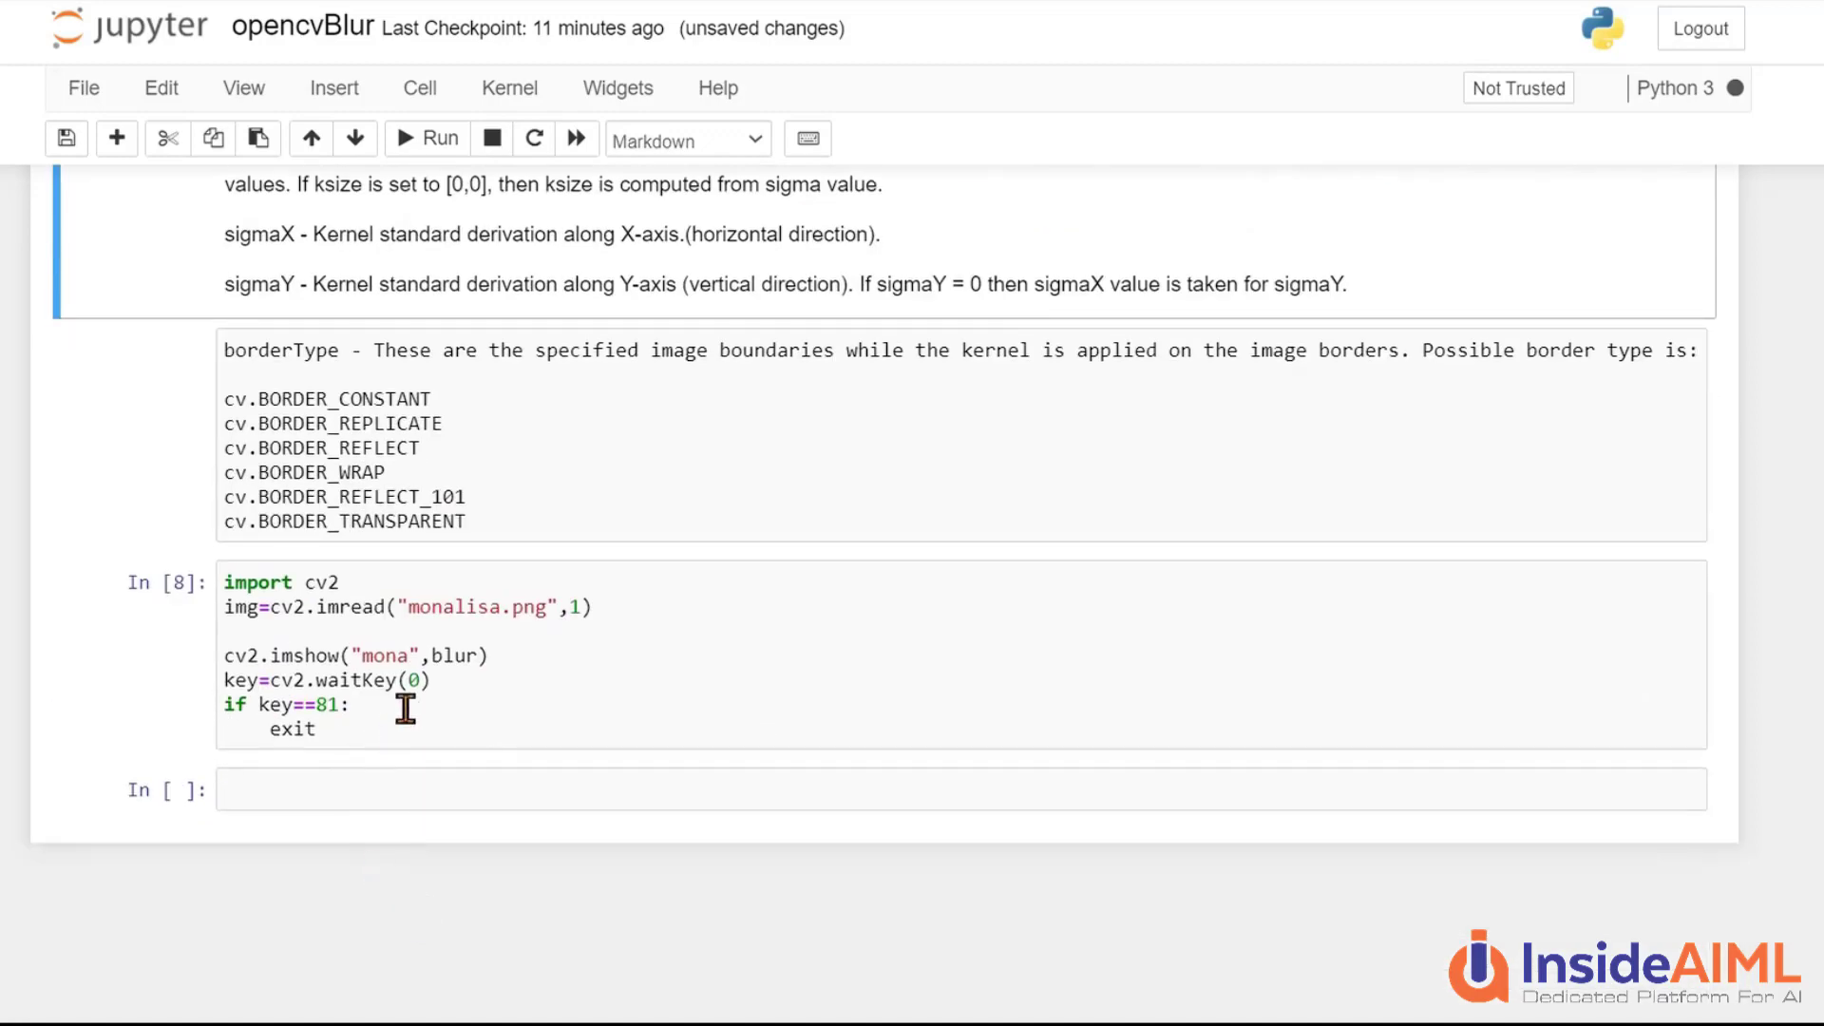
text(dst=cv2.GuassiasBlur(src, ksize, sigmaX[,dst[,sigmaY[, borderType=BORDER_DEFAULT]]])
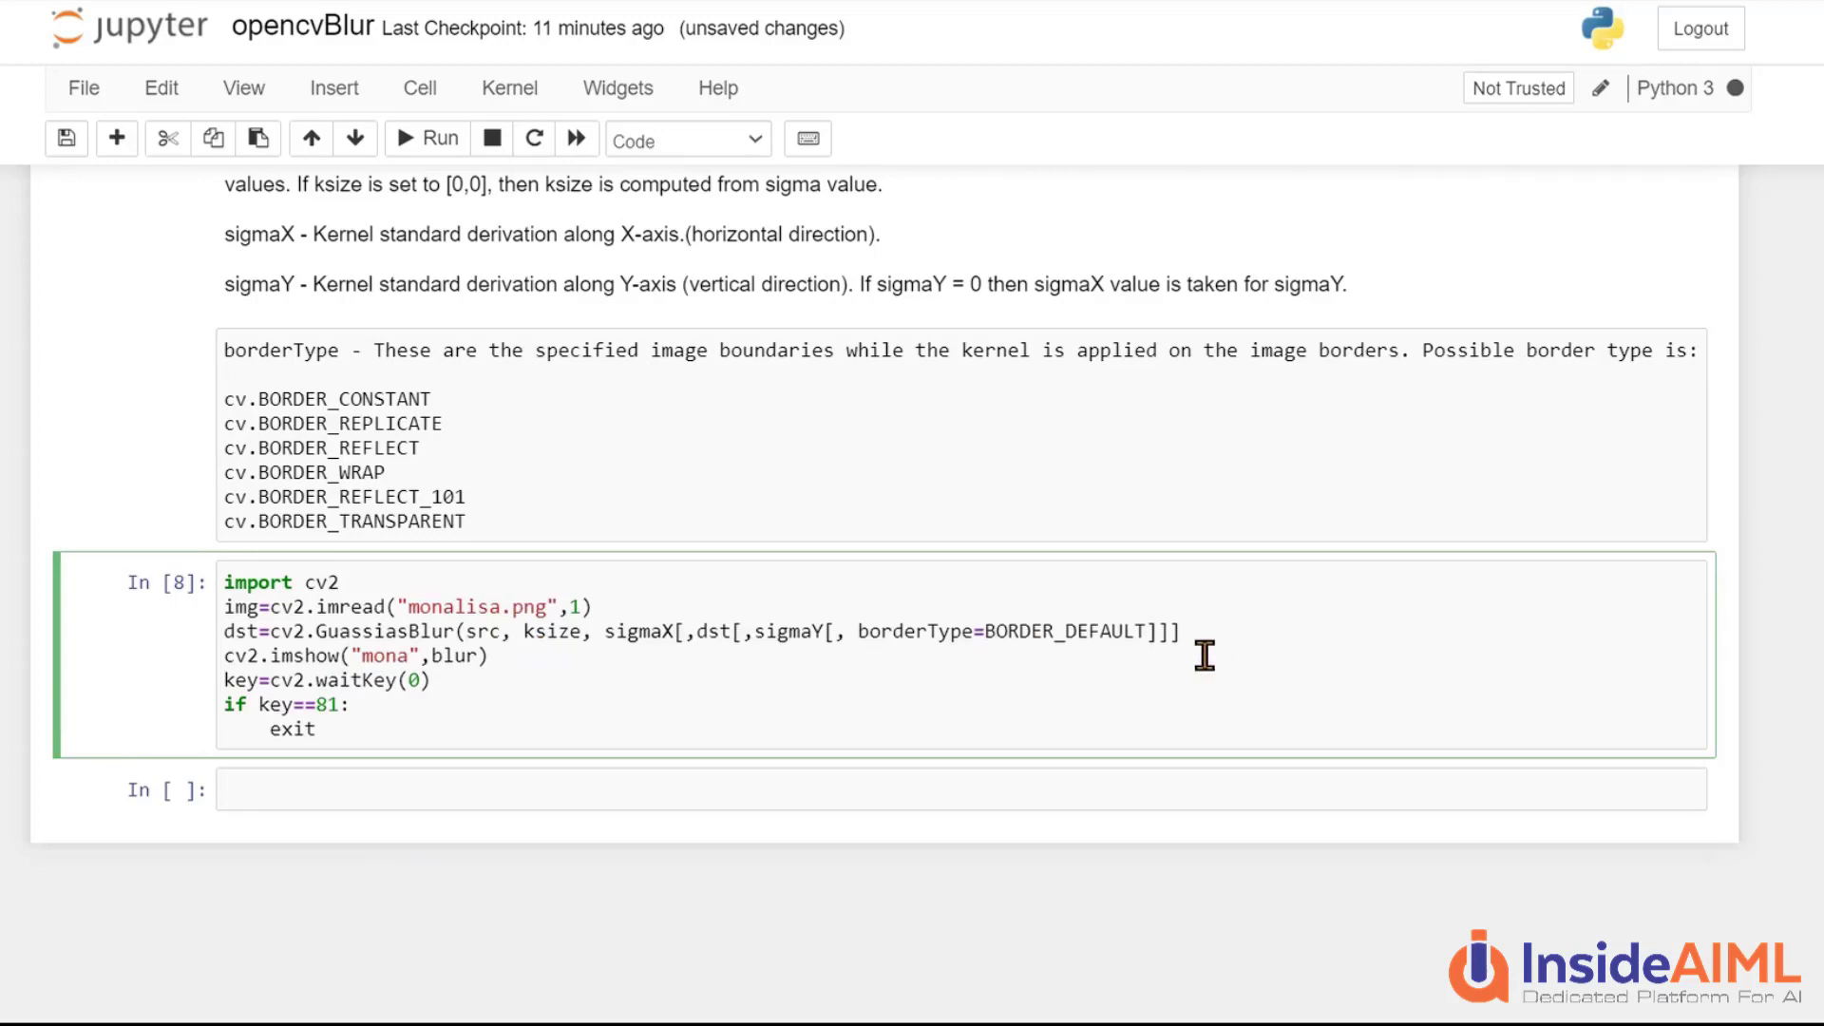
drag(604, 630, 1185, 631)
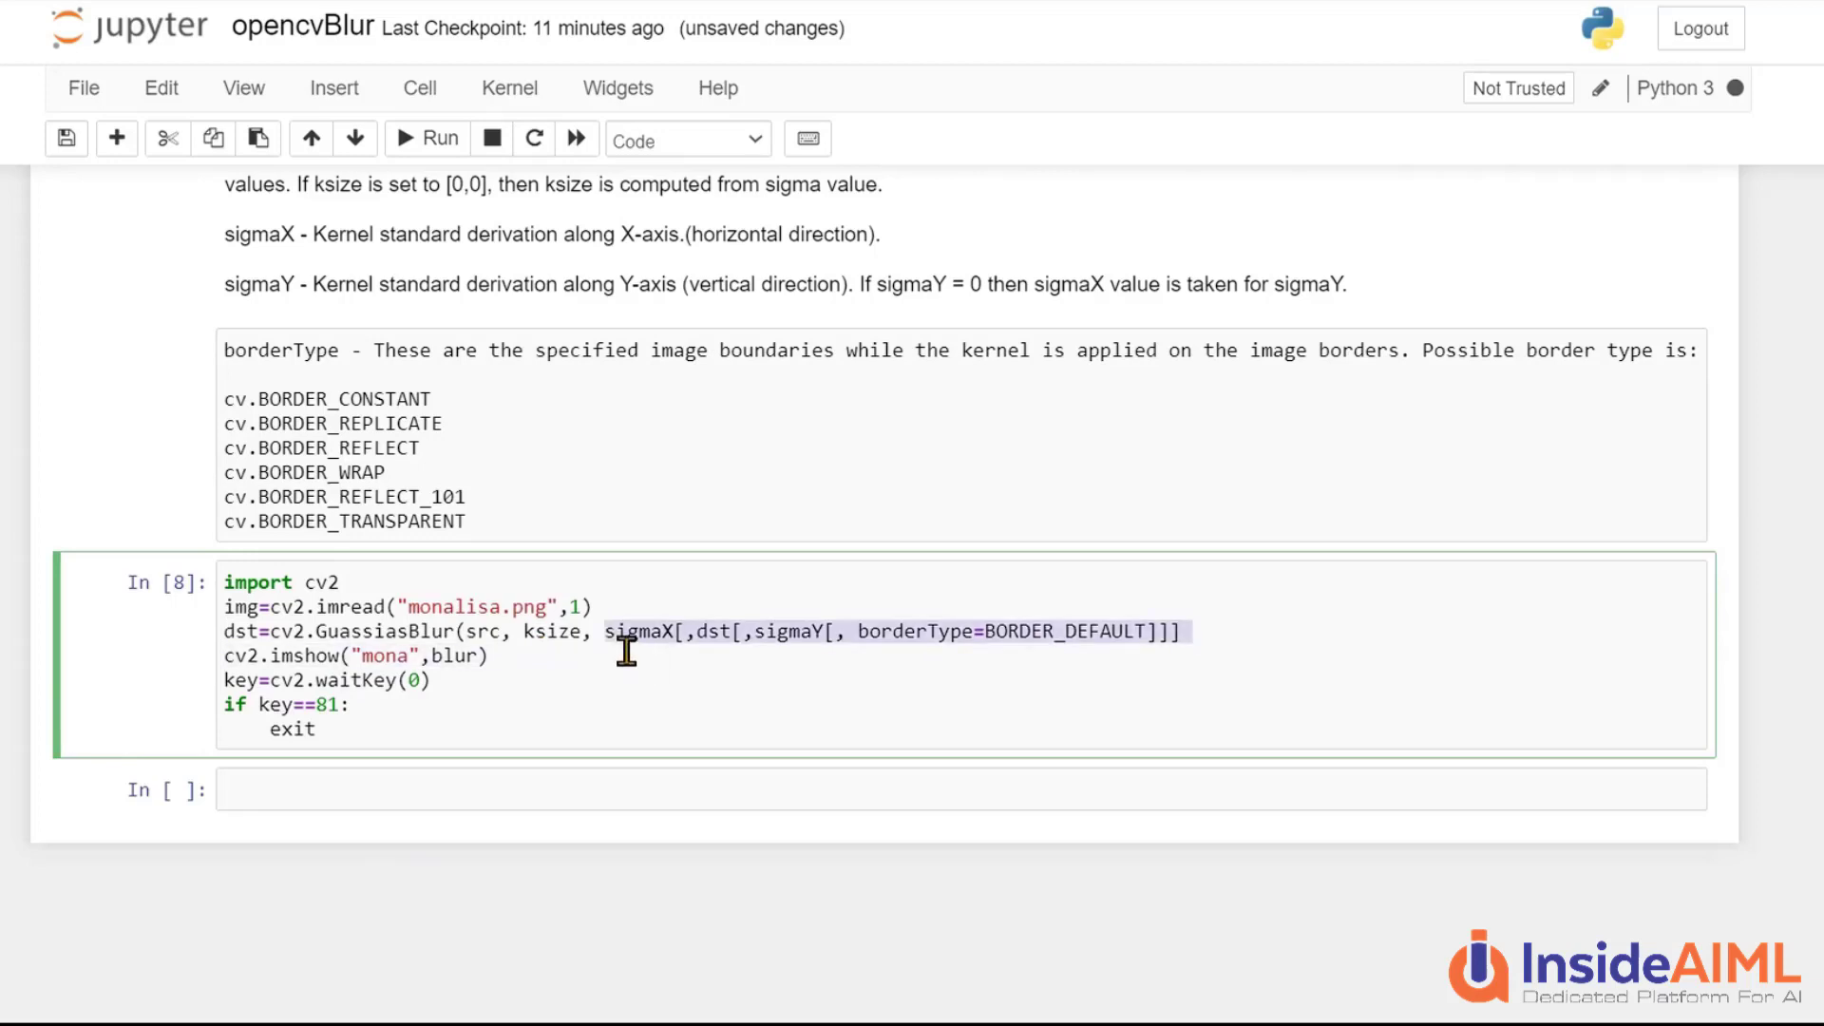
double_click(557, 630)
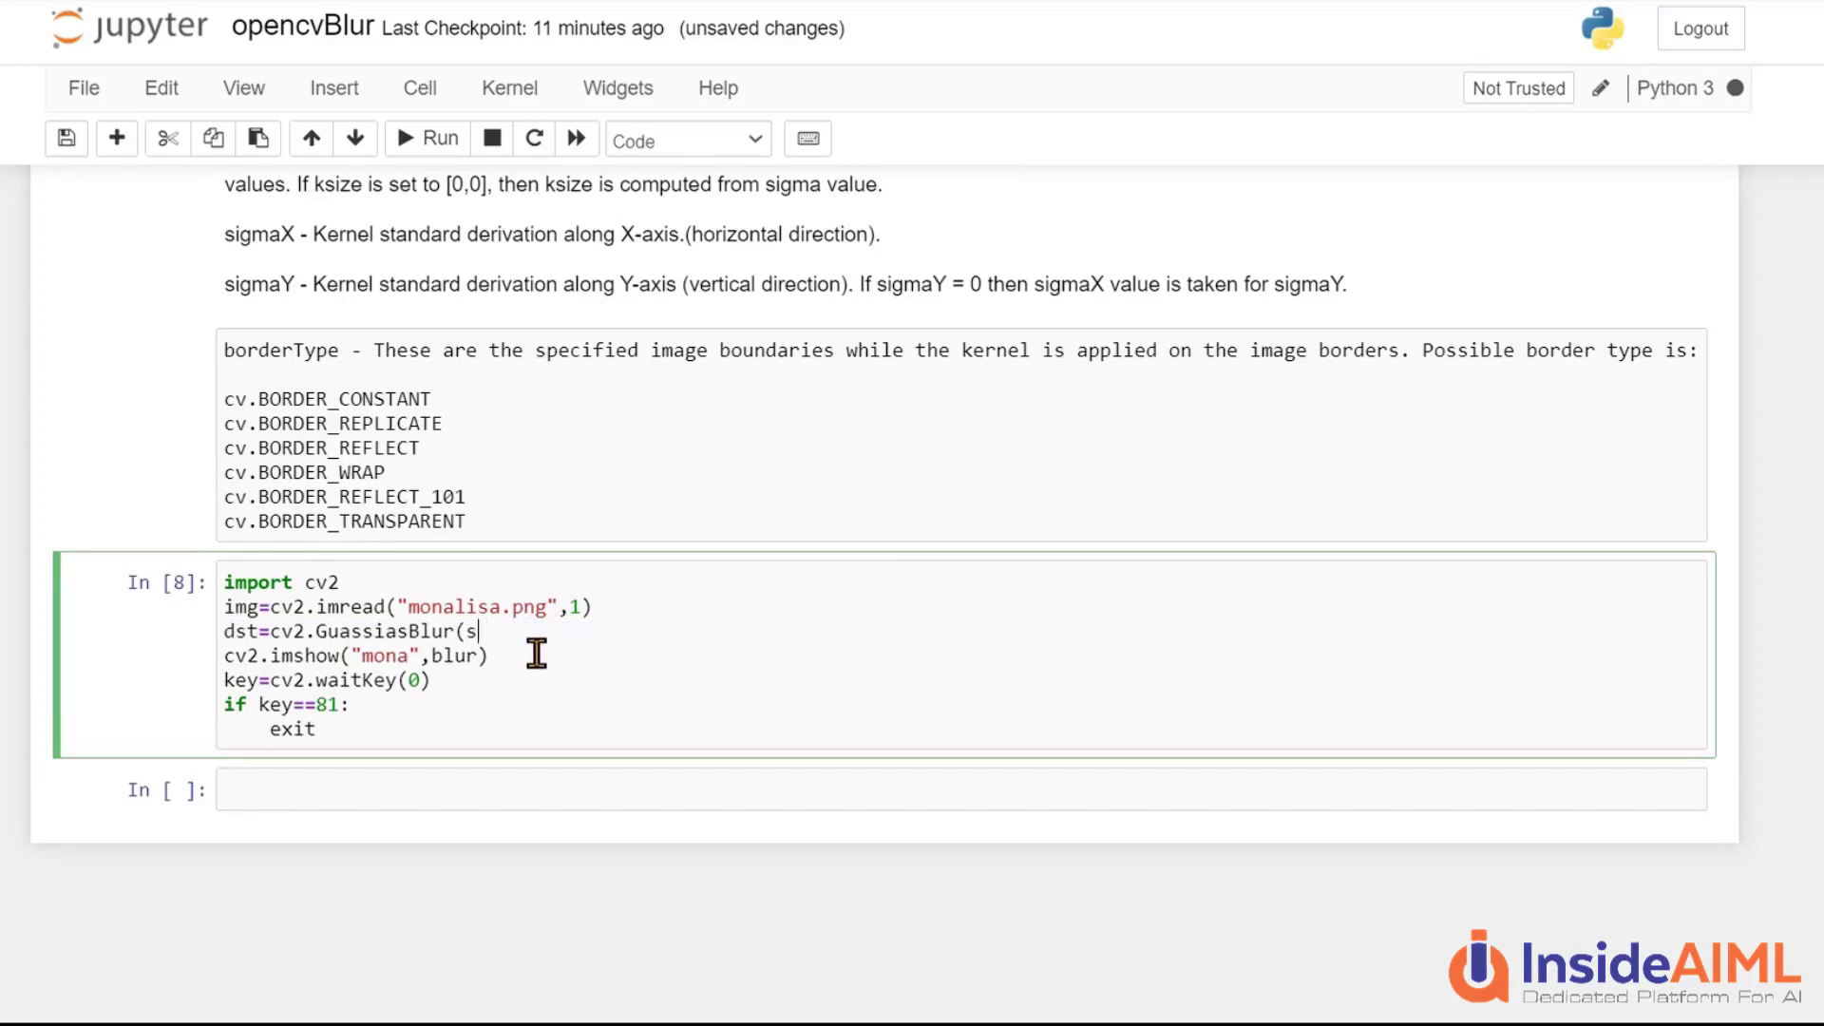
text(img,)
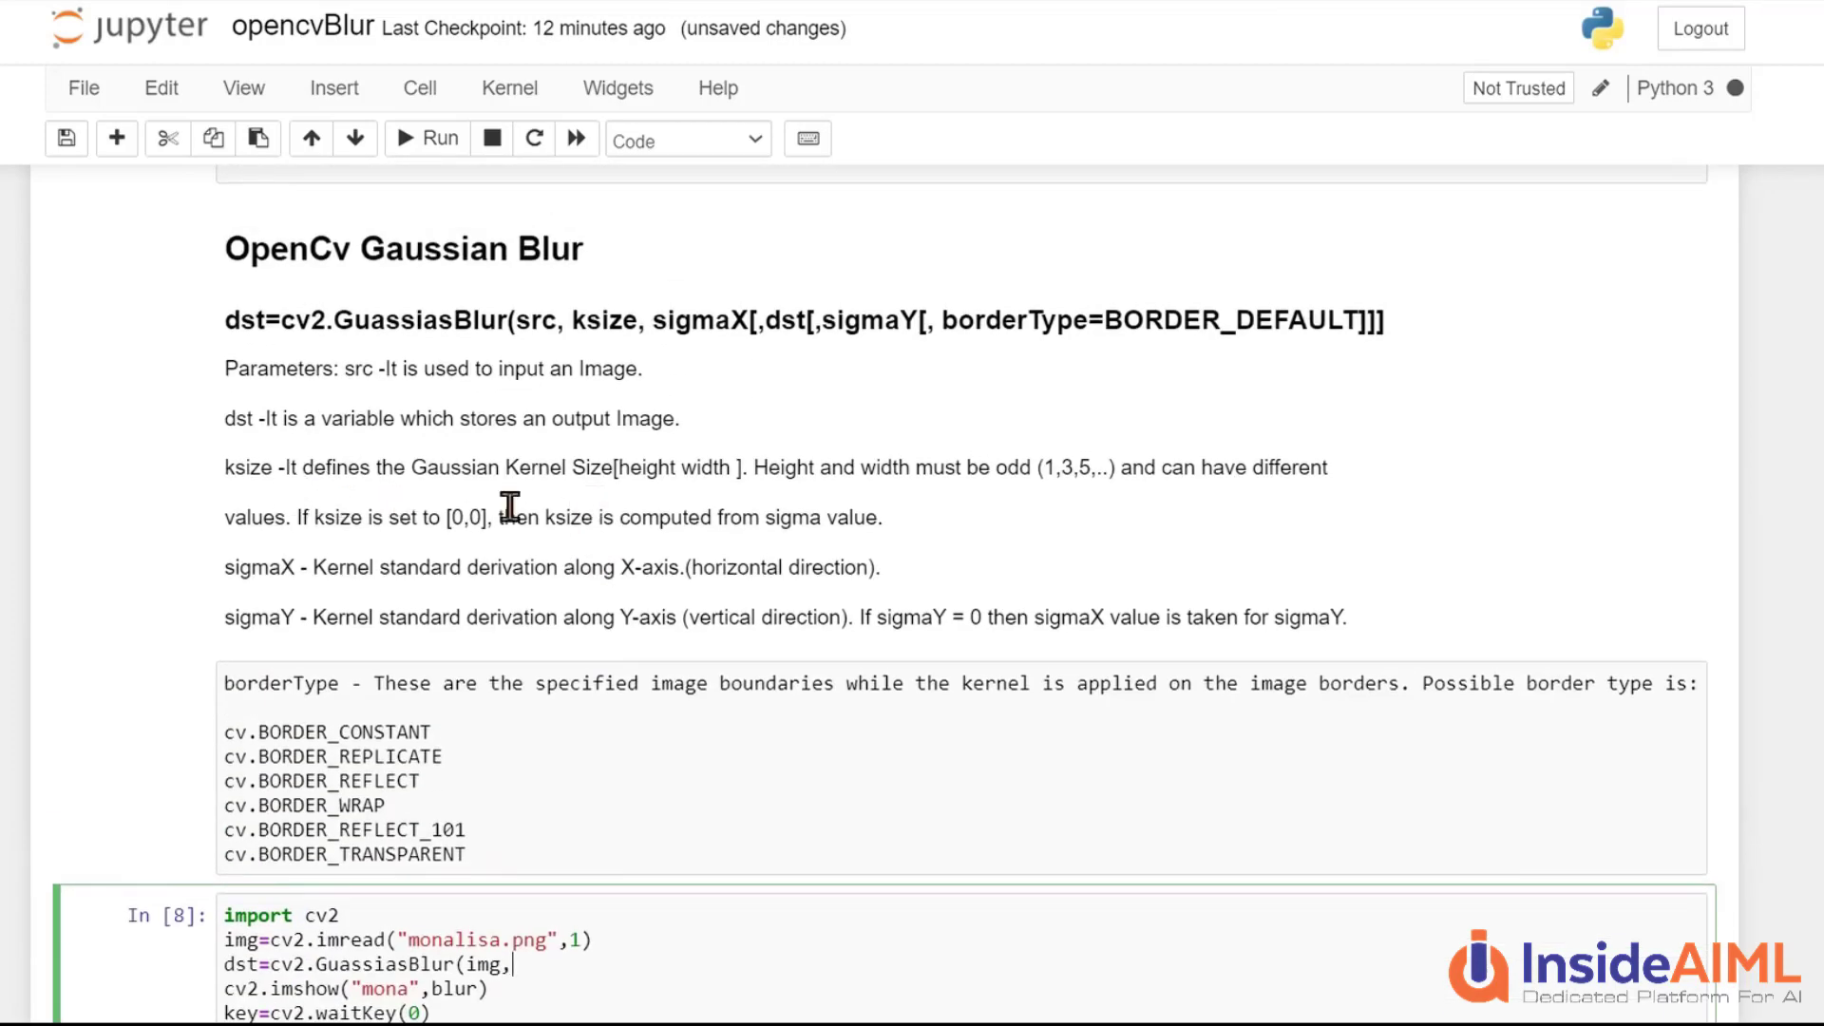
mouse_move(663, 488)
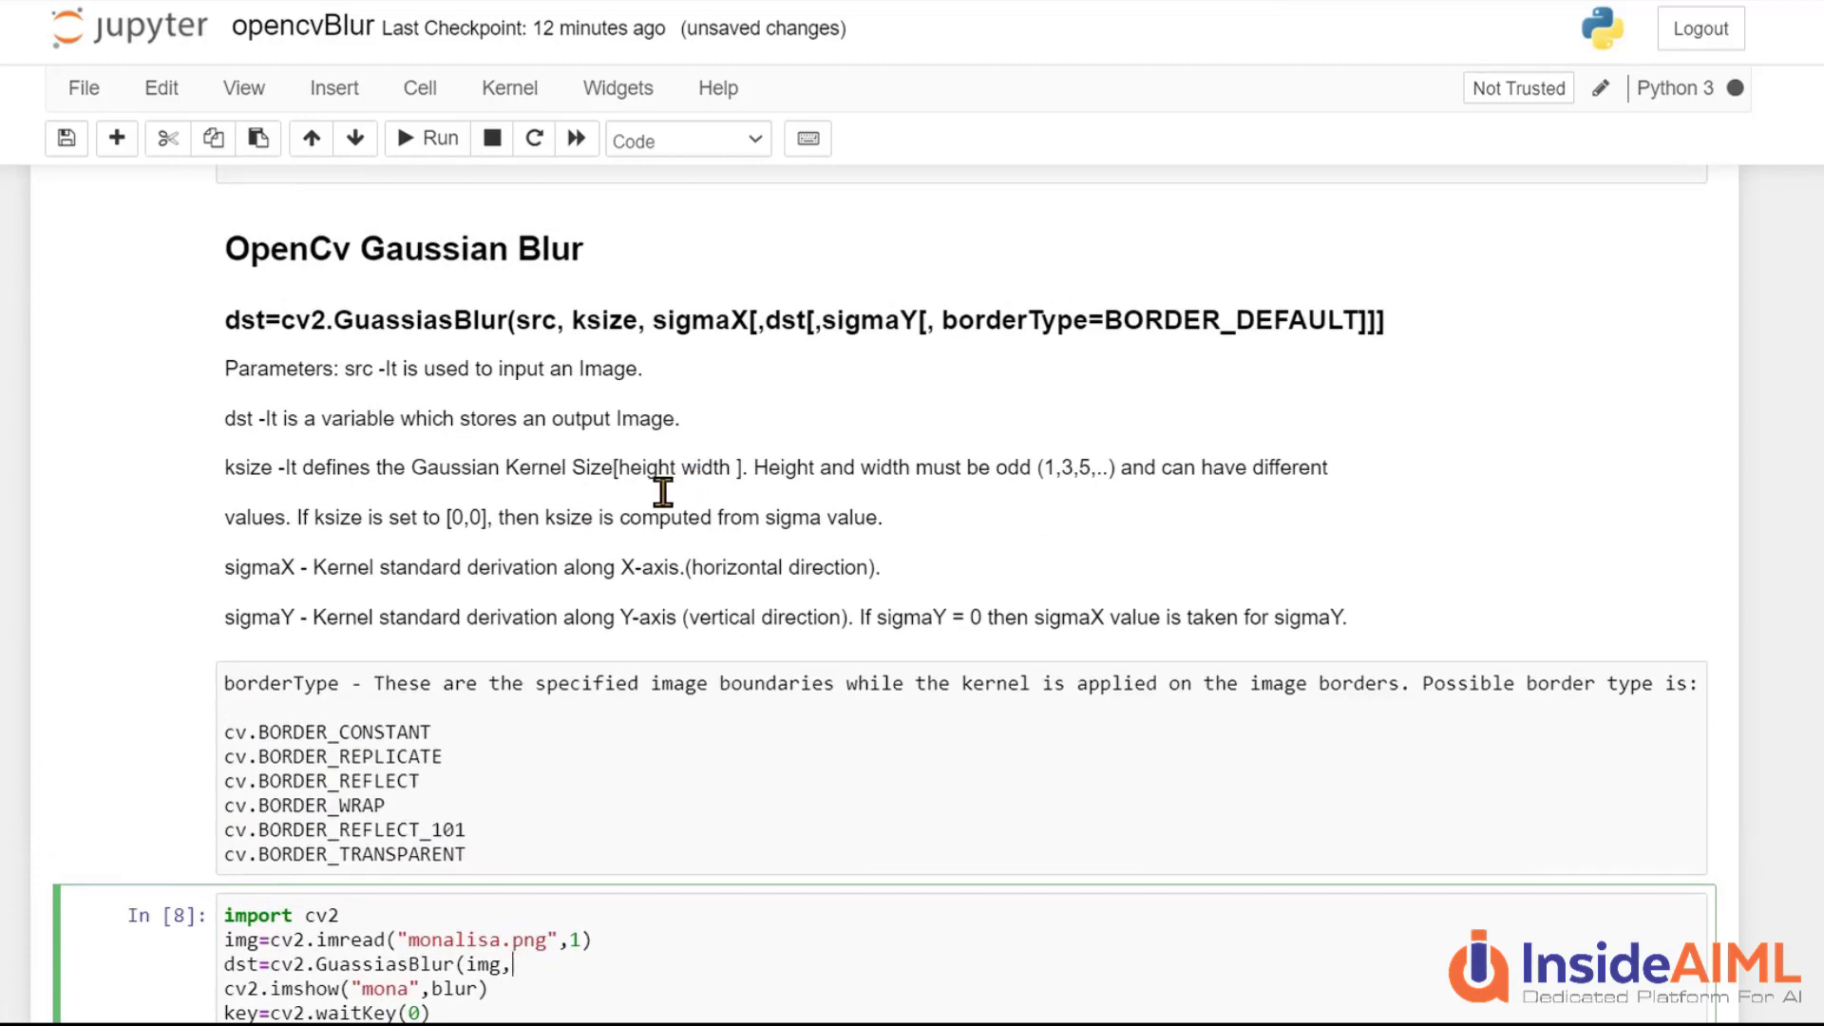
Set the kernel to (5, 5) with cv2.BORDER_DEFAULT and run the cell to show the blurred Mona Lisa
scroll(down, 3)
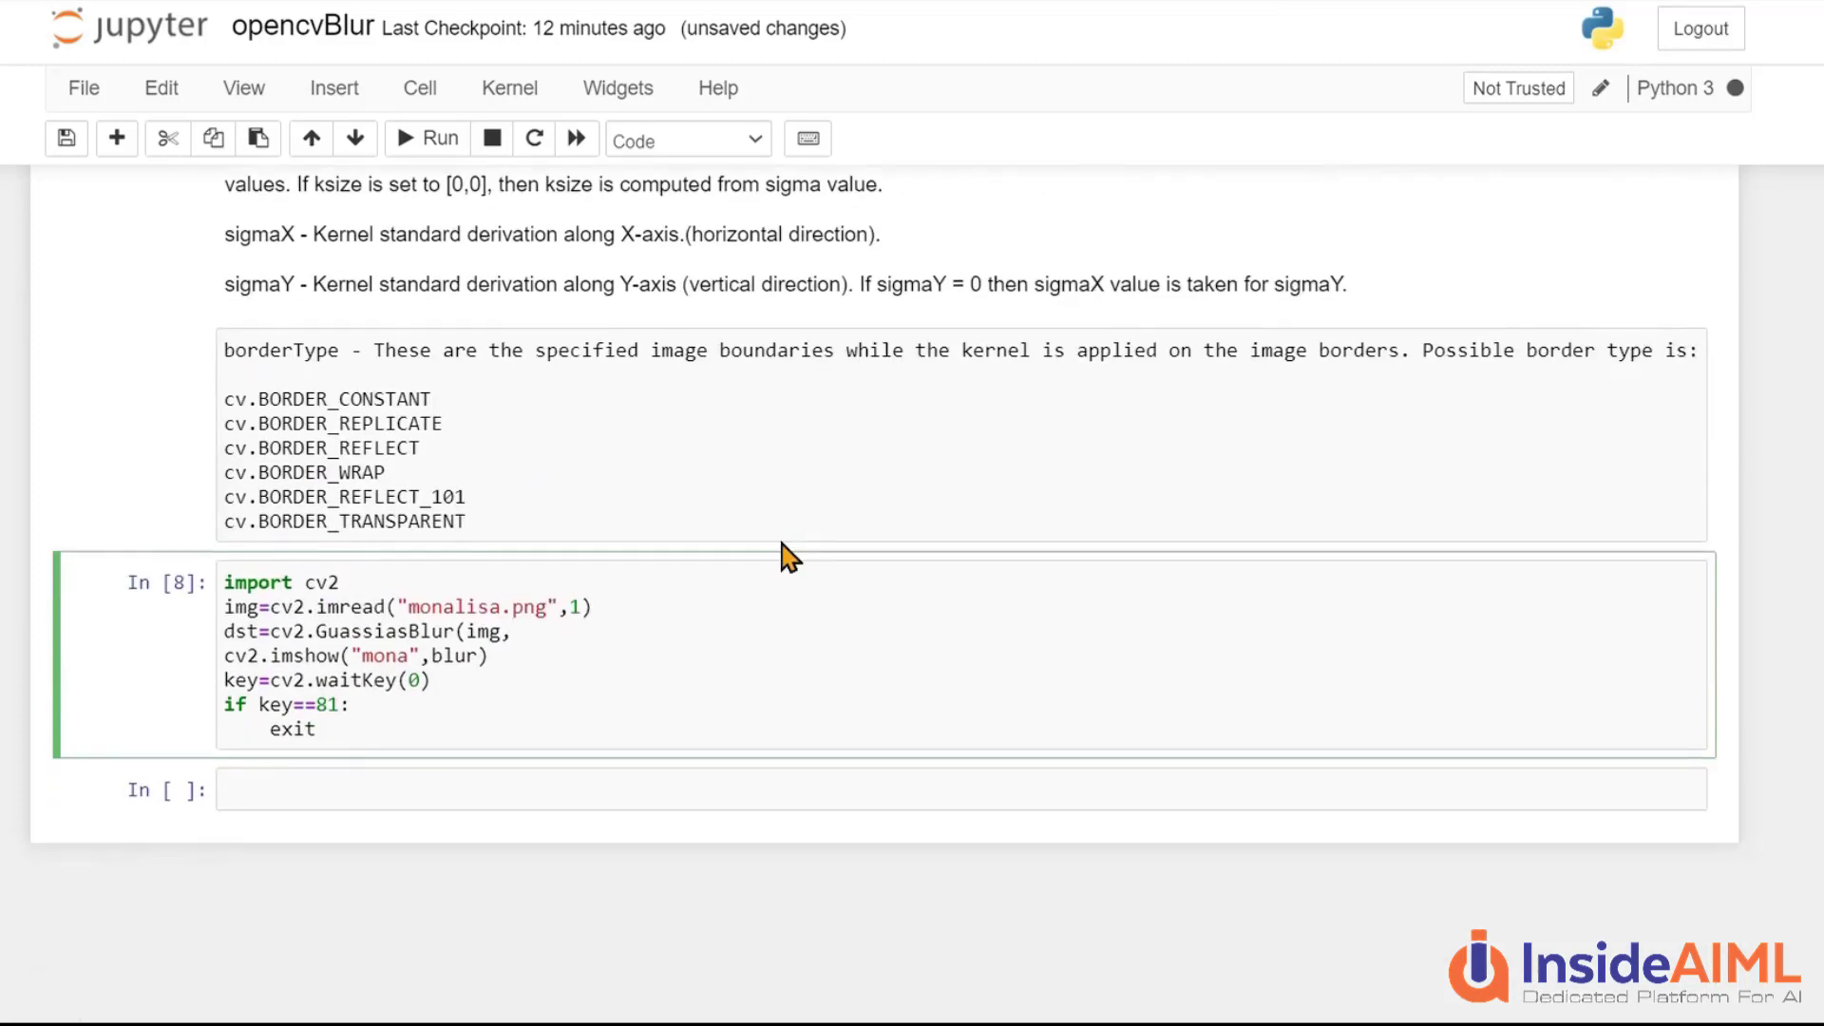
text((3,)
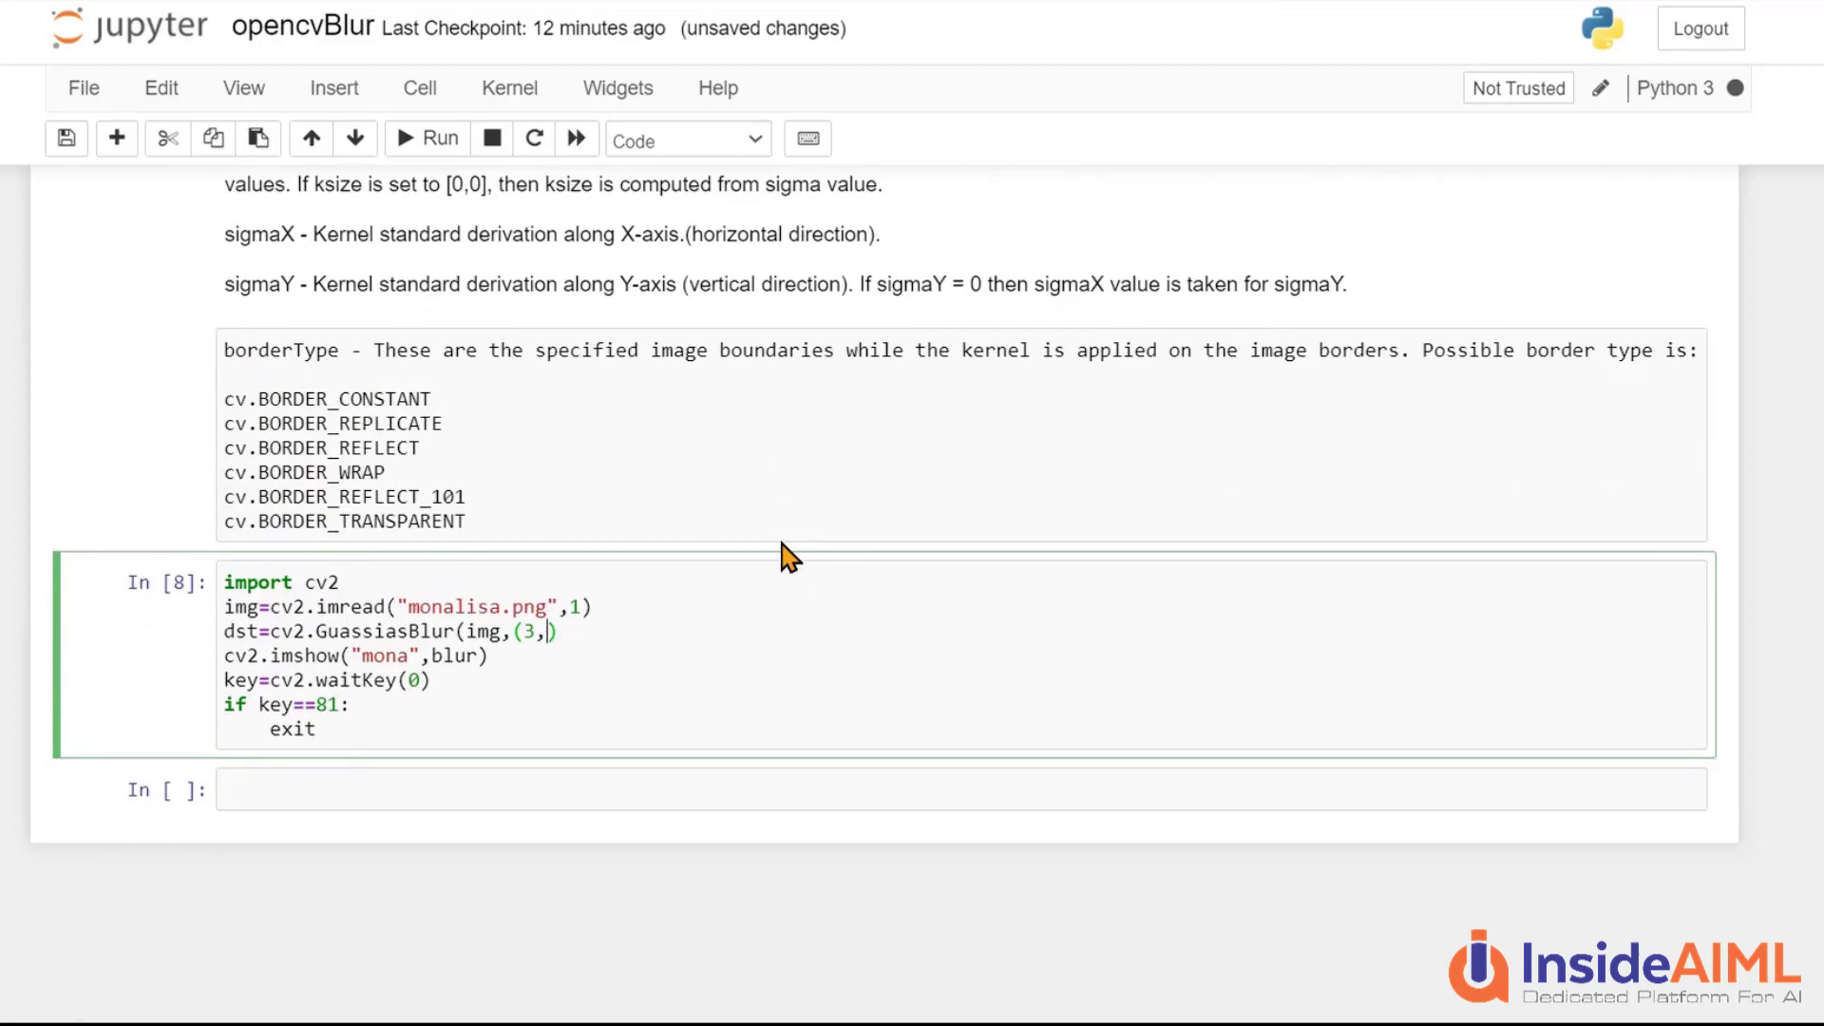
text(5)
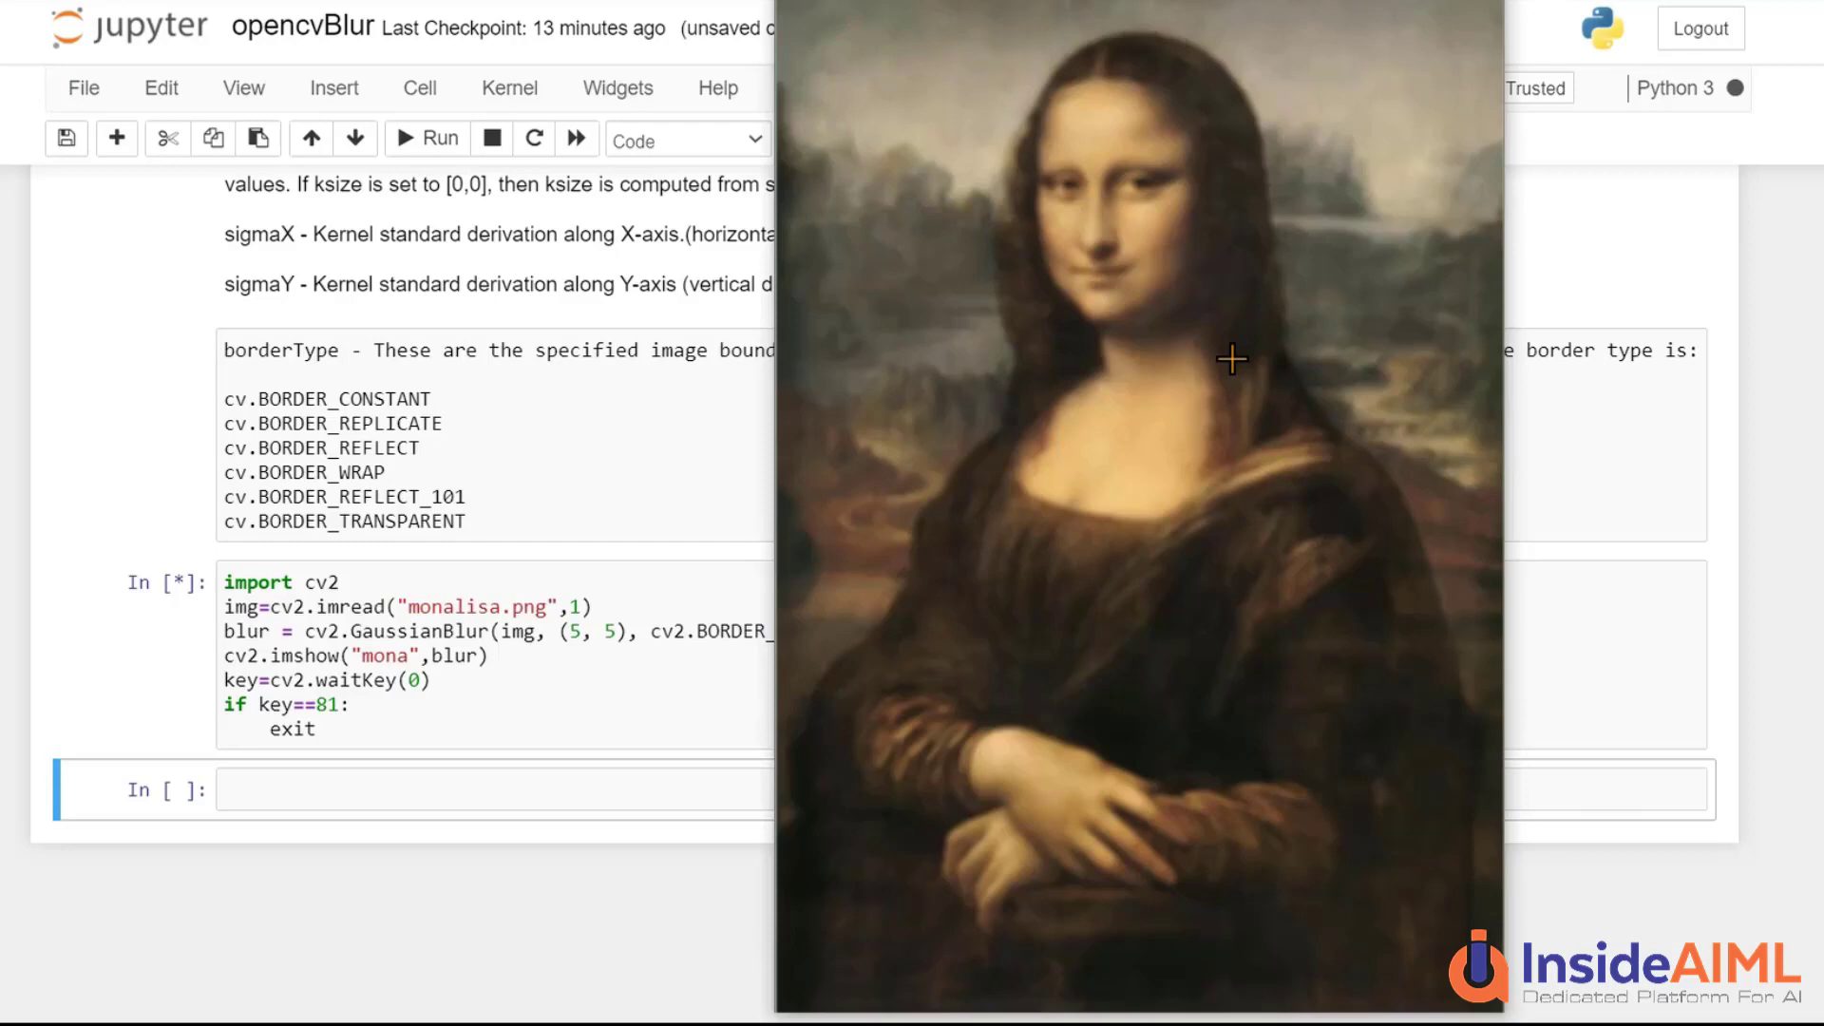
click(425, 139)
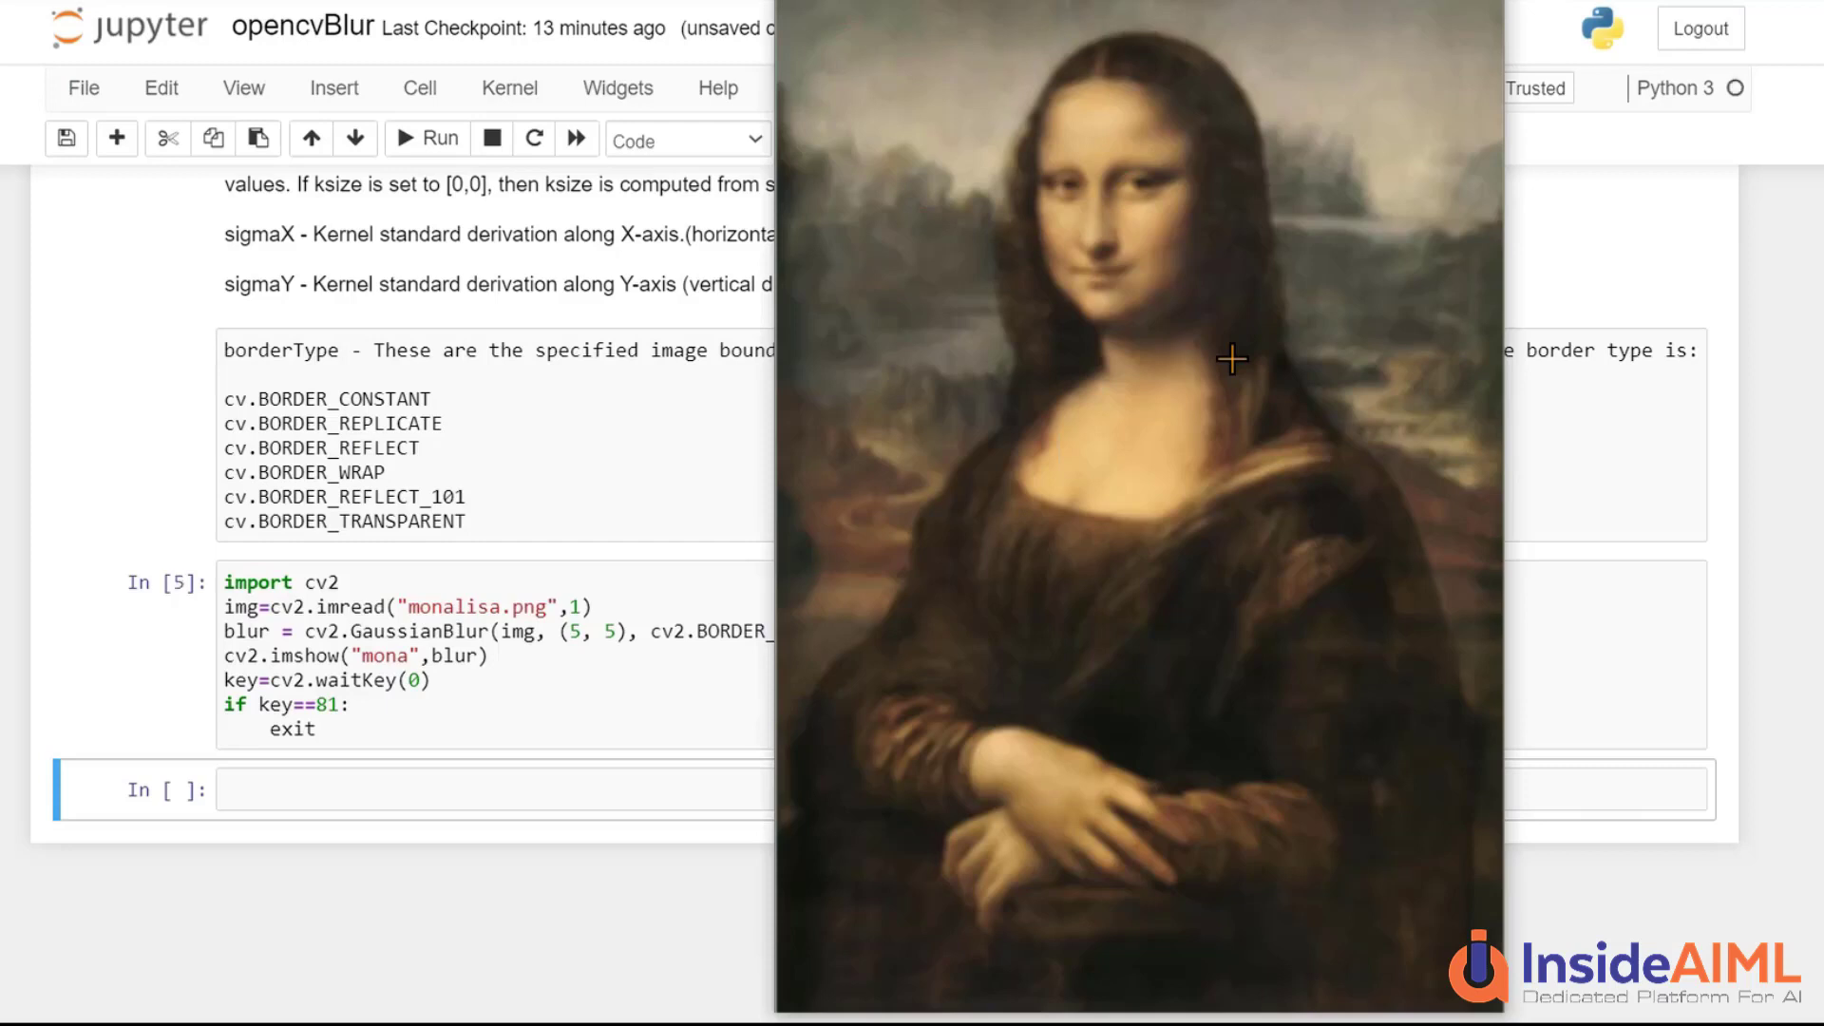